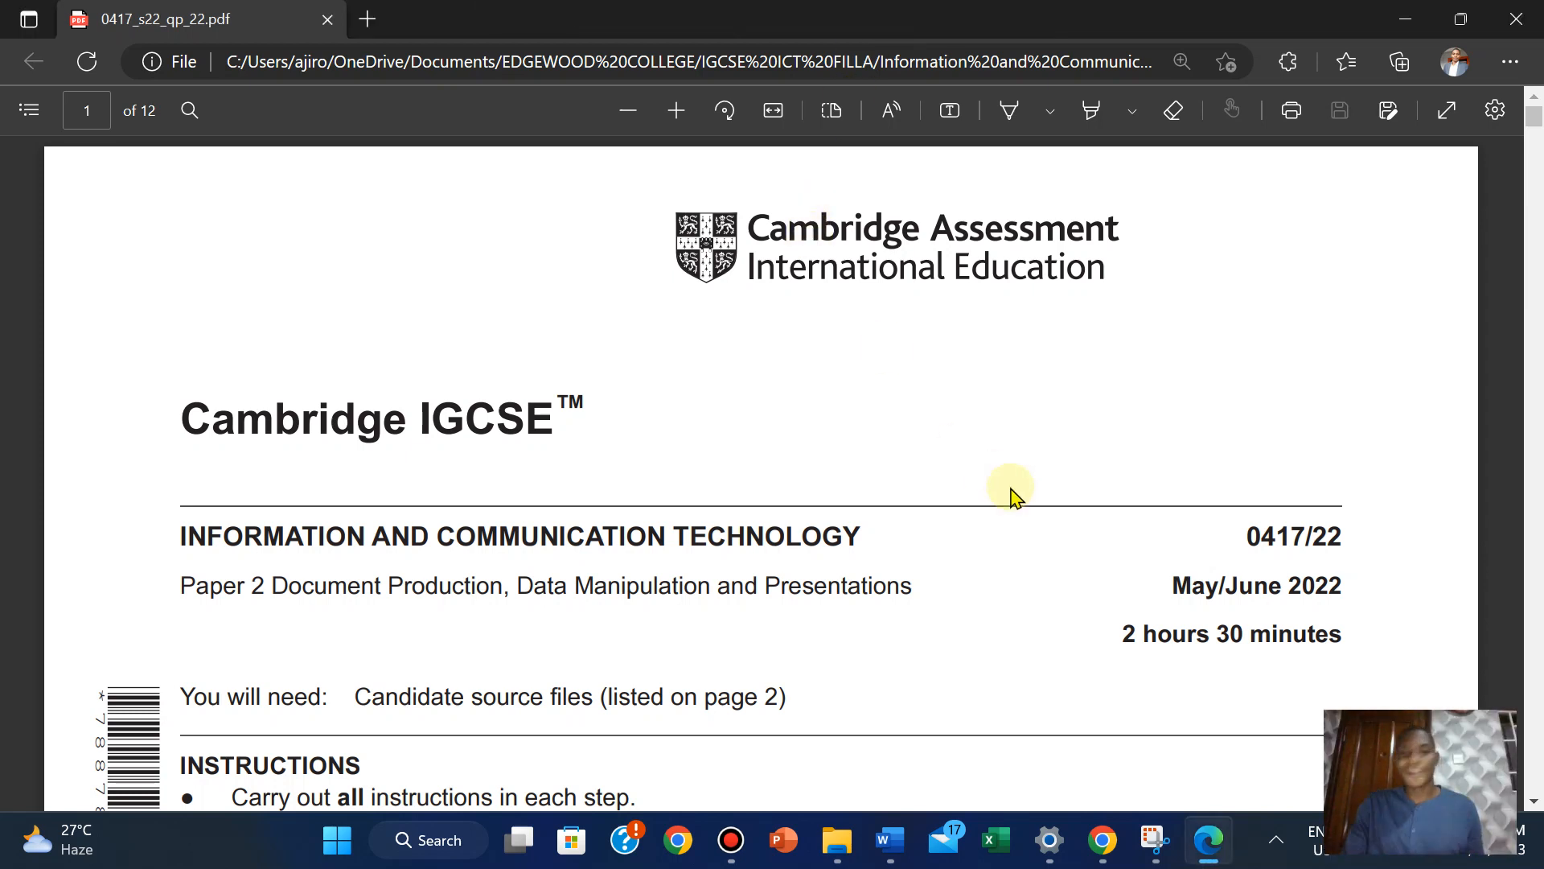
pyautogui.moveTo(1209, 375)
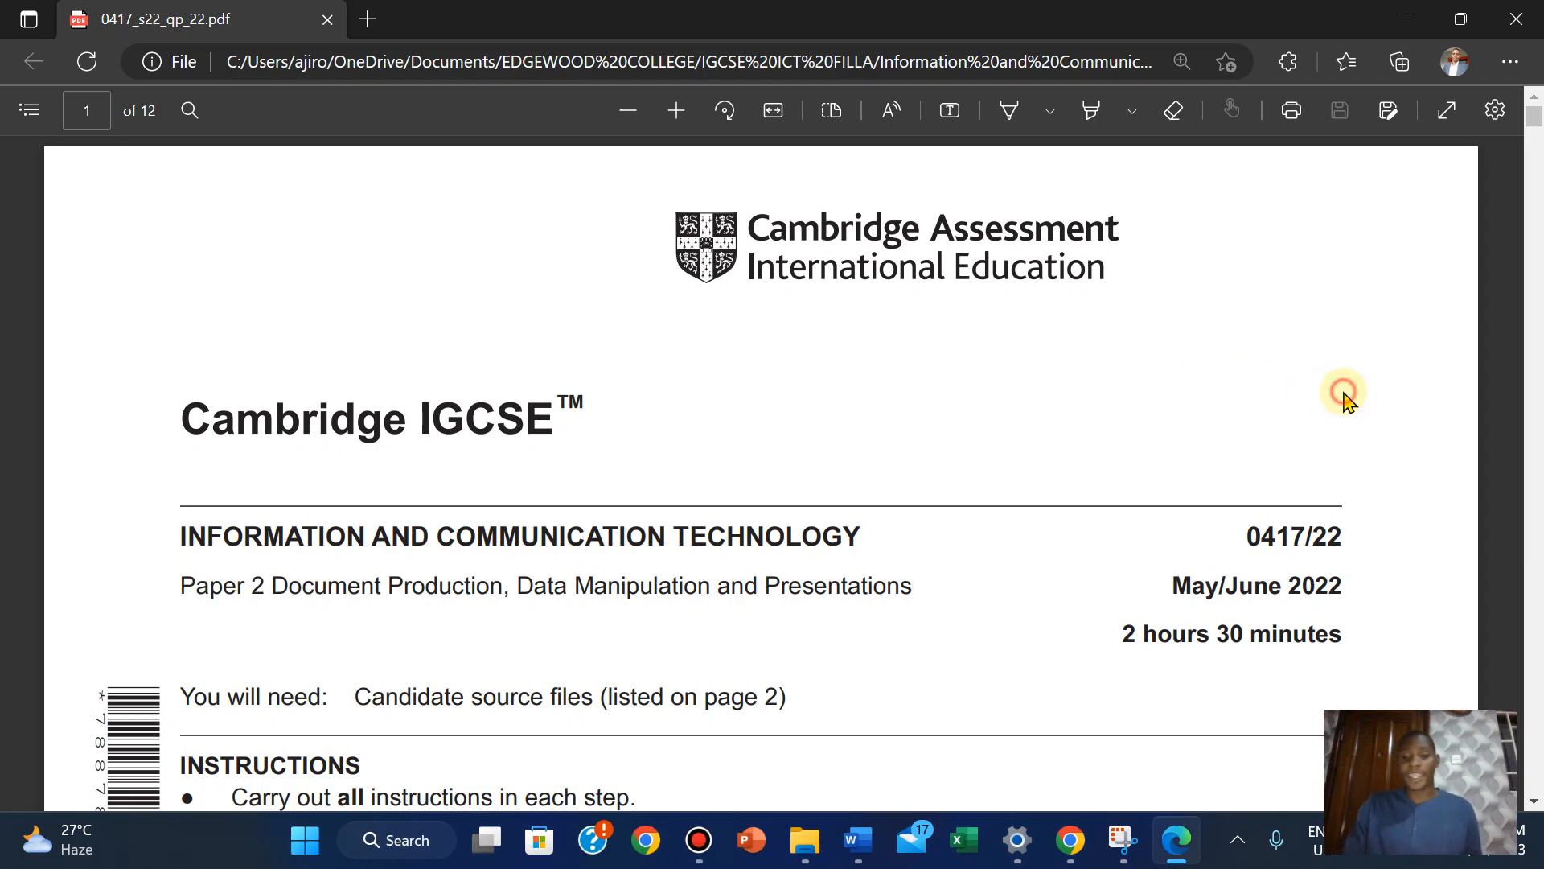
# Scroll the exam PDF down to page 10, Task 5 mail merge step 23
pyautogui.scroll(-3)
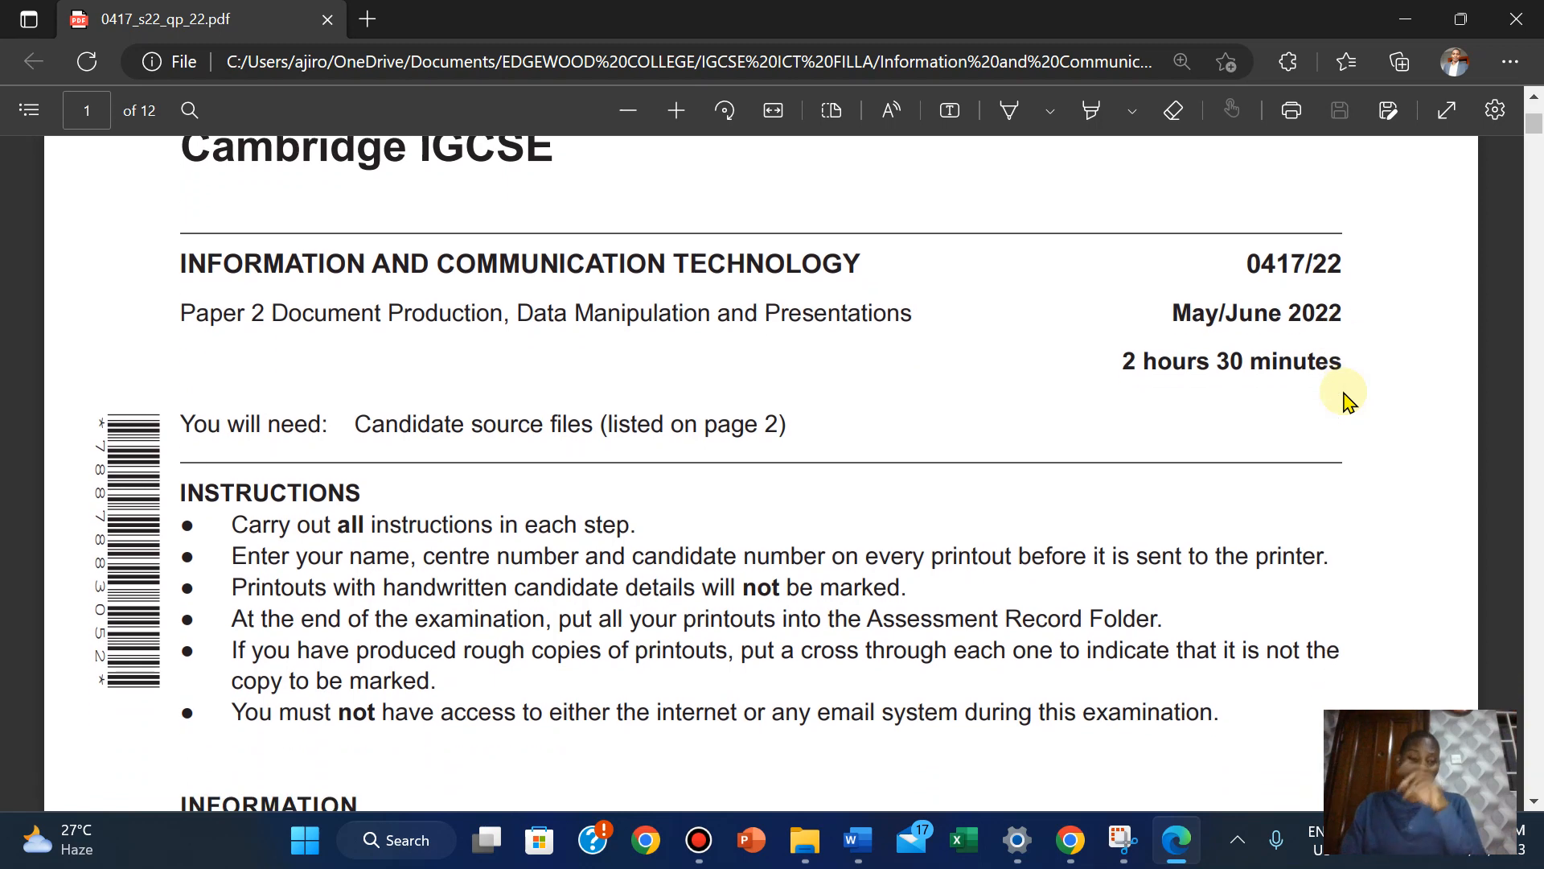
pyautogui.moveTo(717, 484)
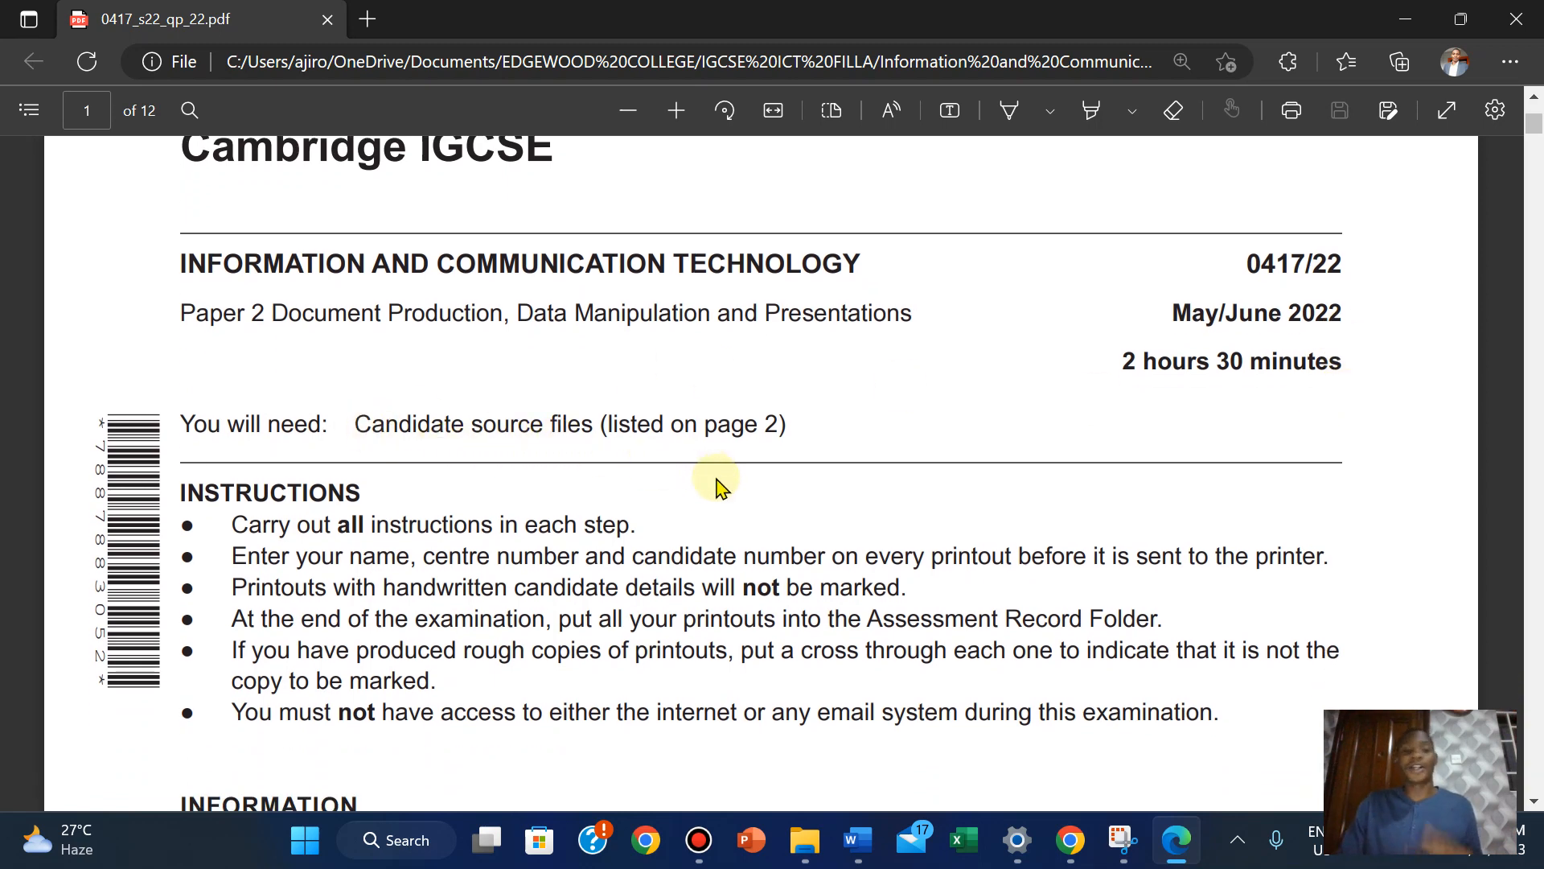
pyautogui.moveTo(1369, 539)
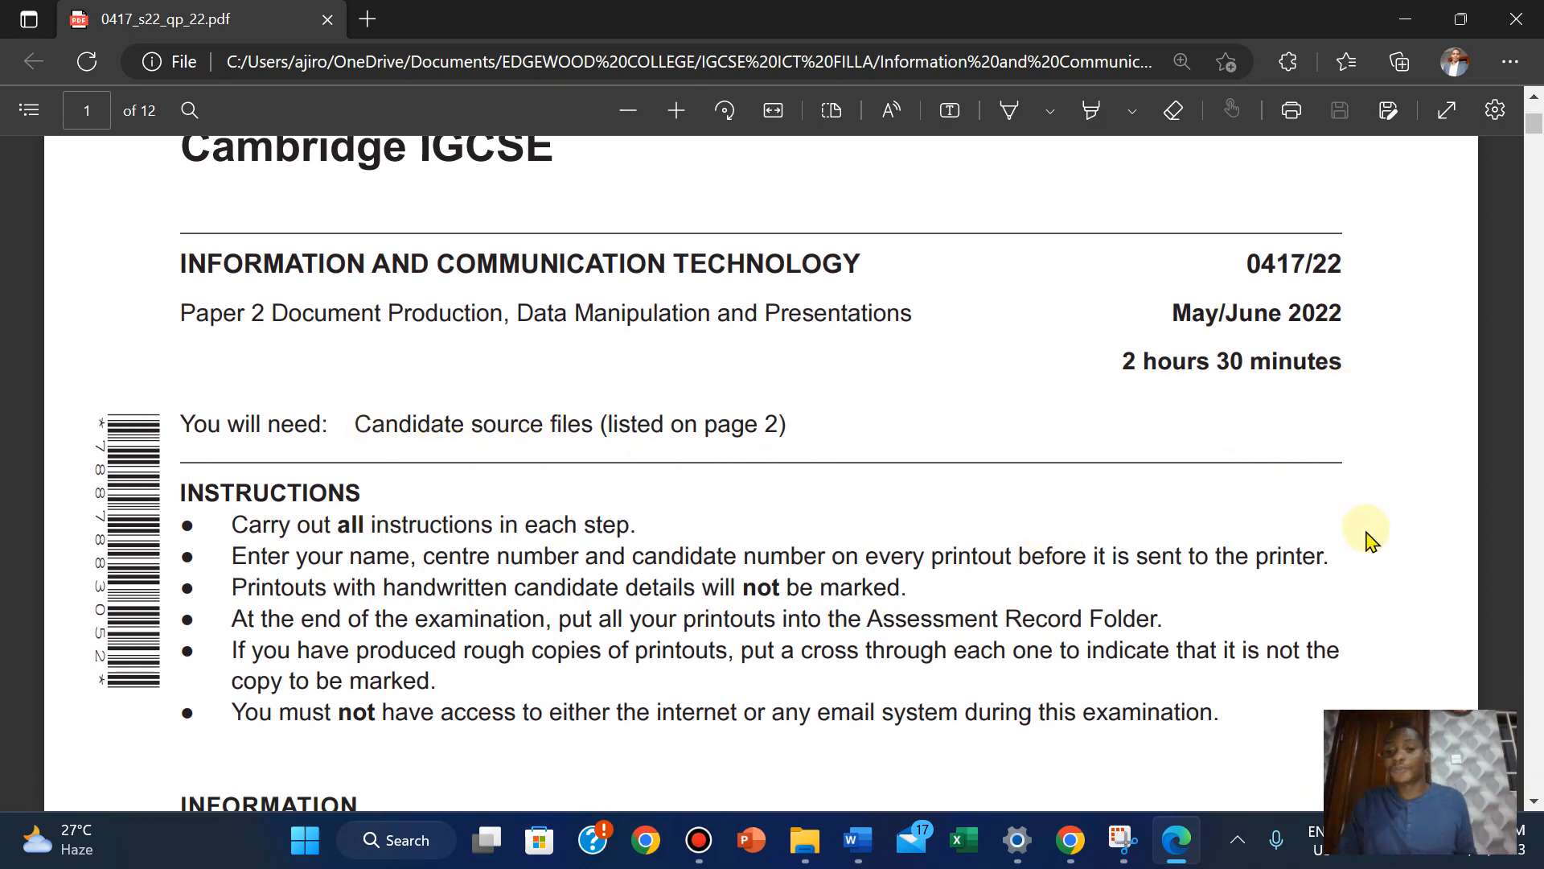
pyautogui.scroll(-3)
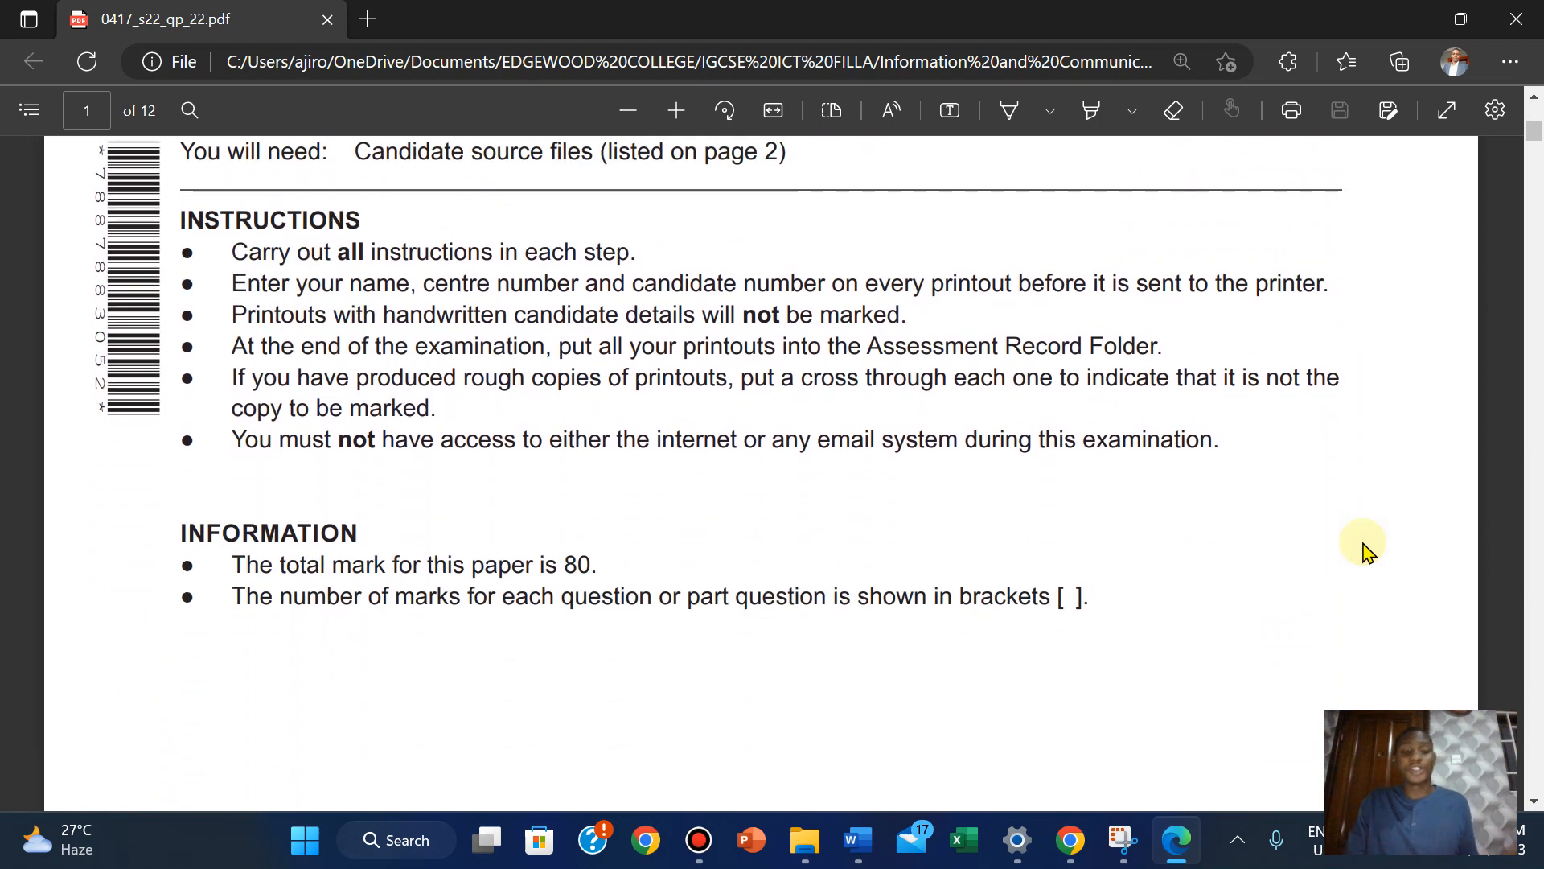
pyautogui.scroll(-3)
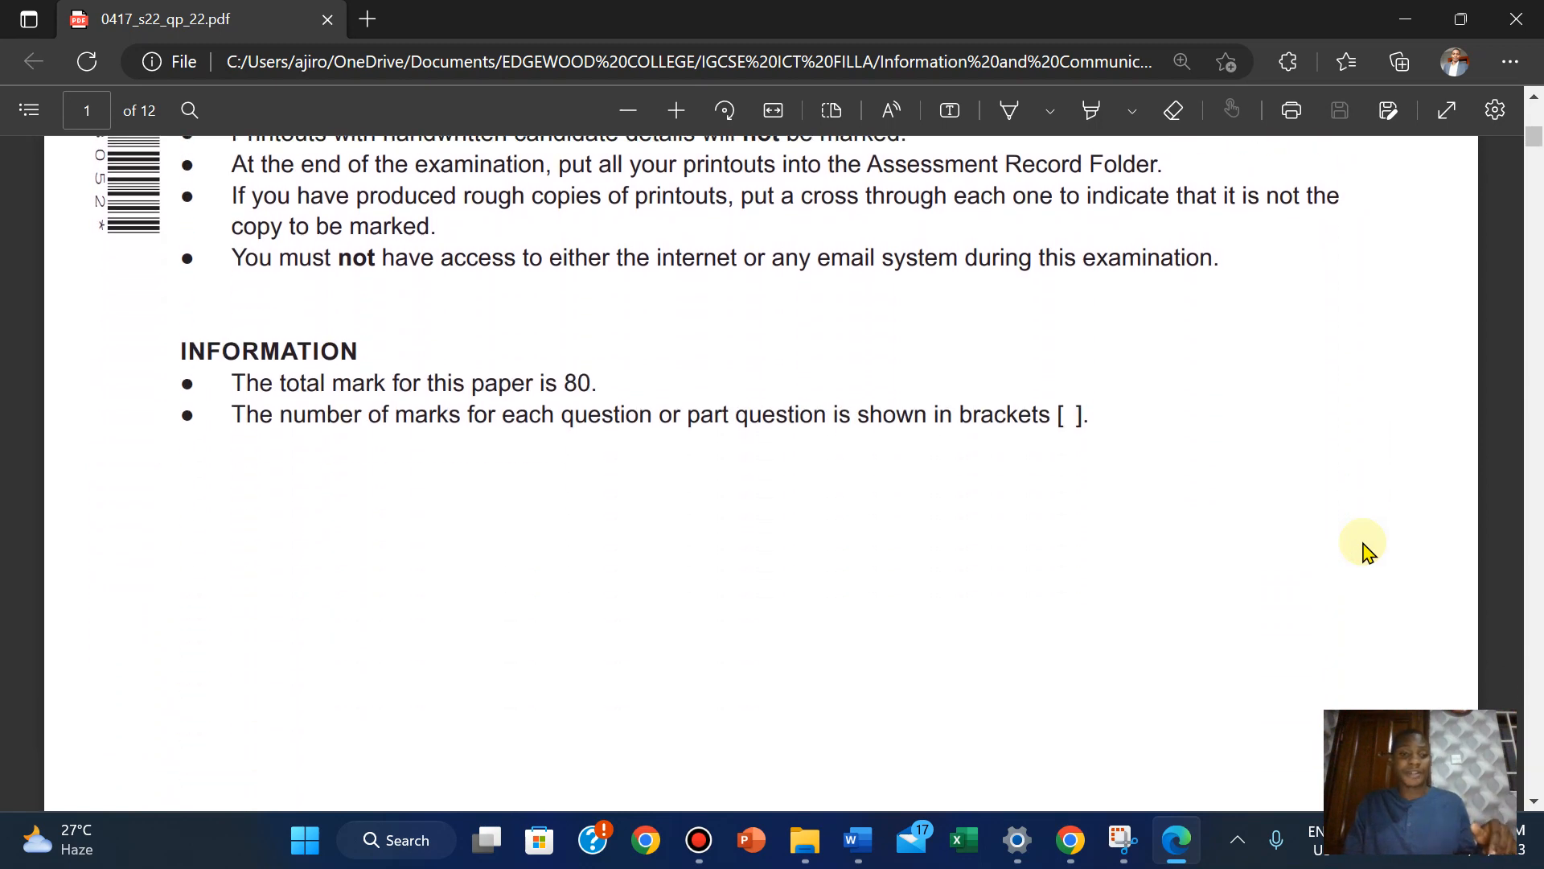
pyautogui.scroll(-3)
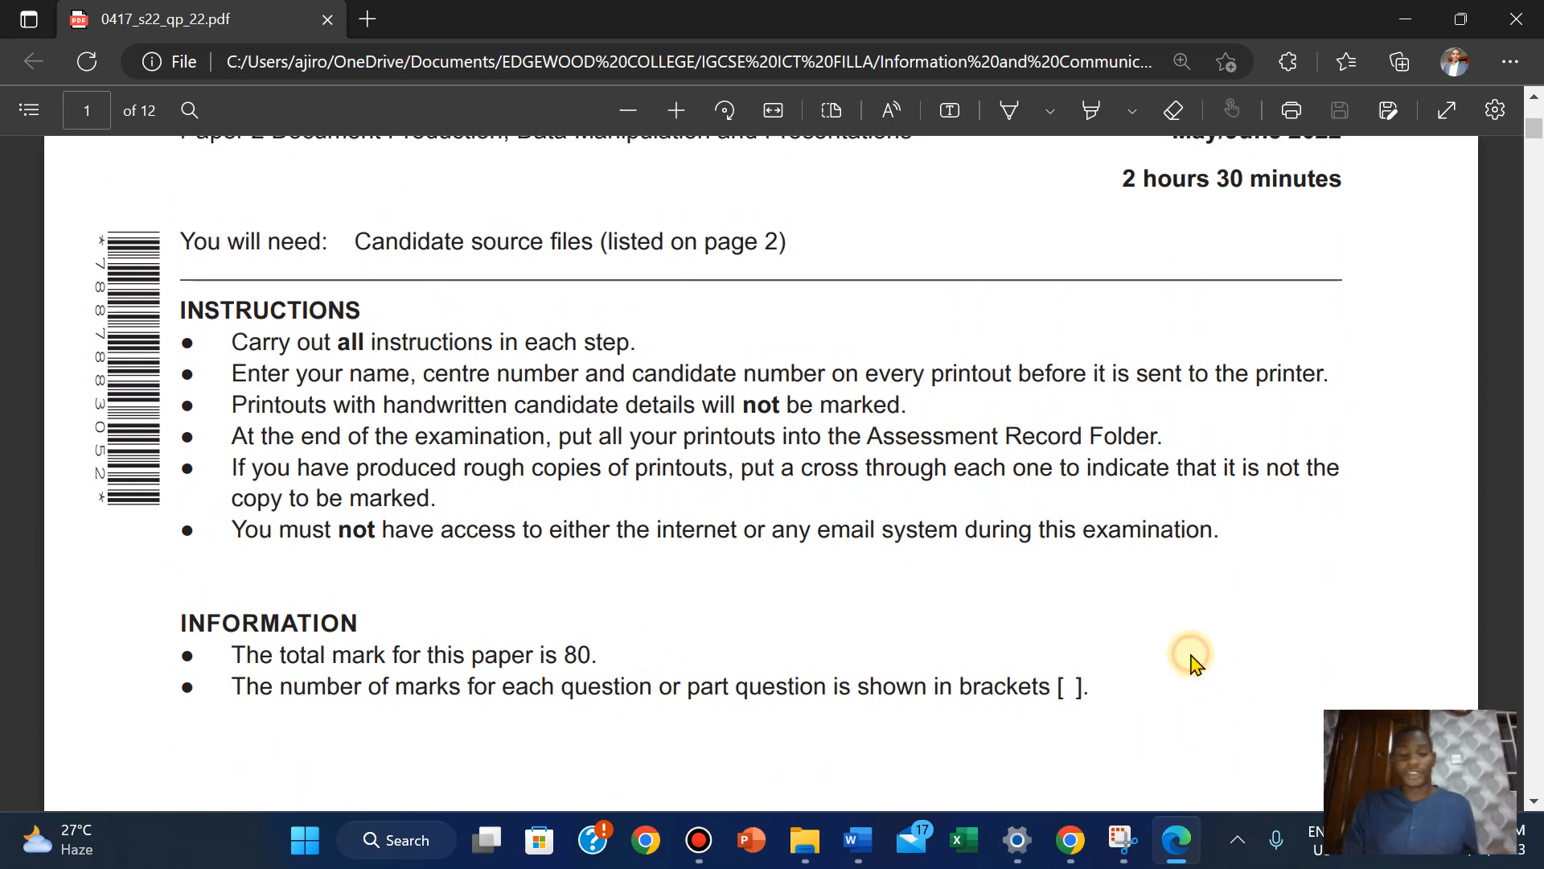
pyautogui.scroll(-3)
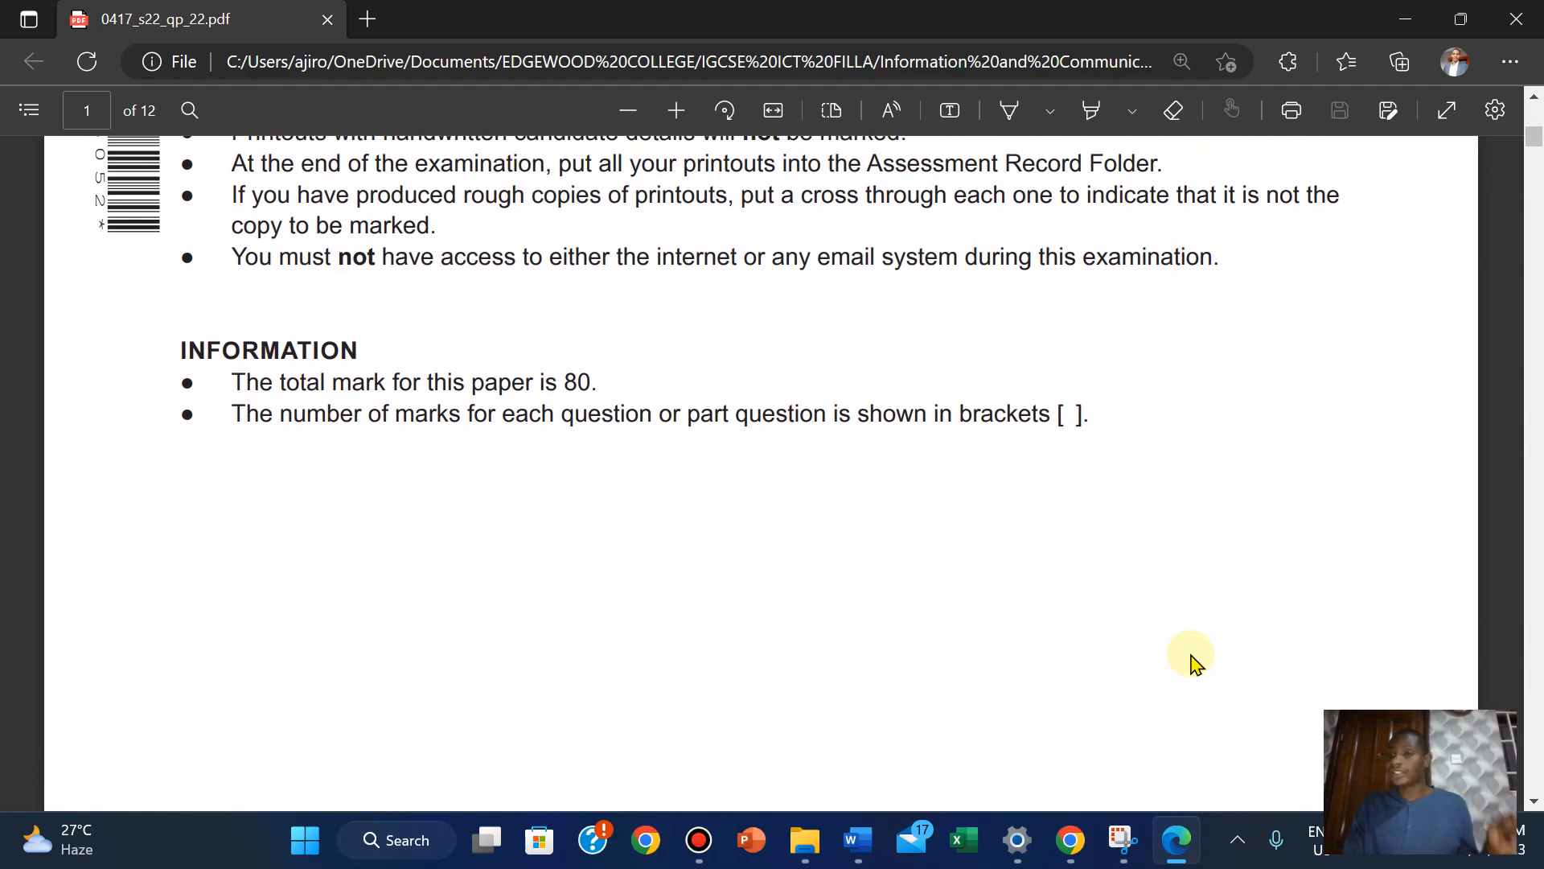
pyautogui.scroll(-3)
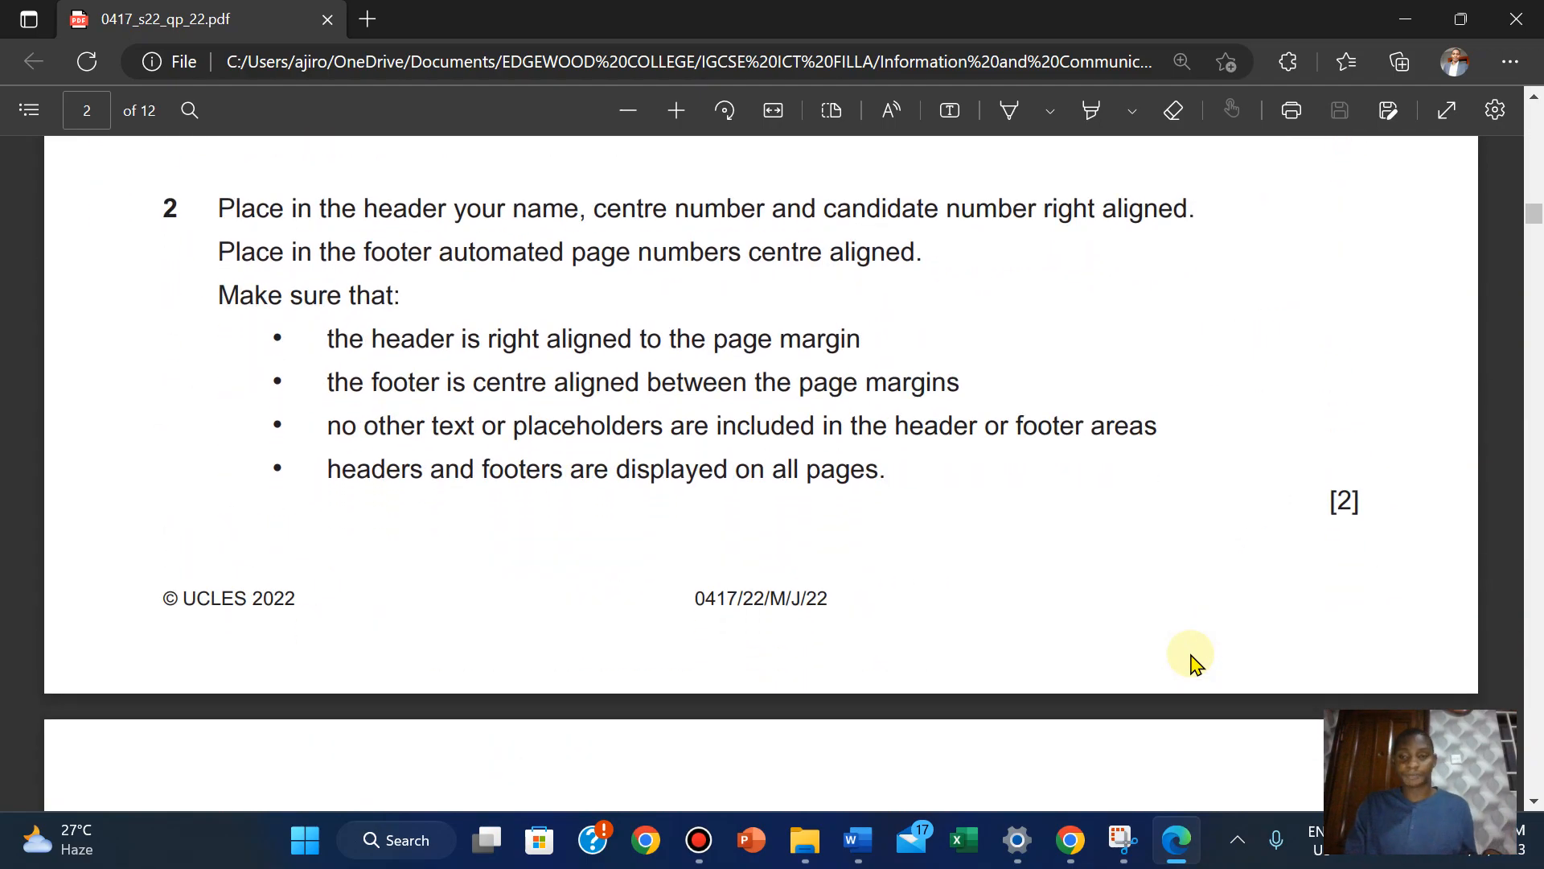
pyautogui.scroll(-3)
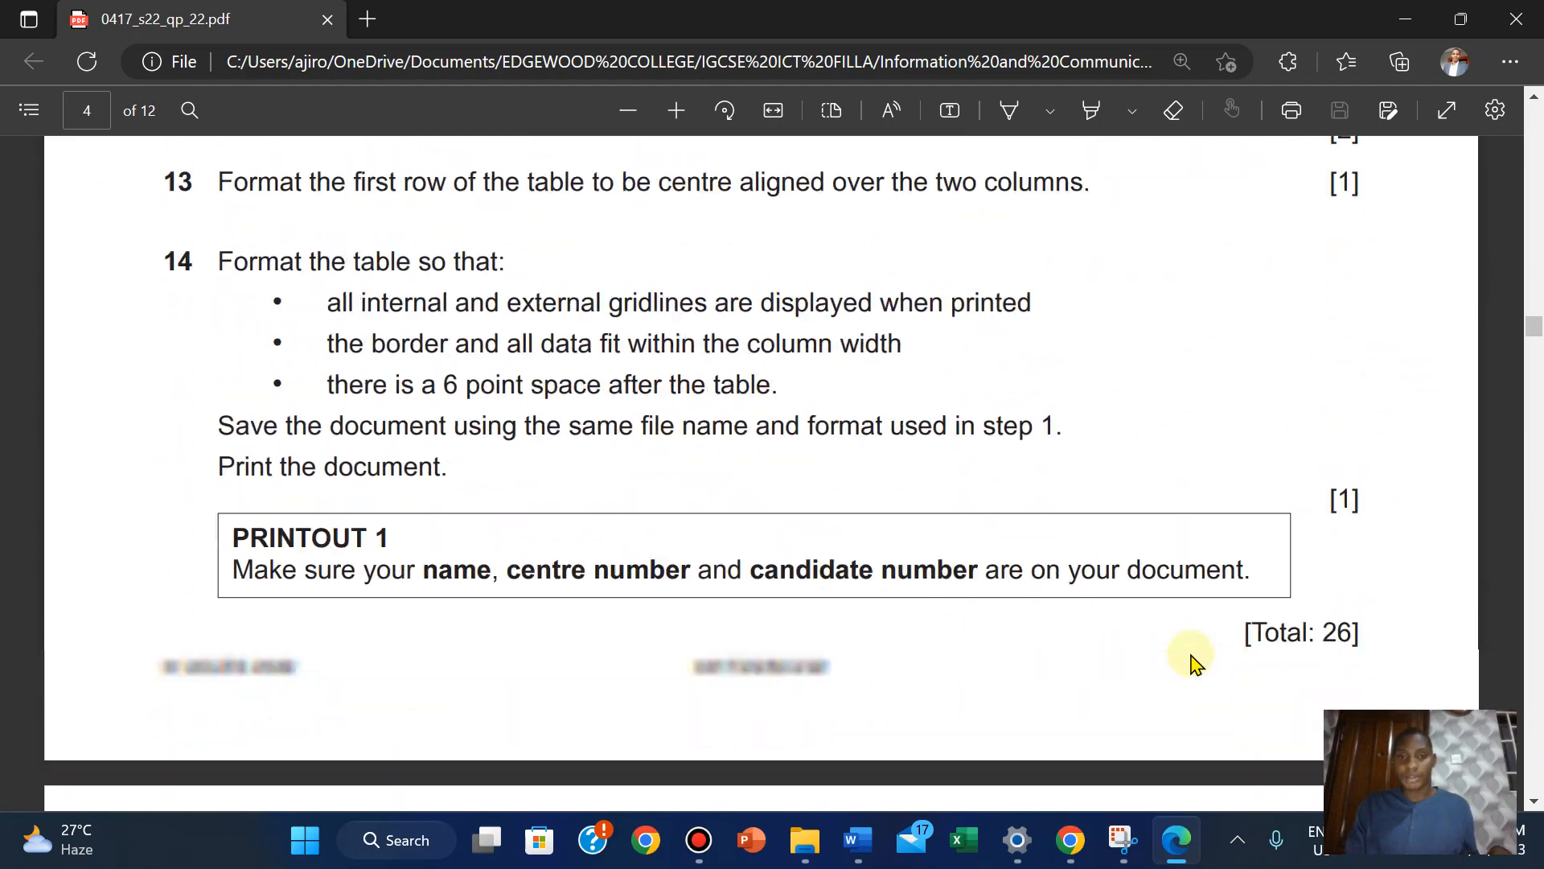
pyautogui.scroll(-3)
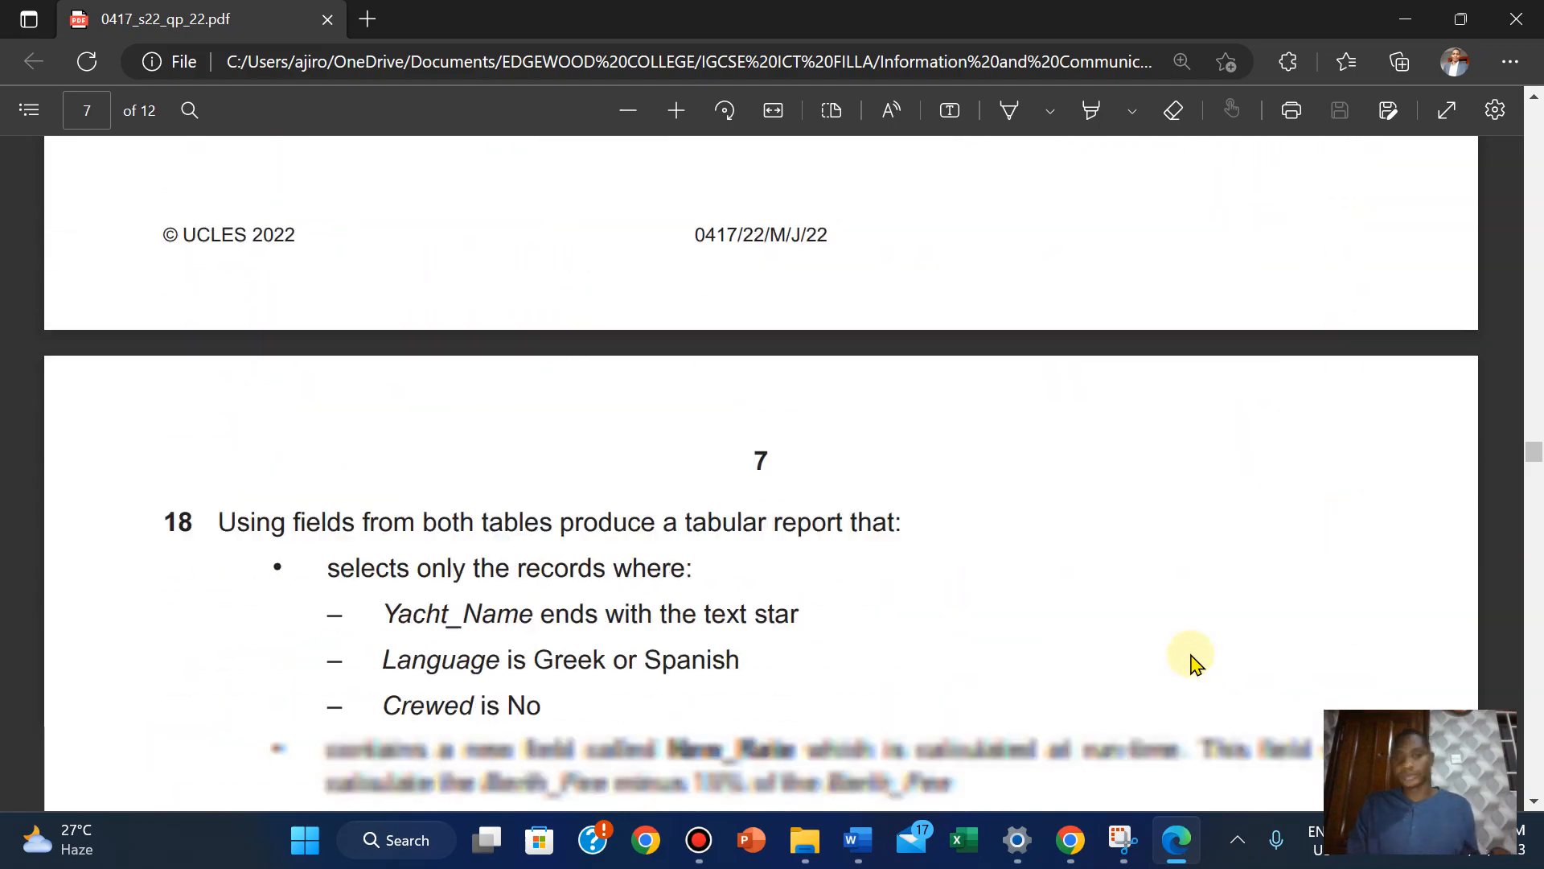
pyautogui.scroll(-3)
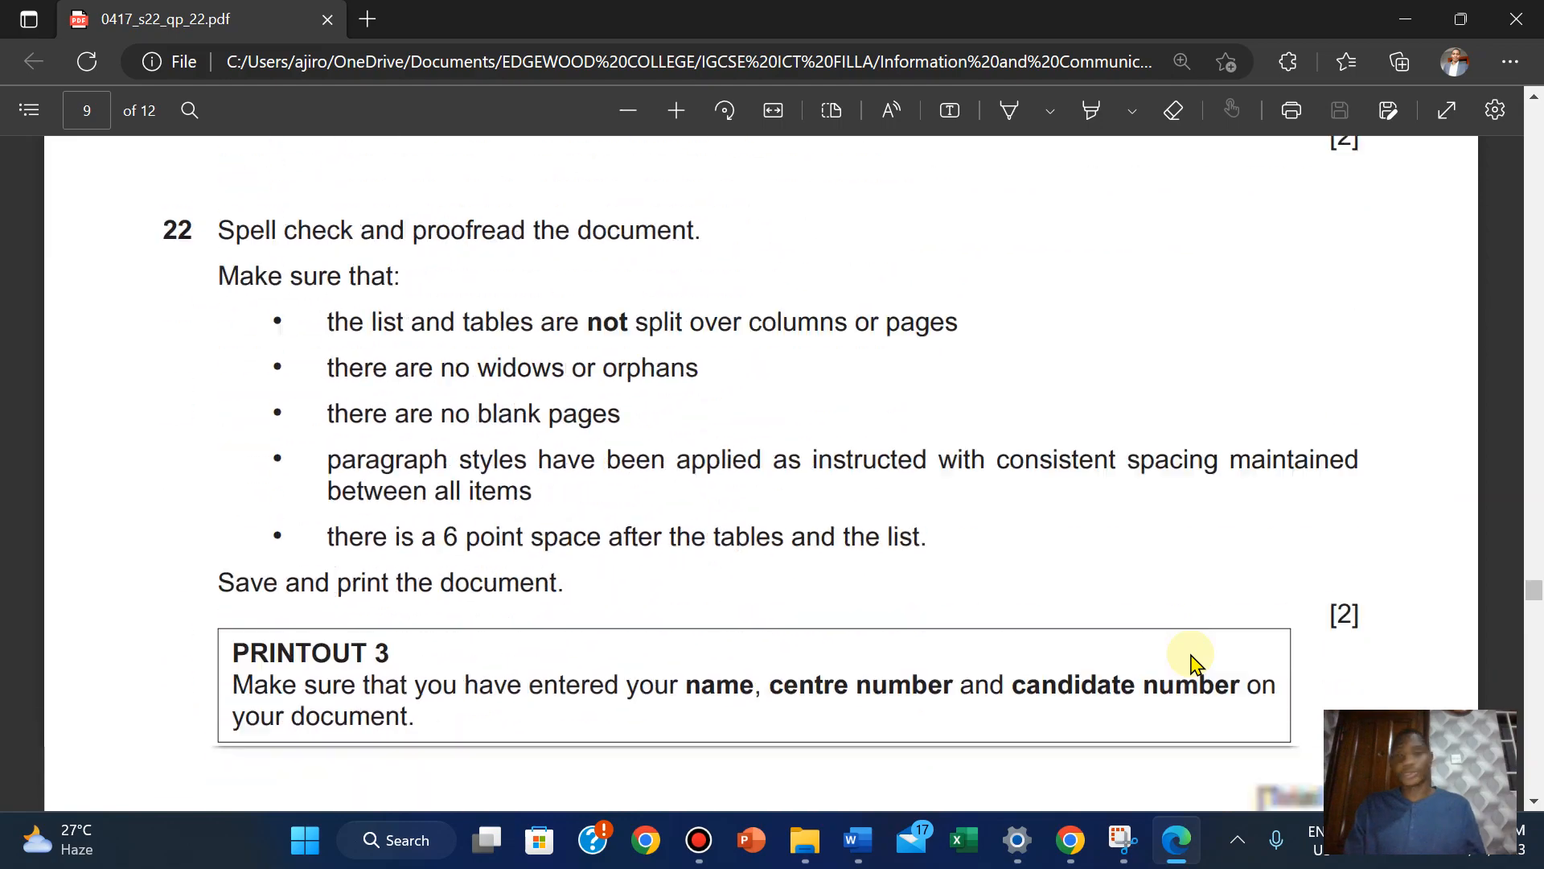
pyautogui.scroll(-3)
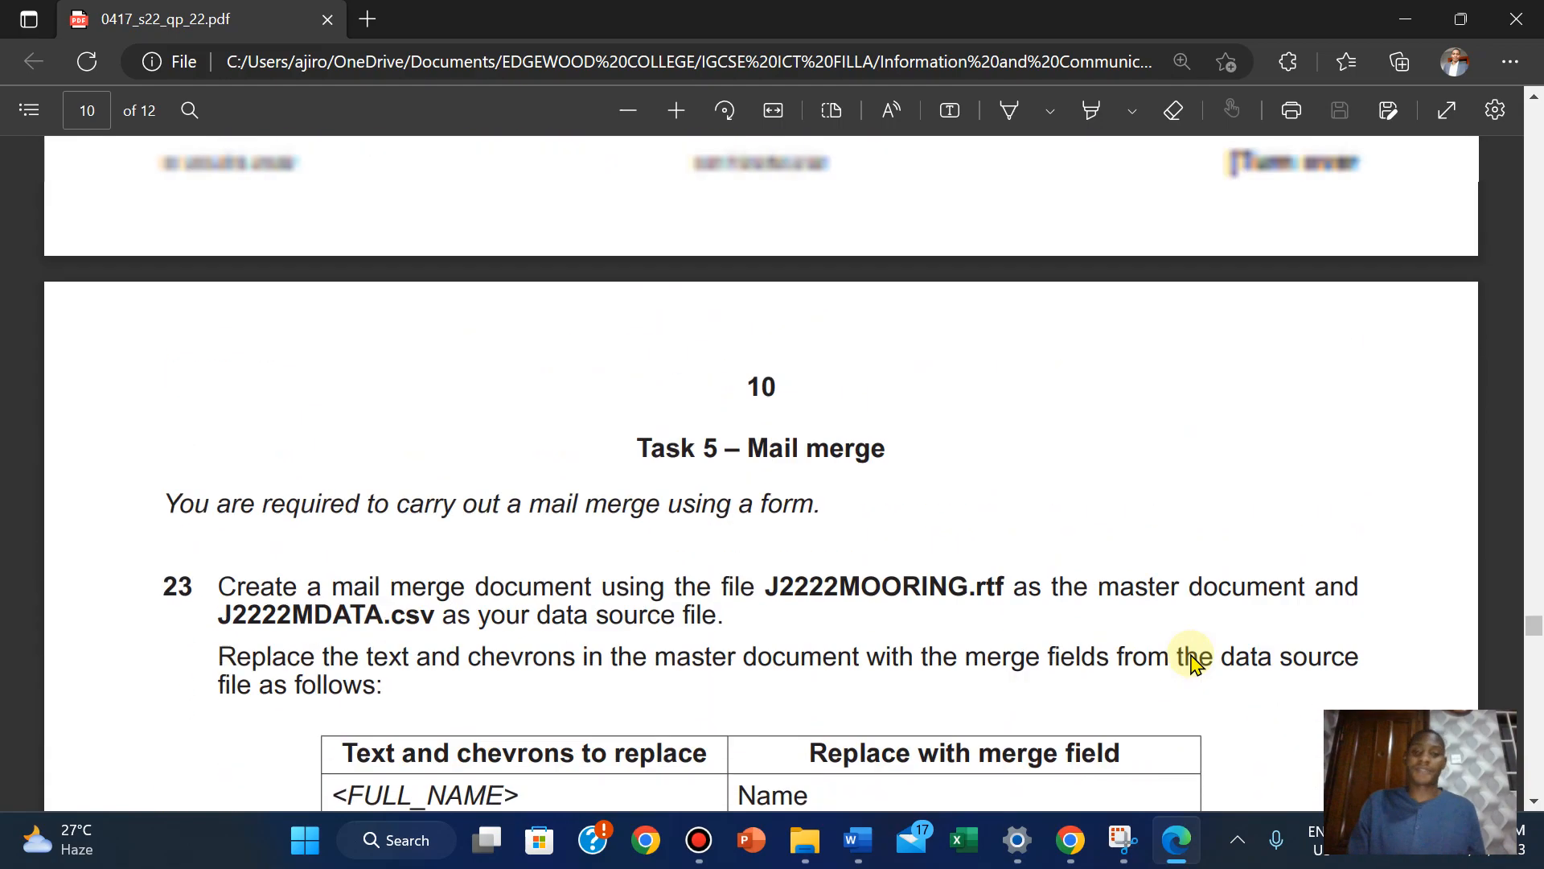
pyautogui.scroll(-3)
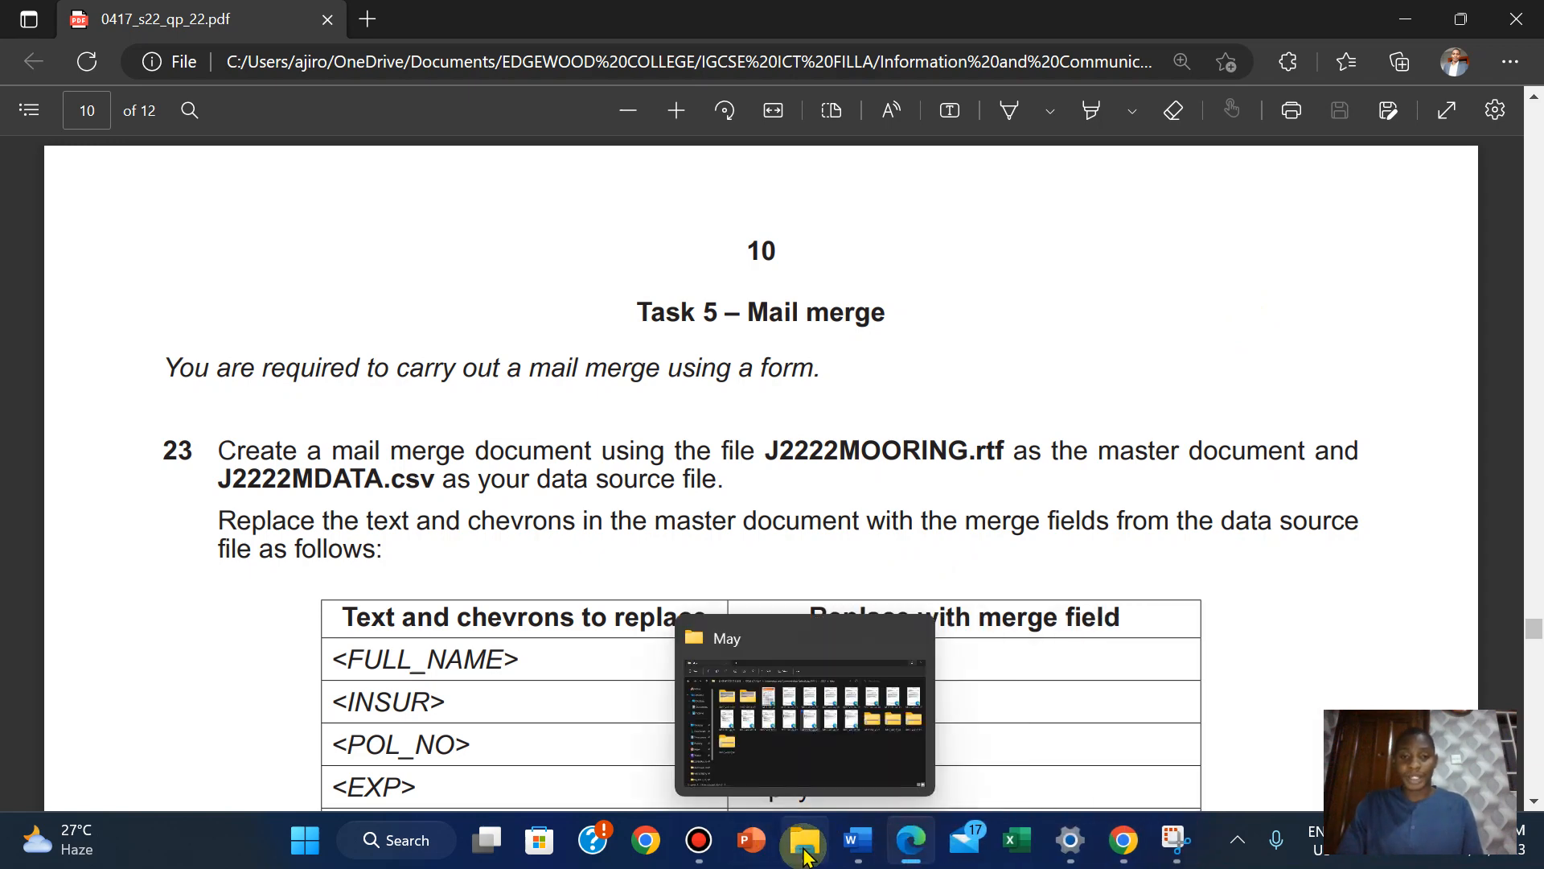
# Open J2222MOORING from the 0417_s22_sf_22 source files folder in File Explorer
pyautogui.click(805, 840)
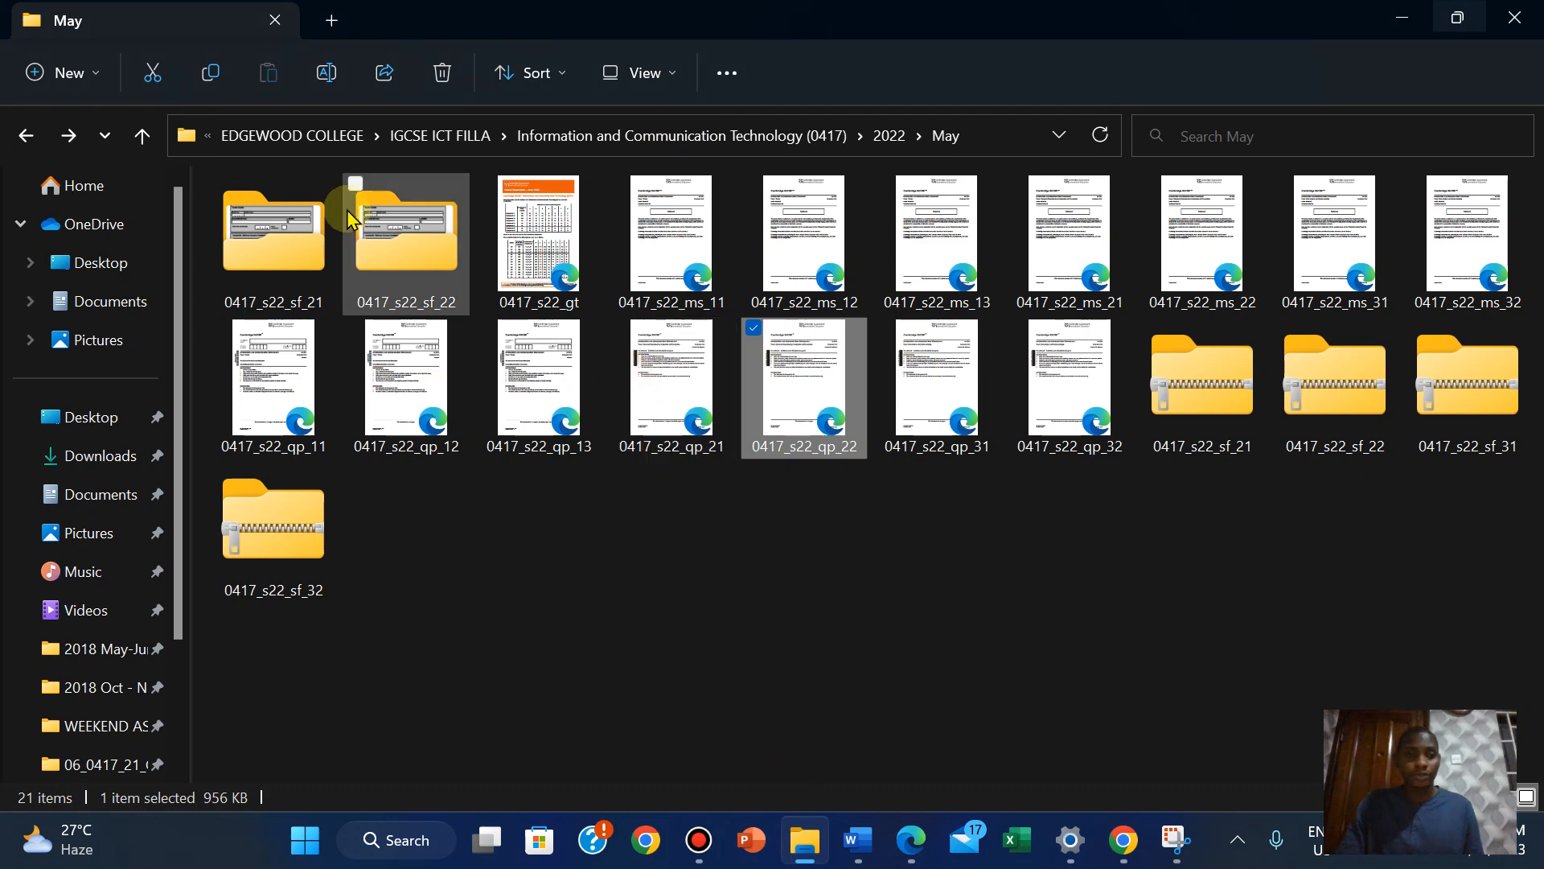
pyautogui.doubleClick(406, 232)
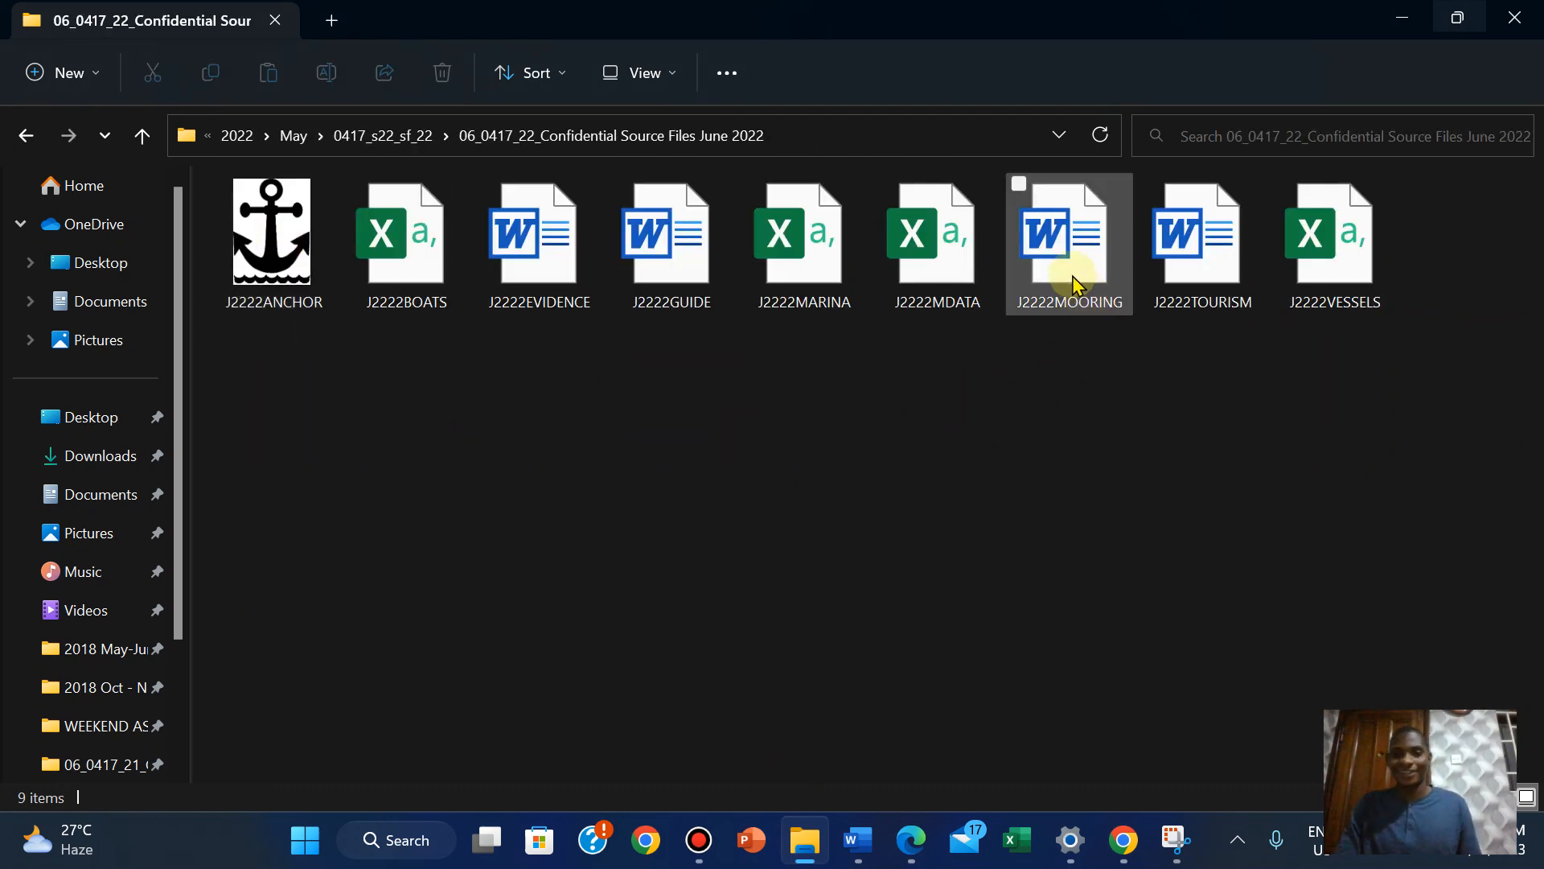
pyautogui.doubleClick(1068, 236)
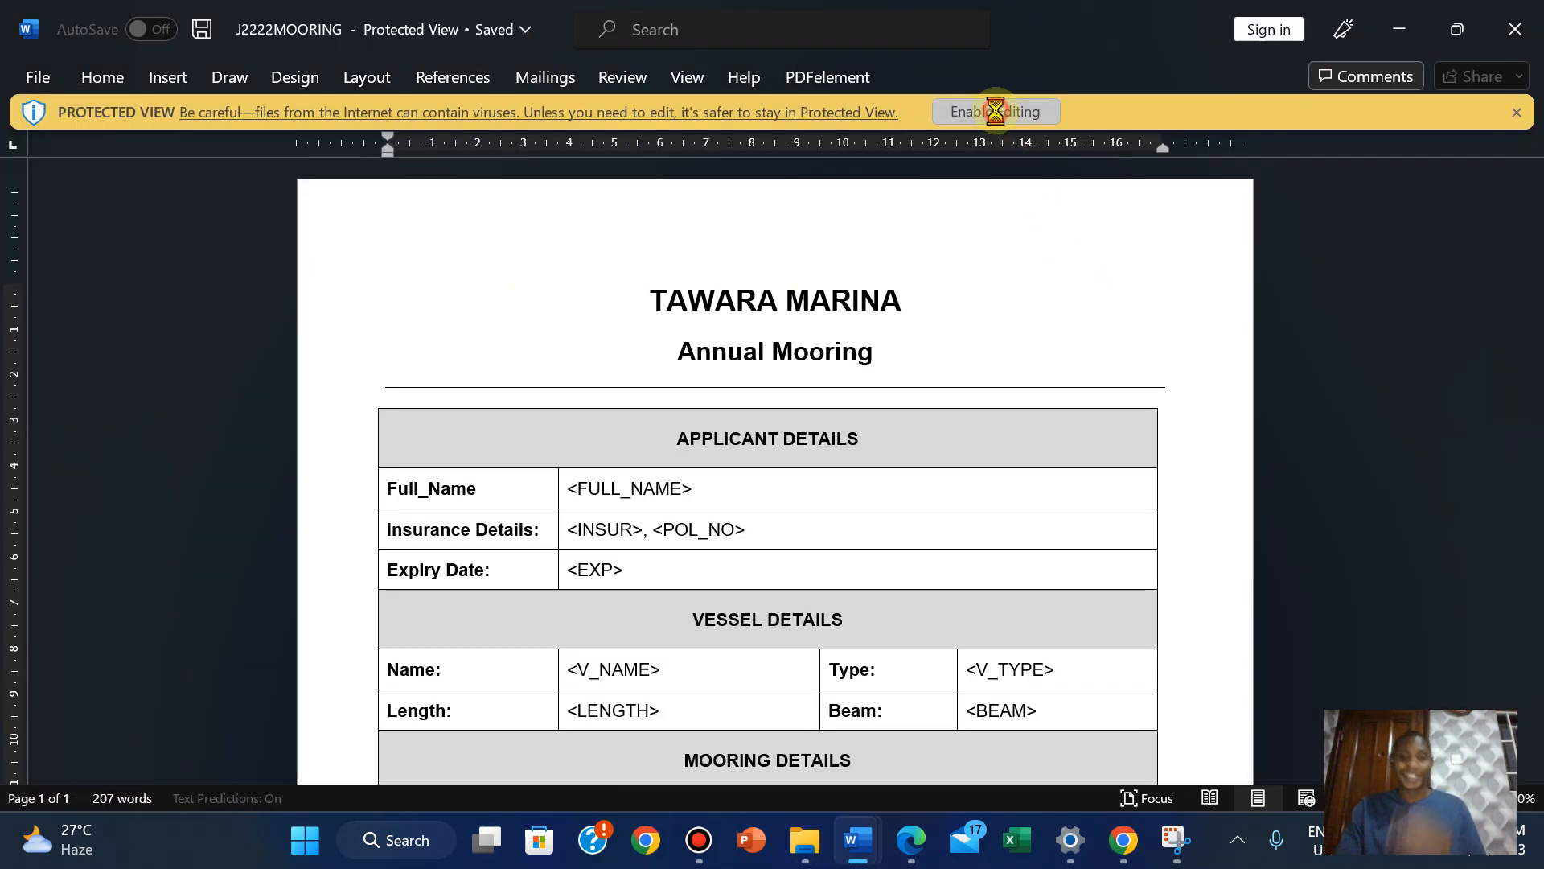
# Enable editing on the protected J2222MOORING form and look through it
pyautogui.click(994, 111)
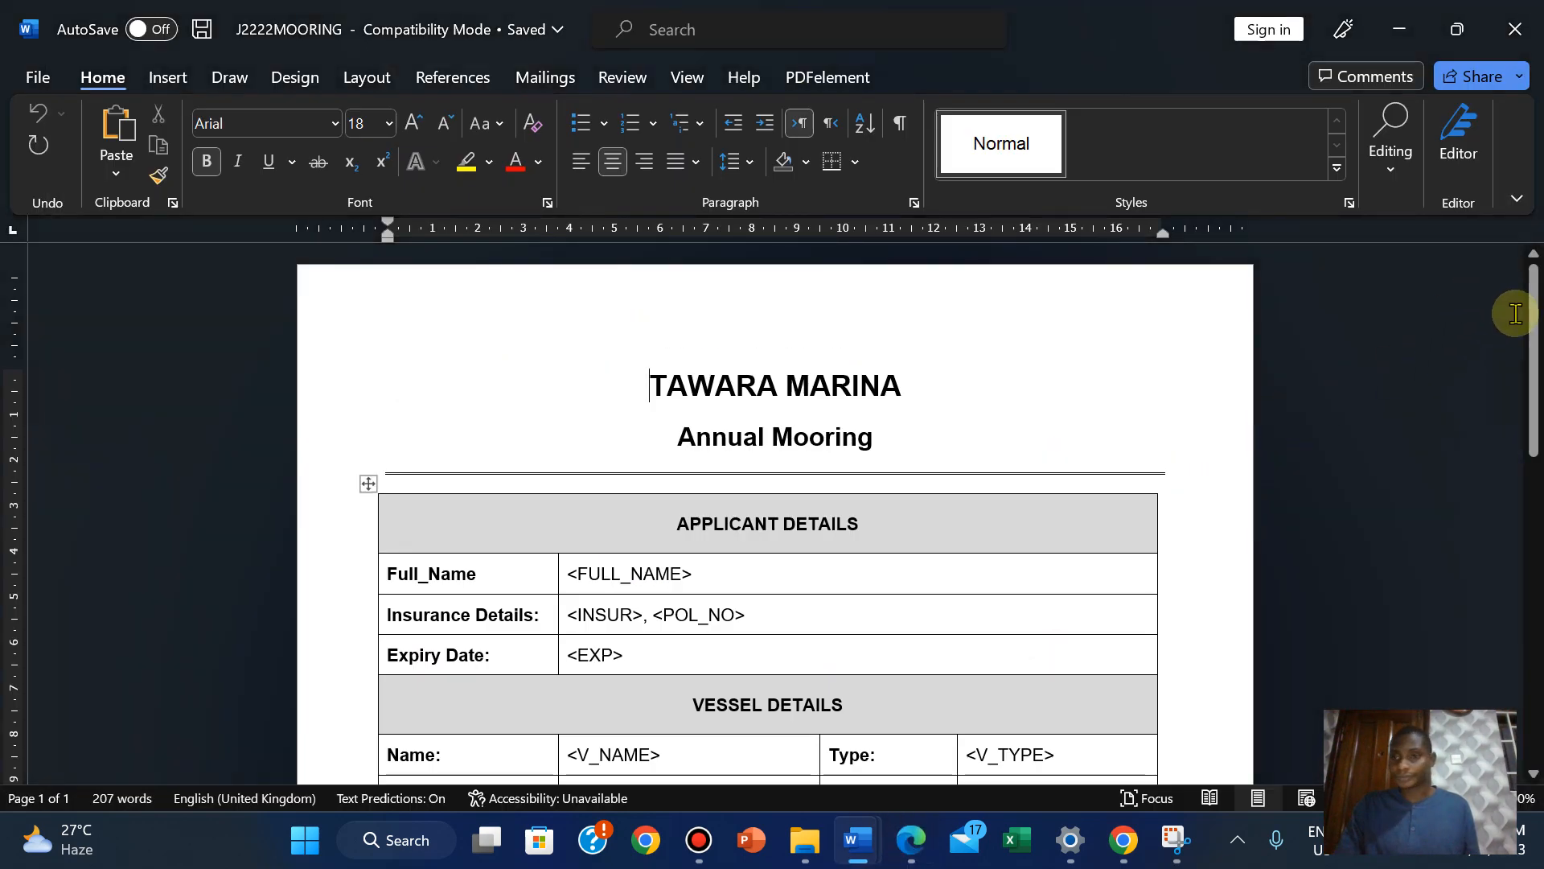
pyautogui.scroll(-3)
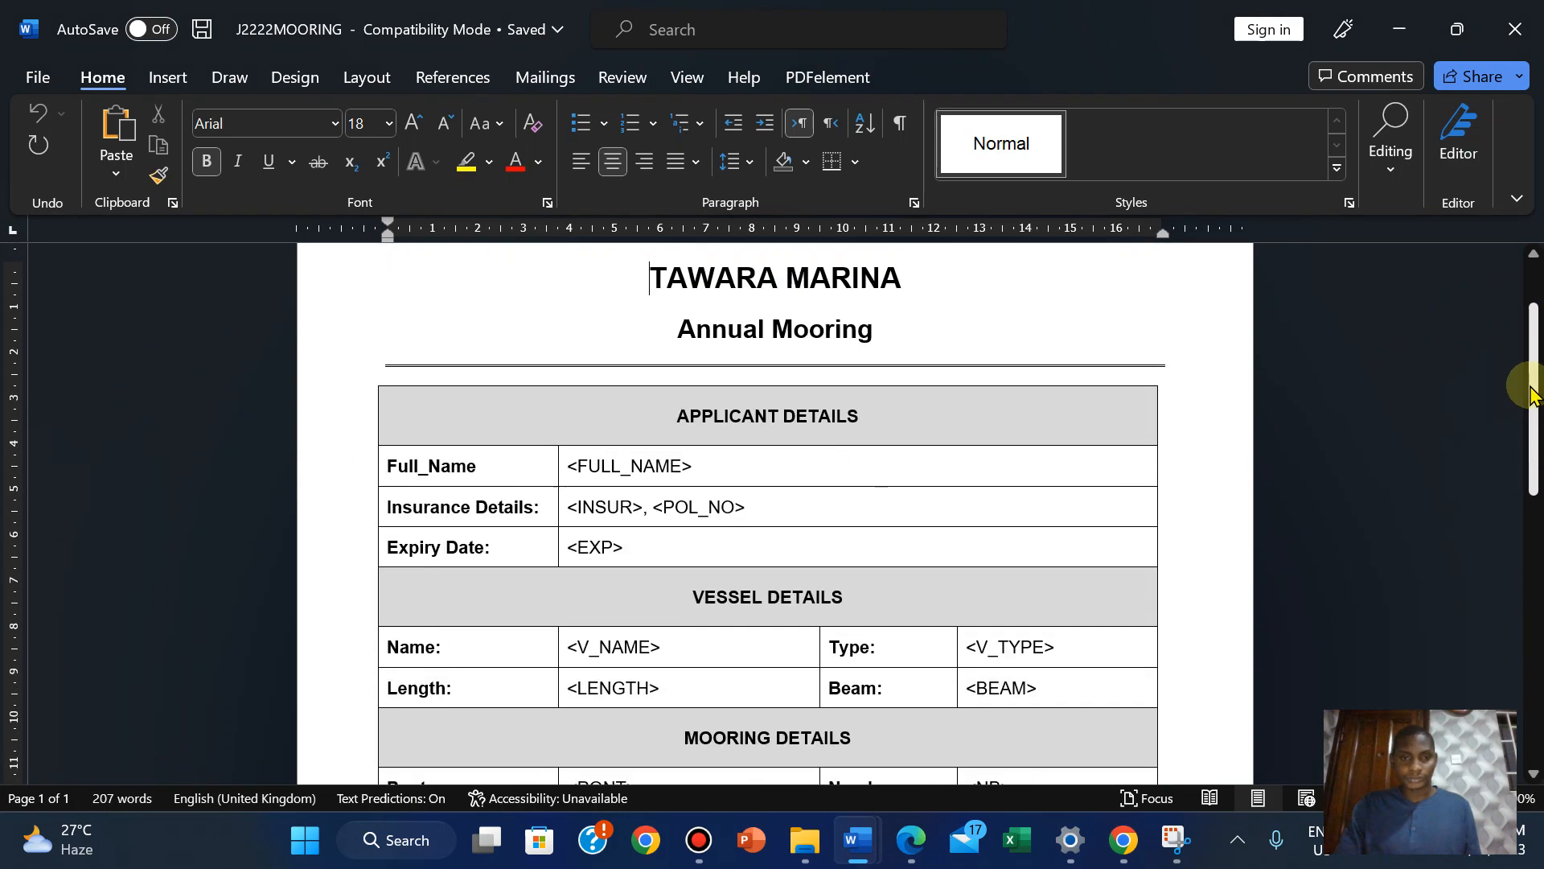
pyautogui.scroll(-3)
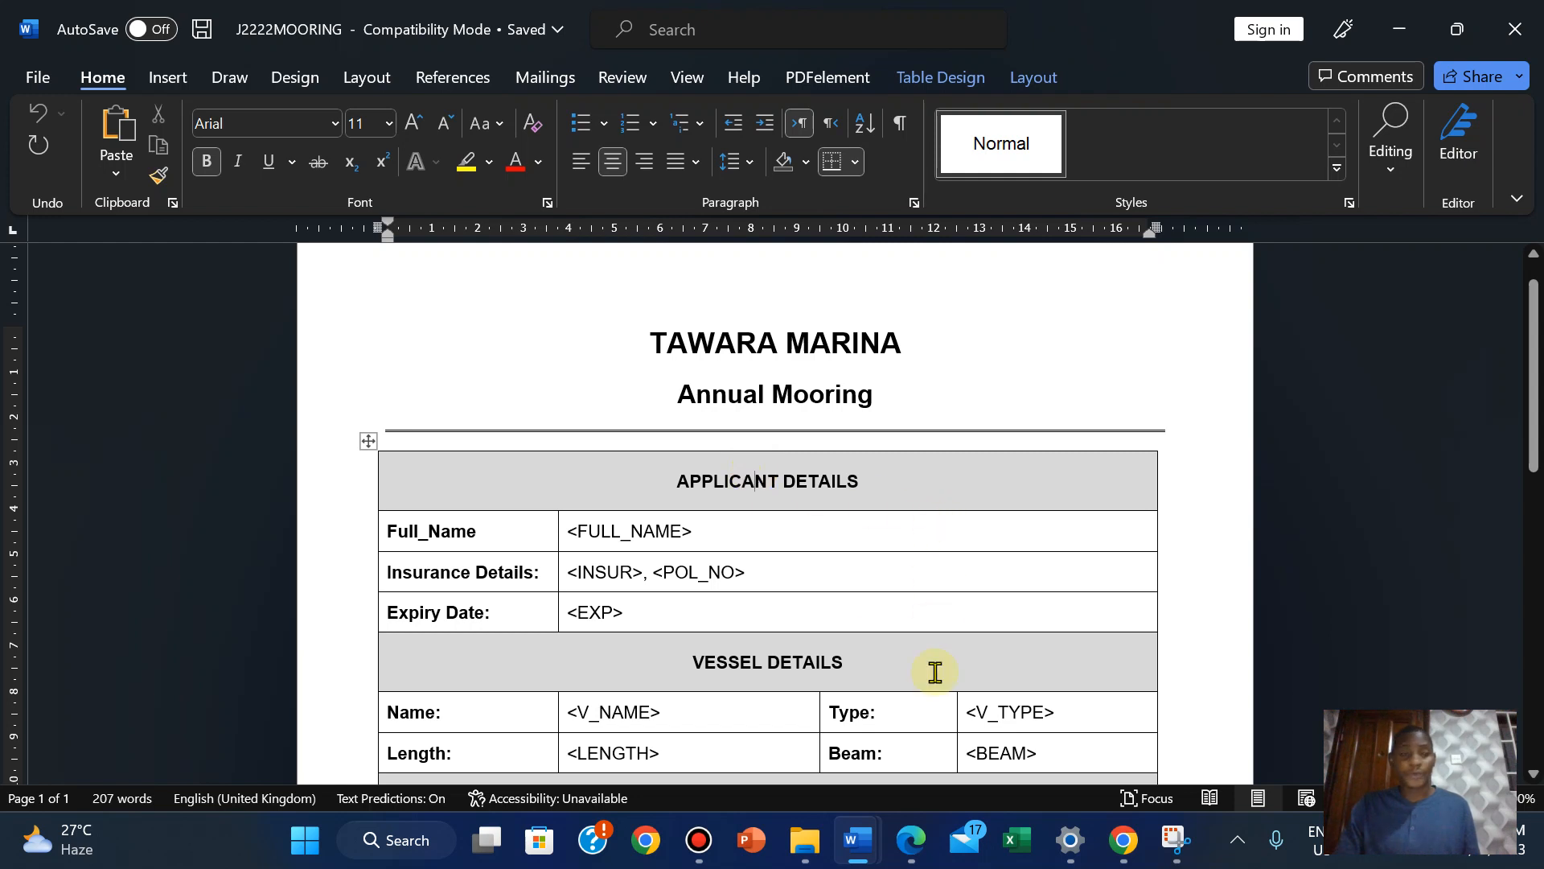
# Launch the Step-by-Step Mail Merge Wizard from the Mailings ribbon
pyautogui.click(542, 78)
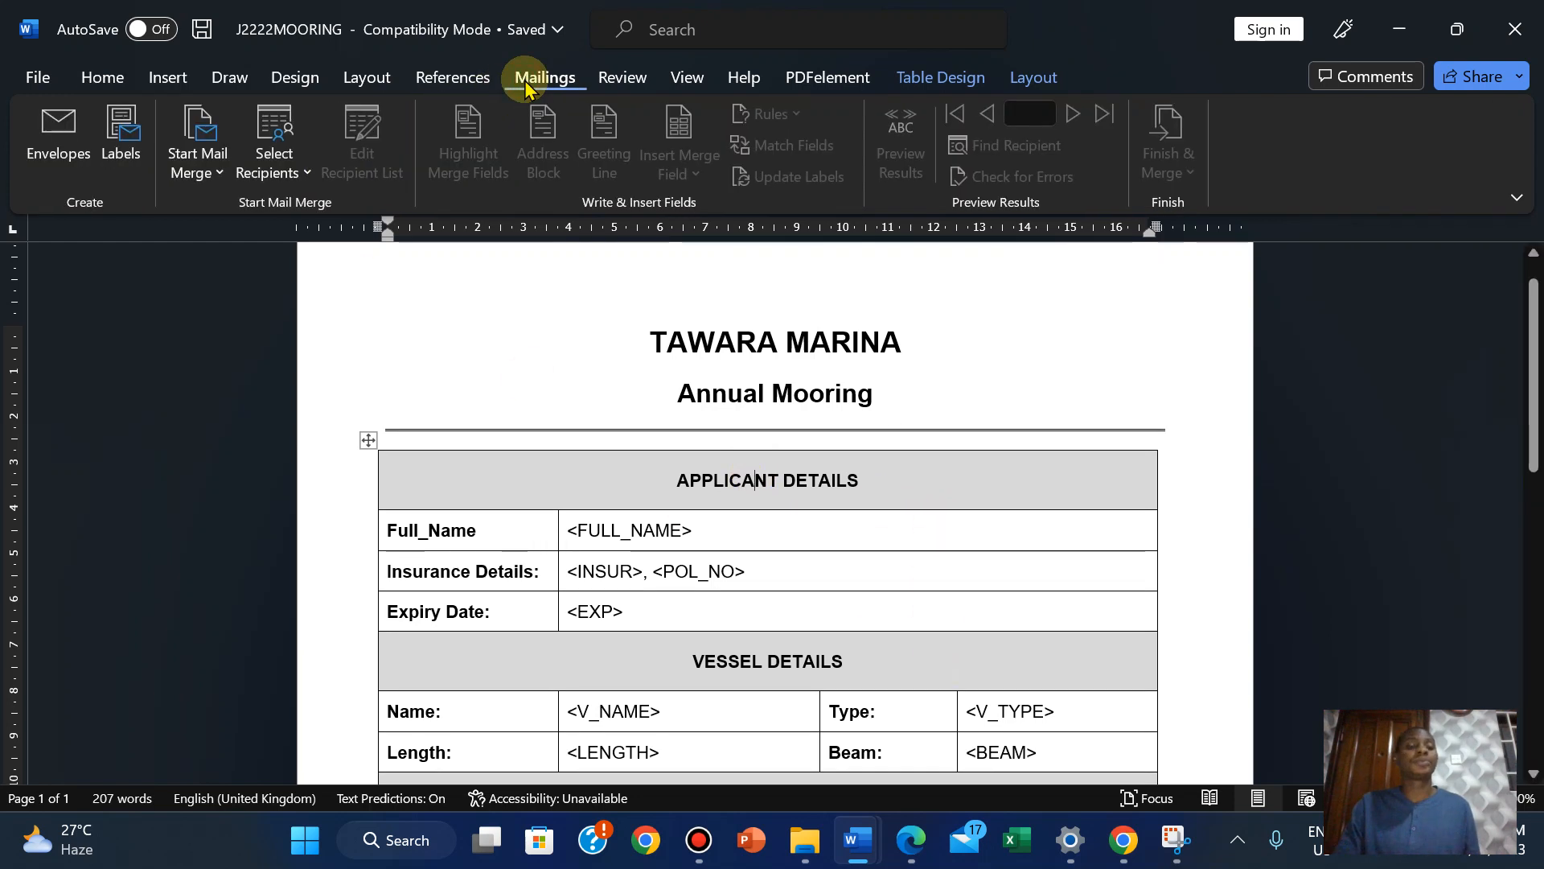
pyautogui.click(274, 138)
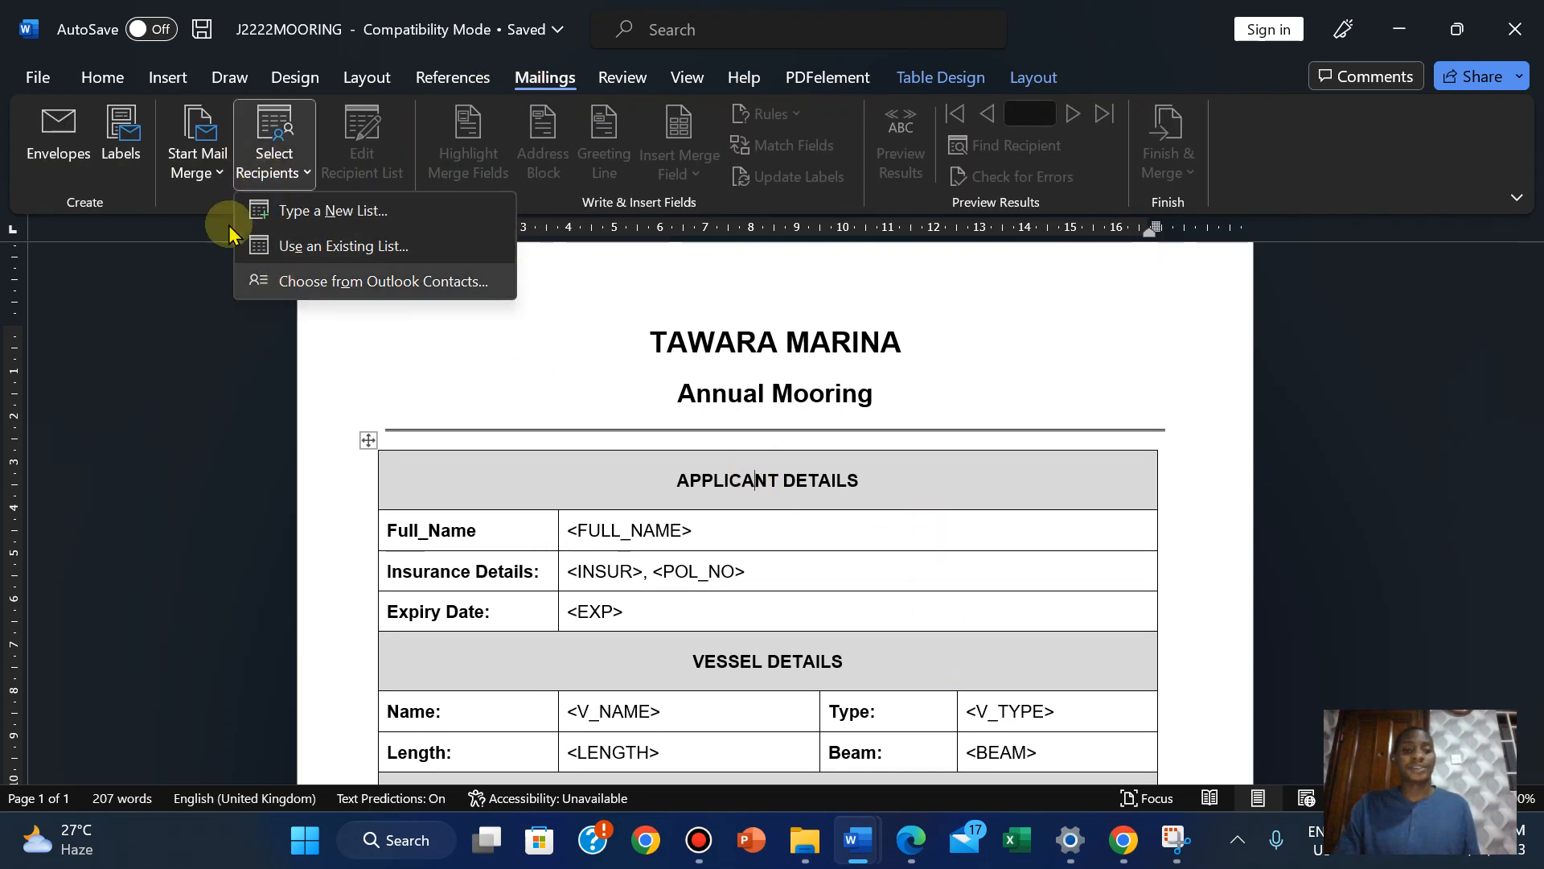
pyautogui.click(196, 138)
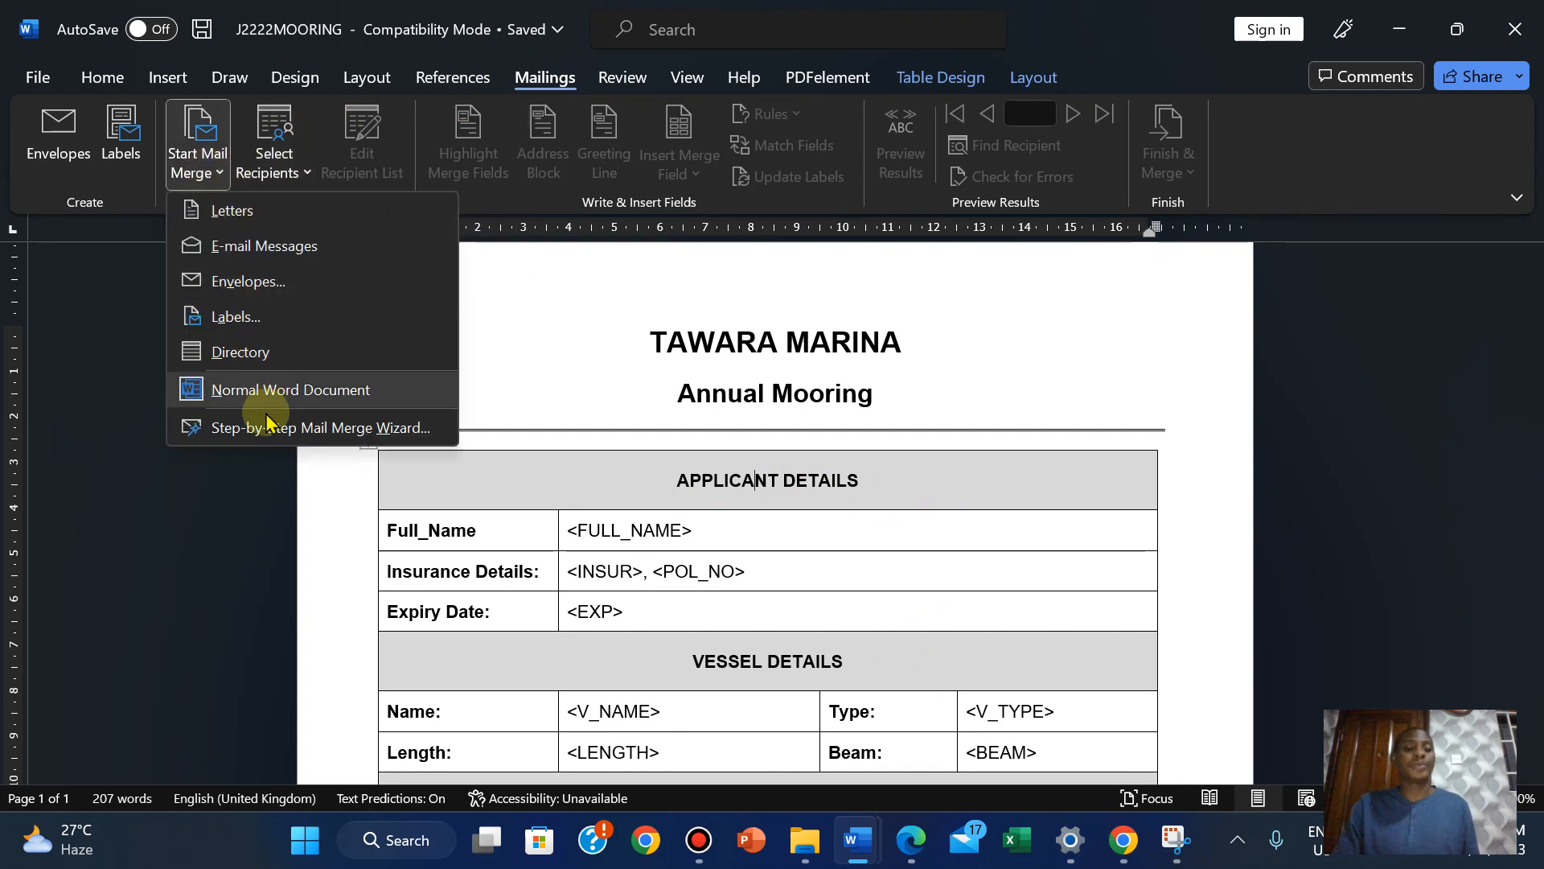
pyautogui.click(313, 426)
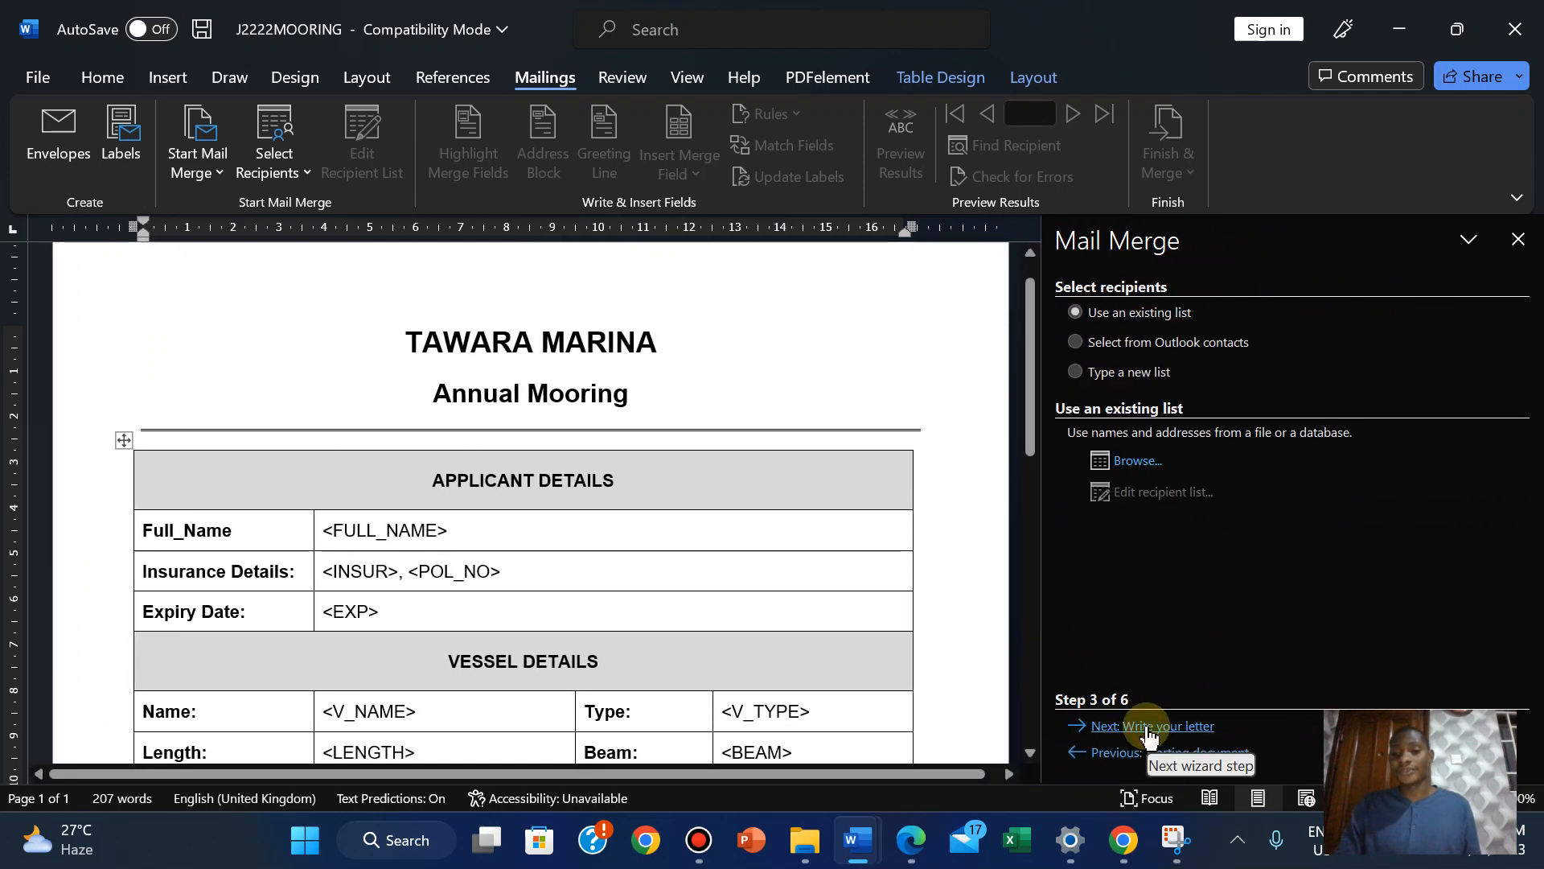
# Attach J2222MDATA as the existing recipient list and accept the Mail Merge Recipients
pyautogui.click(1139, 460)
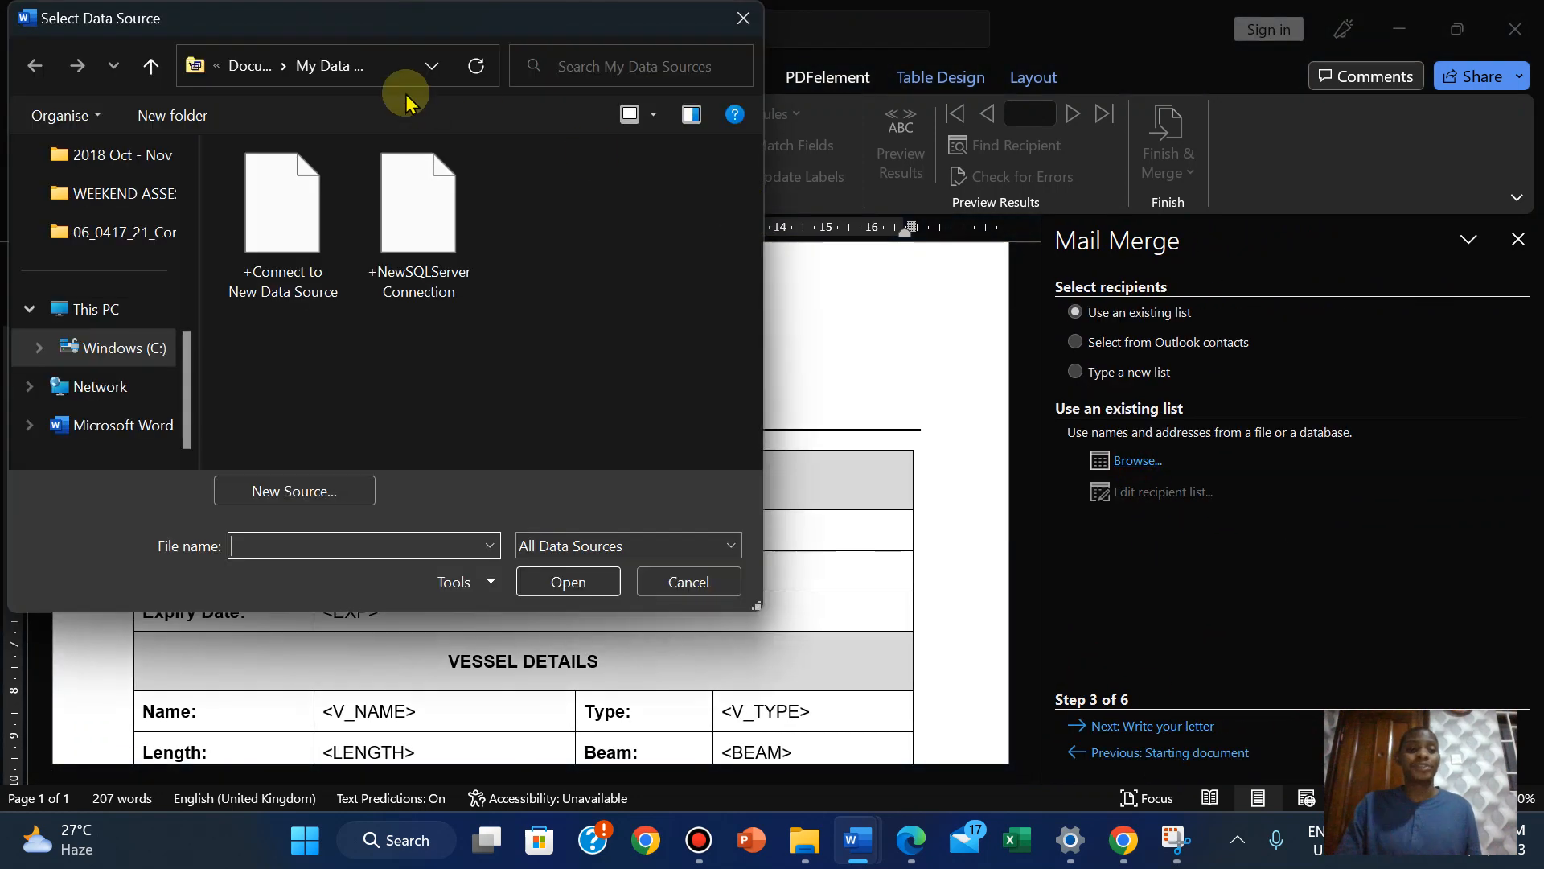
pyautogui.moveTo(669, 21)
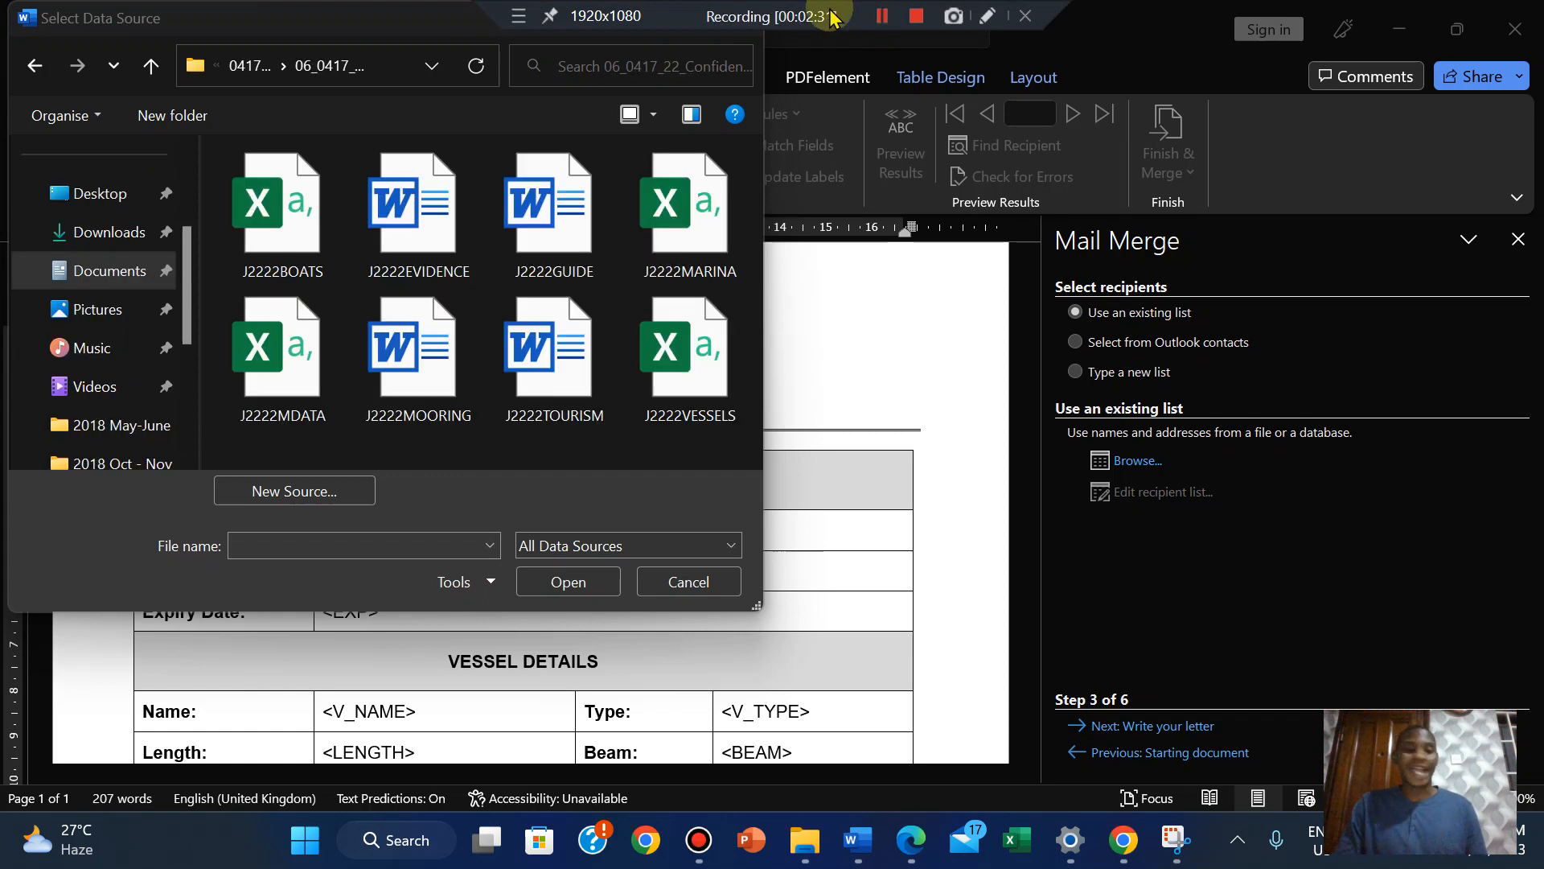
pyautogui.click(282, 345)
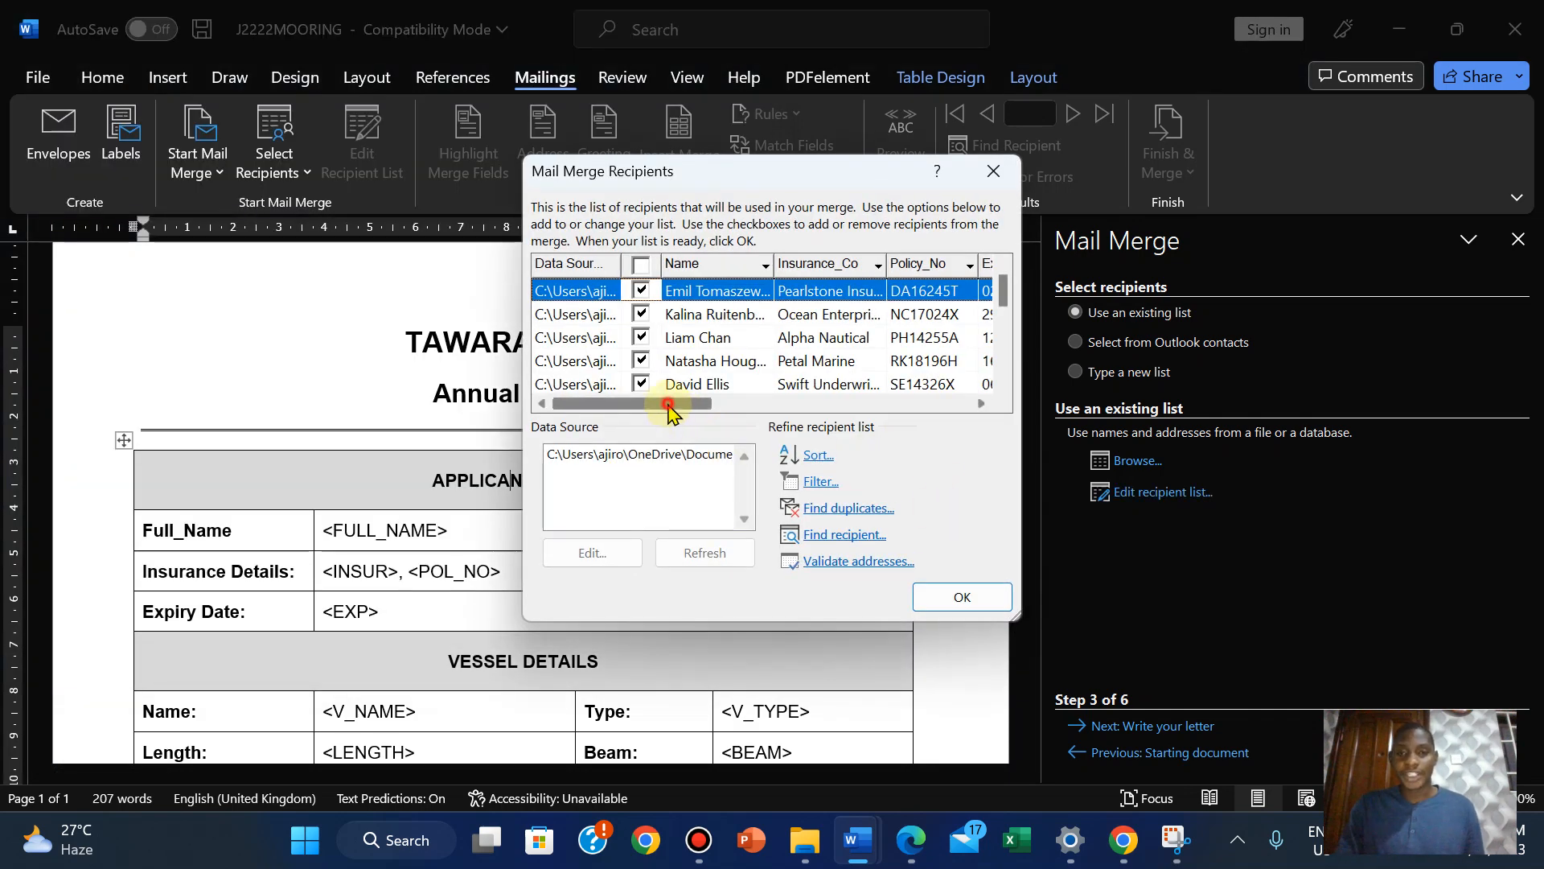
pyautogui.moveTo(670, 404); pyautogui.dragTo(748, 404)
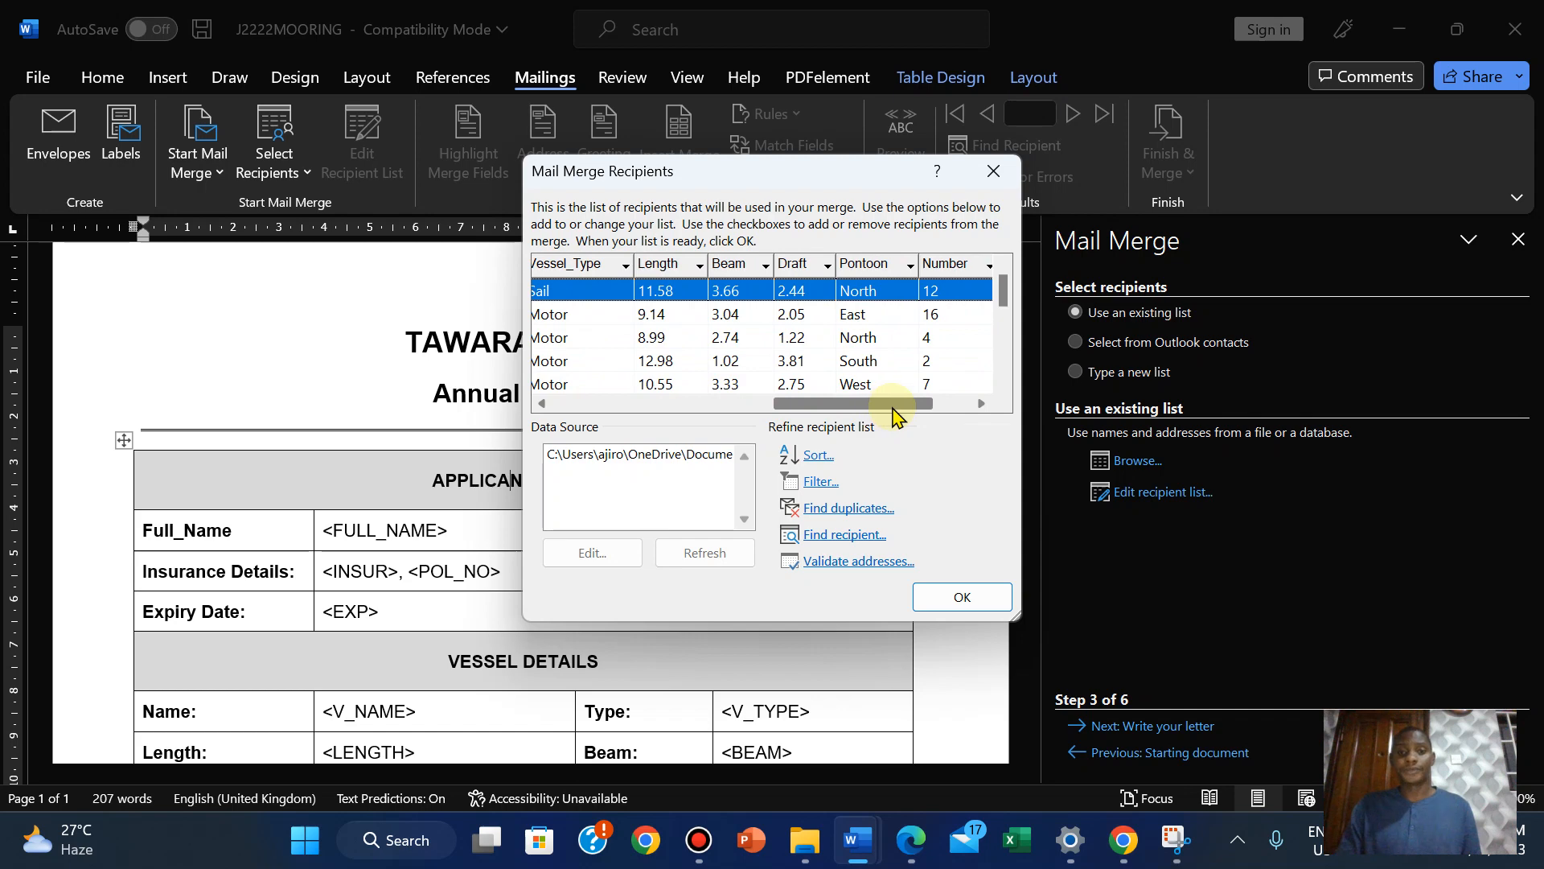
pyautogui.moveTo(876, 403); pyautogui.dragTo(961, 404)
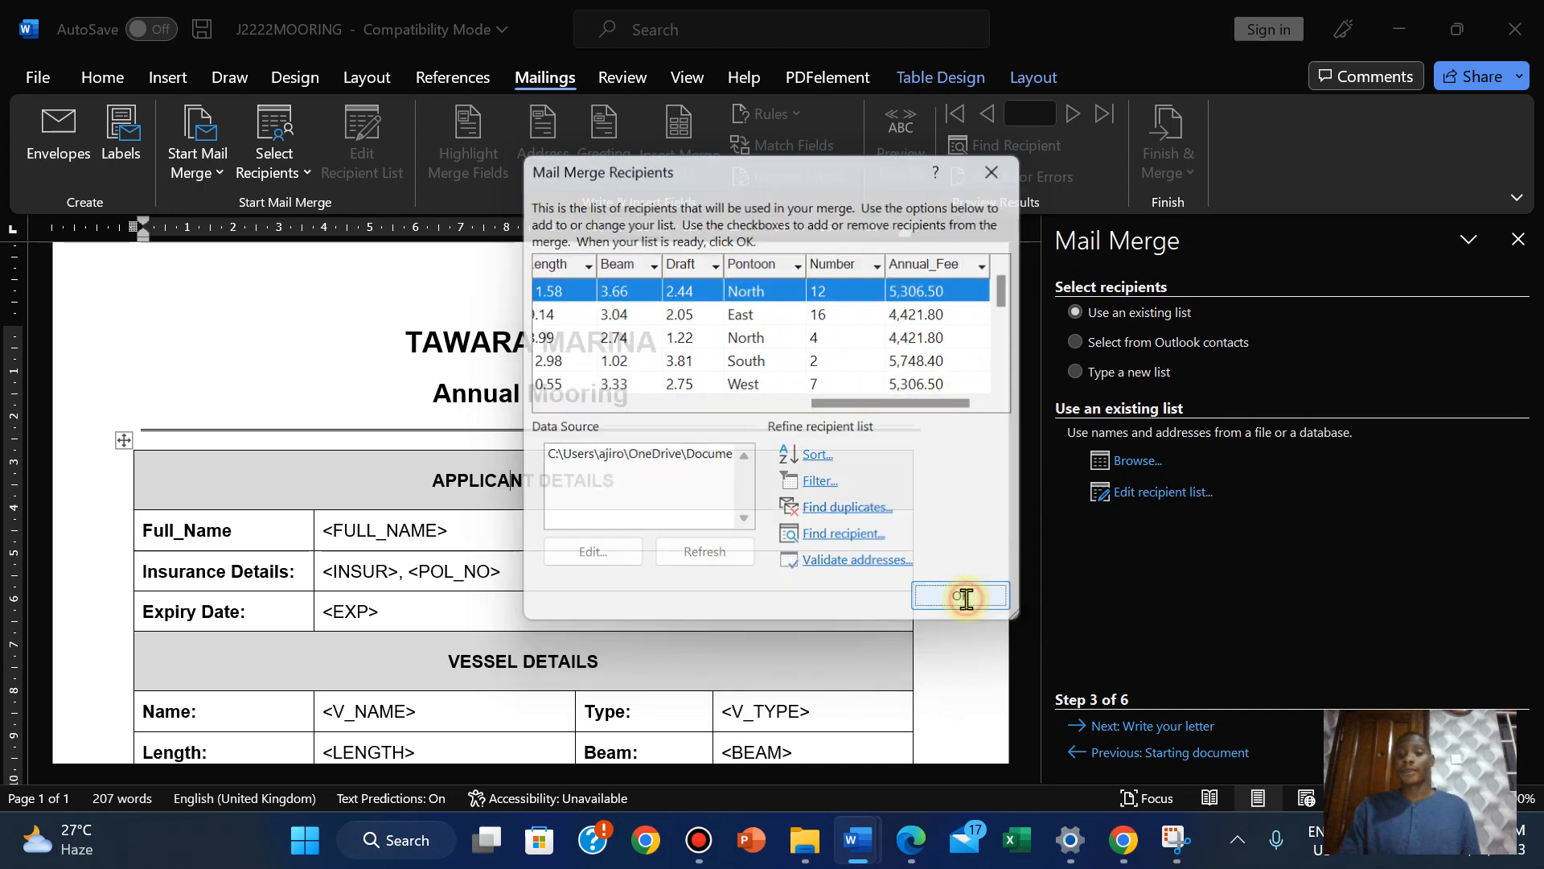
pyautogui.click(961, 595)
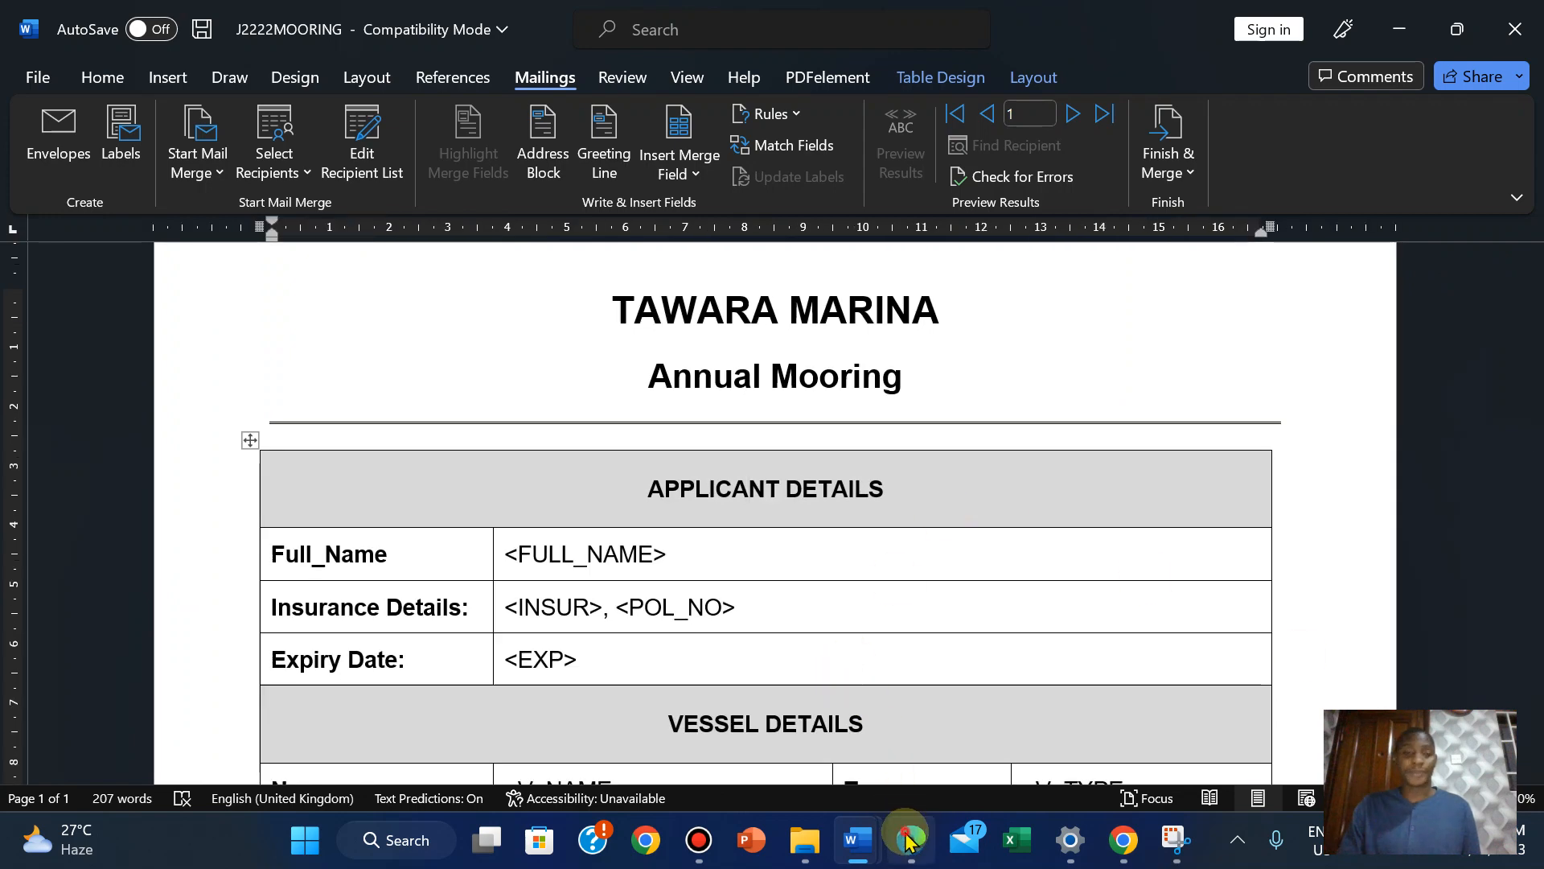
# Consult the placeholder-to-field table in the exam paper, then return to the mooring form
pyautogui.click(910, 839)
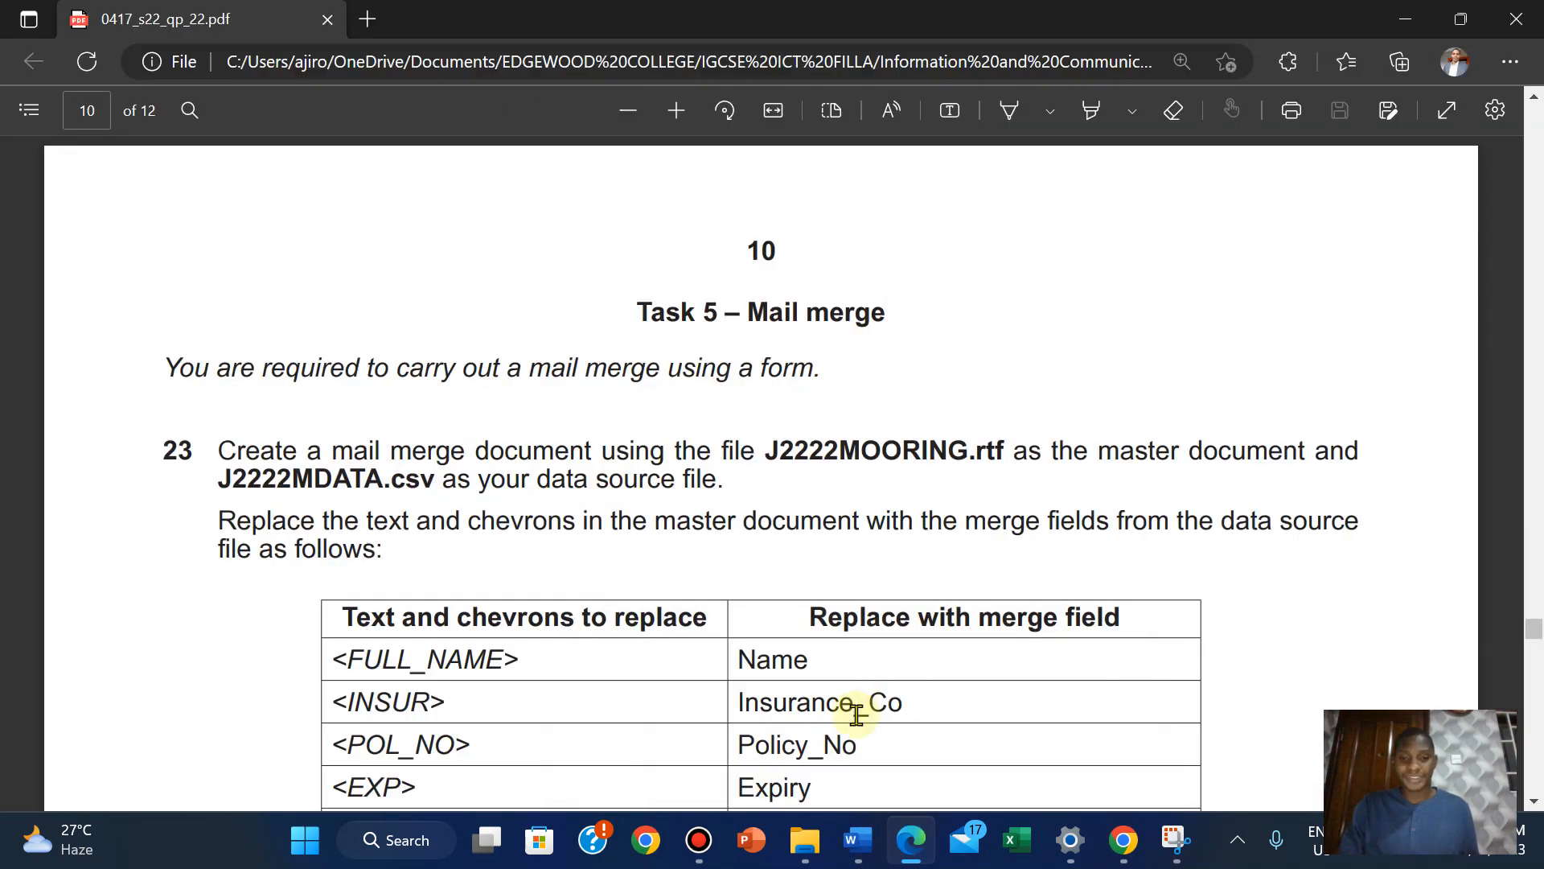
pyautogui.click(854, 840)
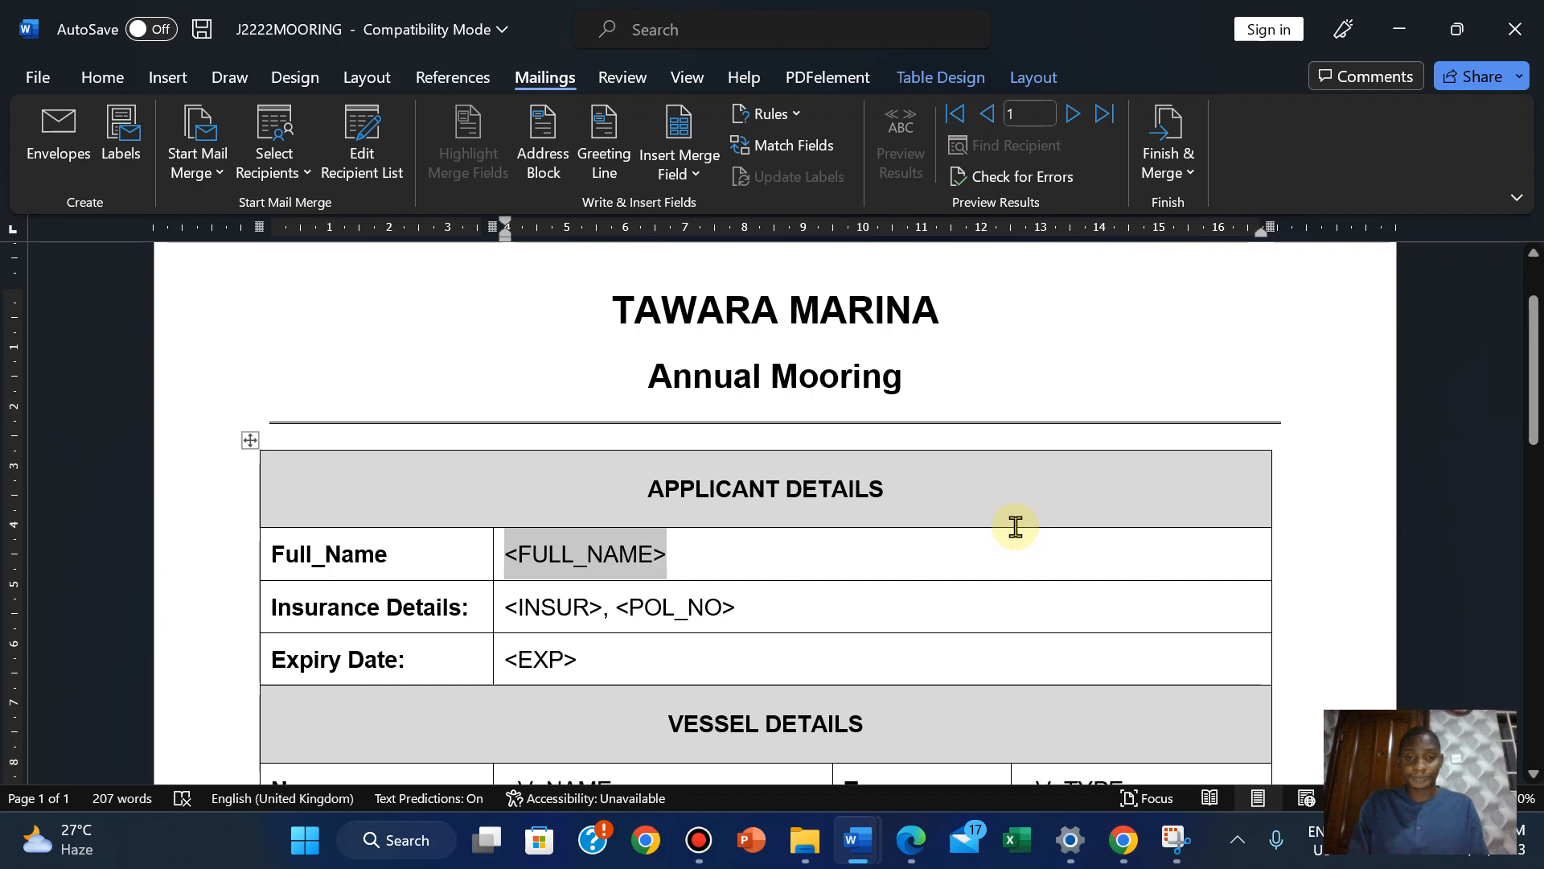
# Insert Name, Insurance_Co, Policy_No and Expiry merge fields over their chevron placeholders
pyautogui.click(672, 143)
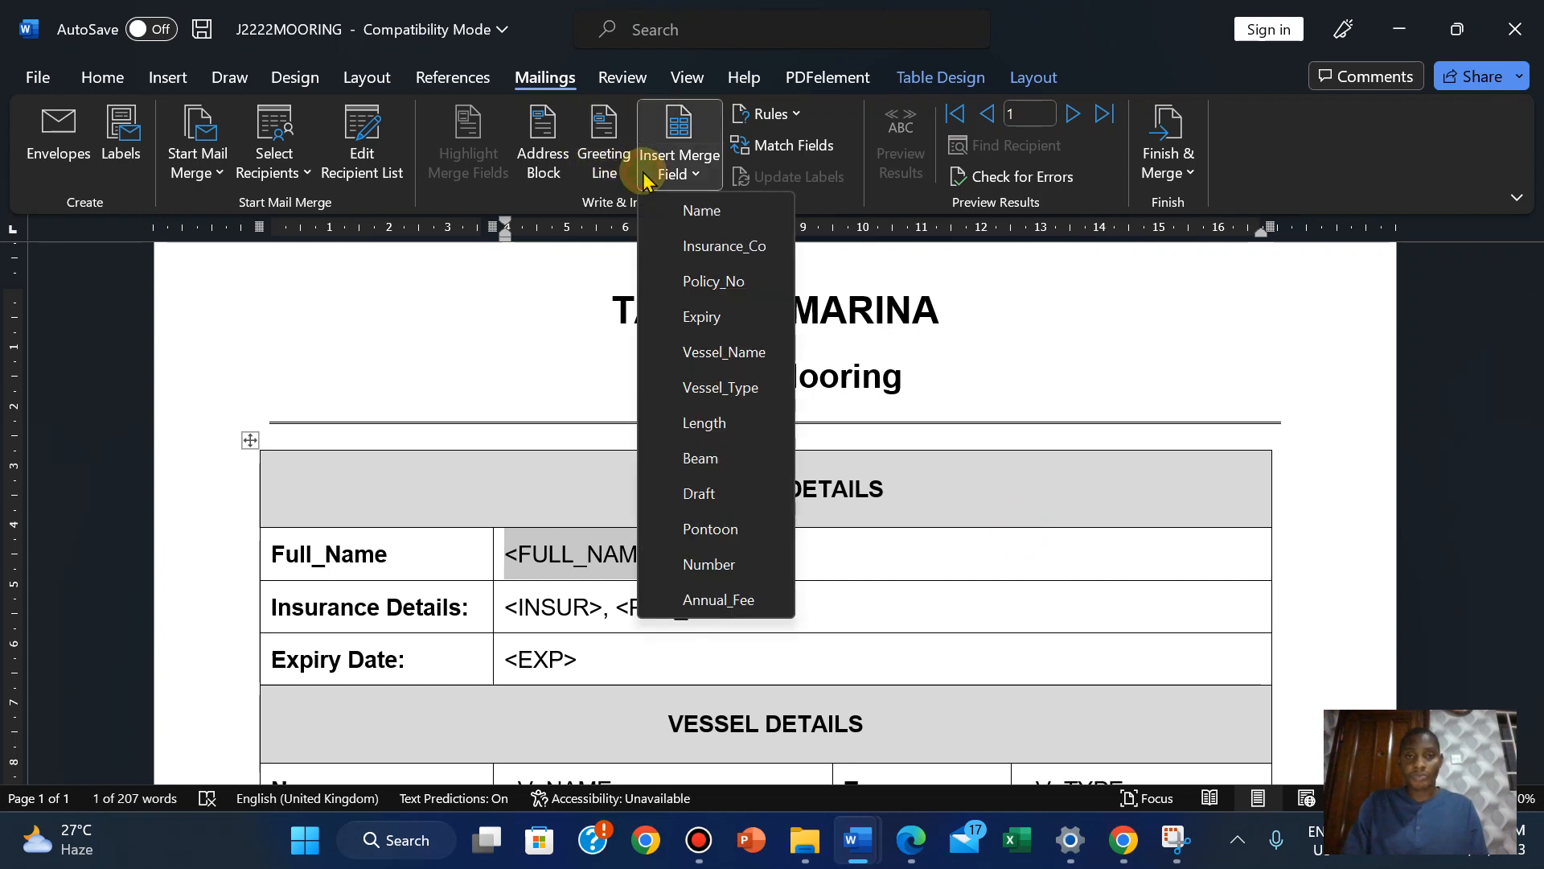
pyautogui.click(702, 209)
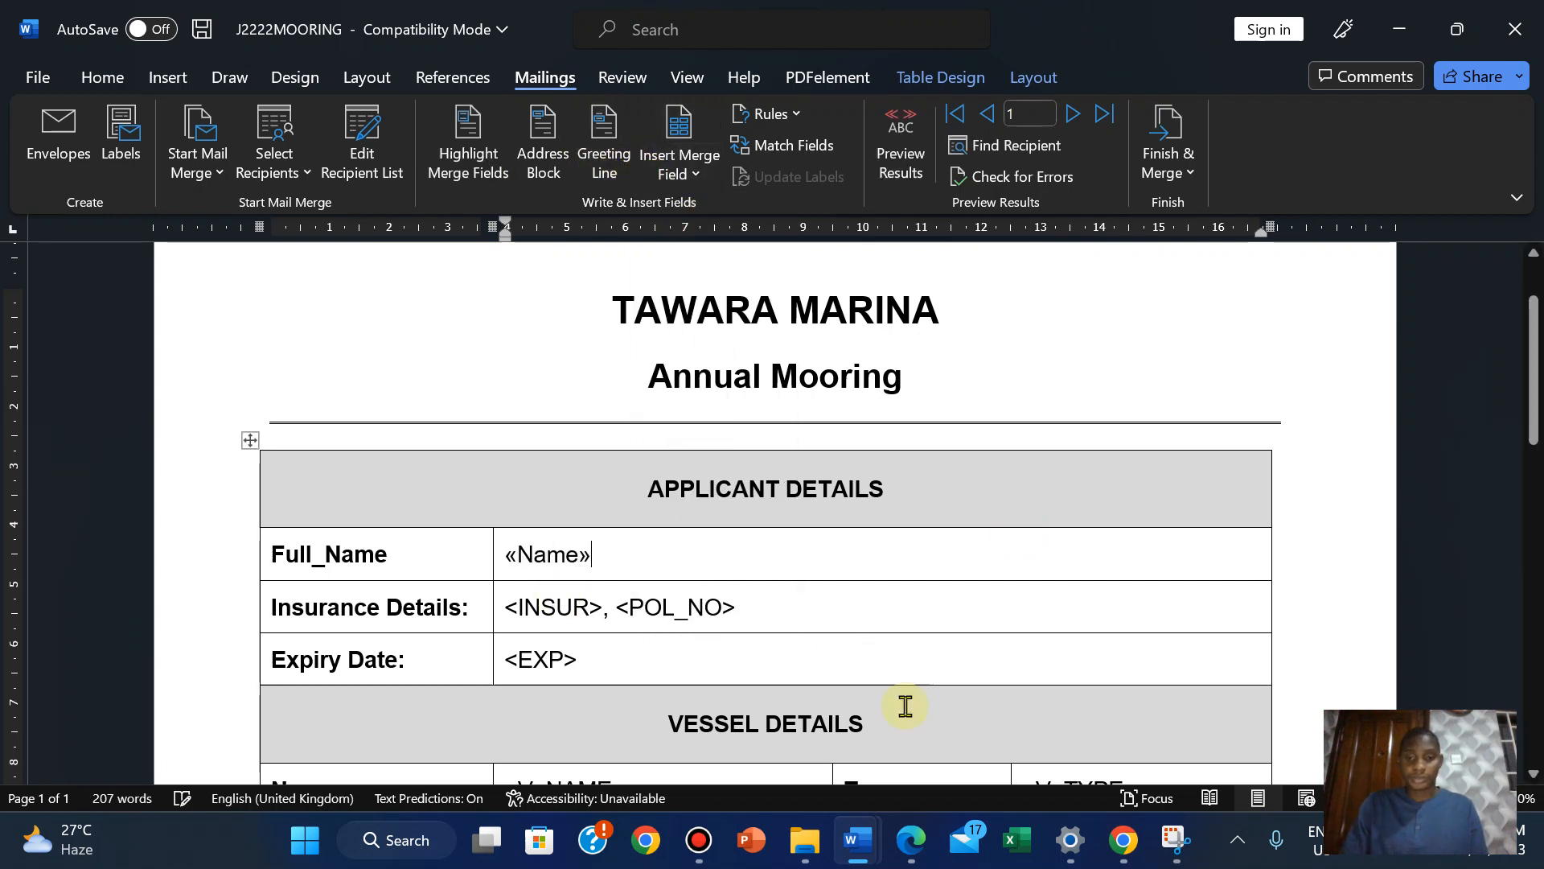
pyautogui.click(905, 840)
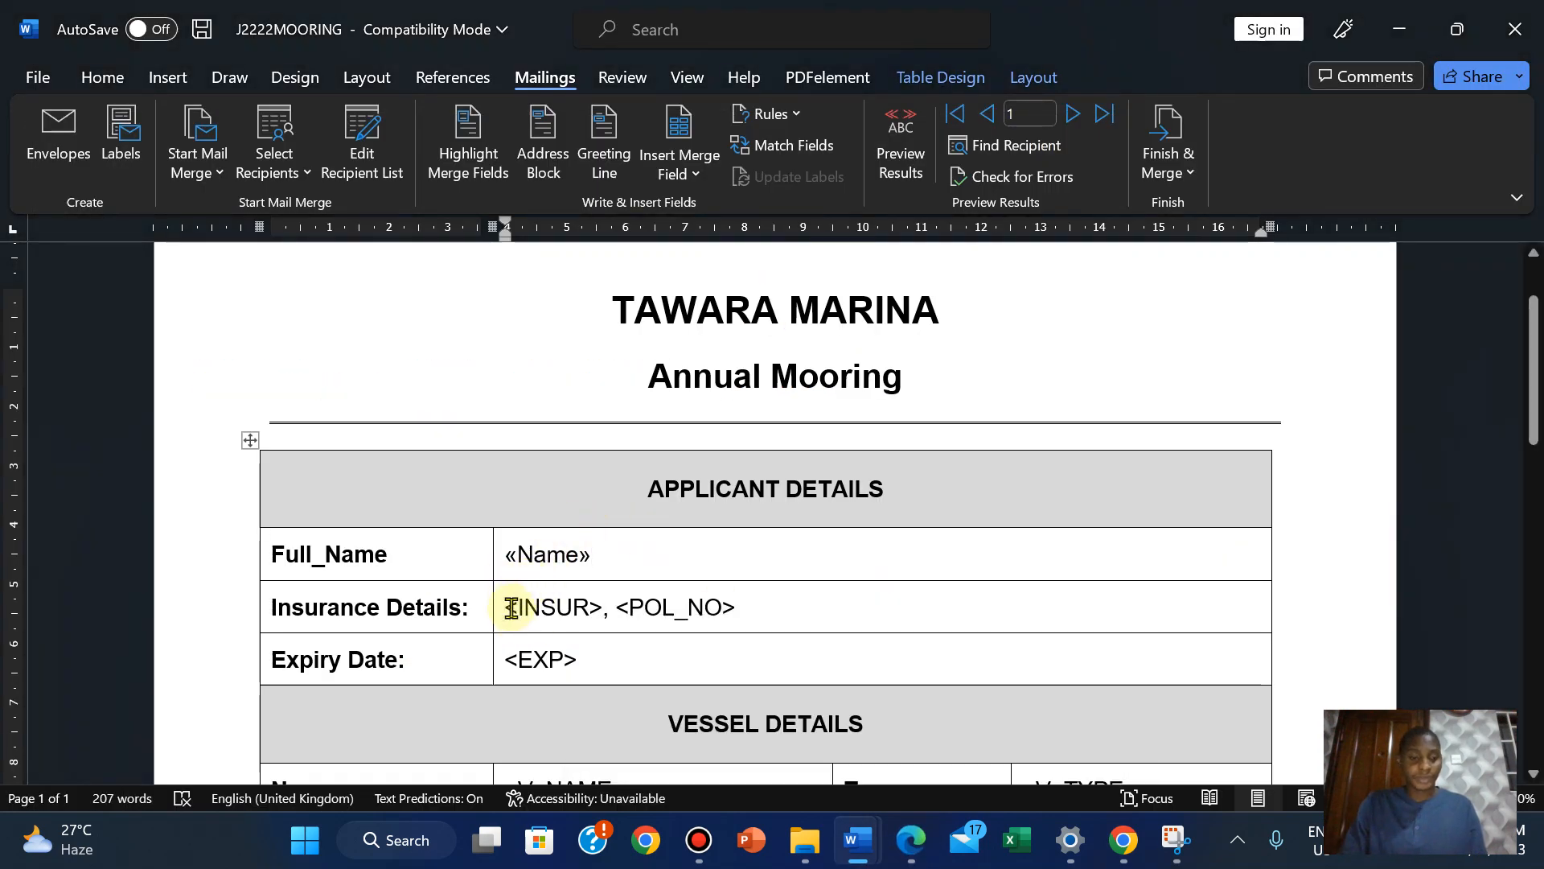
pyautogui.doubleClick(551, 607)
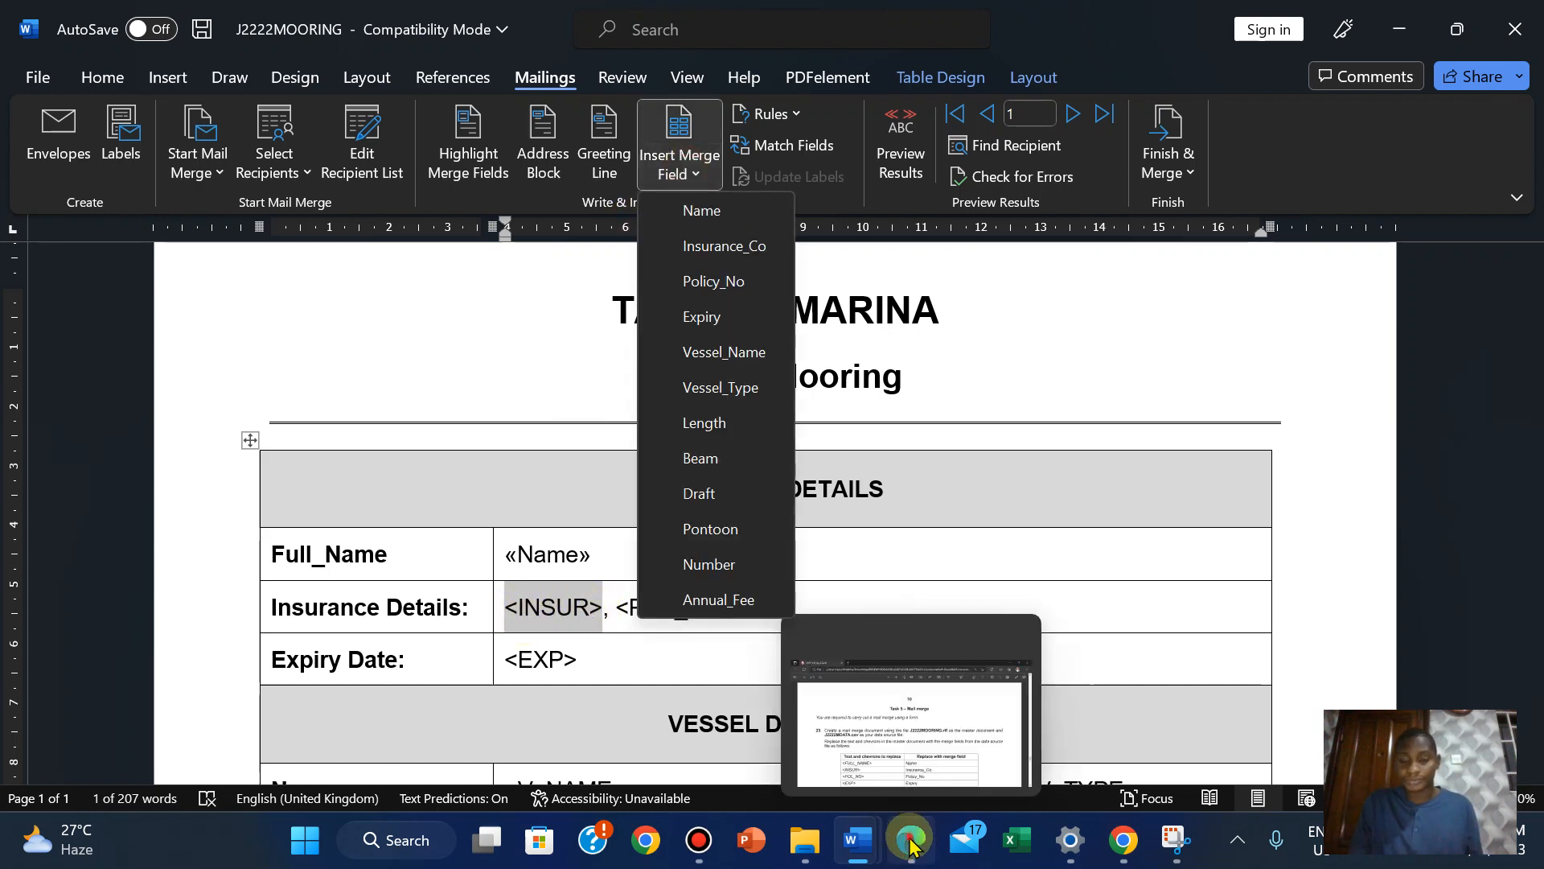
pyautogui.click(907, 842)
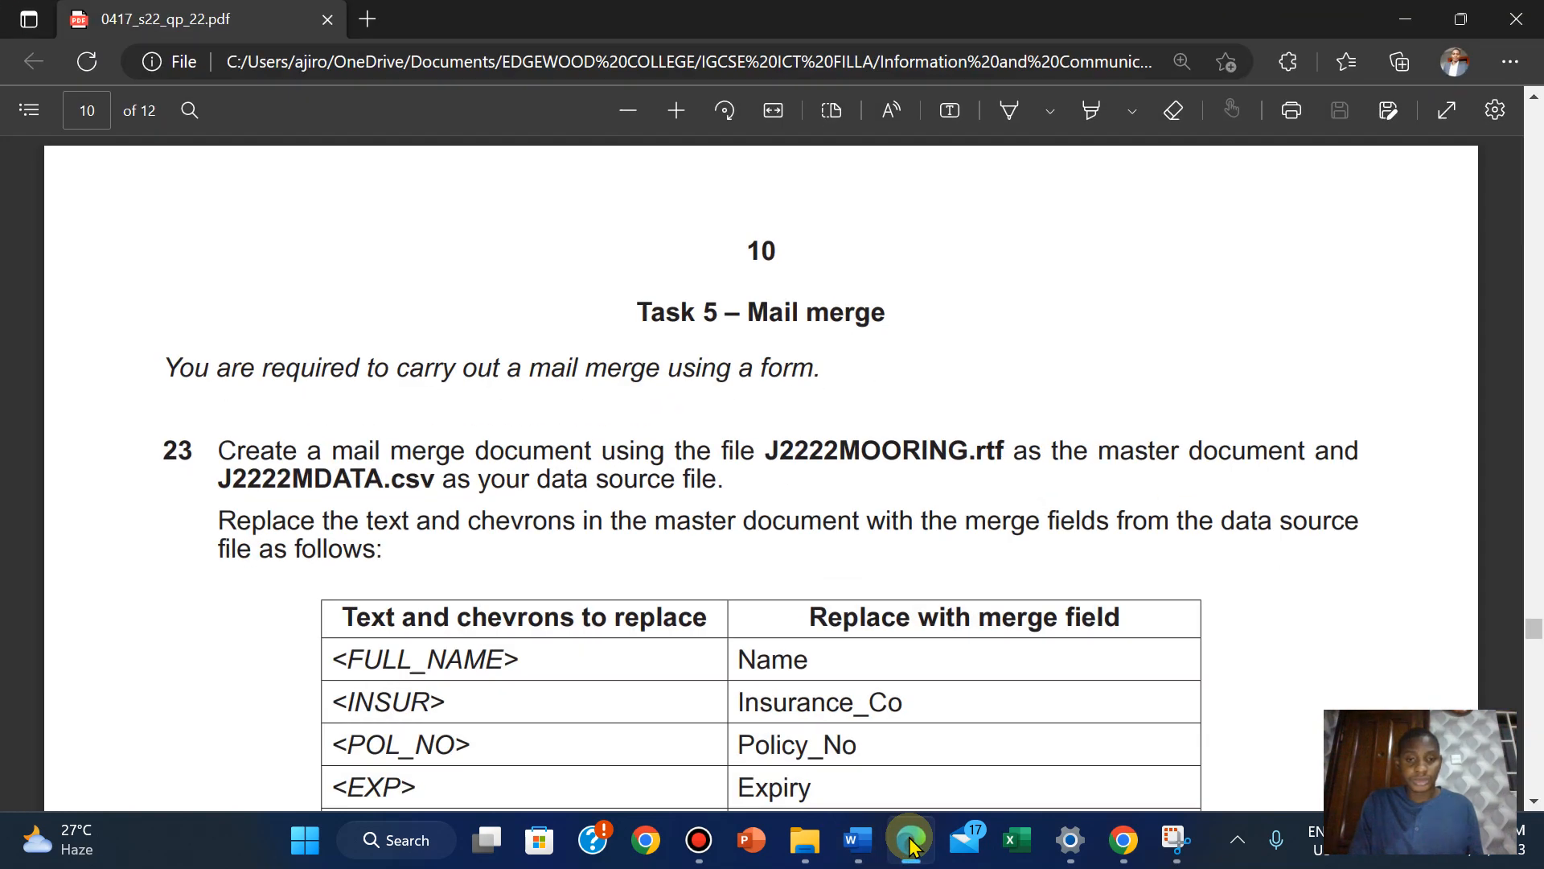
pyautogui.click(854, 839)
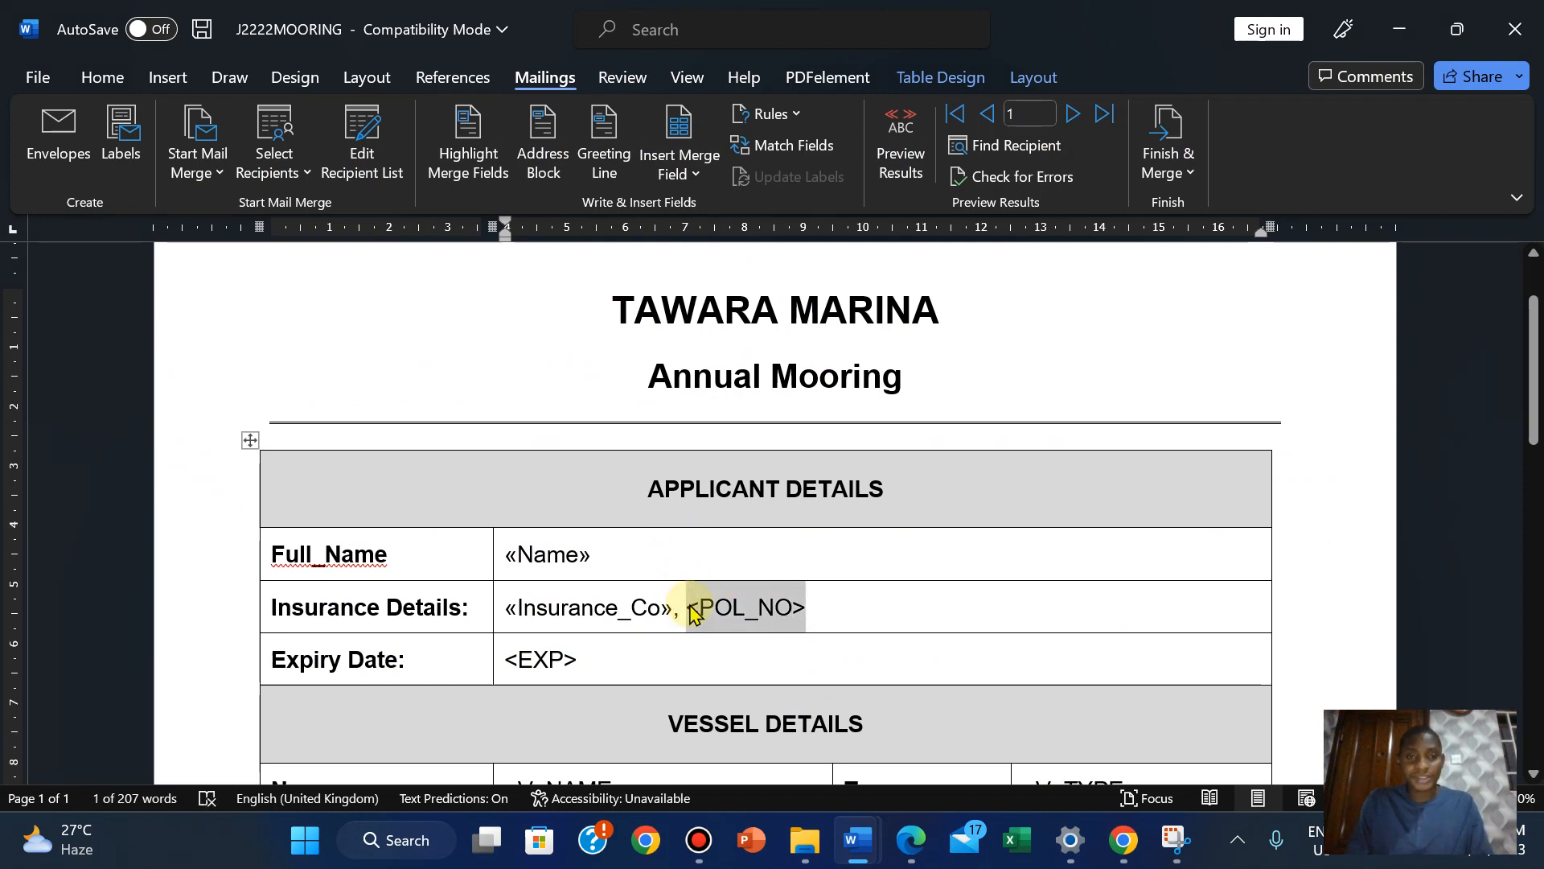
pyautogui.click(678, 143)
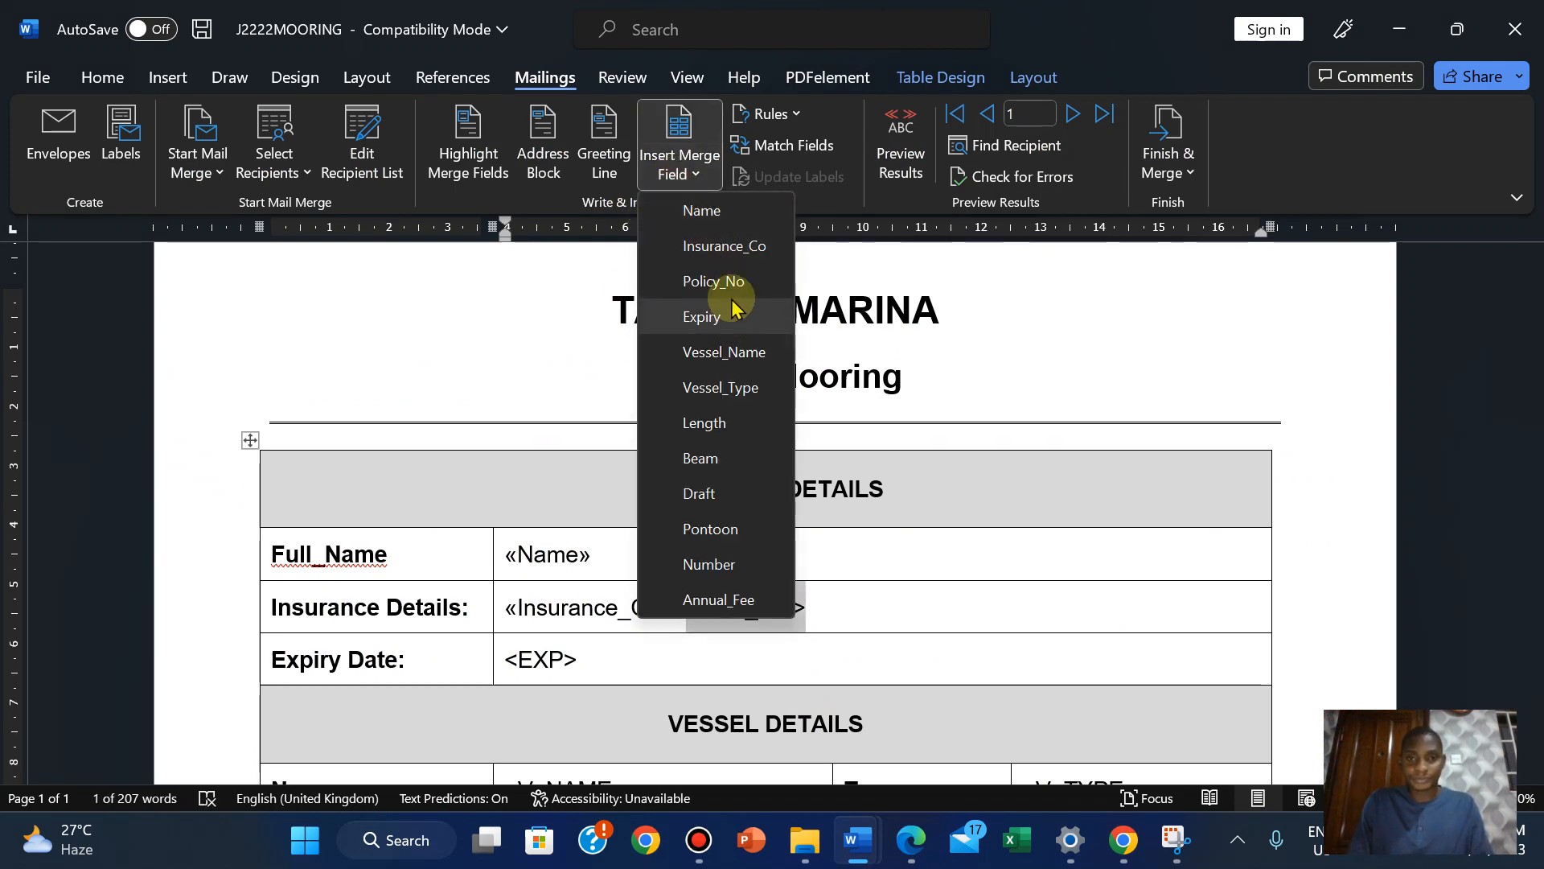
pyautogui.click(713, 279)
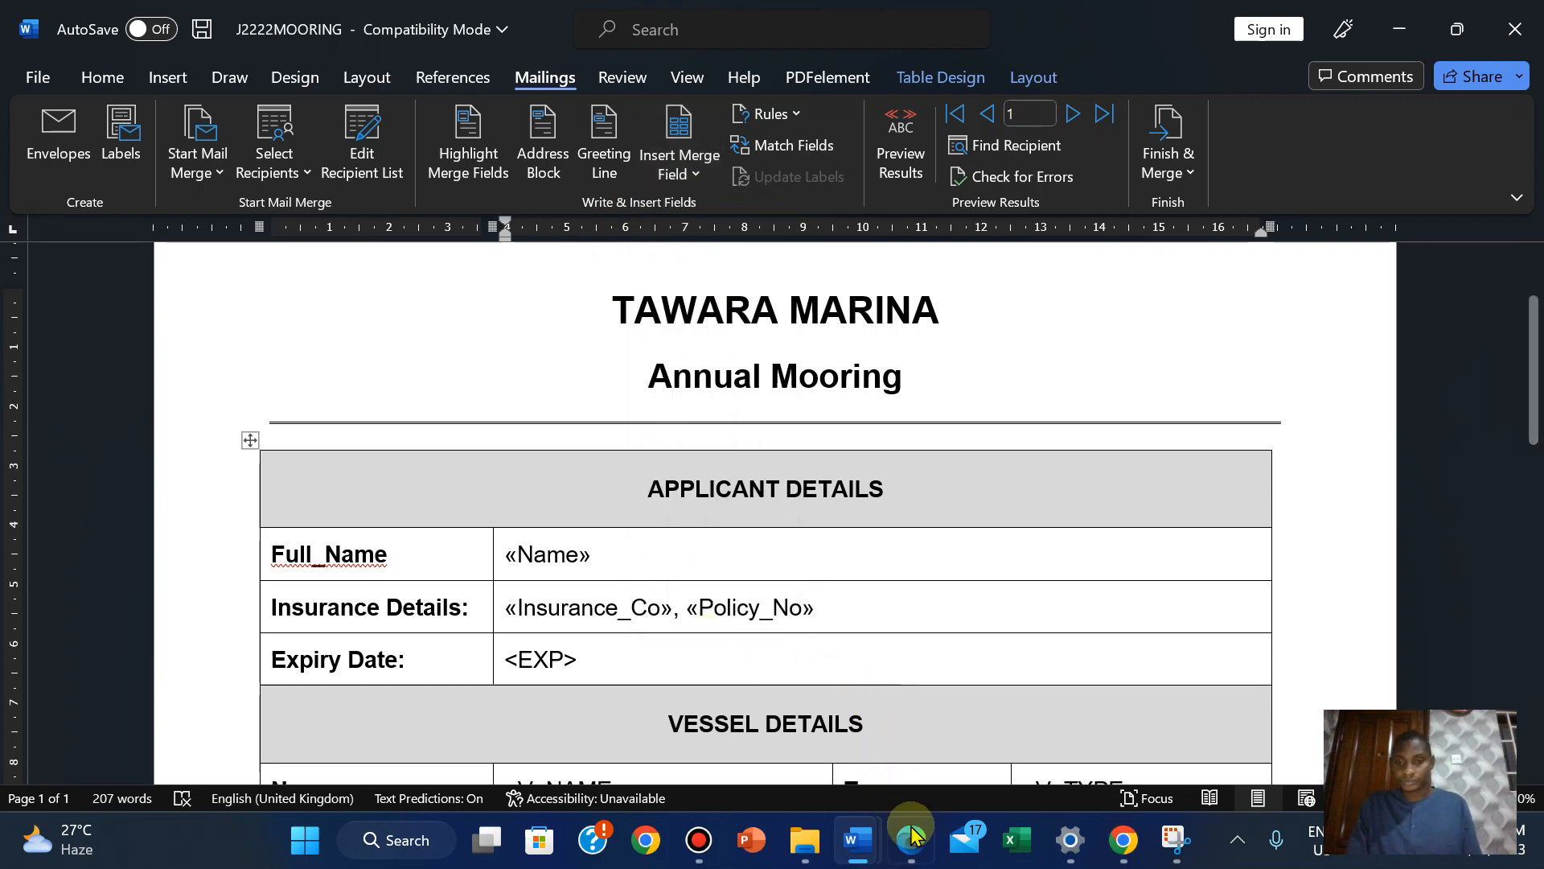
pyautogui.click(909, 840)
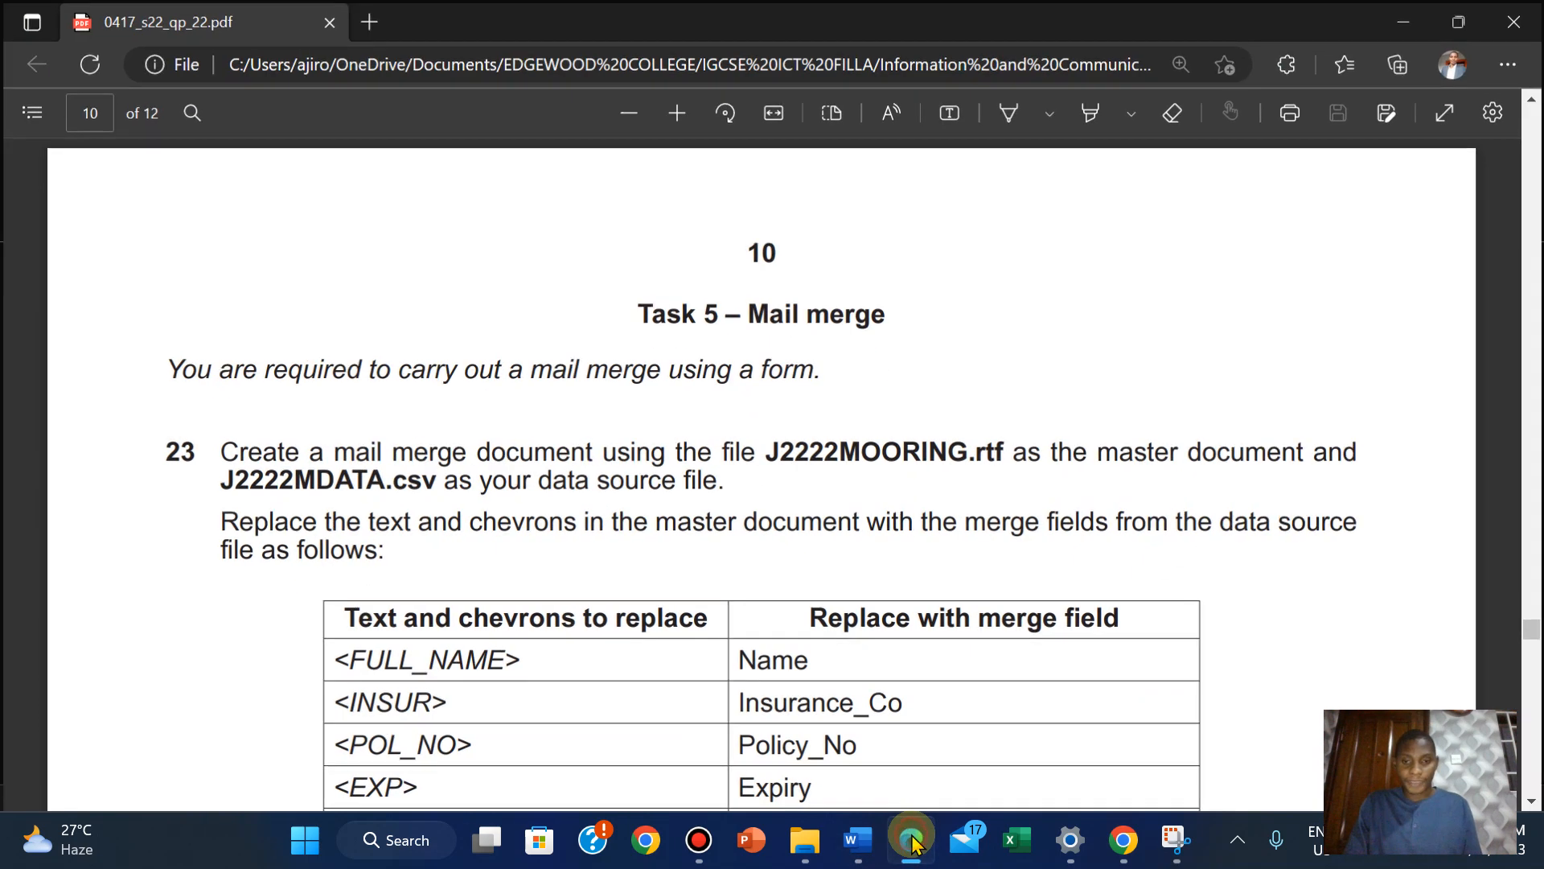
pyautogui.click(854, 840)
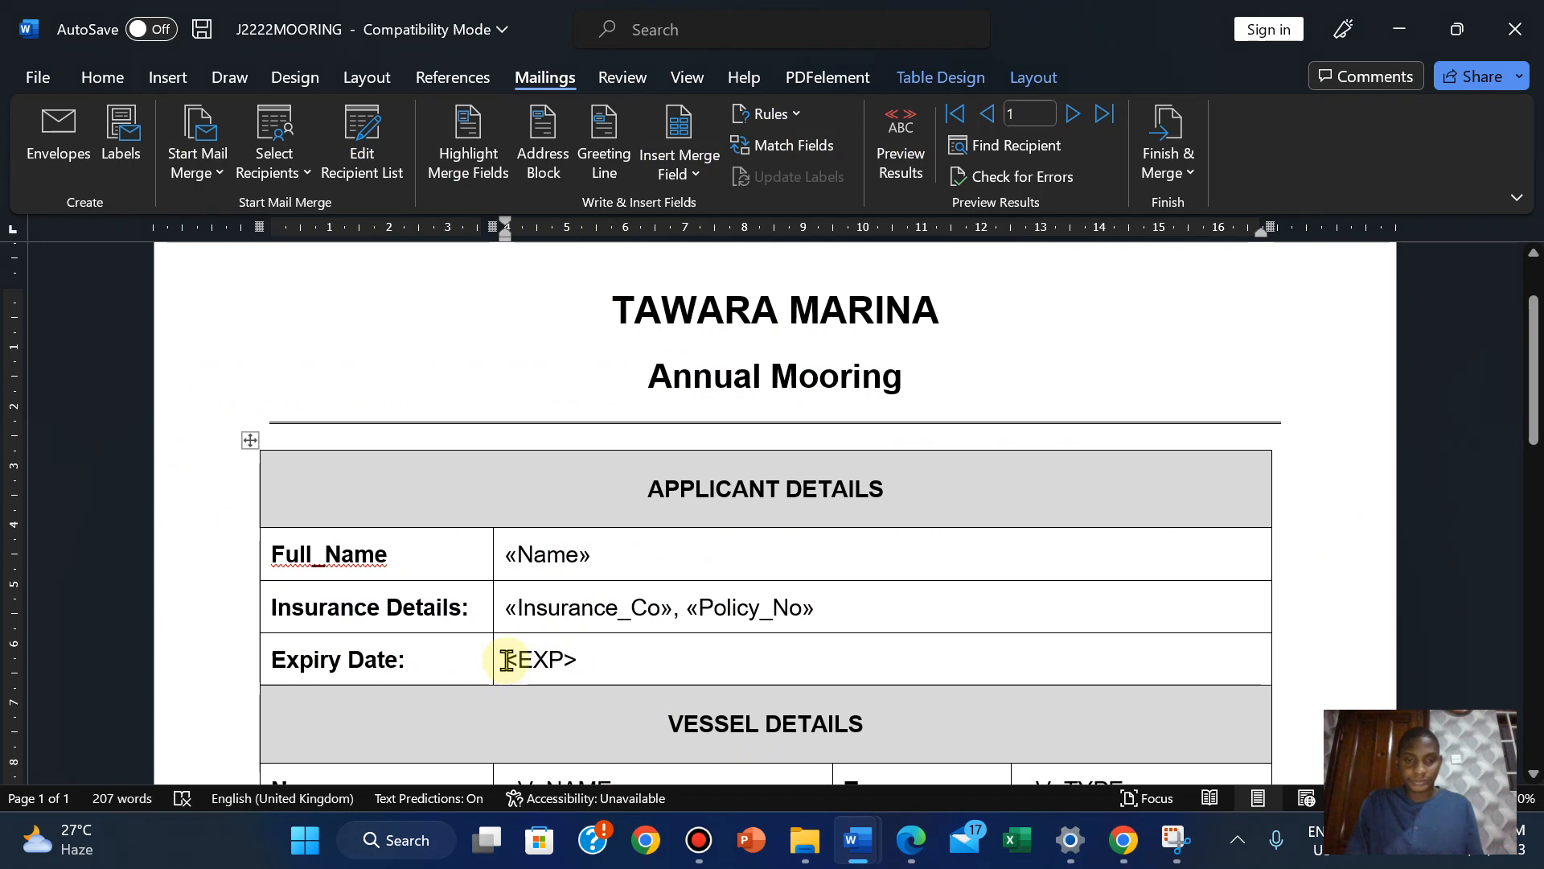
pyautogui.doubleClick(537, 659)
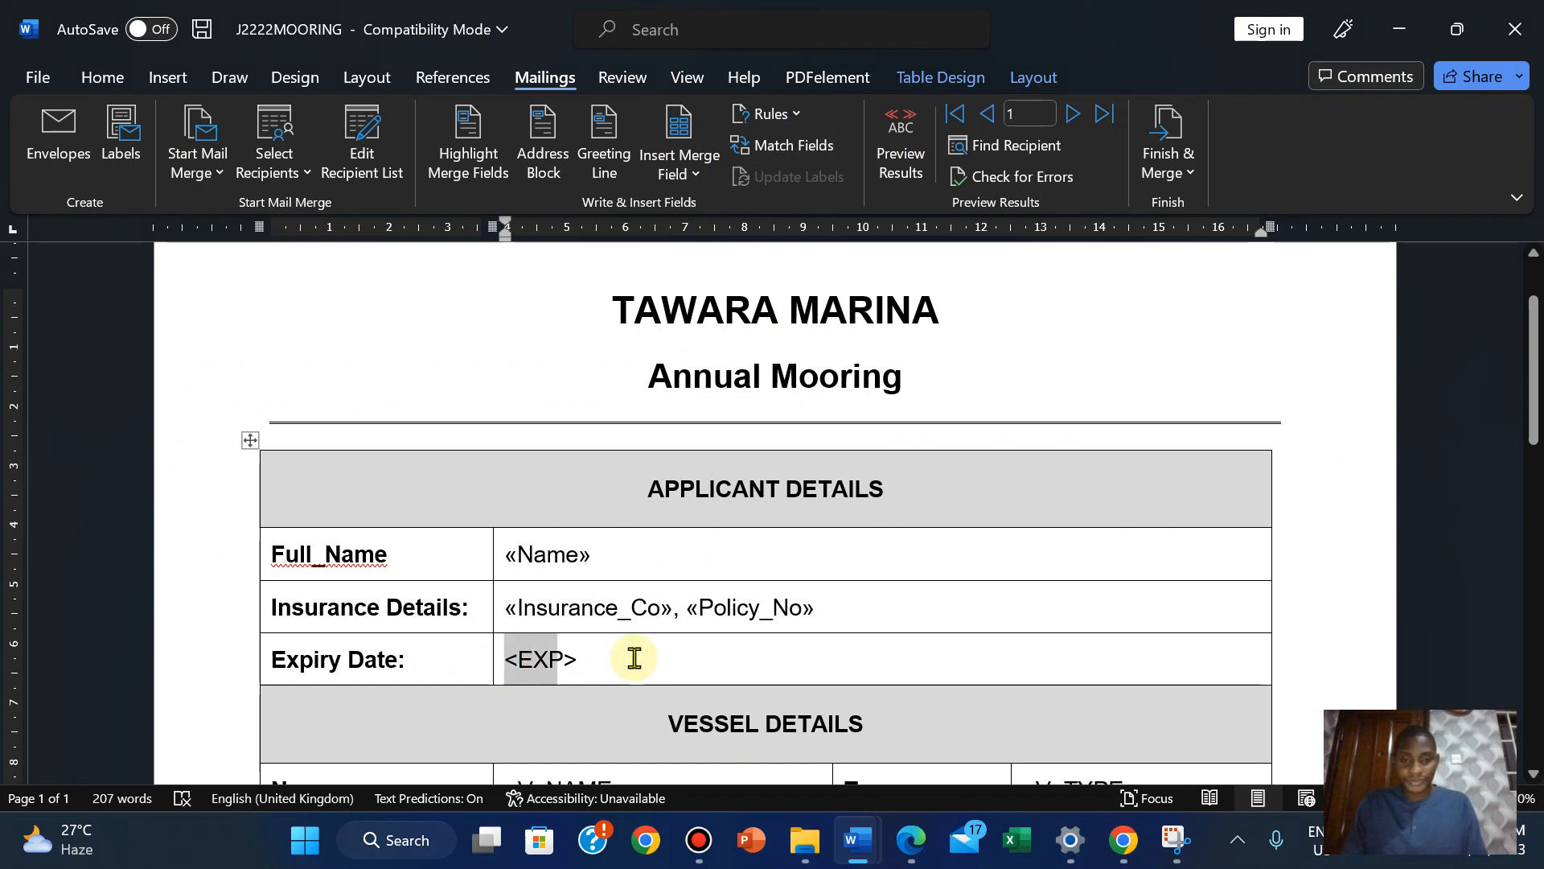
pyautogui.click(679, 139)
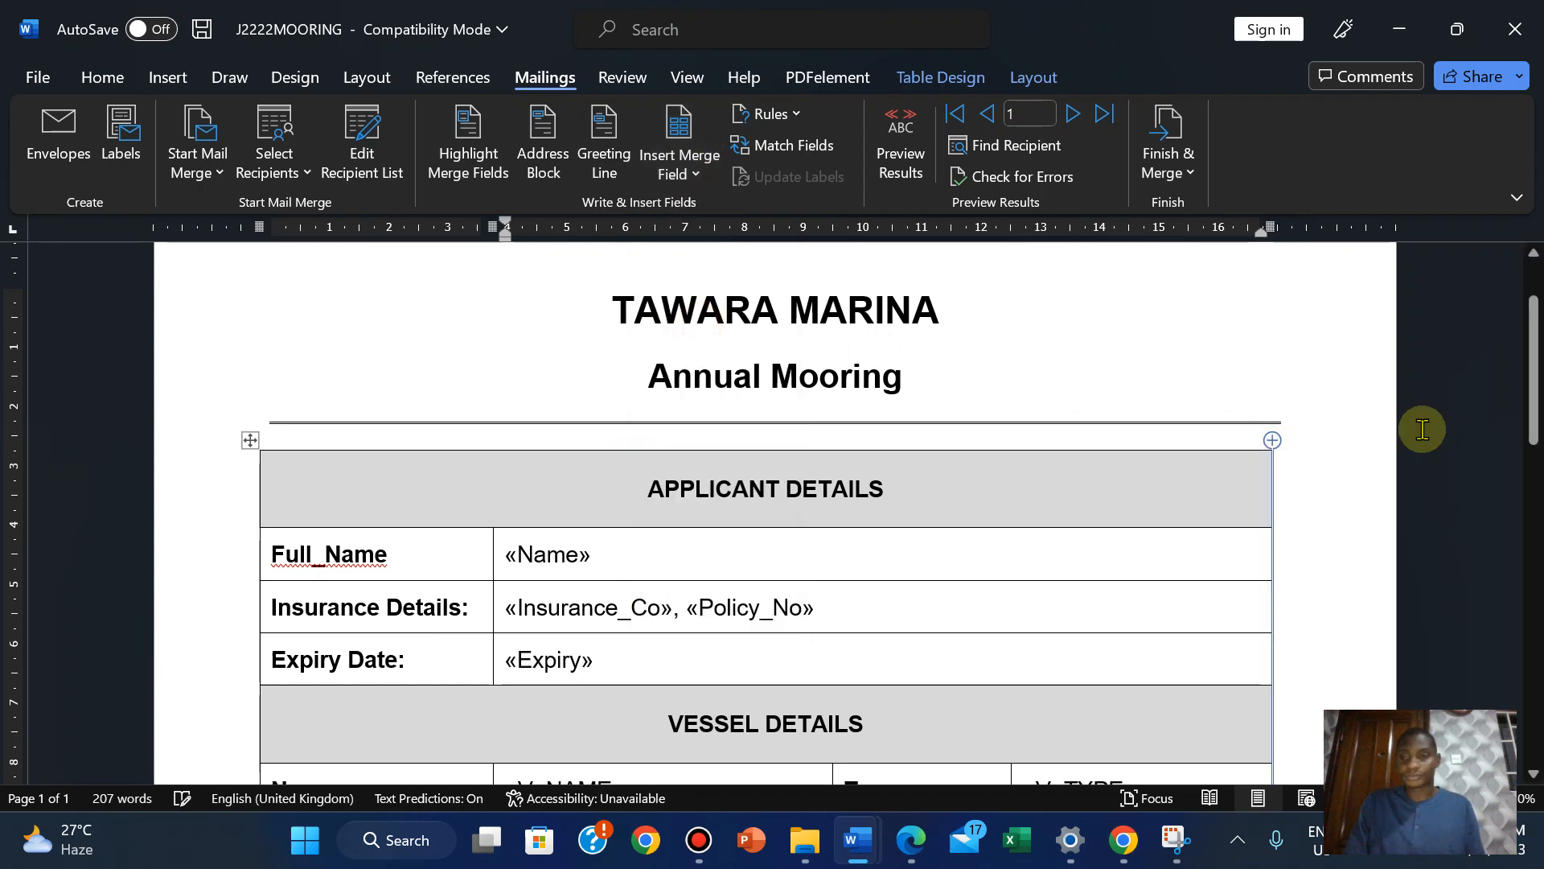
# Insert Vessel_Name, Vessel_Type, Pontoon and Number merge fields in the vessel details table
pyautogui.scroll(-3)
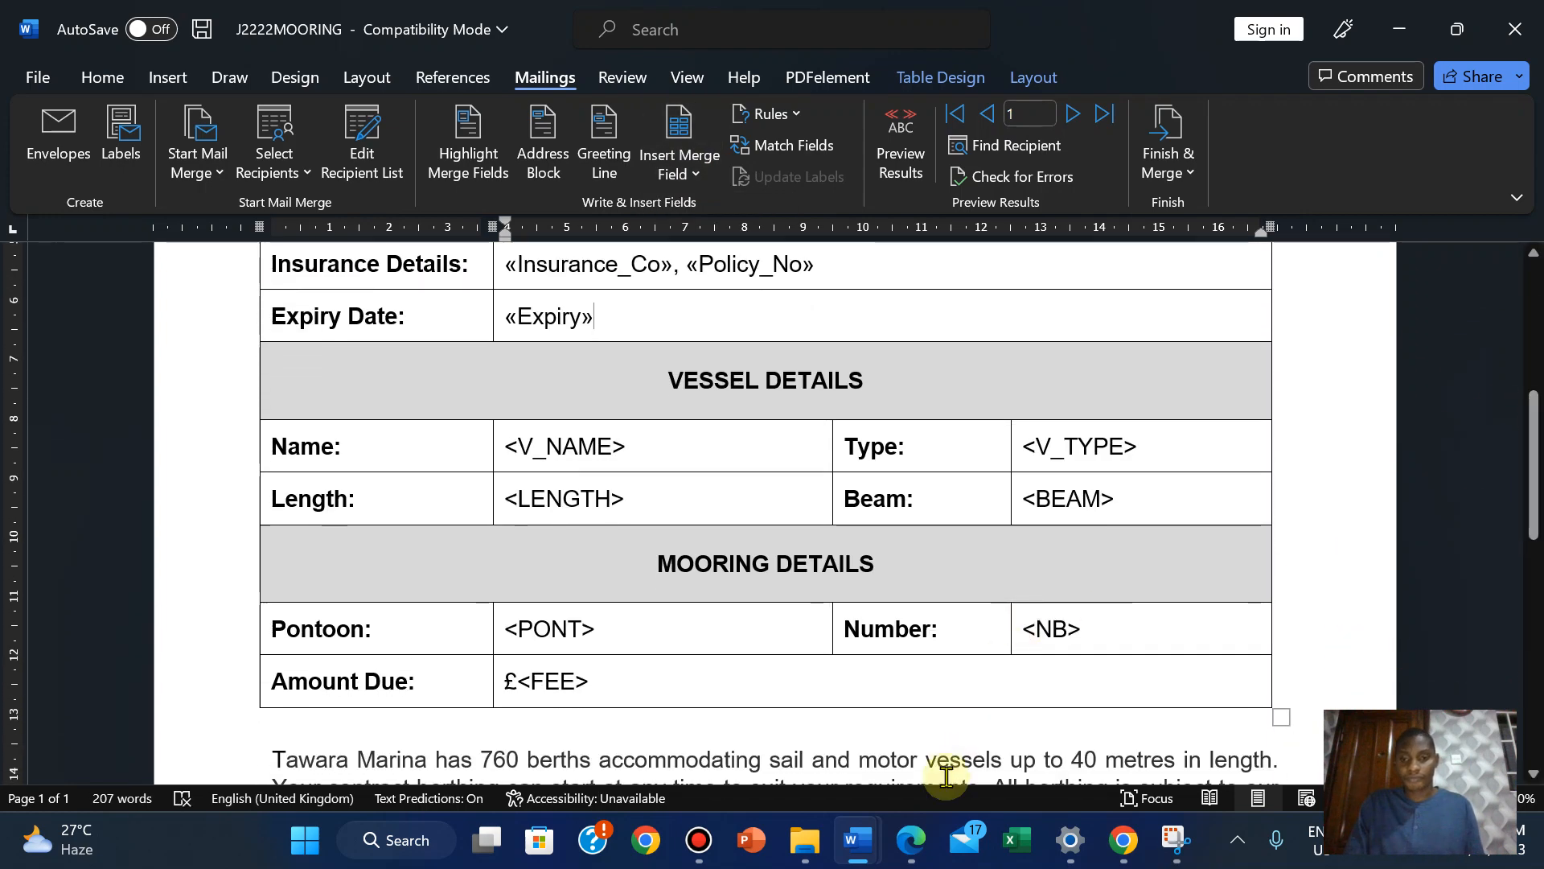
pyautogui.click(907, 840)
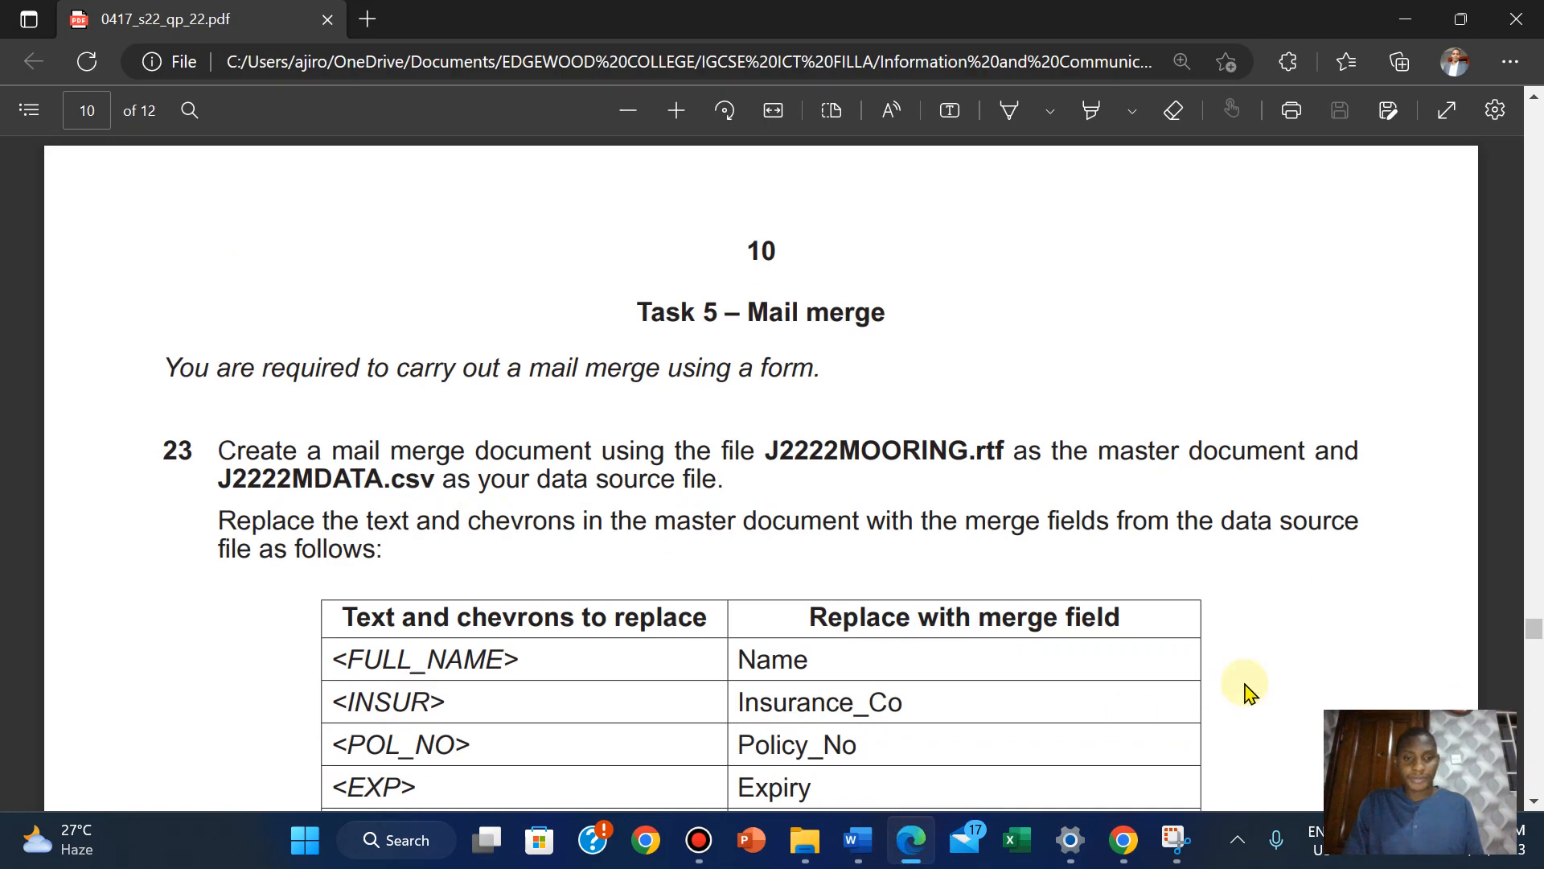
pyautogui.scroll(-3)
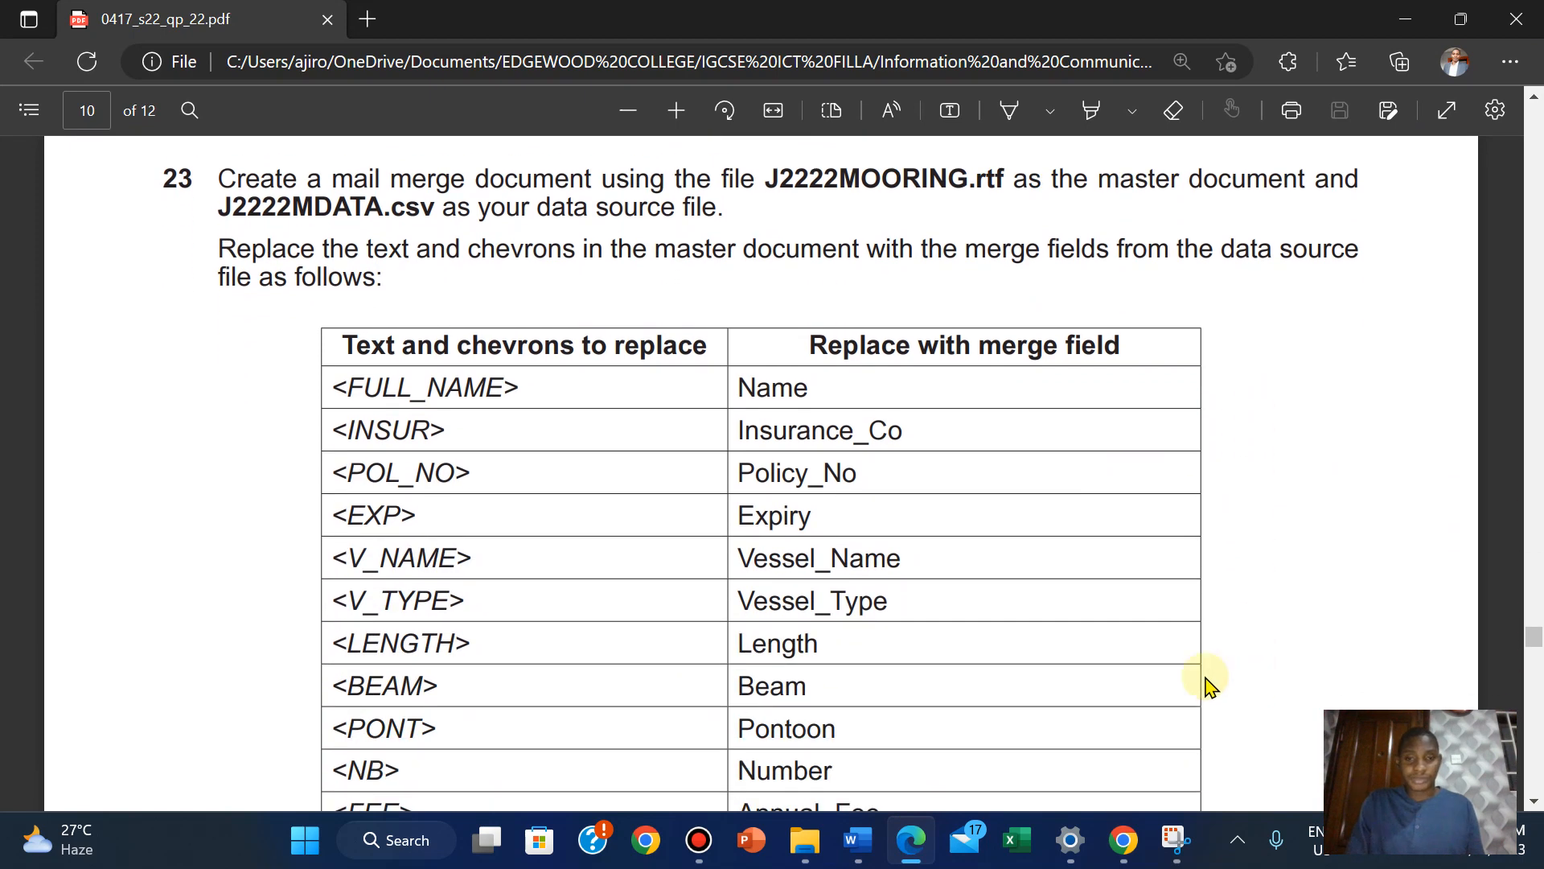
pyautogui.moveTo(852, 840)
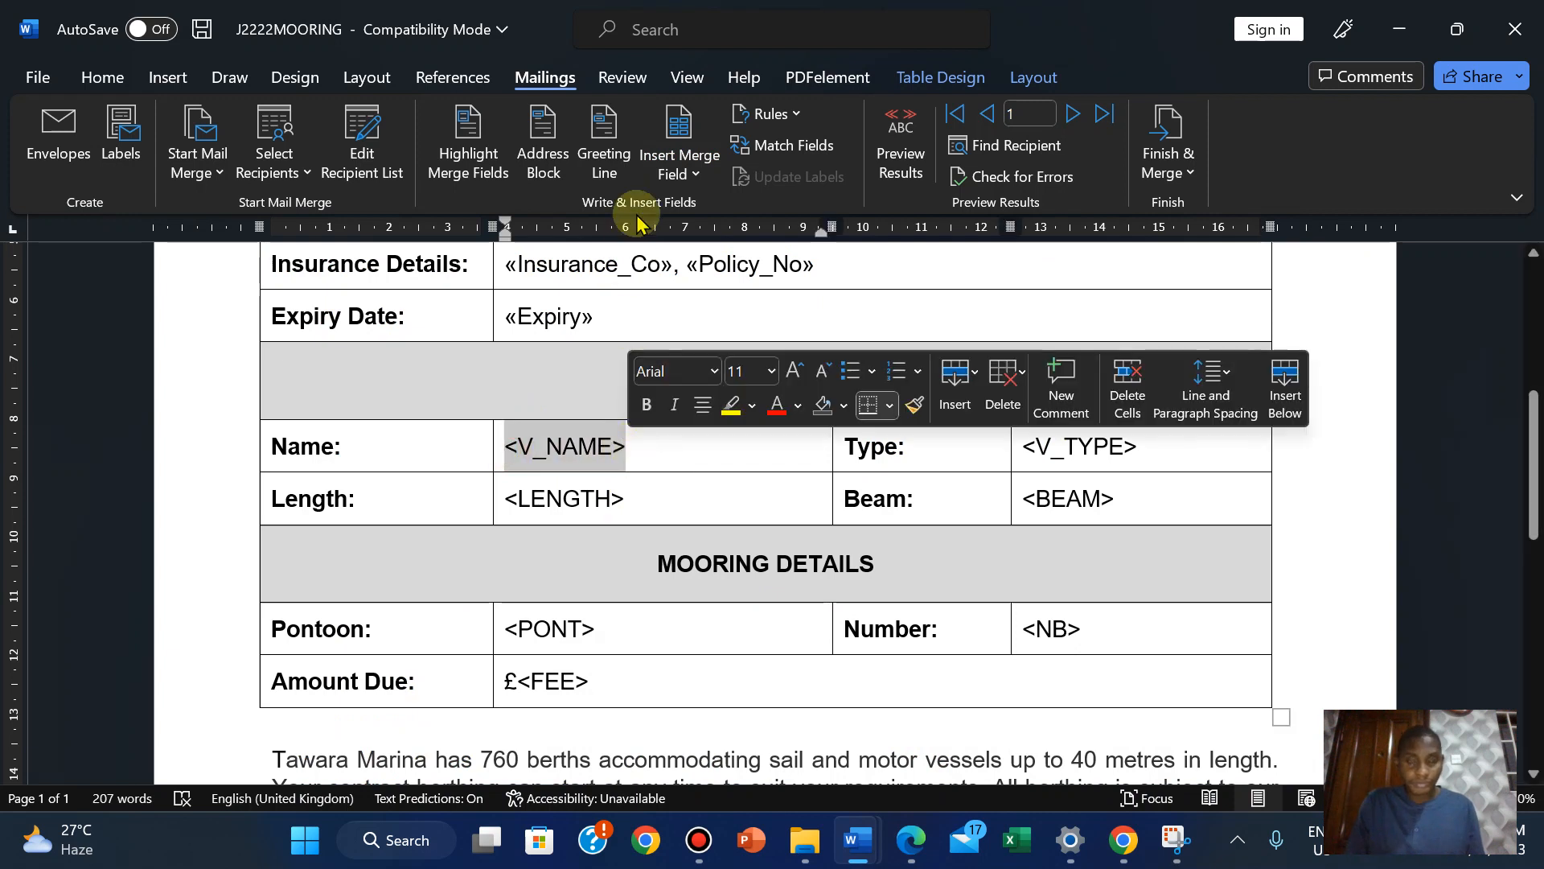
pyautogui.click(679, 143)
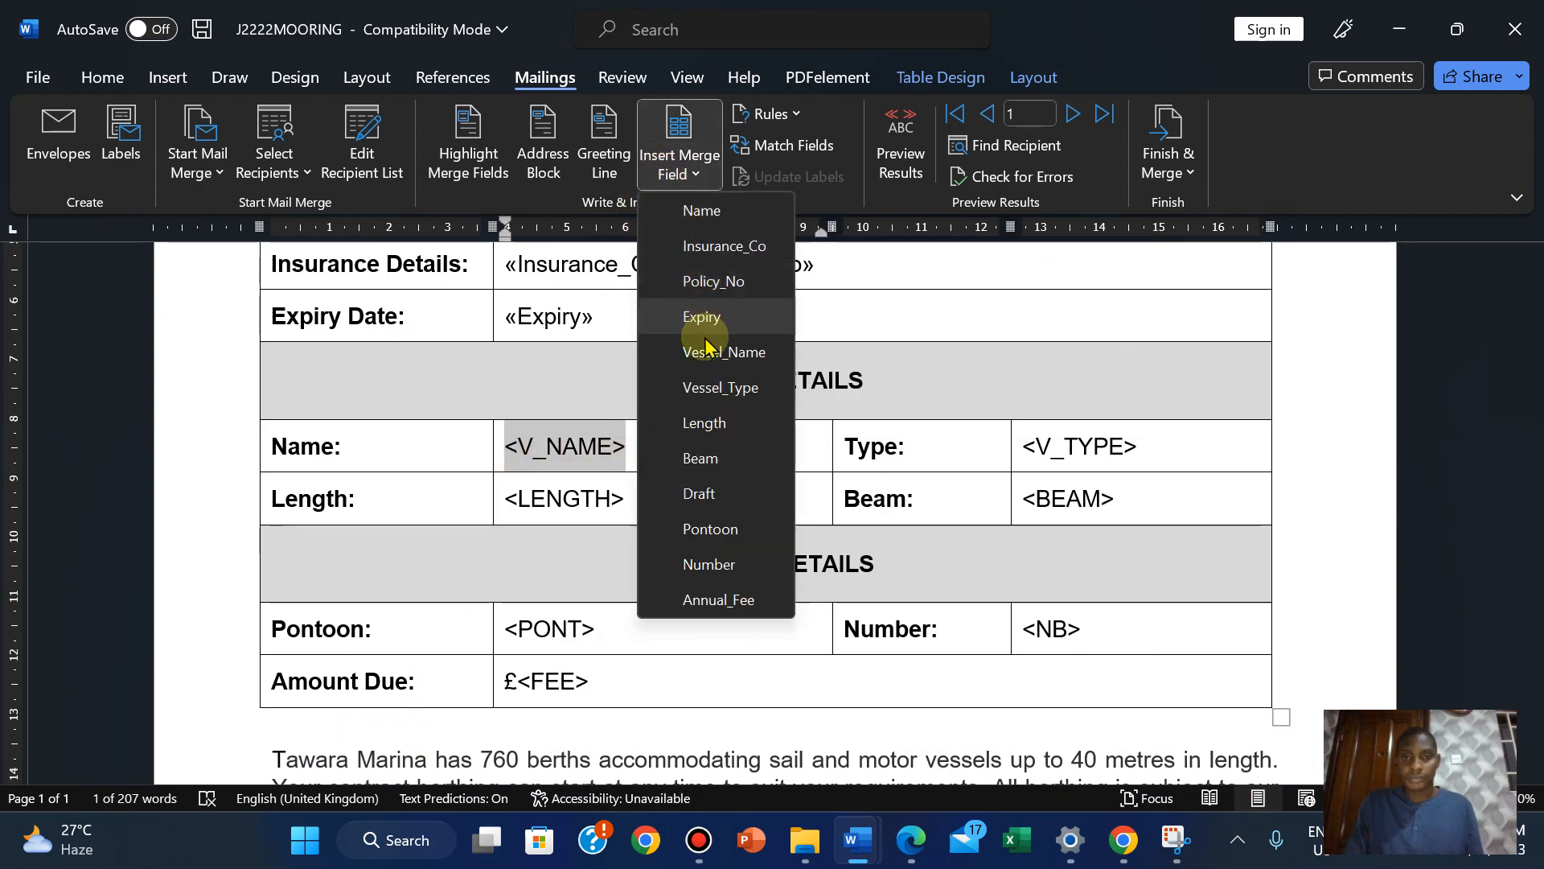
pyautogui.click(726, 352)
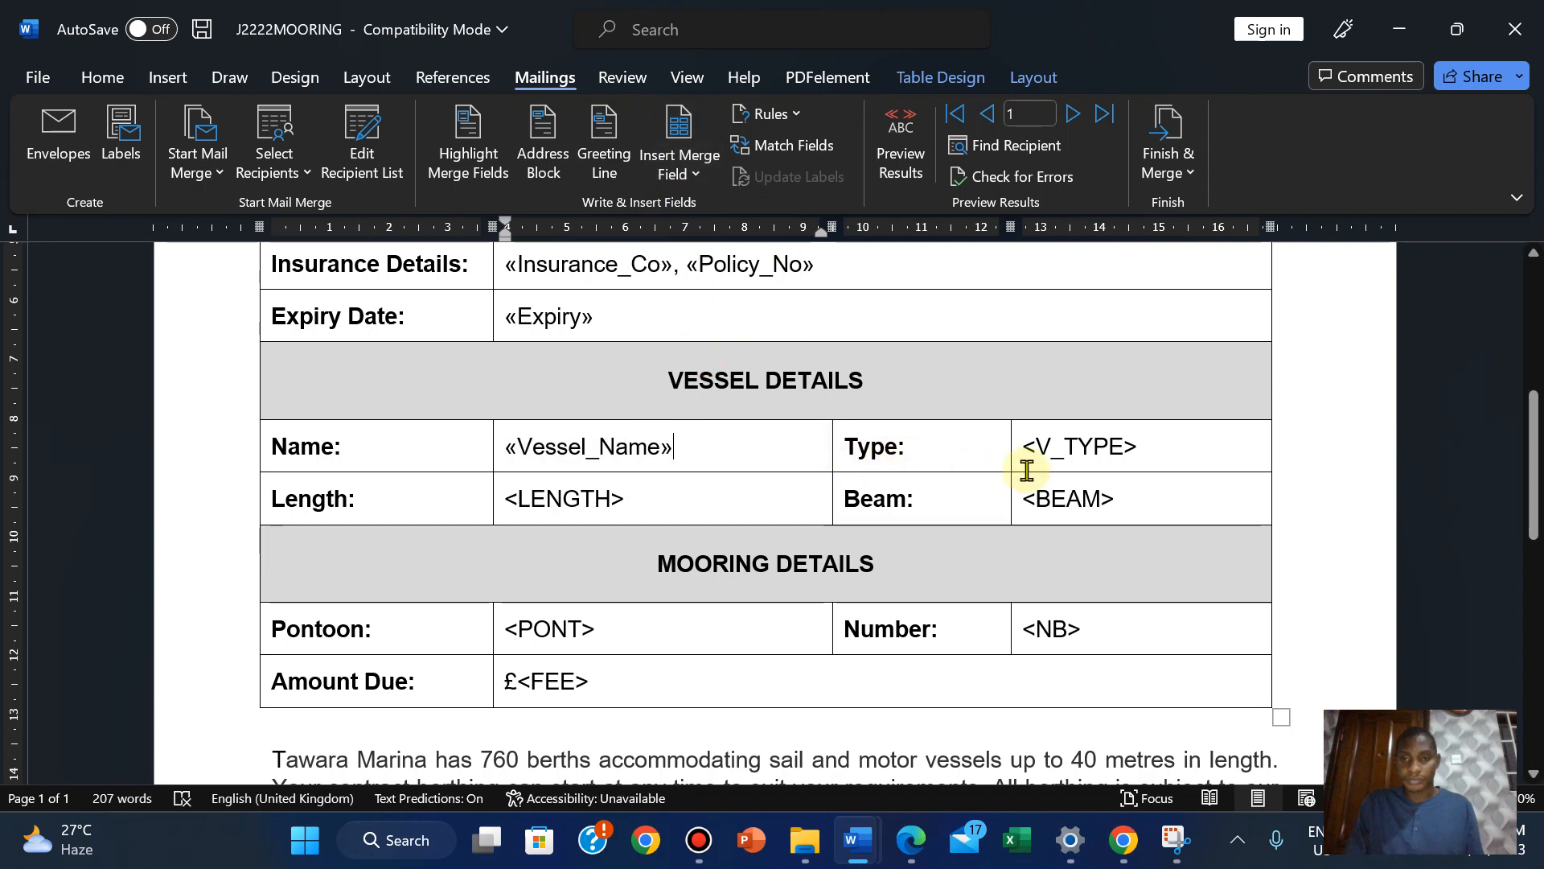
pyautogui.click(907, 839)
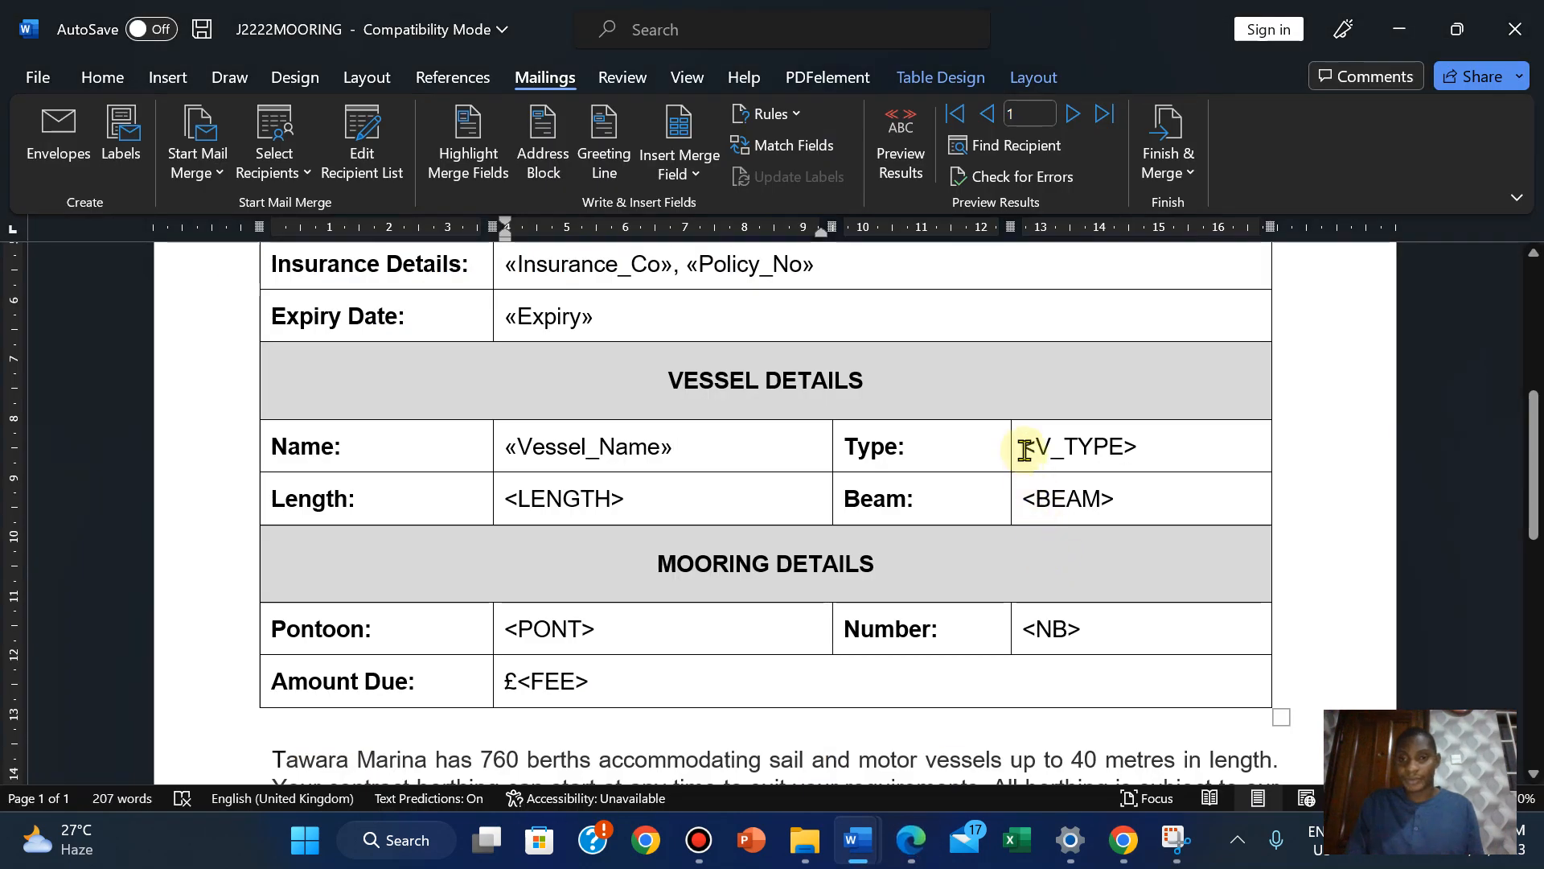
pyautogui.doubleClick(1076, 445)
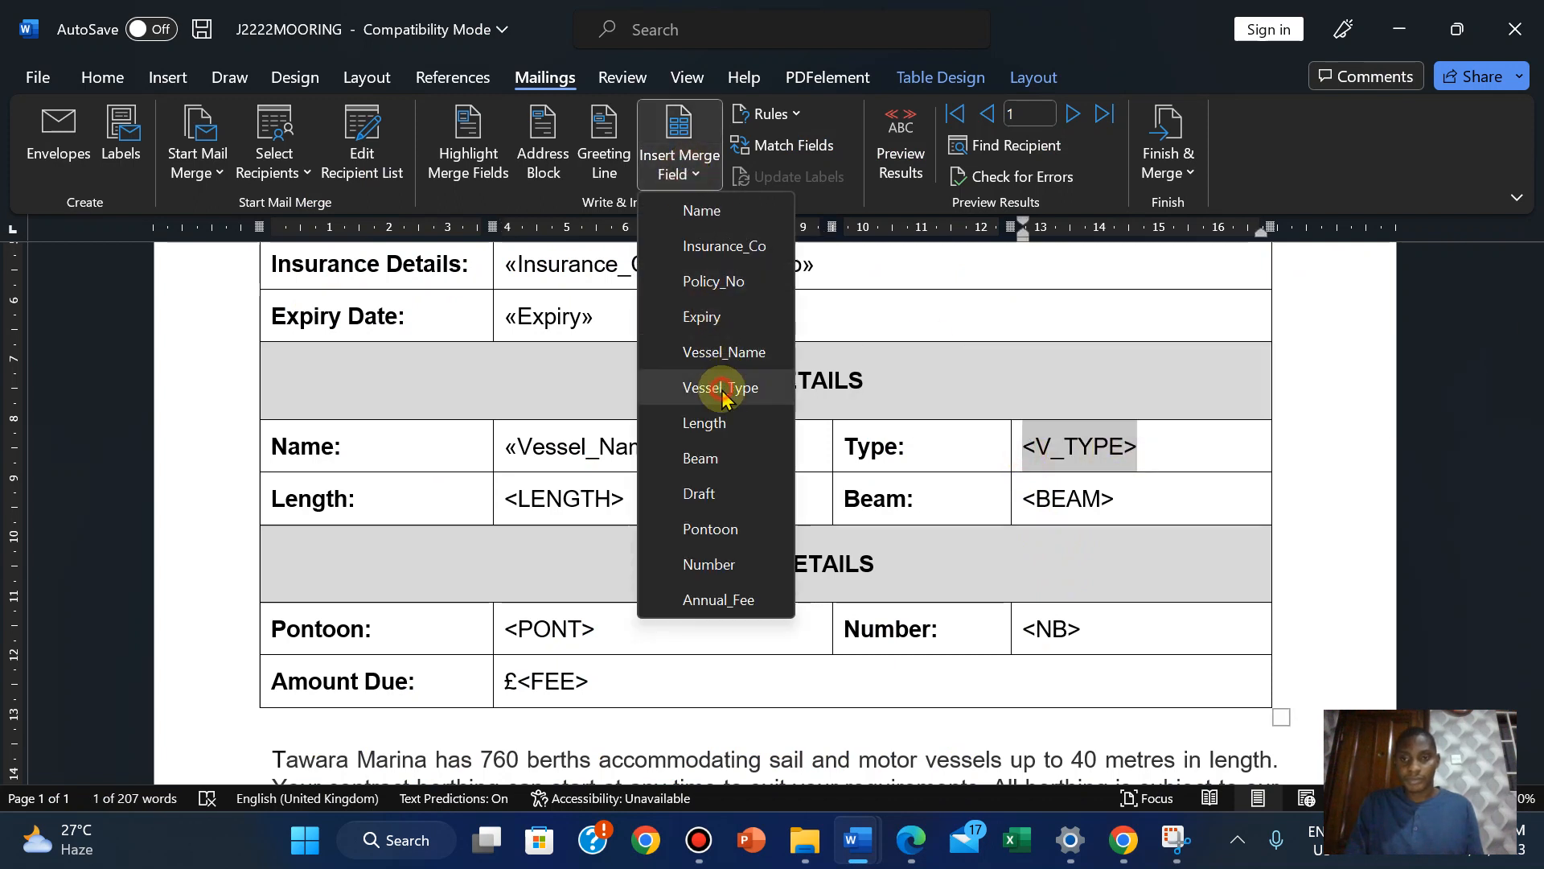
pyautogui.click(721, 388)
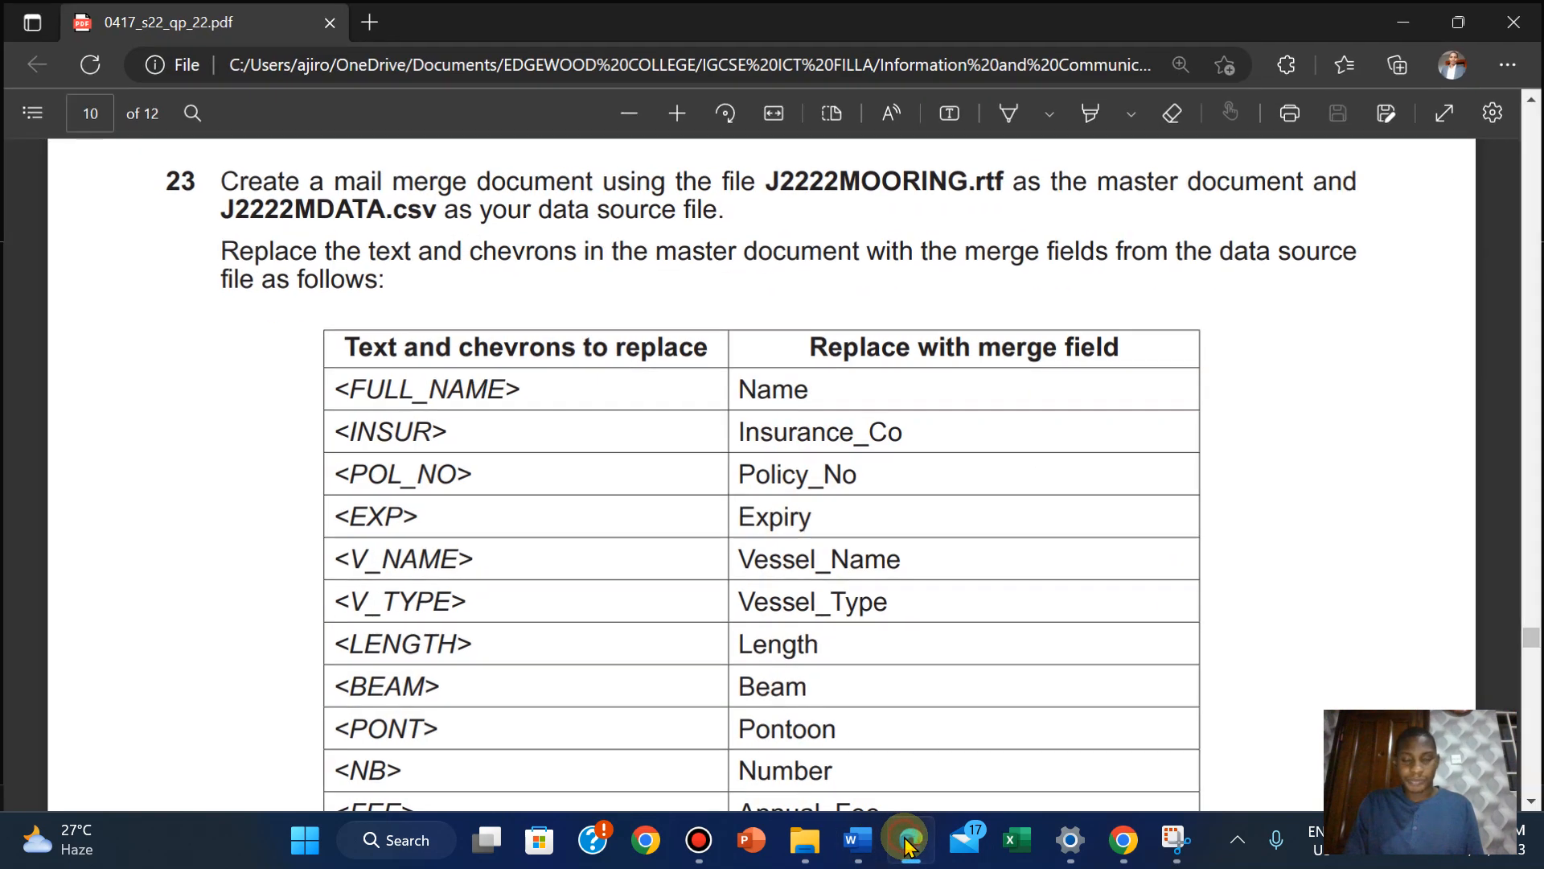
pyautogui.click(852, 839)
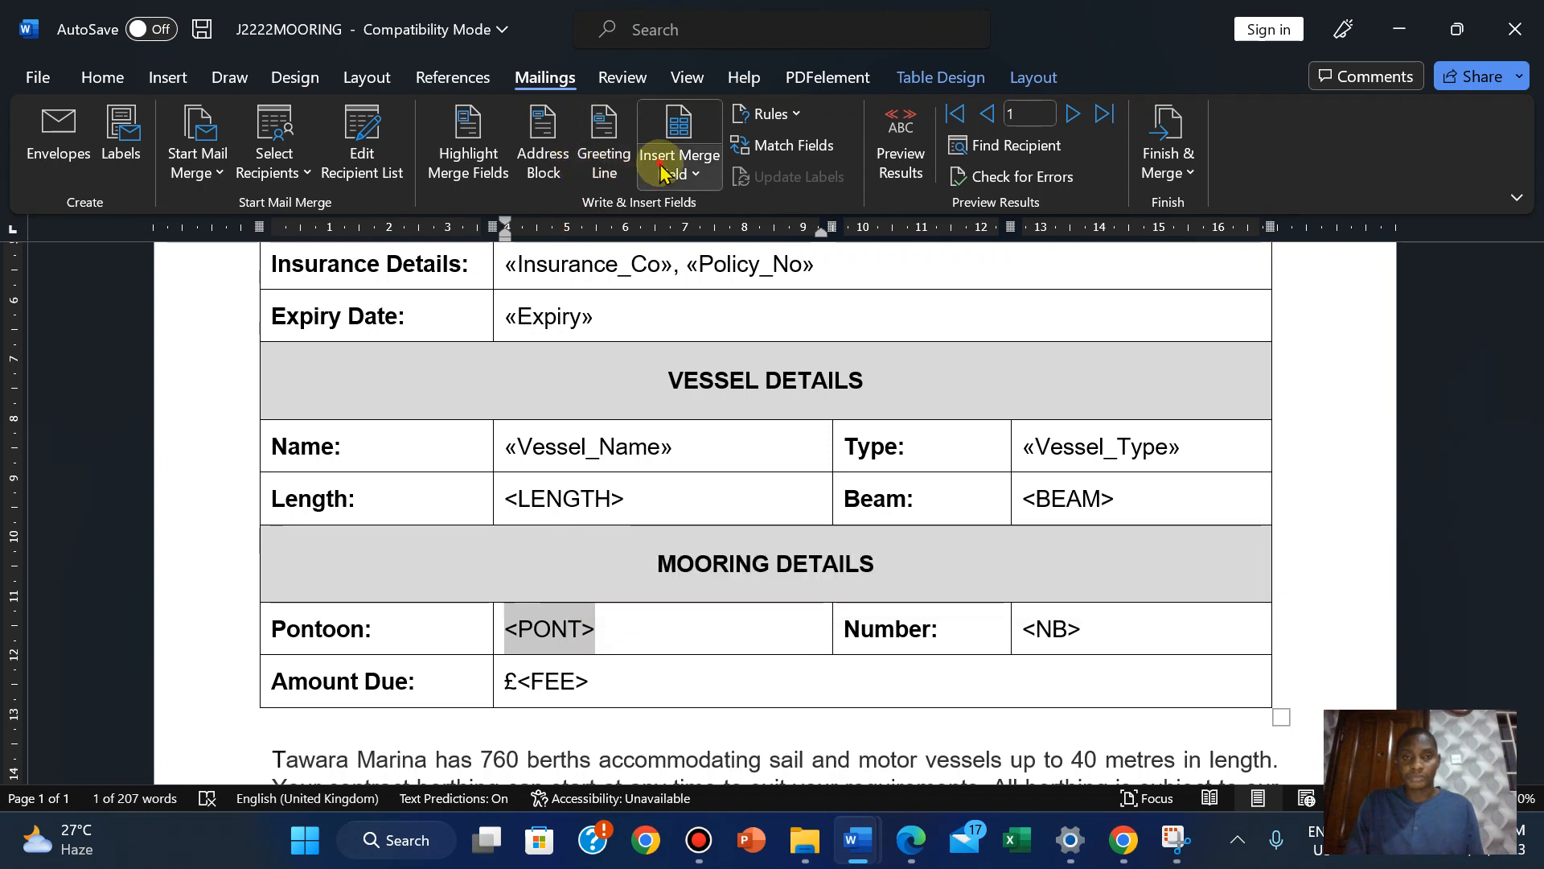
pyautogui.click(669, 143)
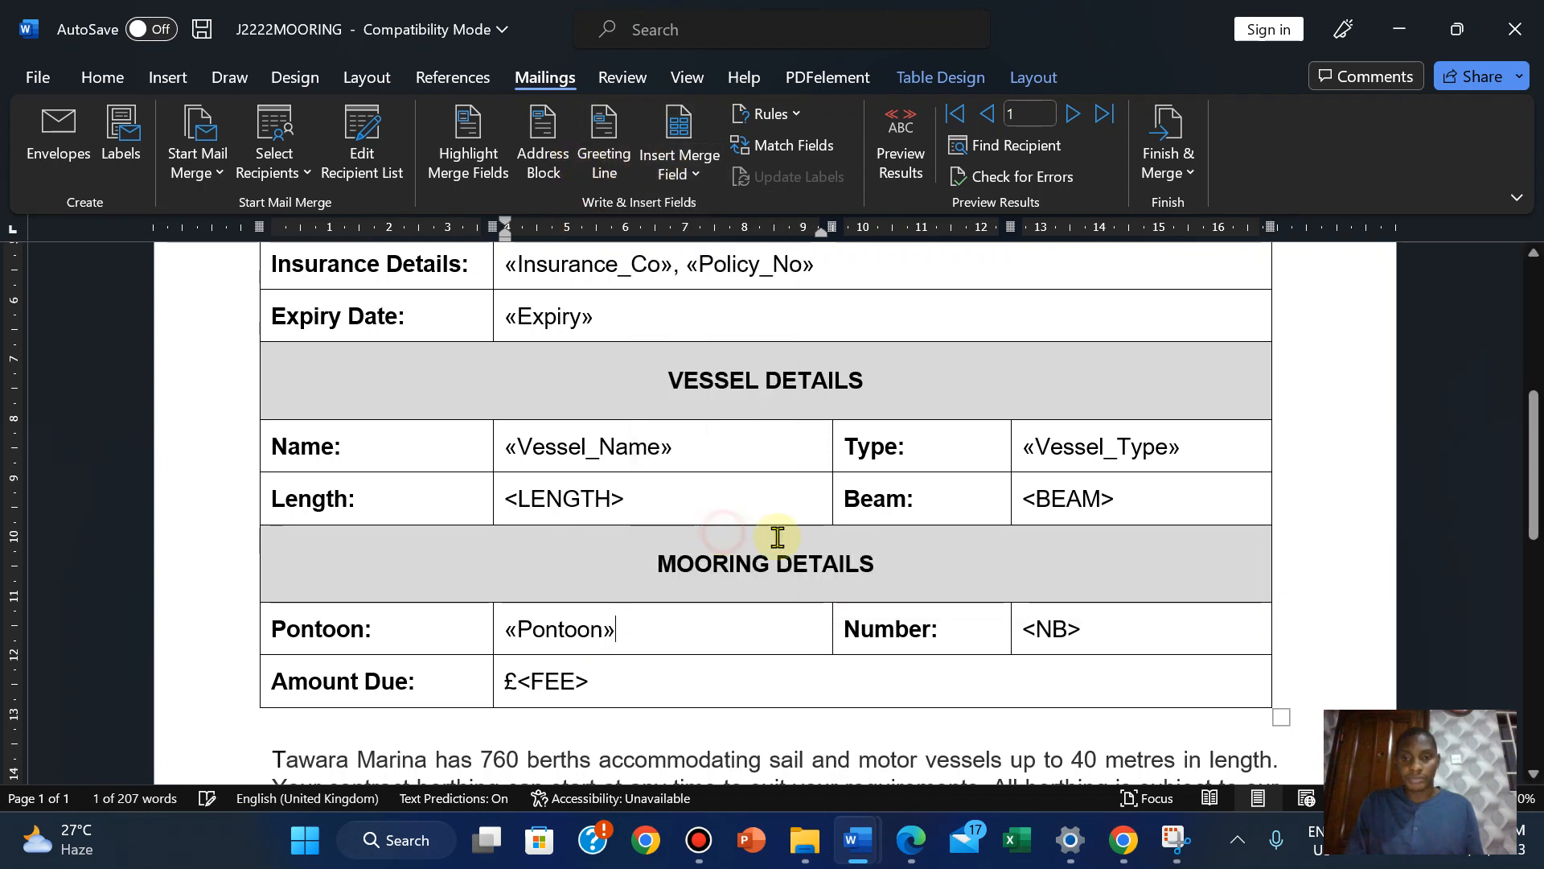
pyautogui.click(907, 840)
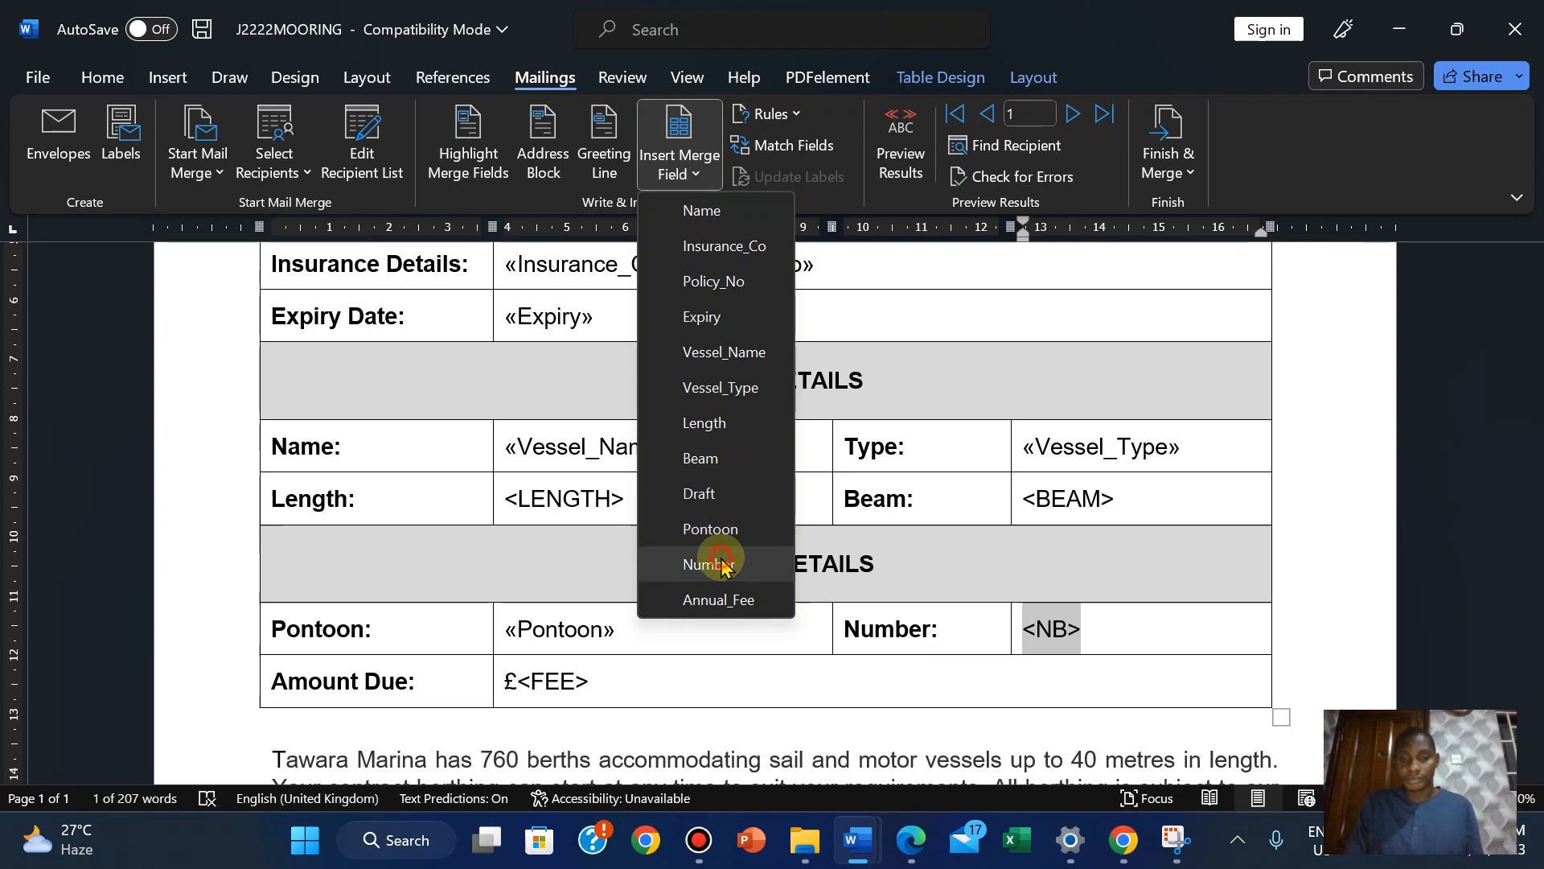
pyautogui.click(907, 839)
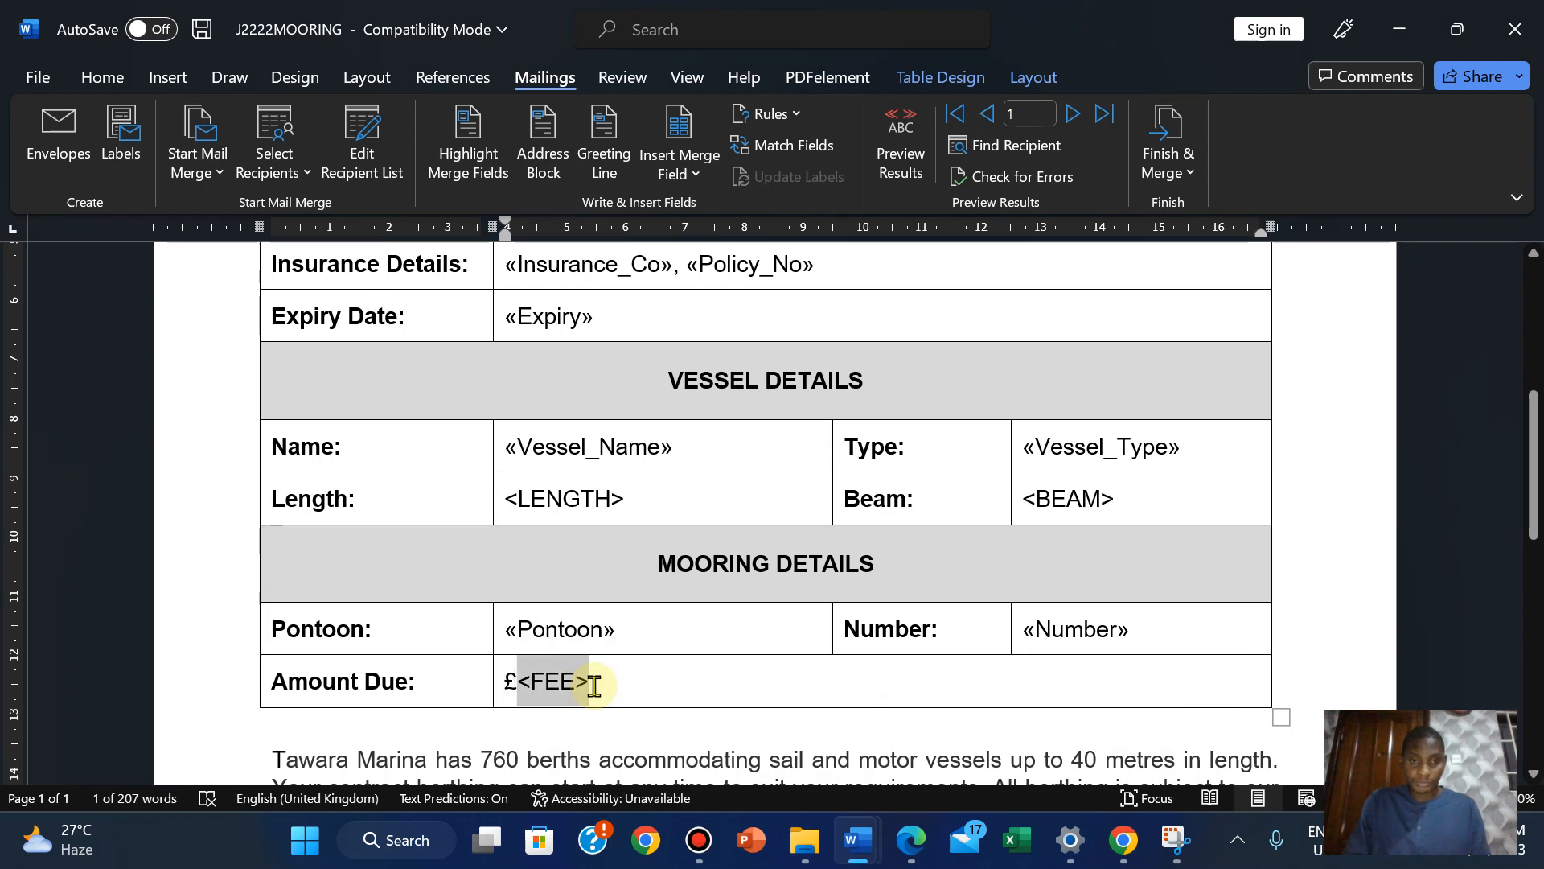
# Insert the Annual_Fee merge field after the pound sign and check the remaining instructions
pyautogui.click(679, 153)
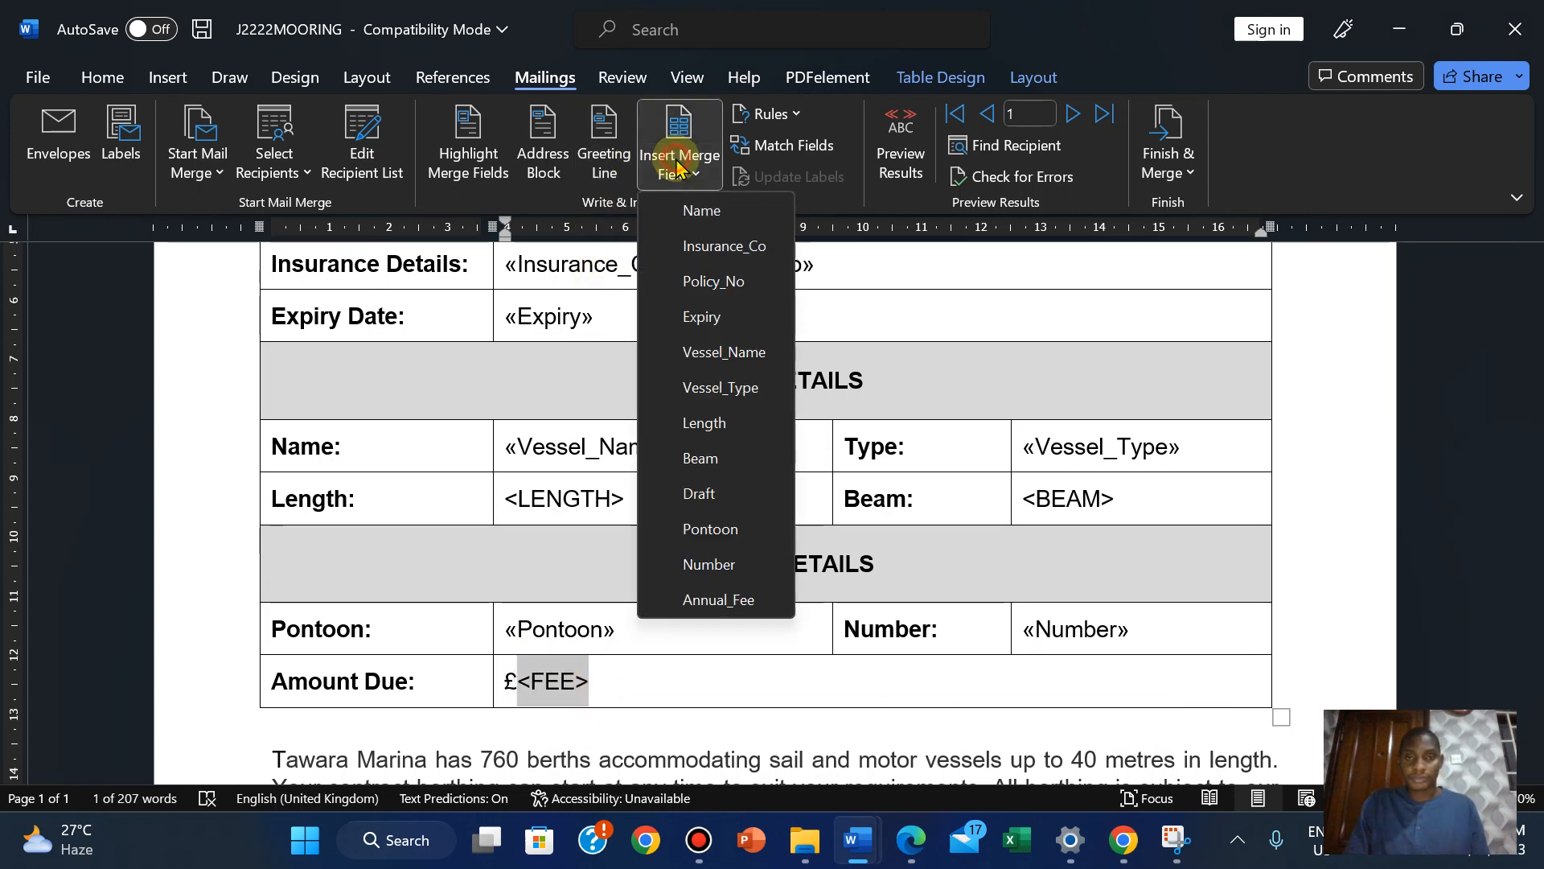
pyautogui.click(720, 598)
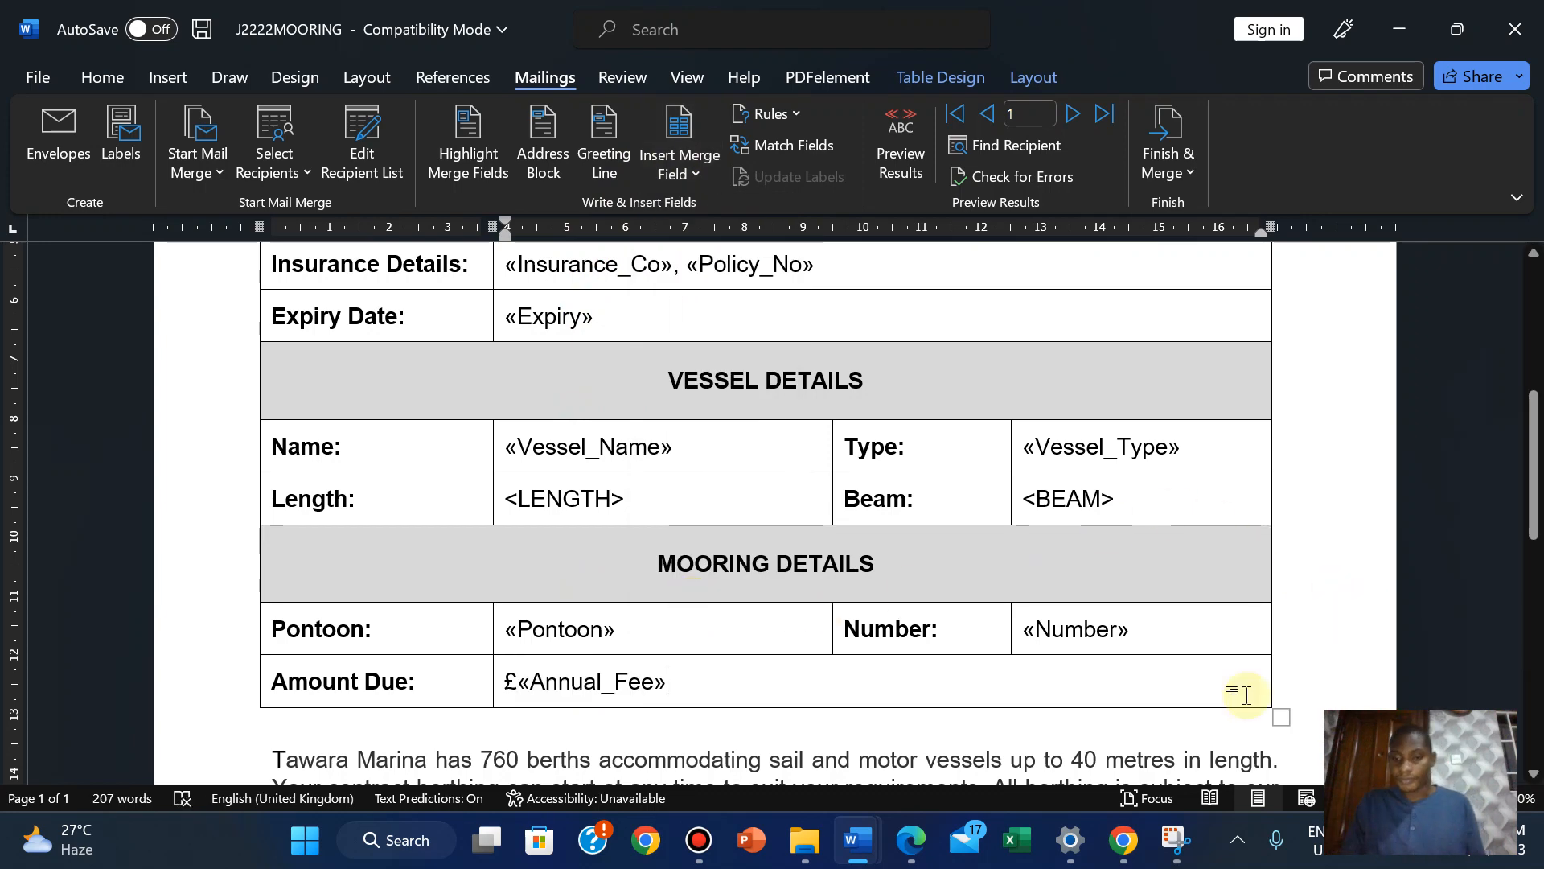
pyautogui.click(907, 839)
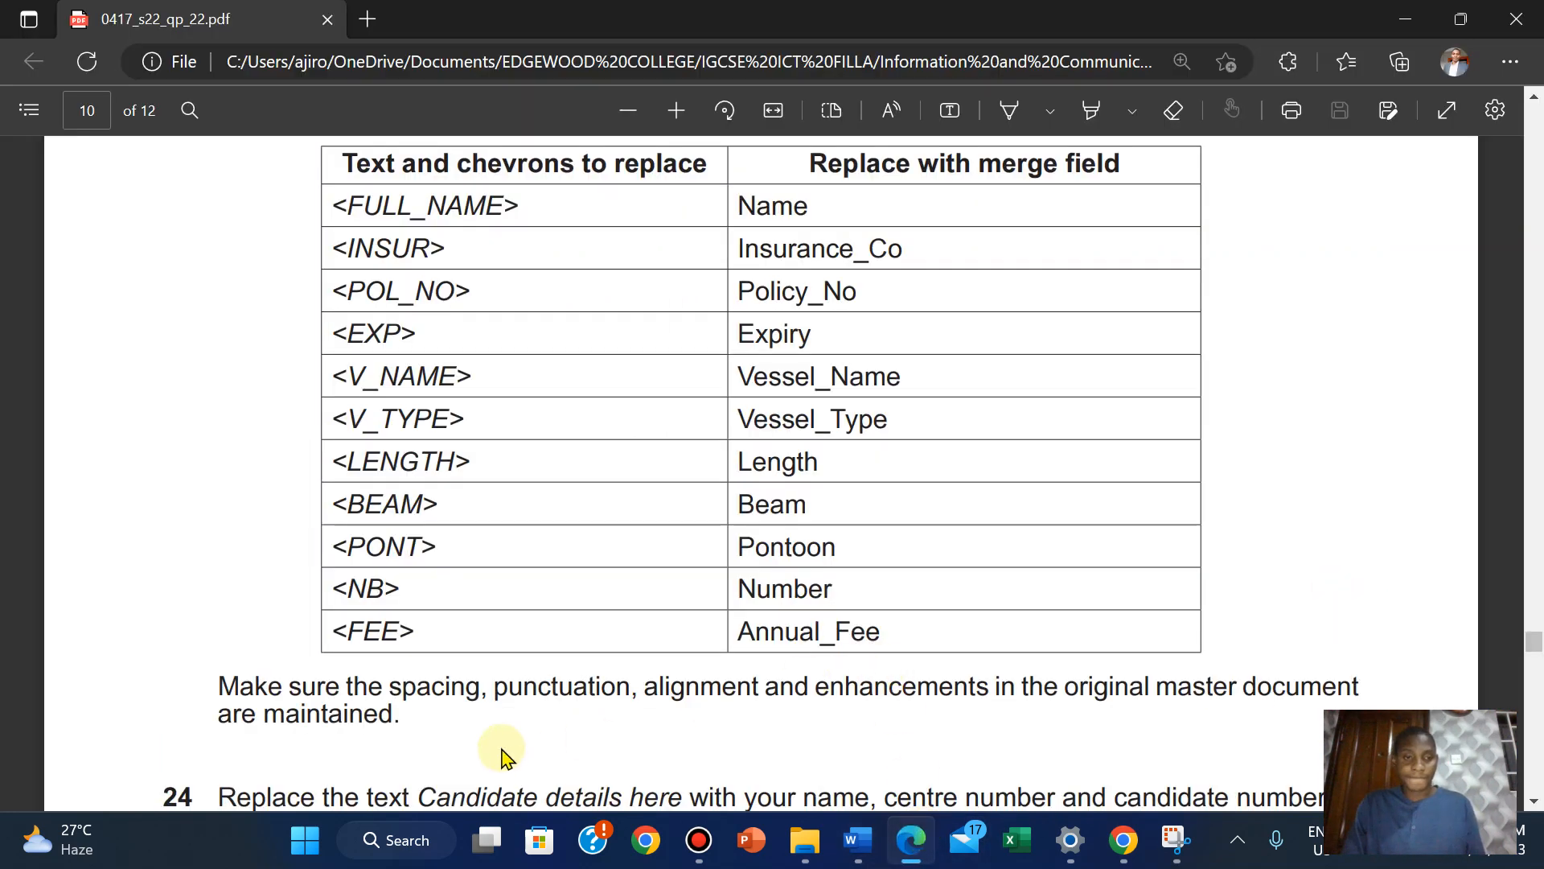
pyautogui.scroll(-3)
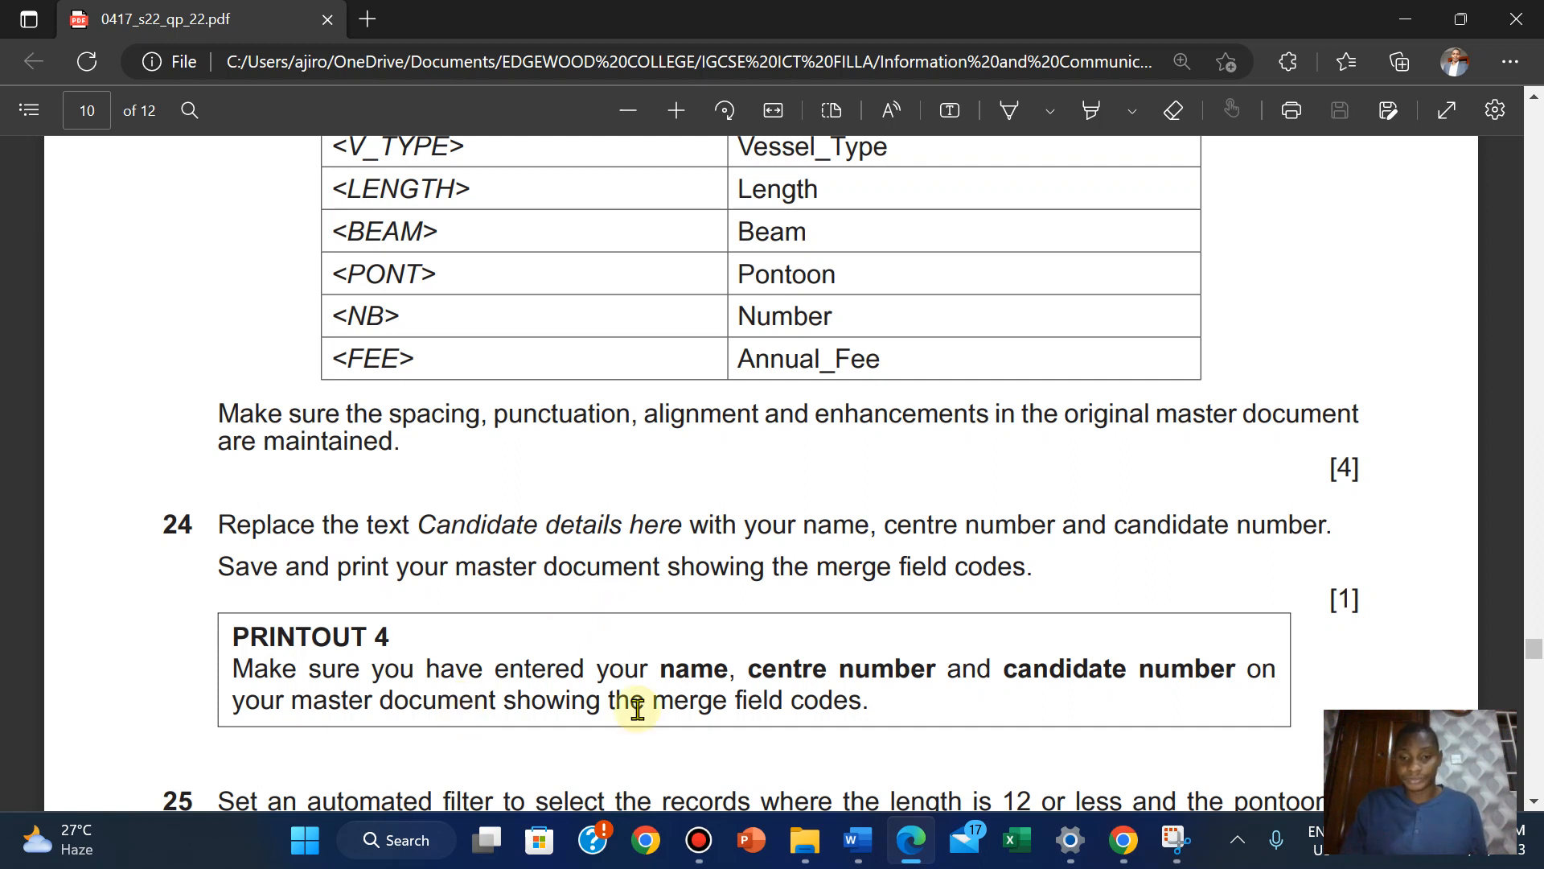
pyautogui.click(856, 840)
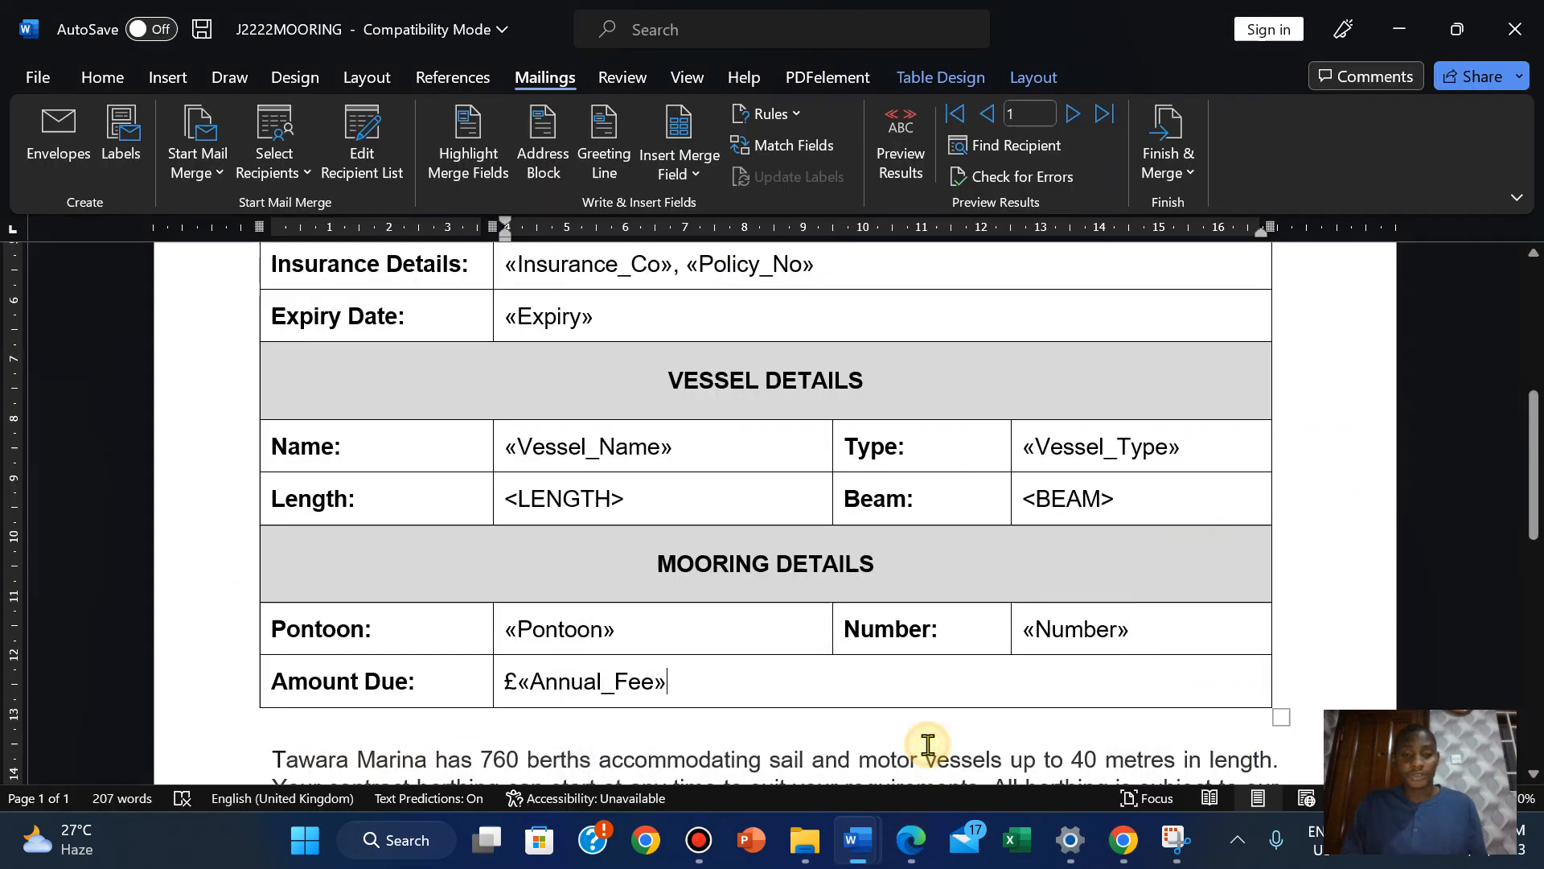
pyautogui.scroll(-3)
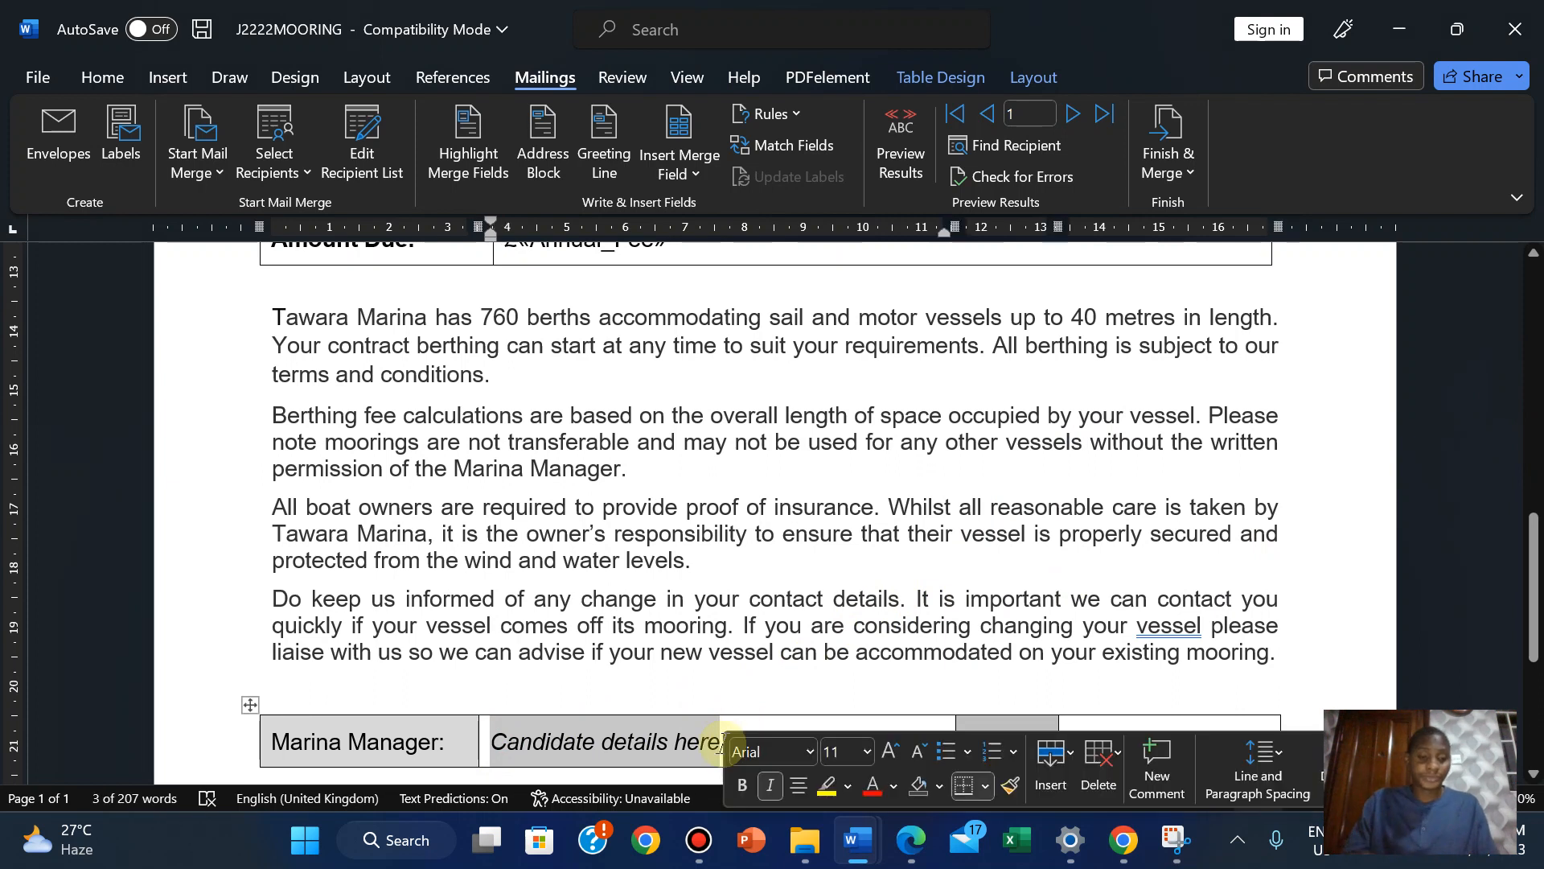
pyautogui.write('Ajiro')
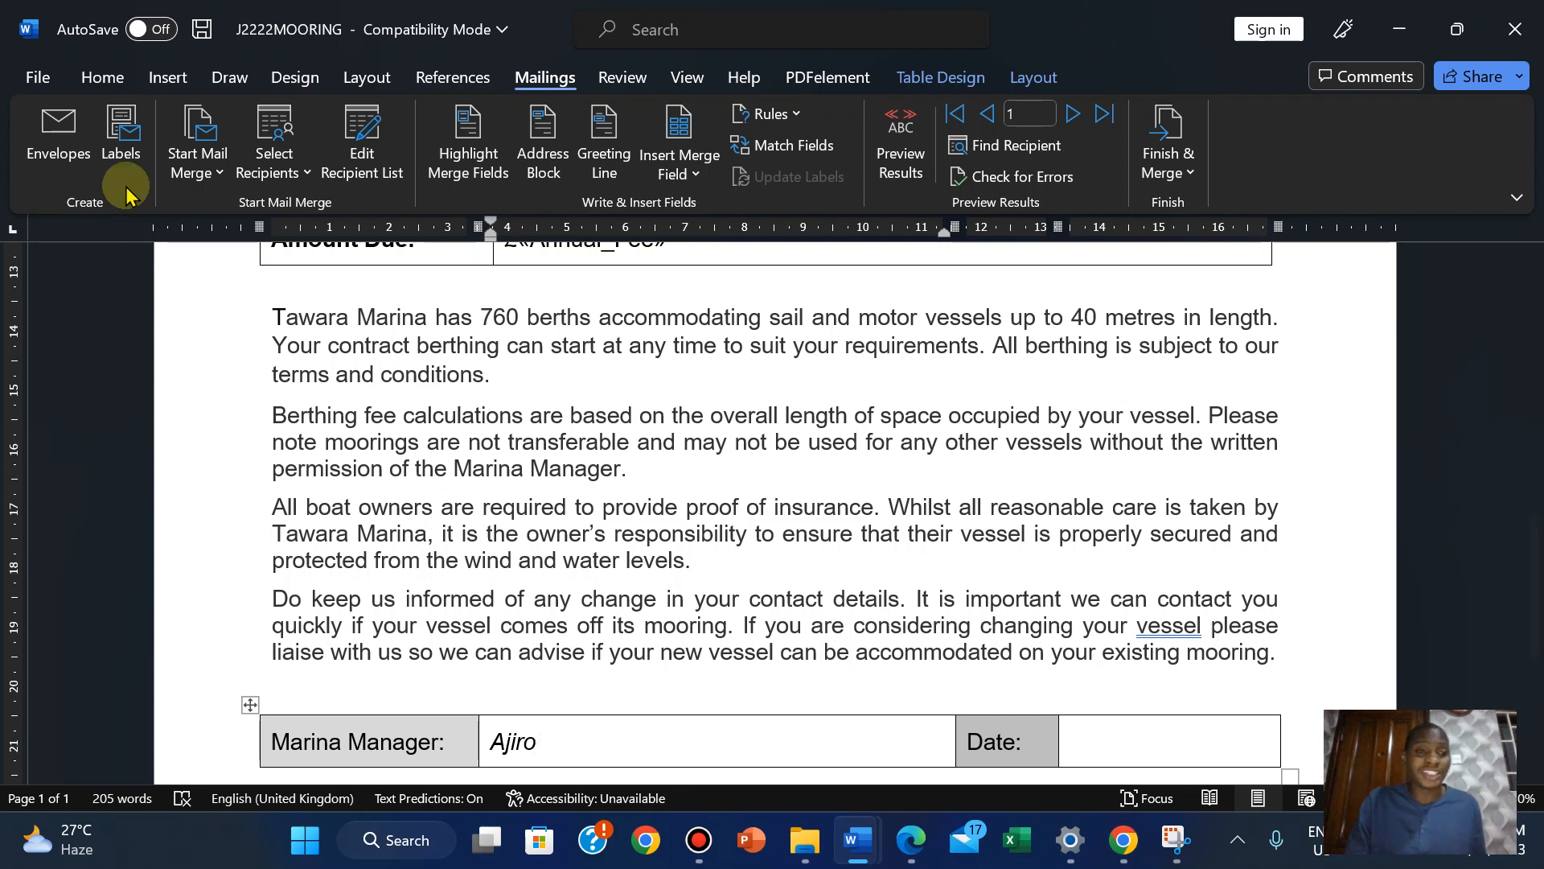
pyautogui.click(101, 77)
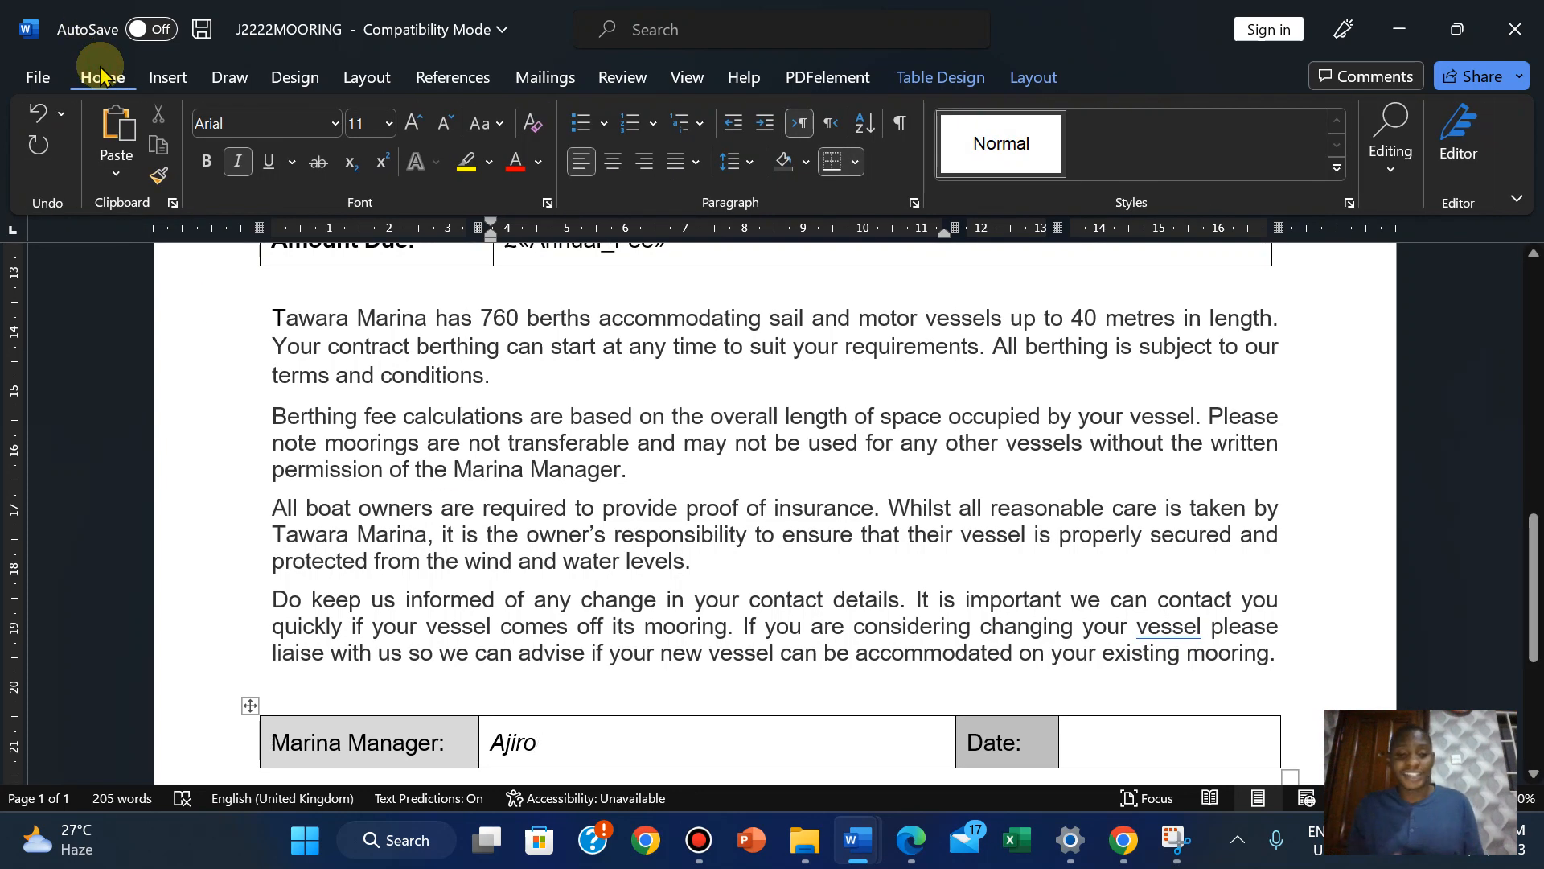
pyautogui.write('N')
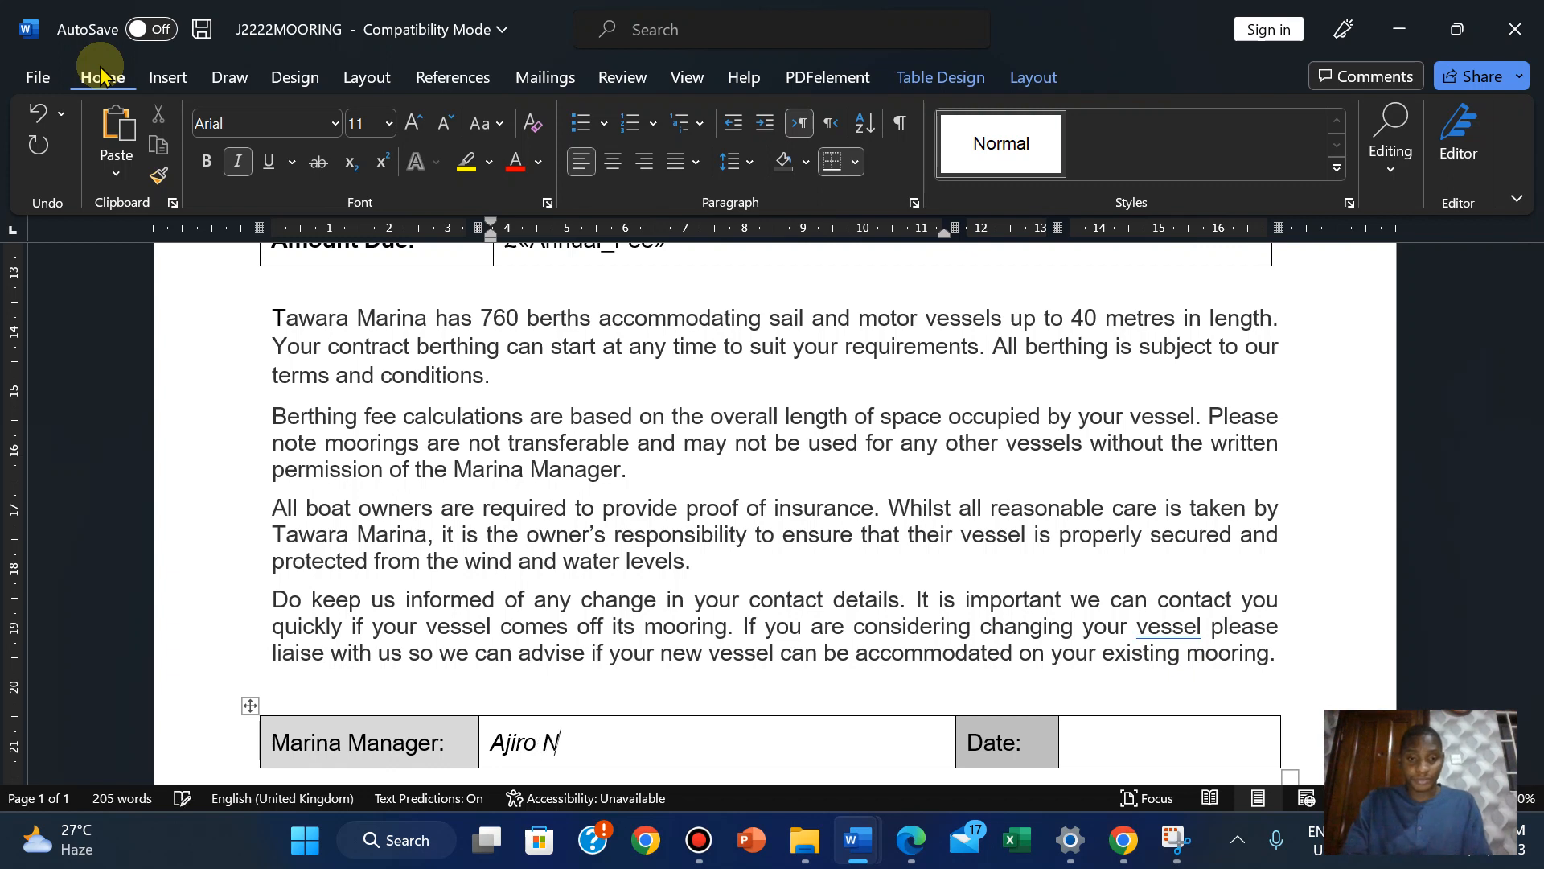
pyautogui.write('di,')
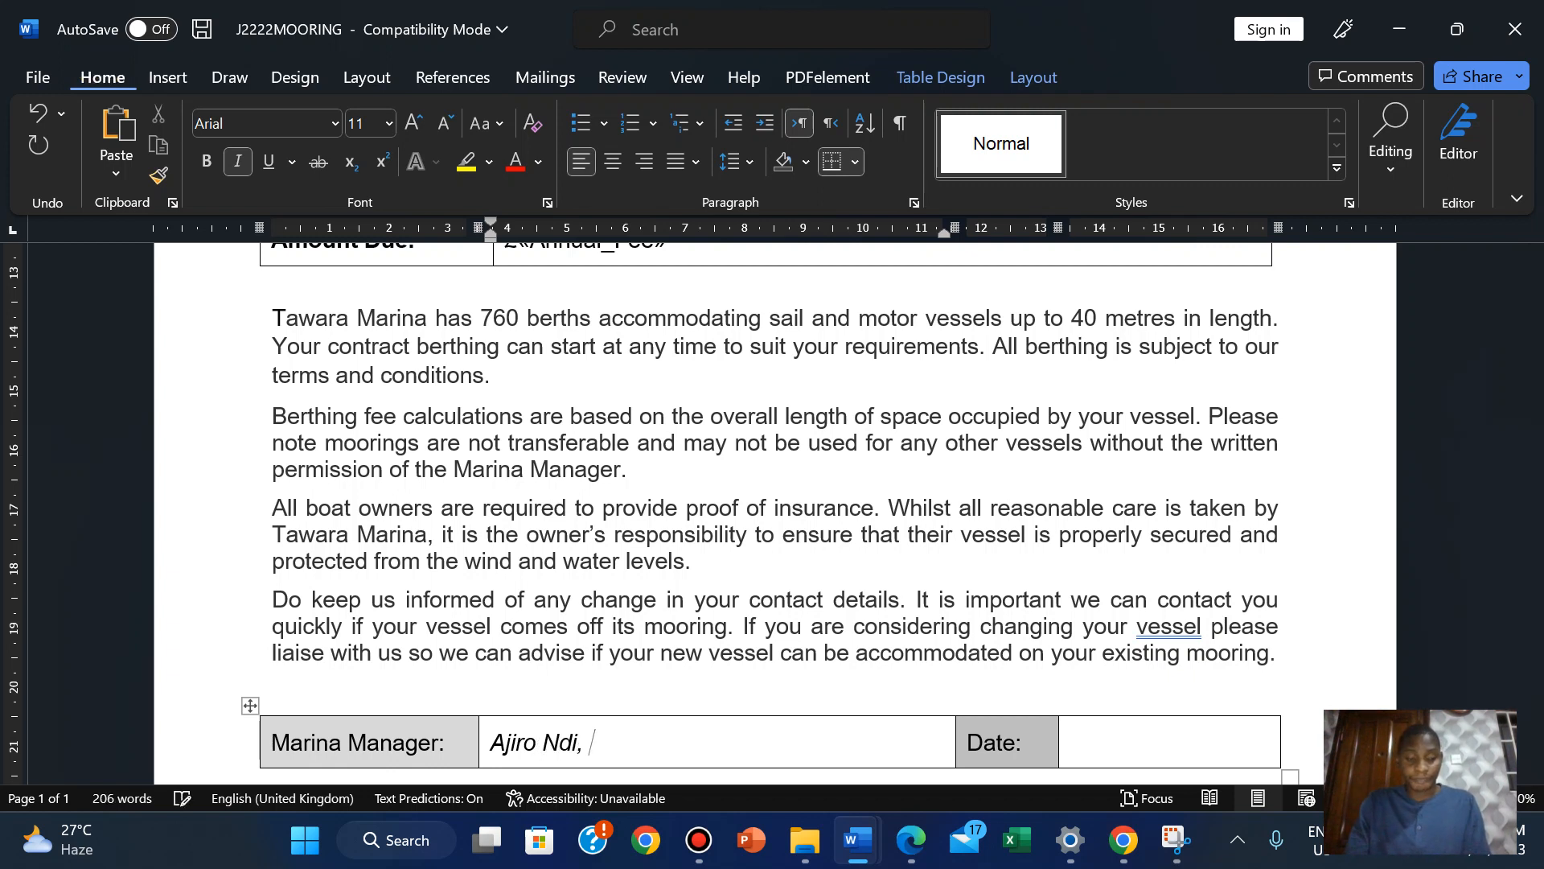
pyautogui.write('AN')
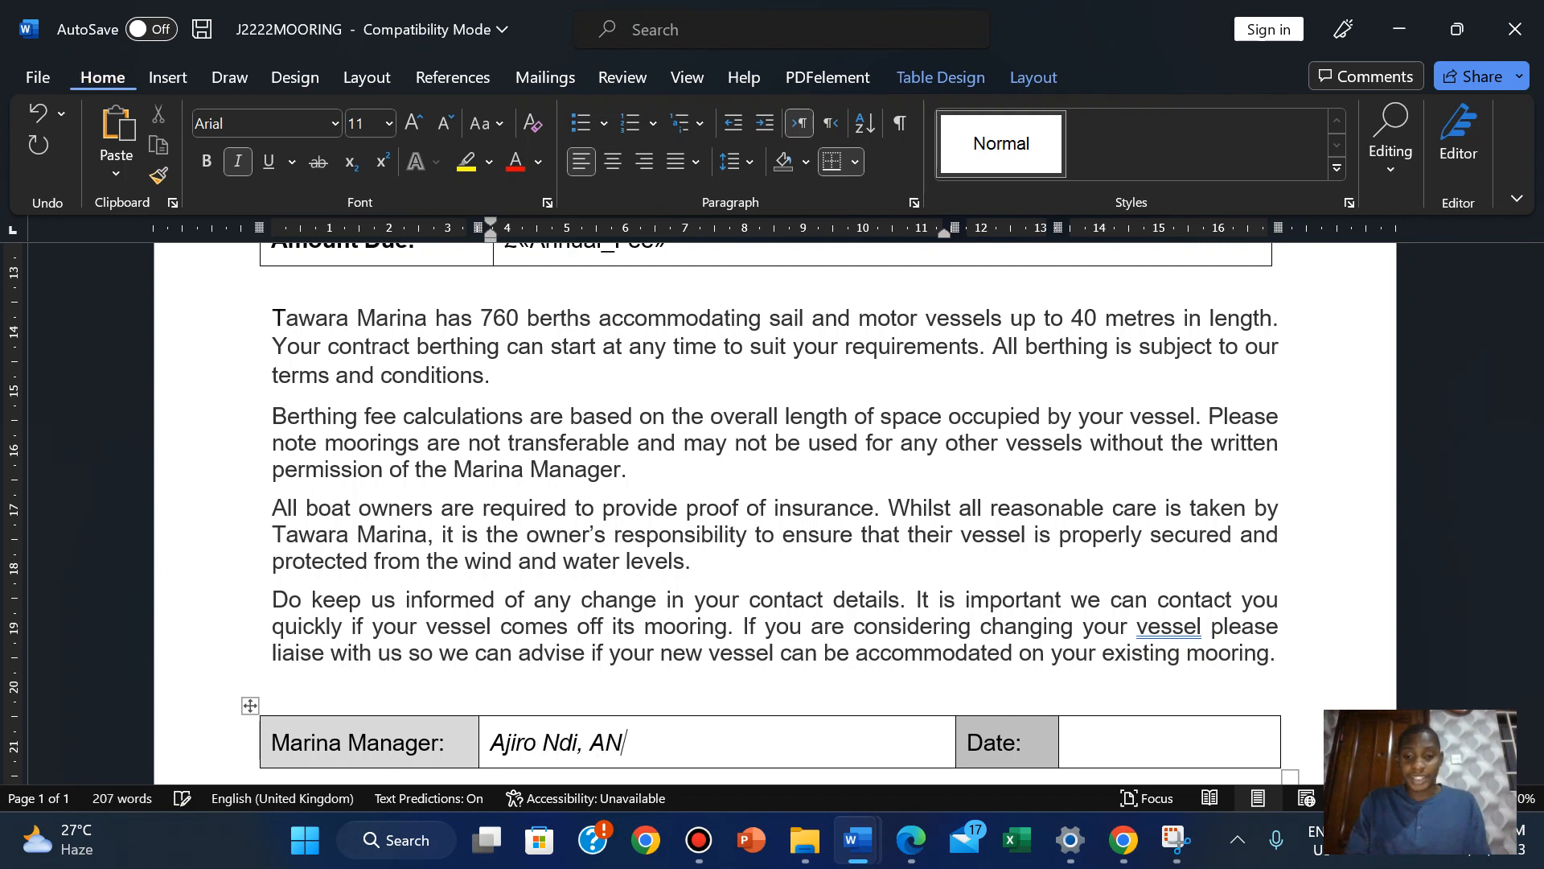
pyautogui.write('017')
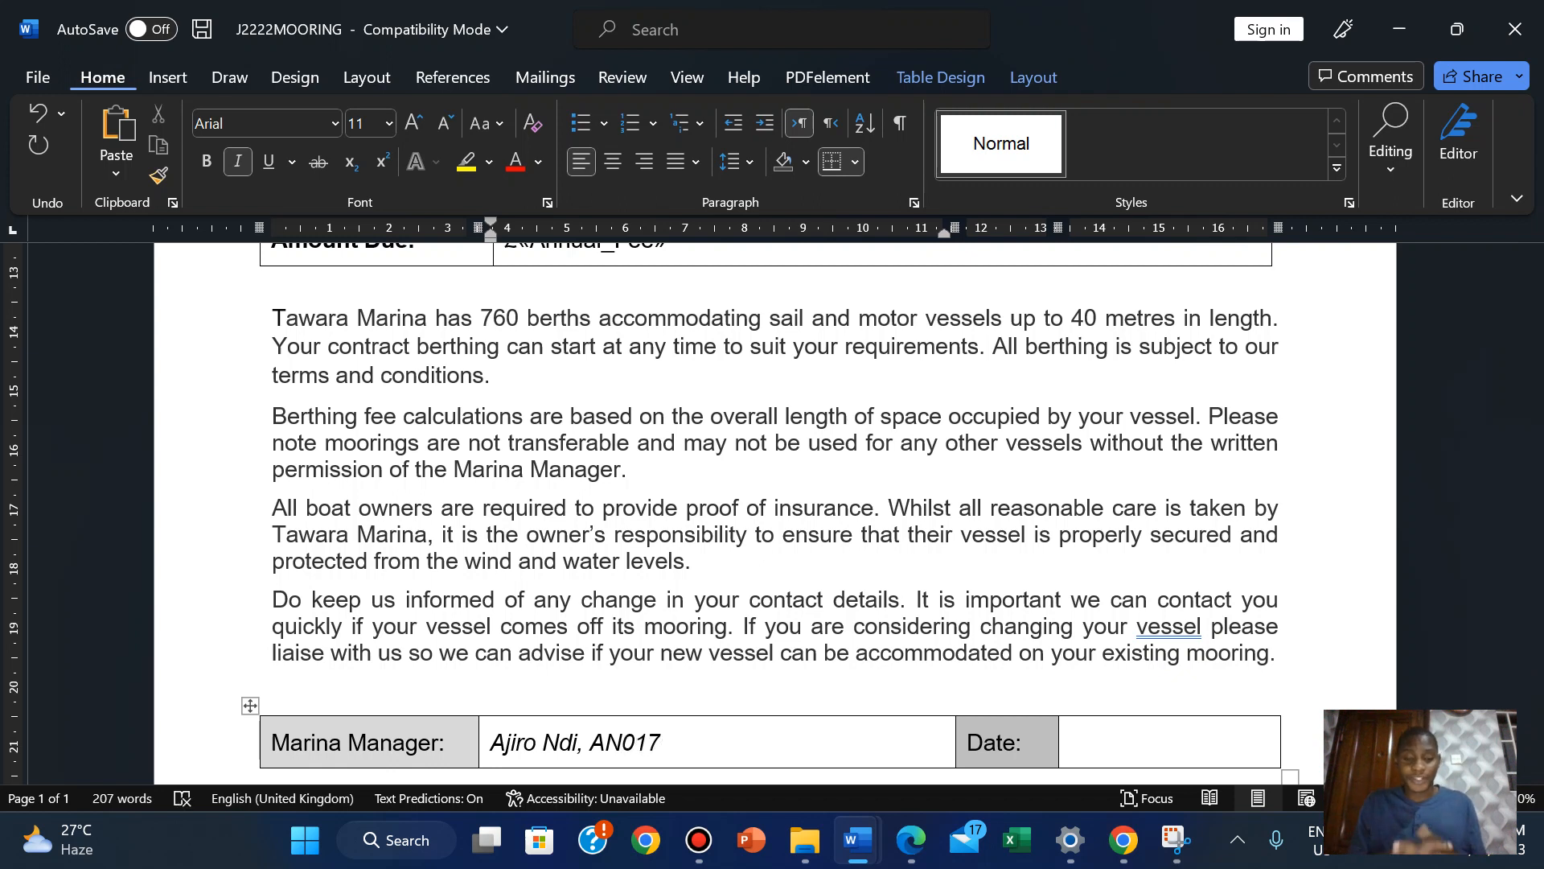
pyautogui.click(661, 743)
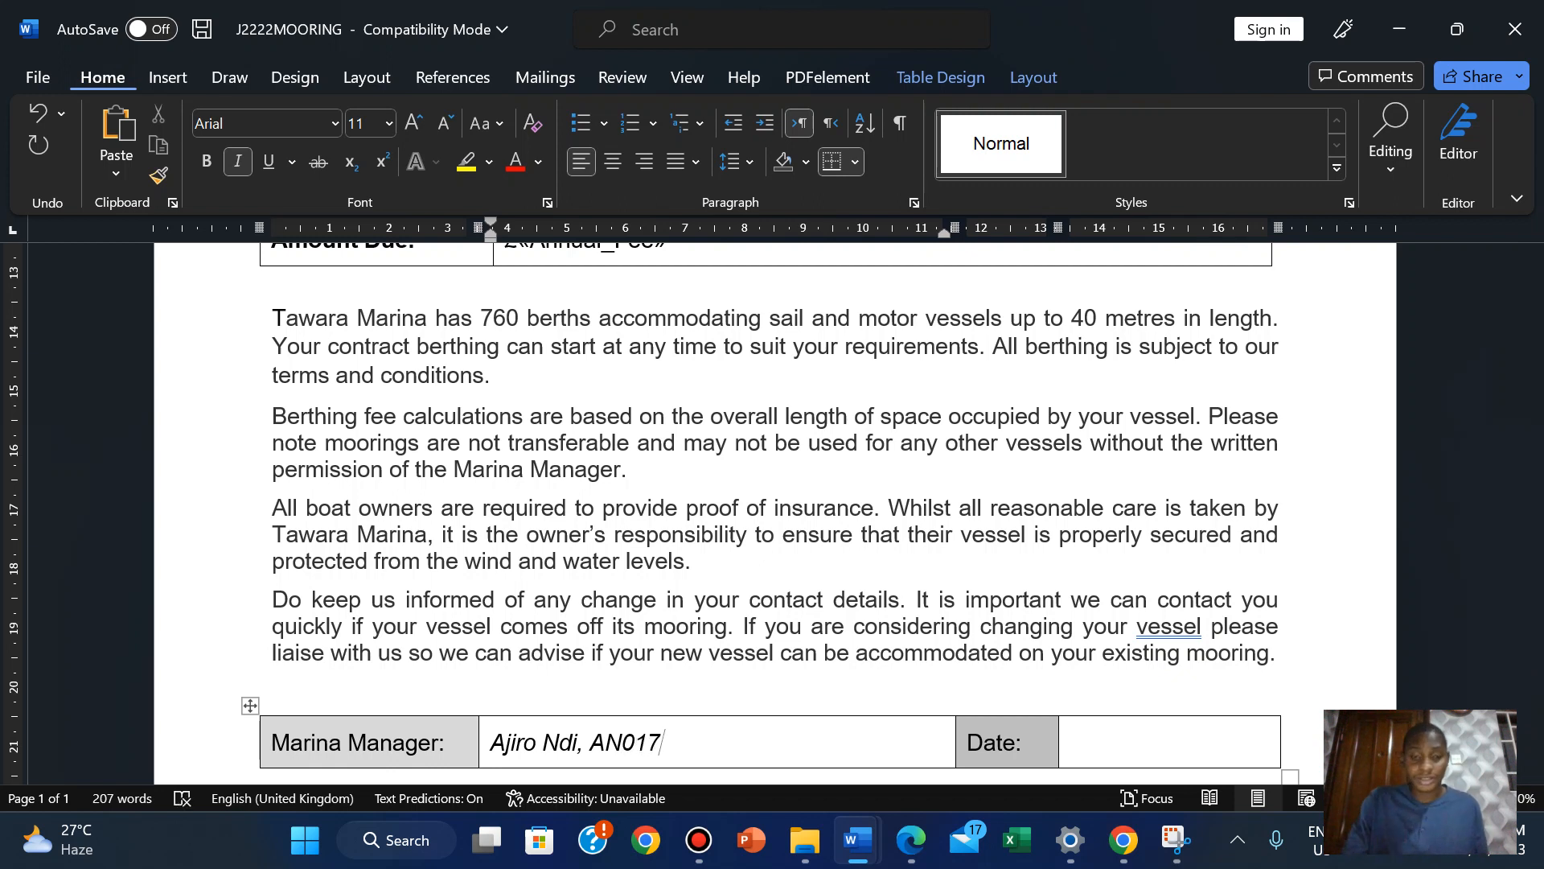
pyautogui.write(',')
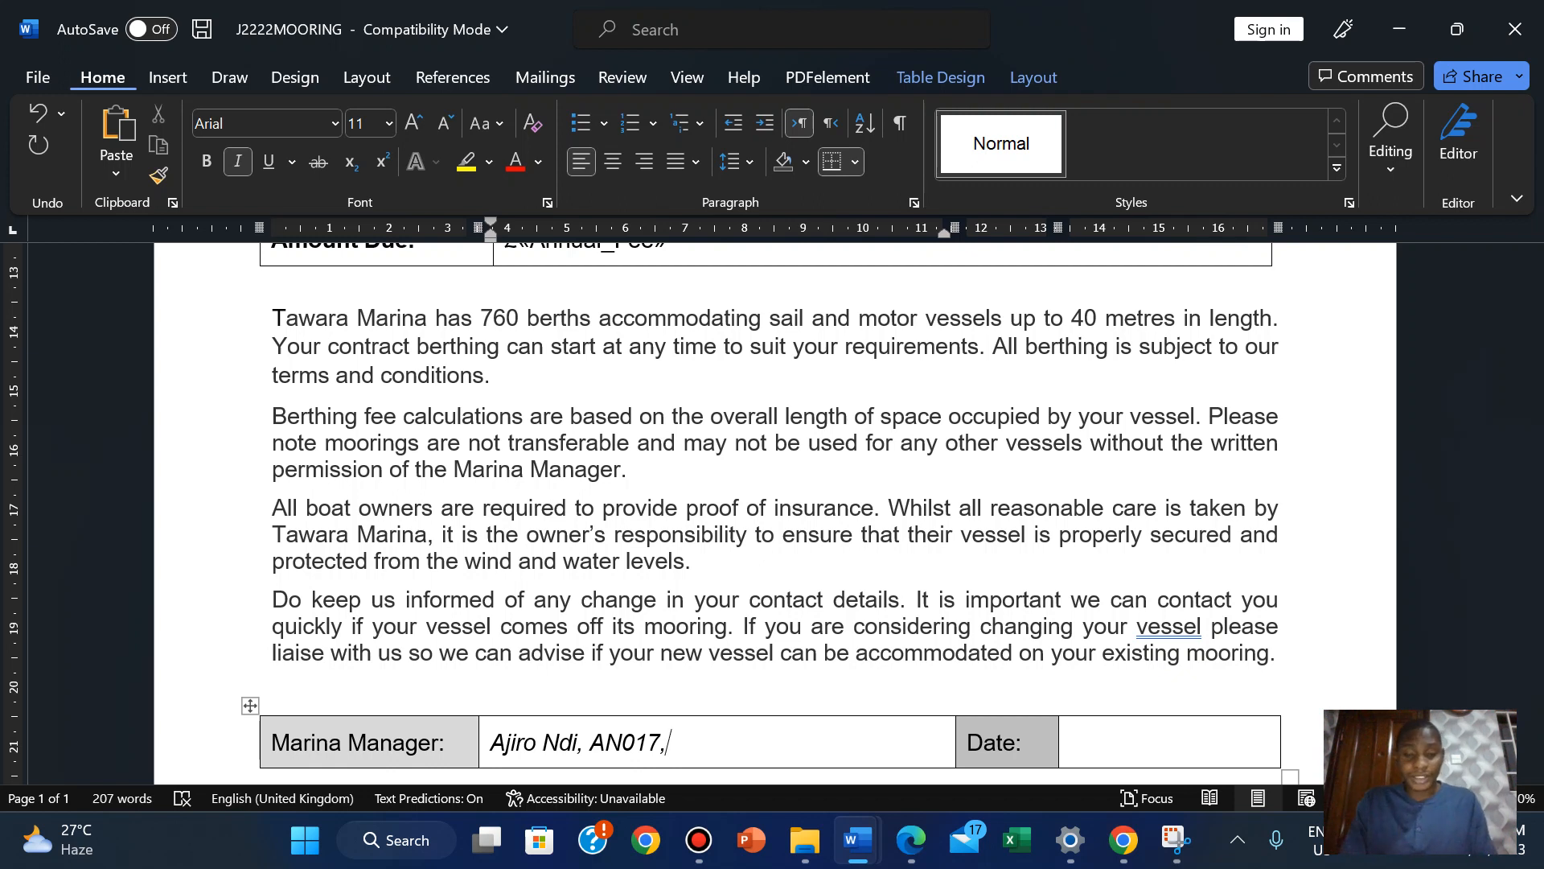
pyautogui.write('202')
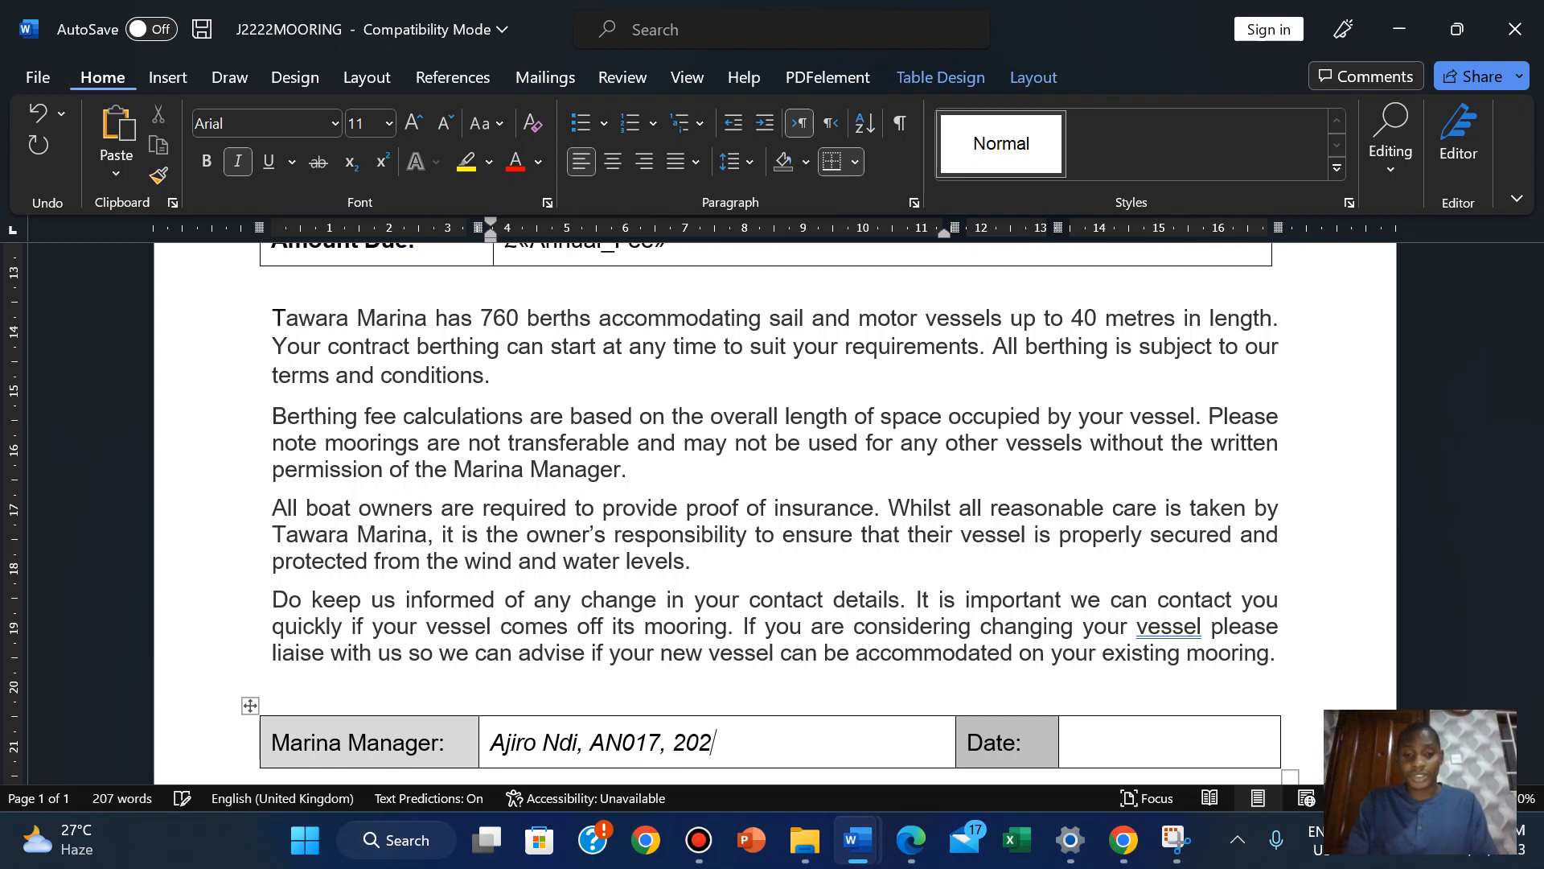
pyautogui.write('3')
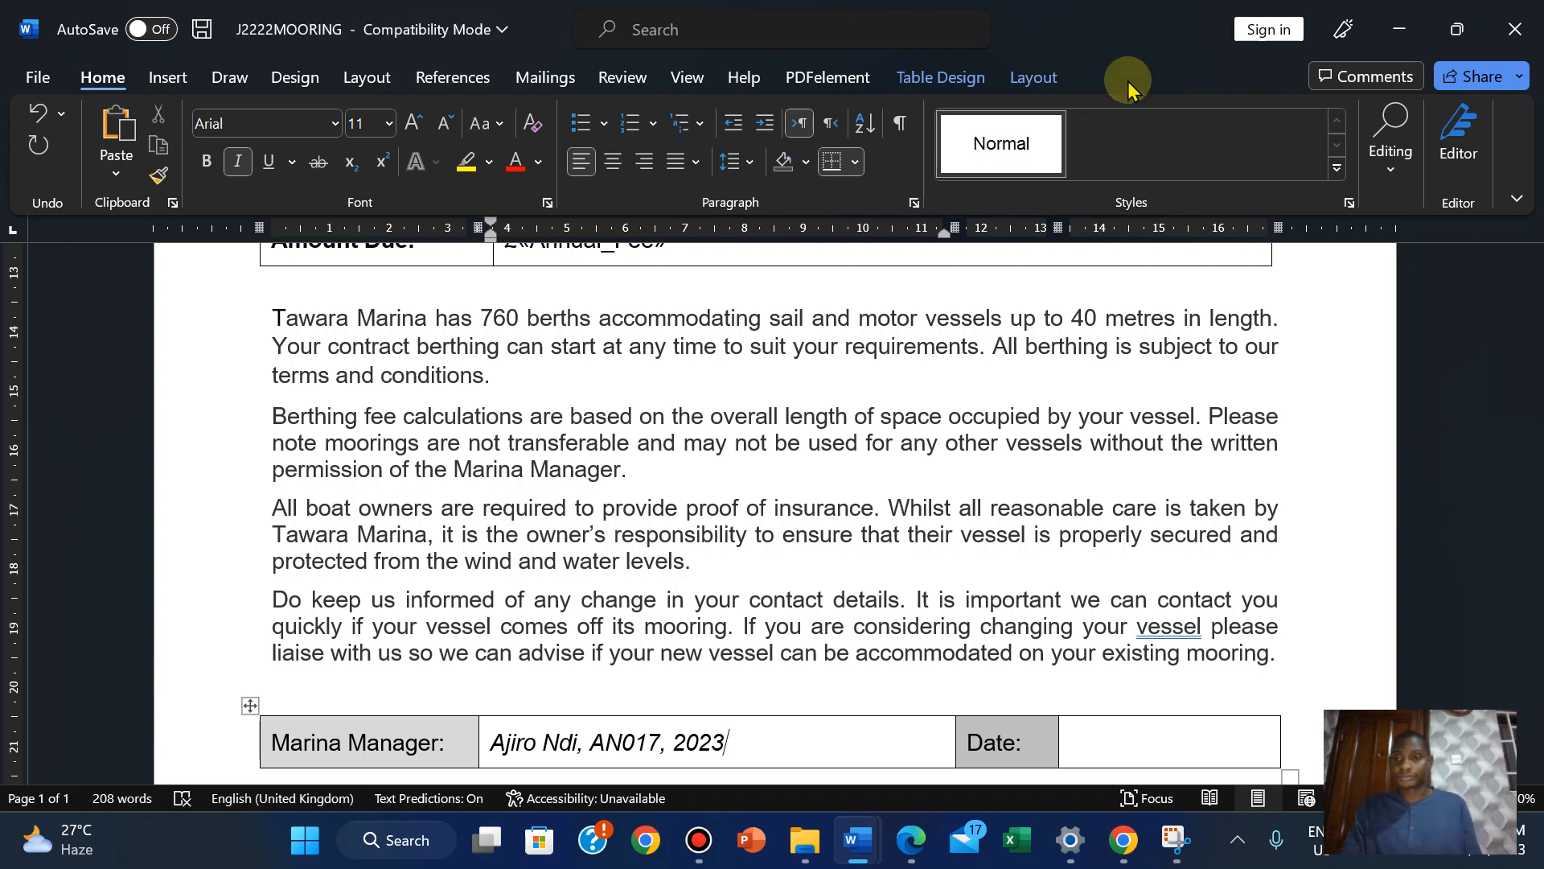
pyautogui.moveTo(907, 840)
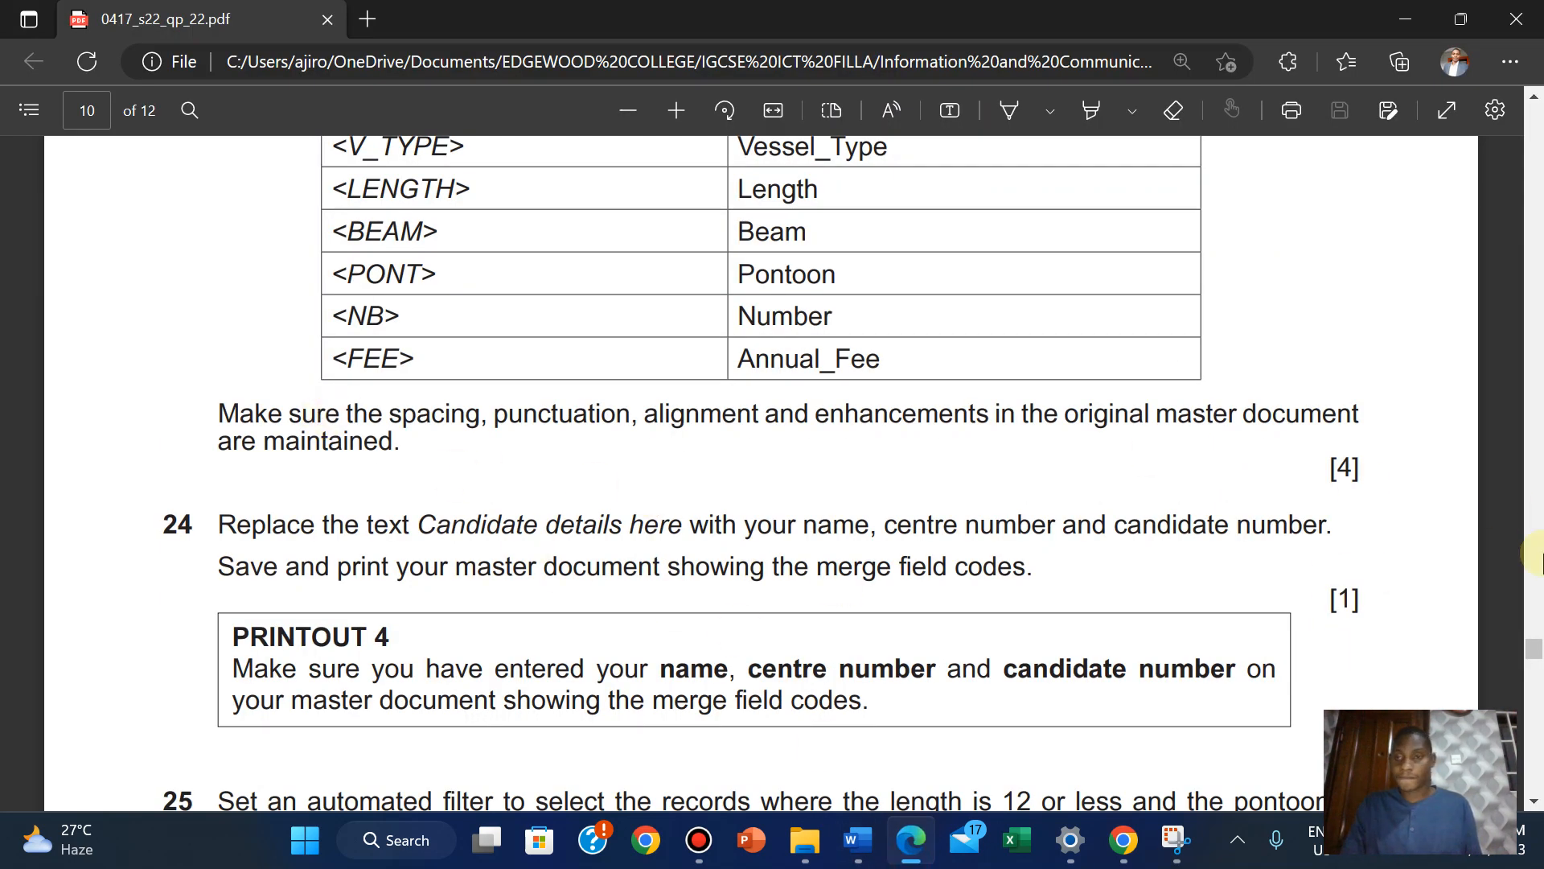
# Highlight the task 23–24 field-replacement instructions in the PDF as completed
pyautogui.scroll(-3)
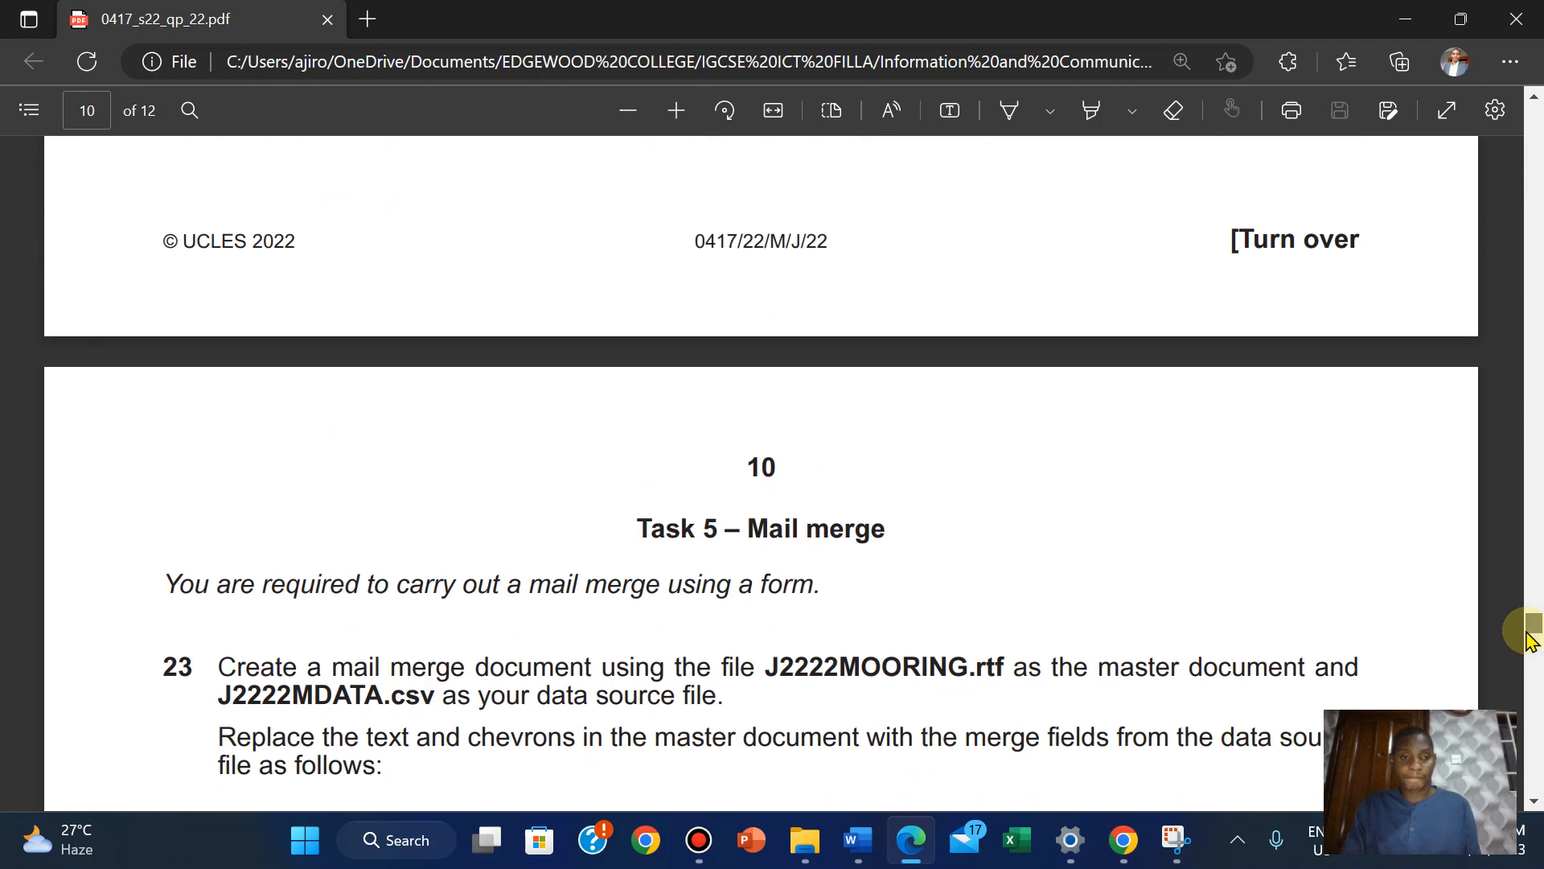
pyautogui.scroll(-3)
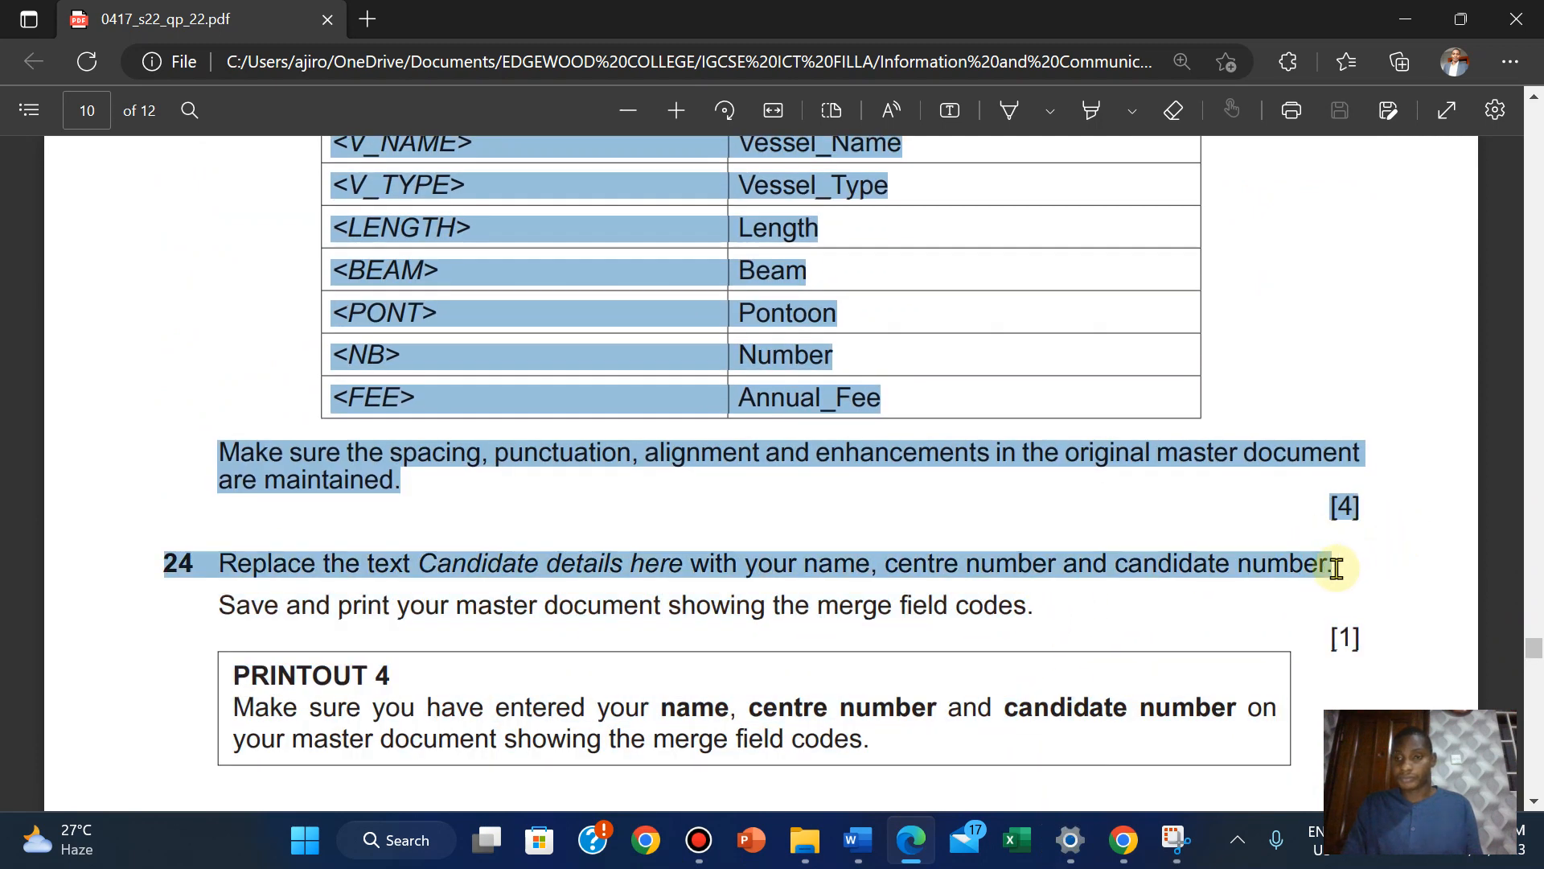
pyautogui.rightClick(1340, 566)
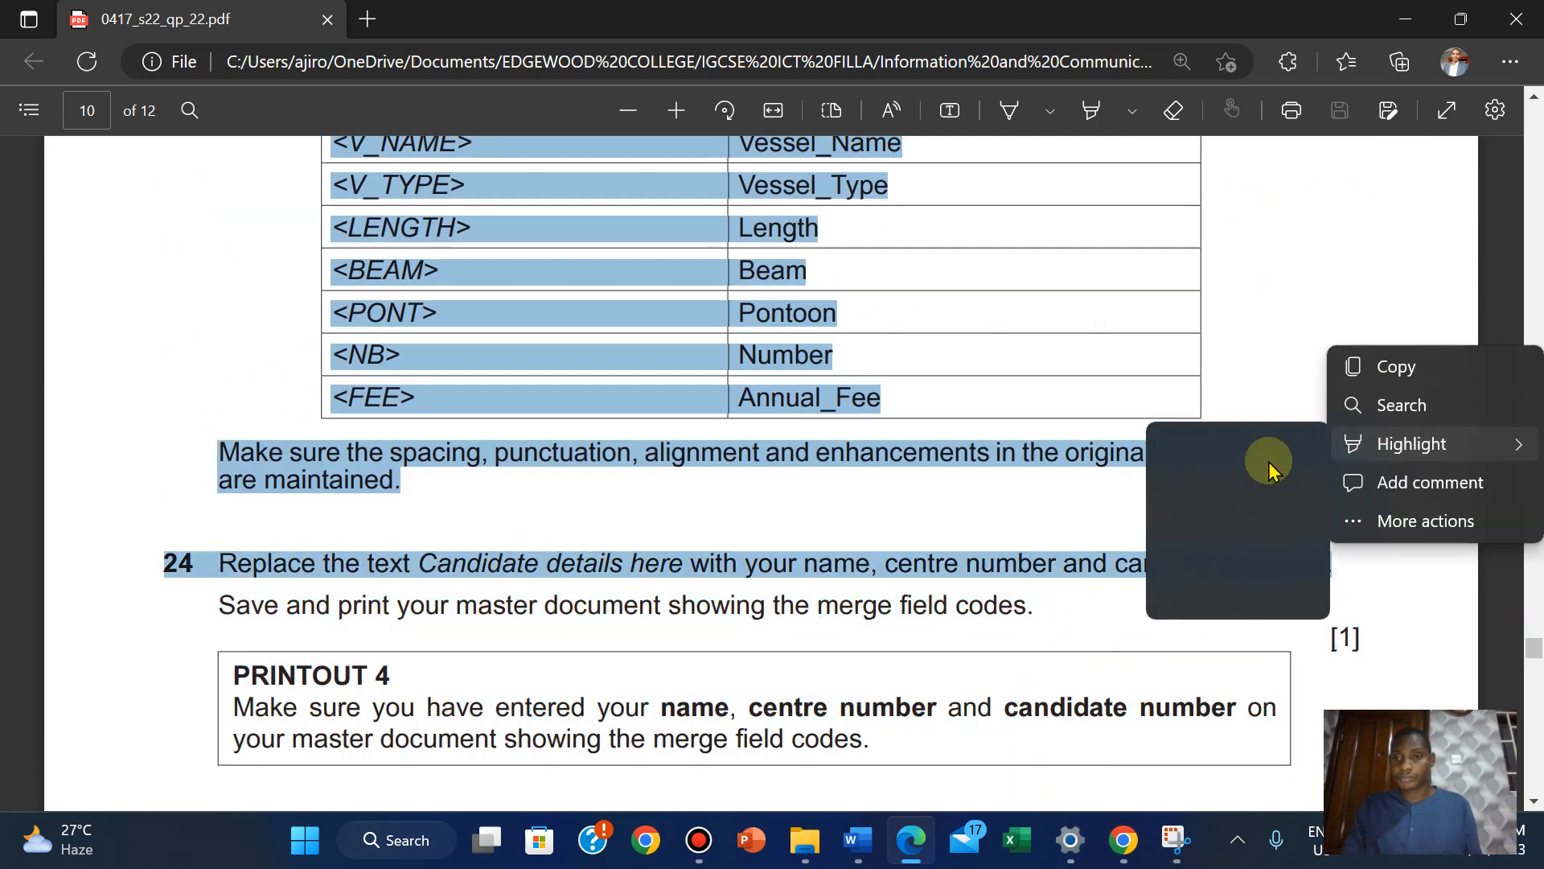
pyautogui.click(1410, 444)
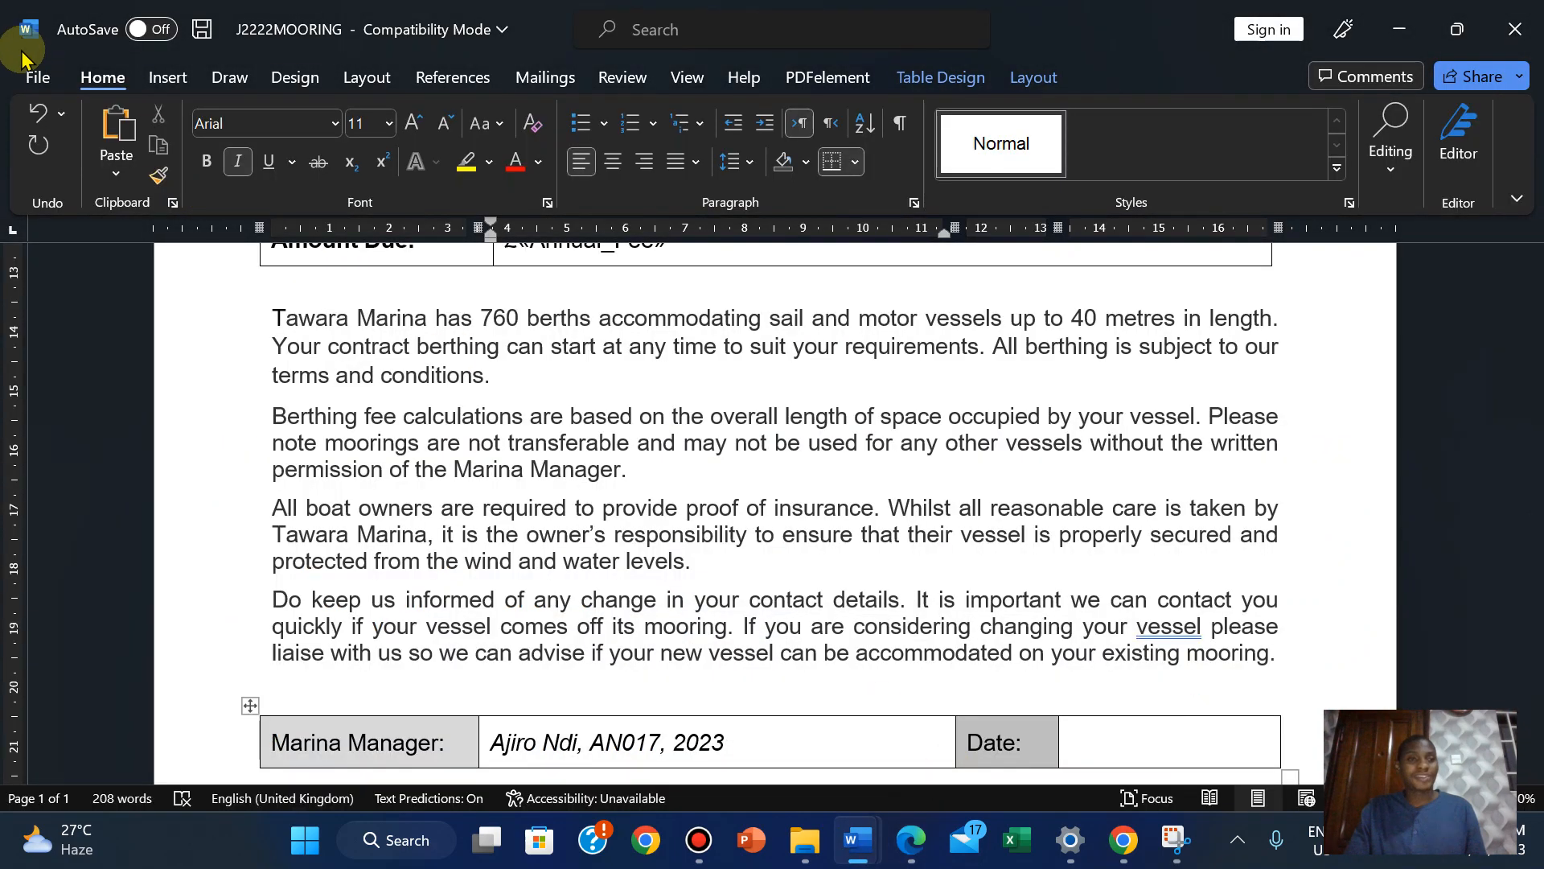
pyautogui.click(907, 840)
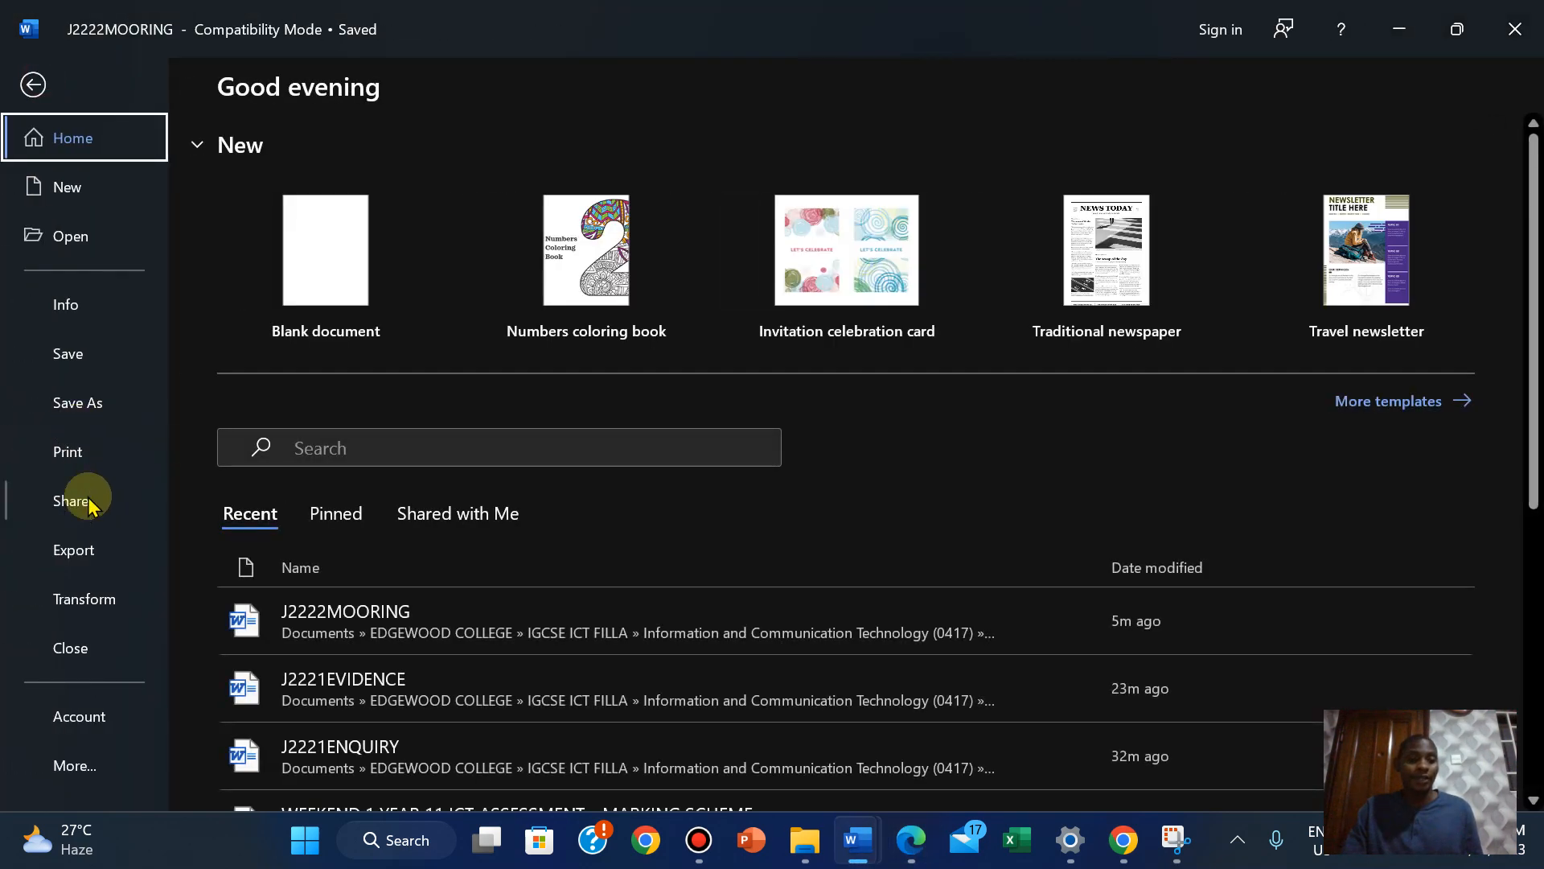
pyautogui.click(68, 451)
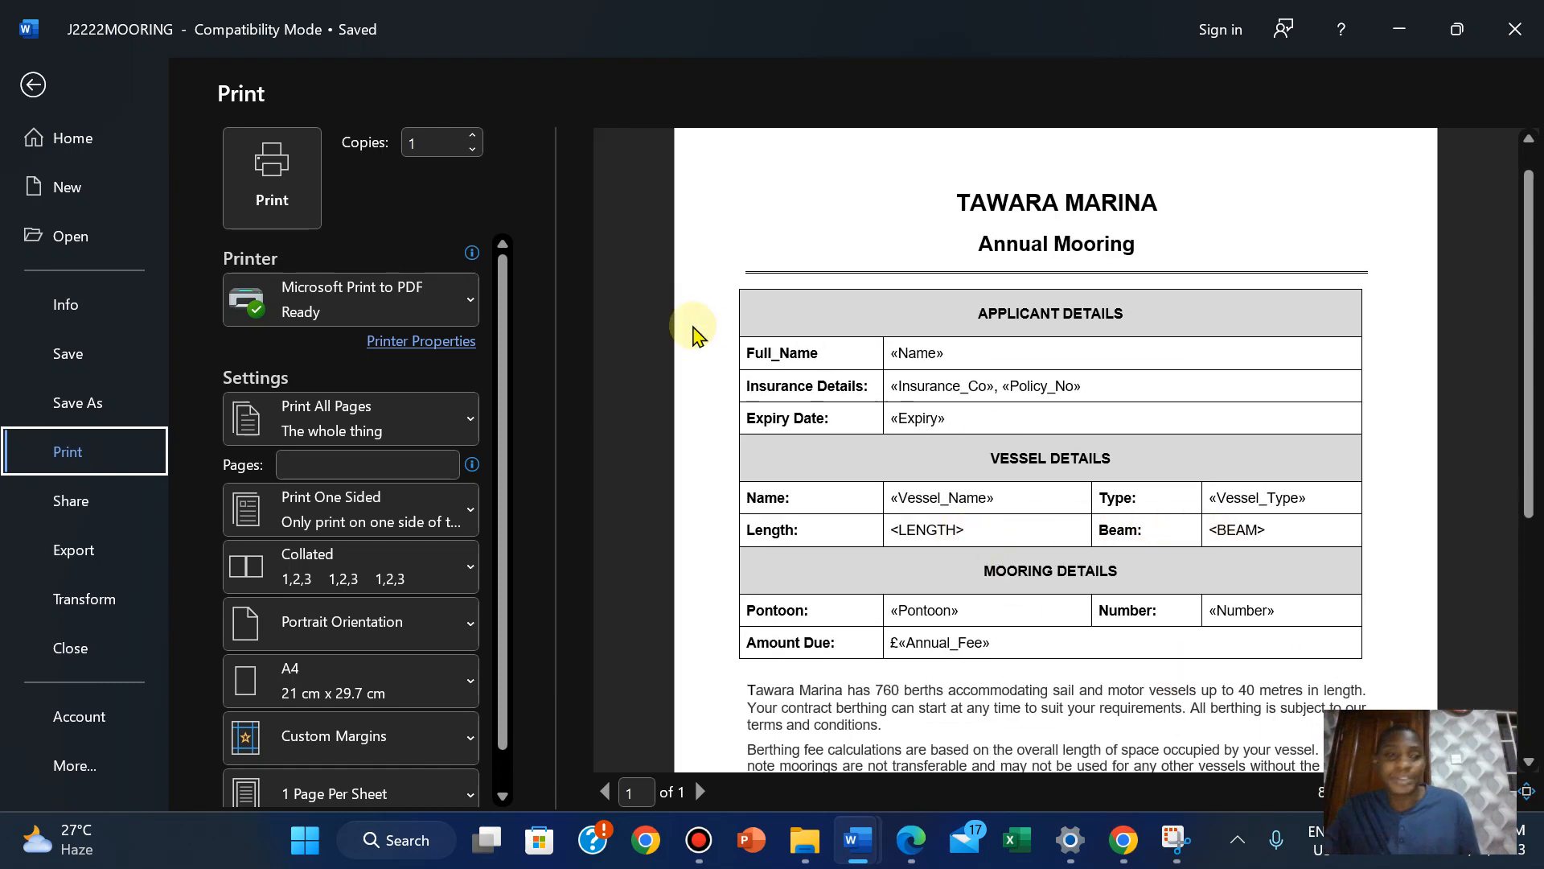
pyautogui.click(32, 85)
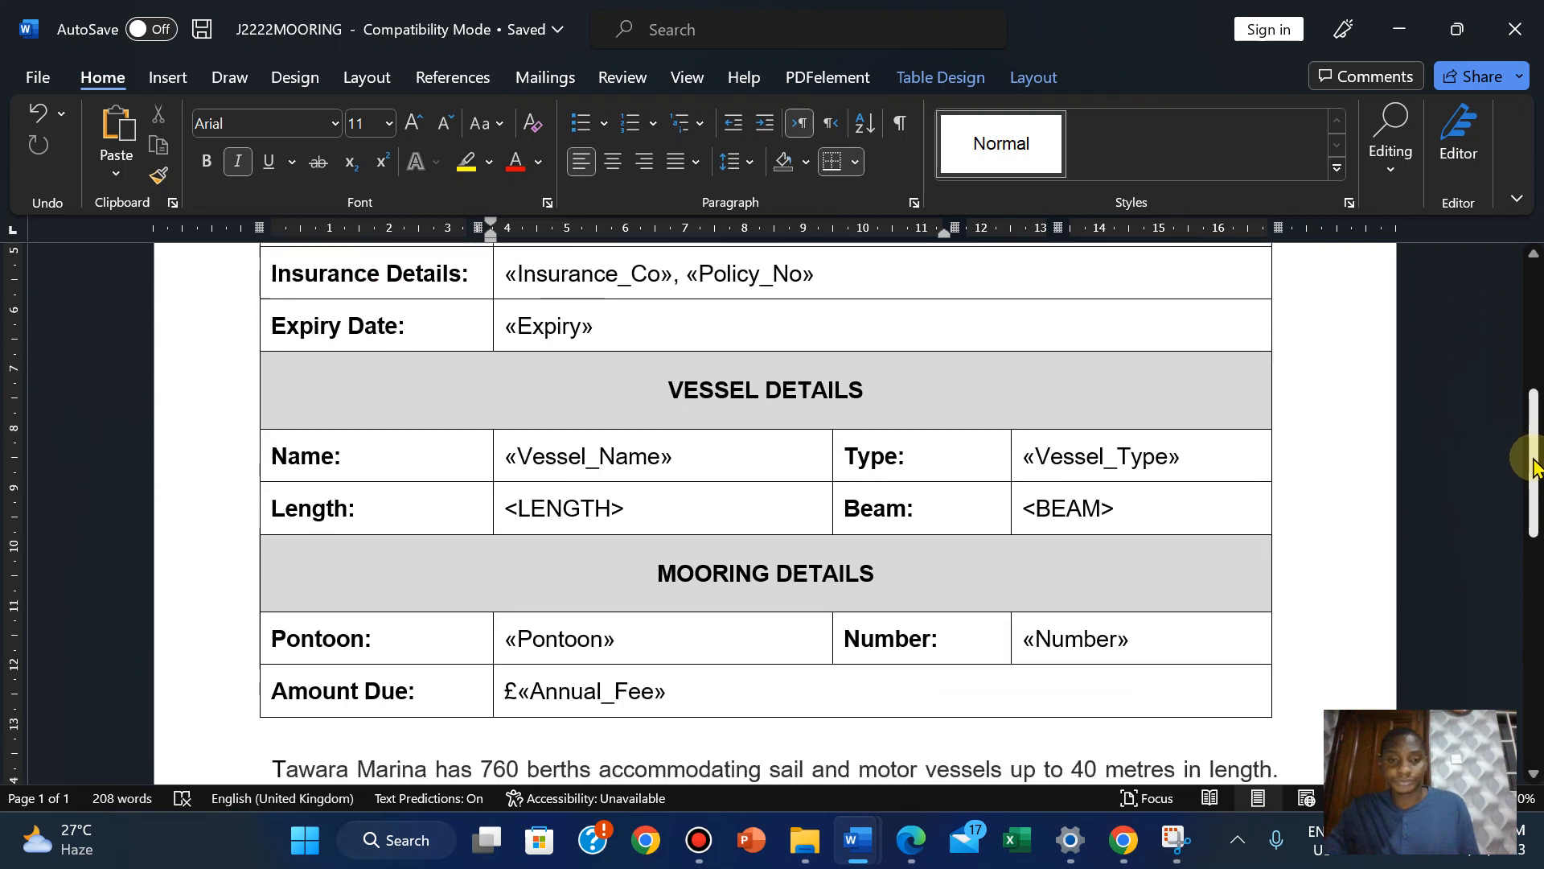
# Select the leftover <LENGTH> placeholder in the Length cell of the Vessel Details table
pyautogui.scroll(-3)
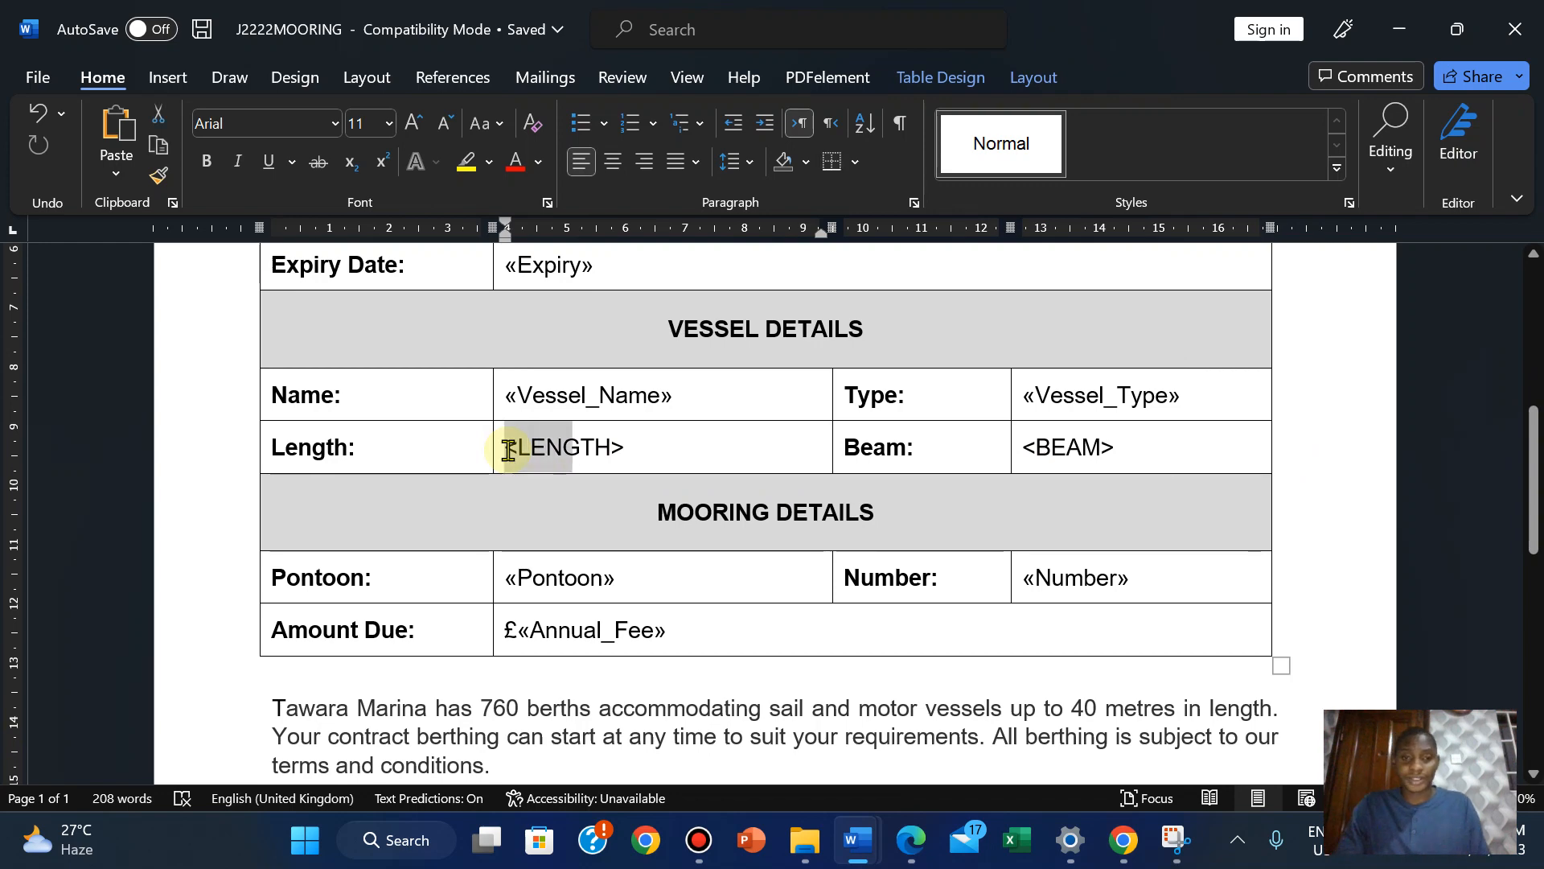
pyautogui.doubleClick(561, 445)
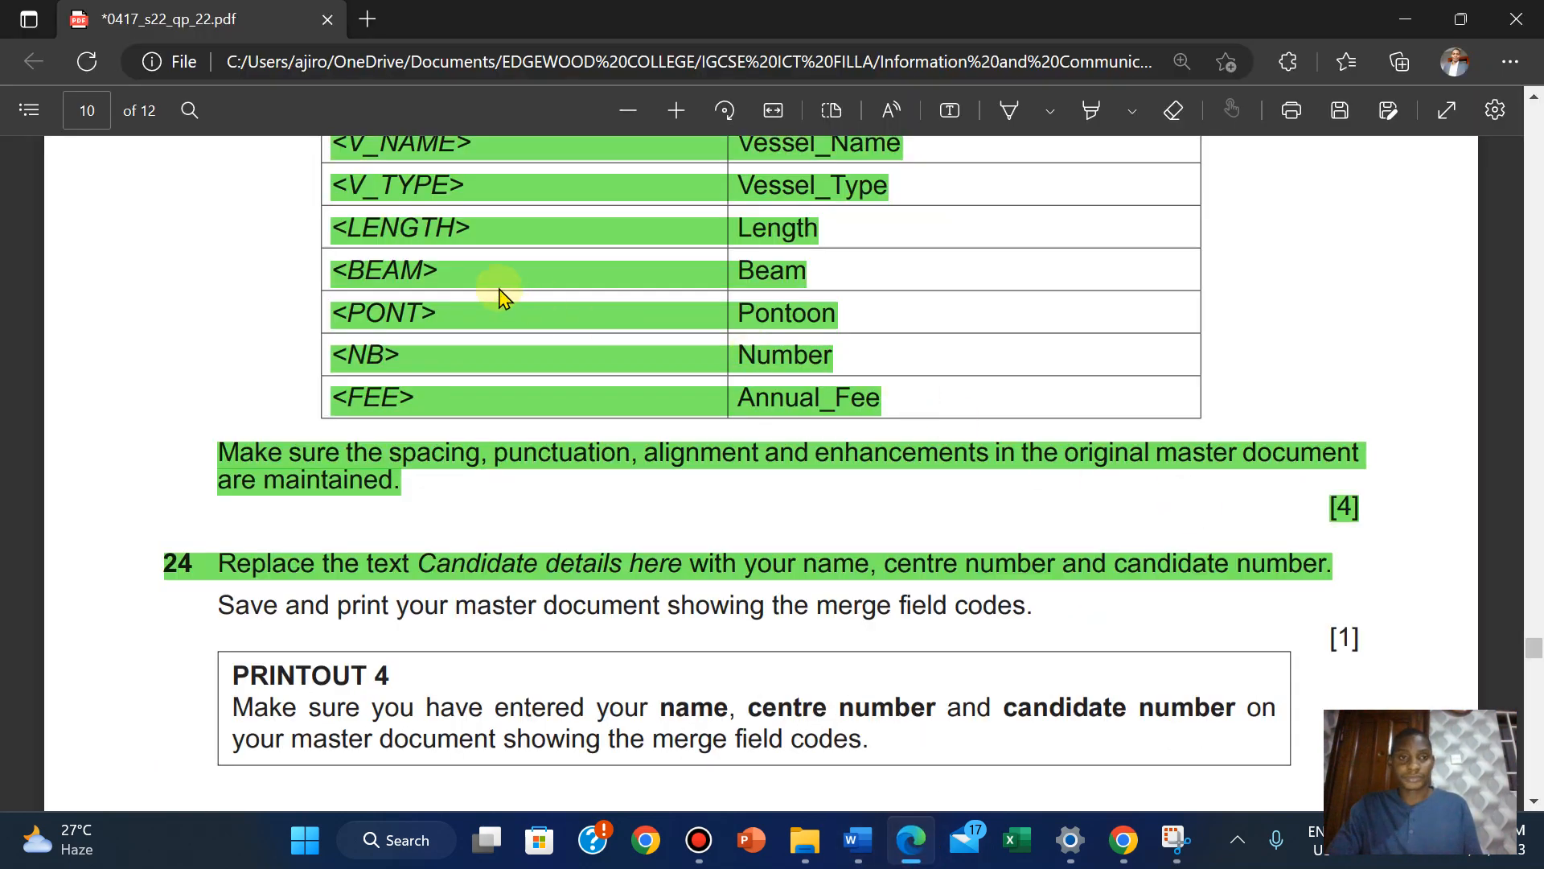
pyautogui.moveTo(852, 840)
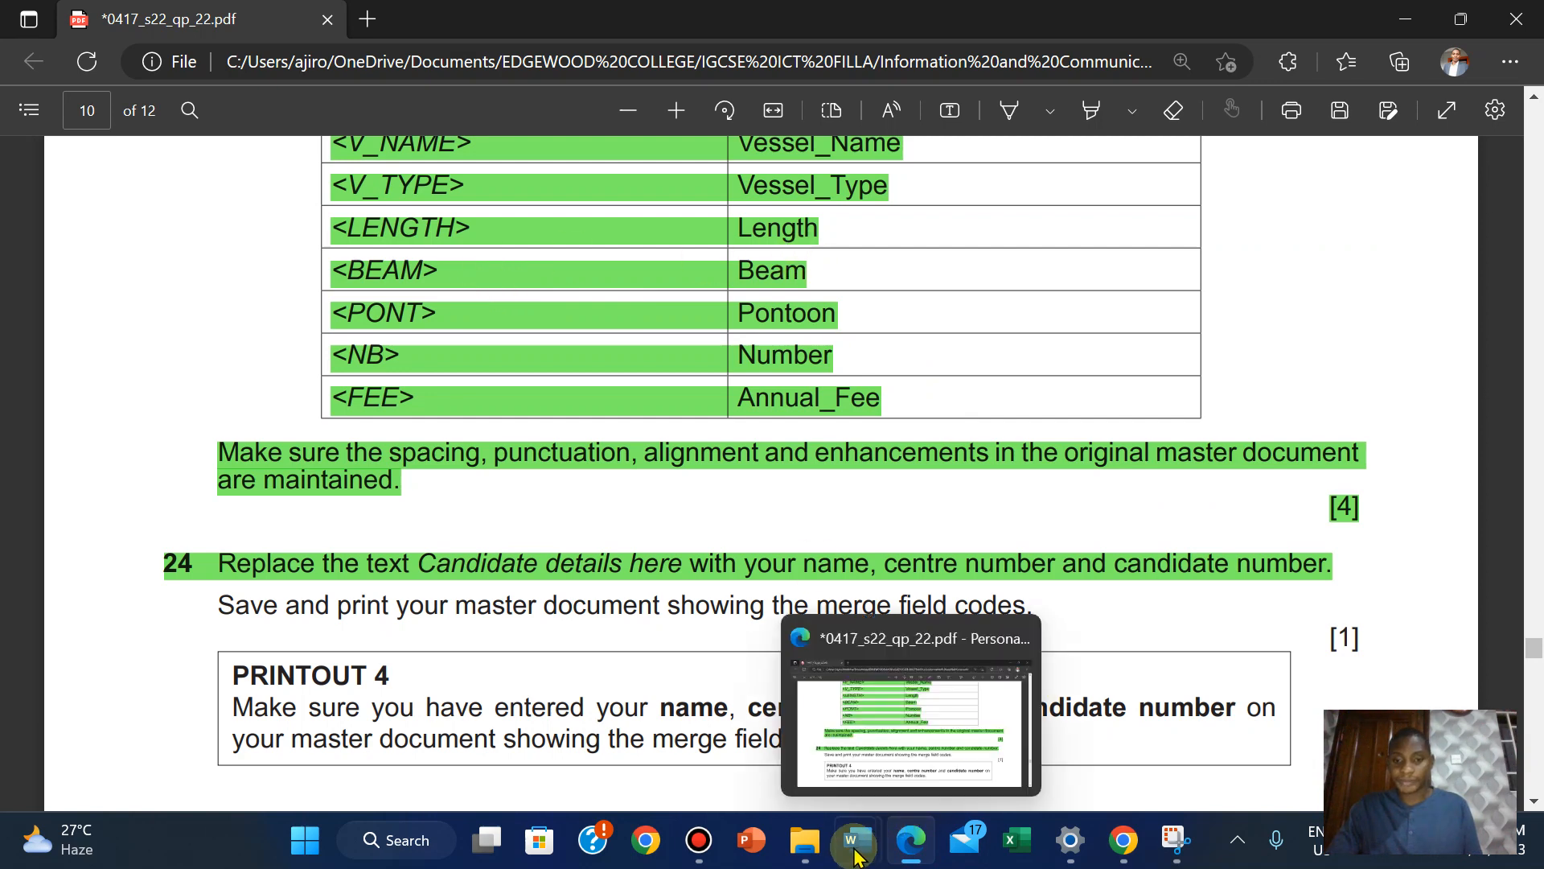
pyautogui.click(856, 842)
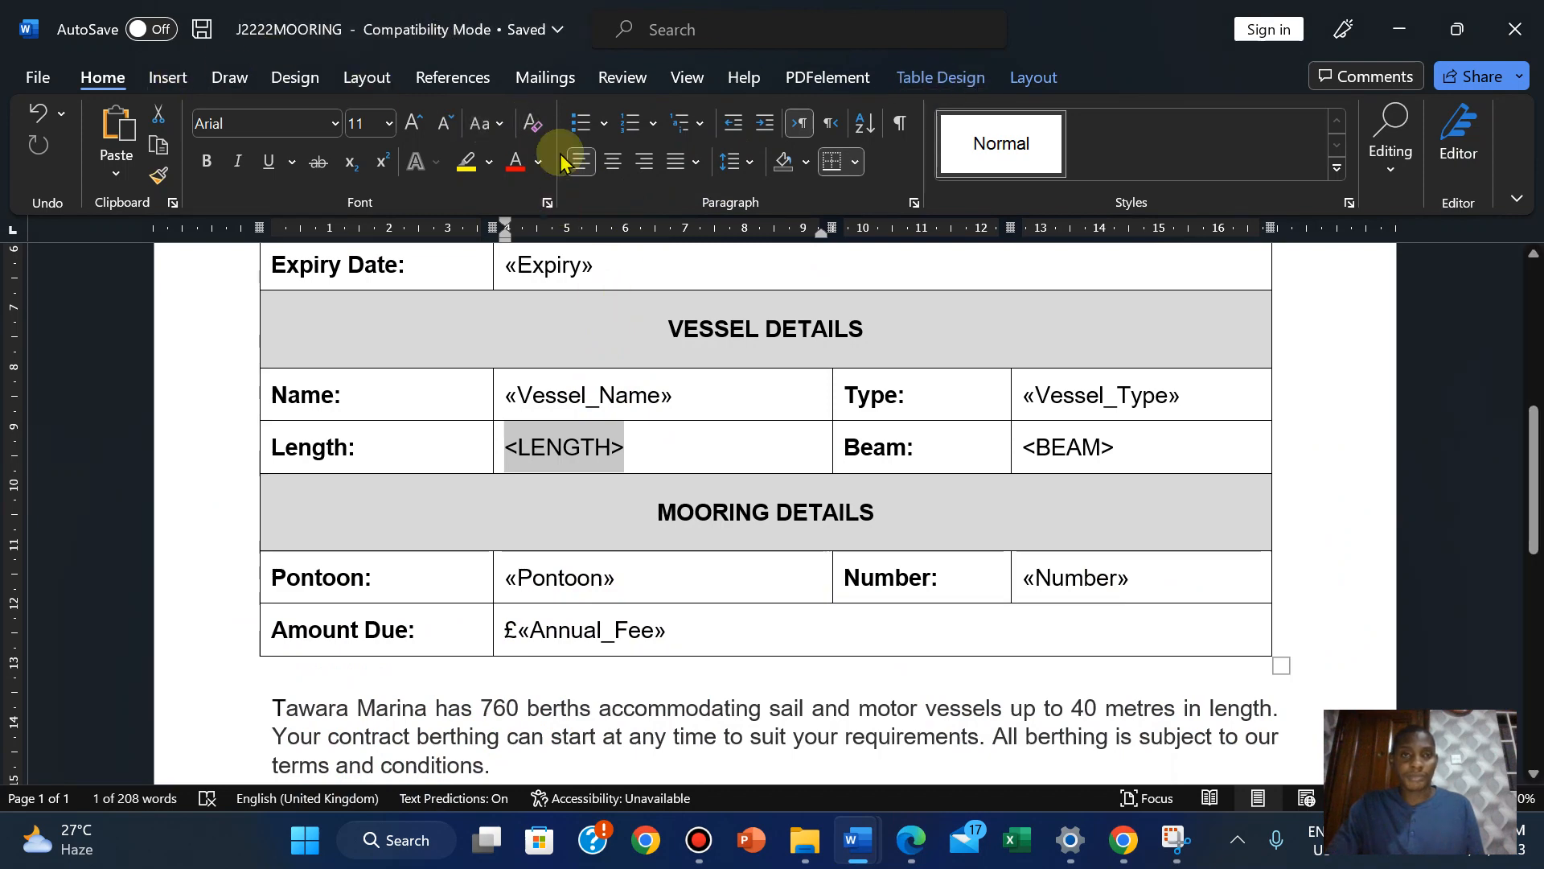
# Insert the Length and Beam merge fields over the <LENGTH> and <BEAM> placeholders in the mooring form
pyautogui.click(546, 77)
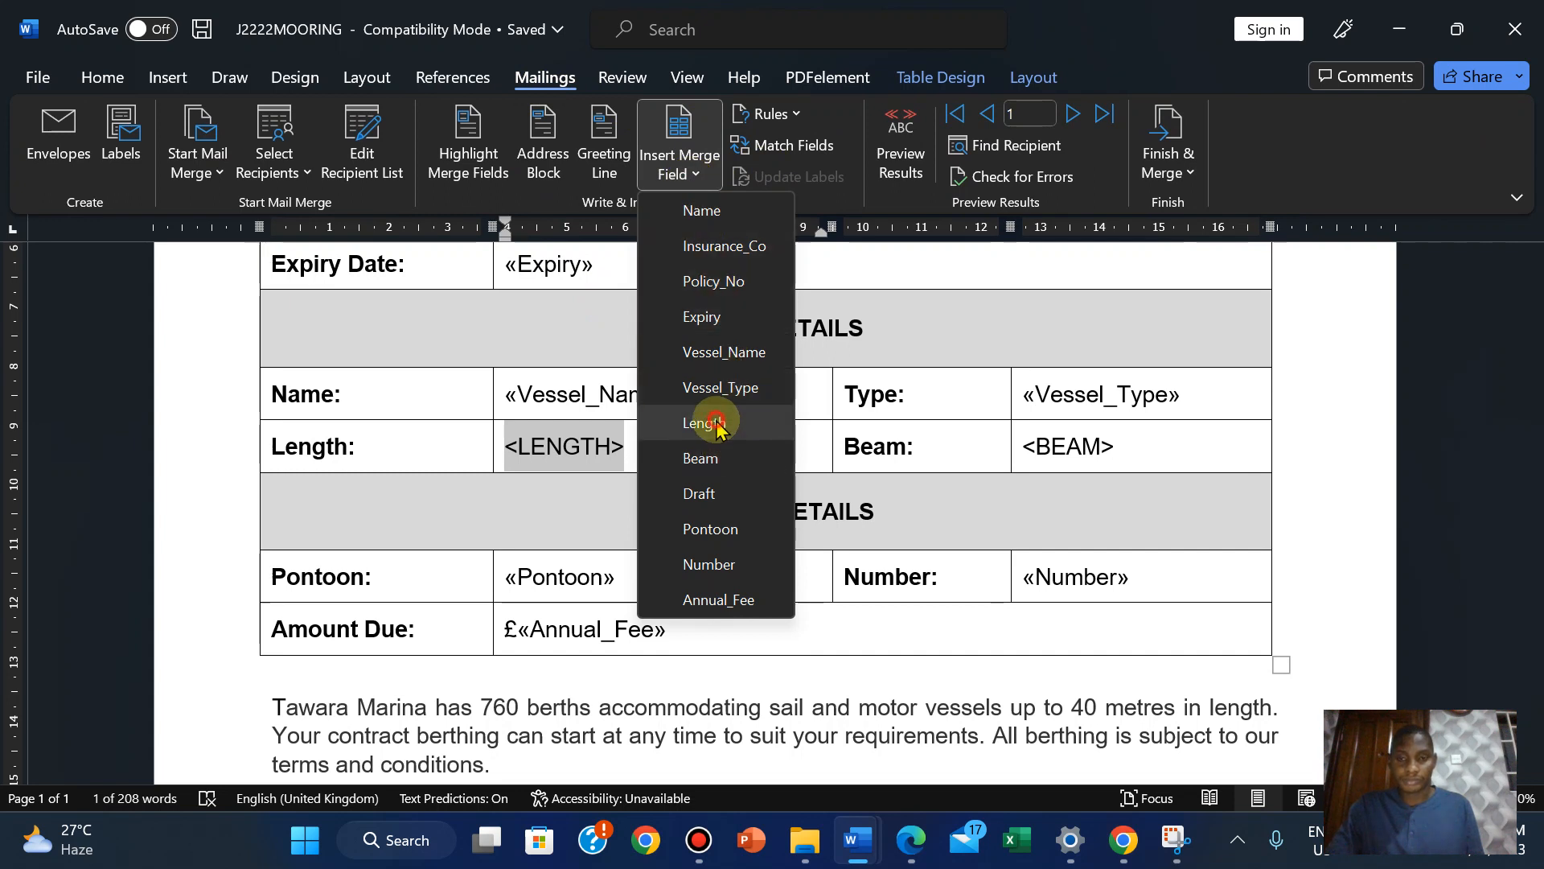
pyautogui.click(708, 423)
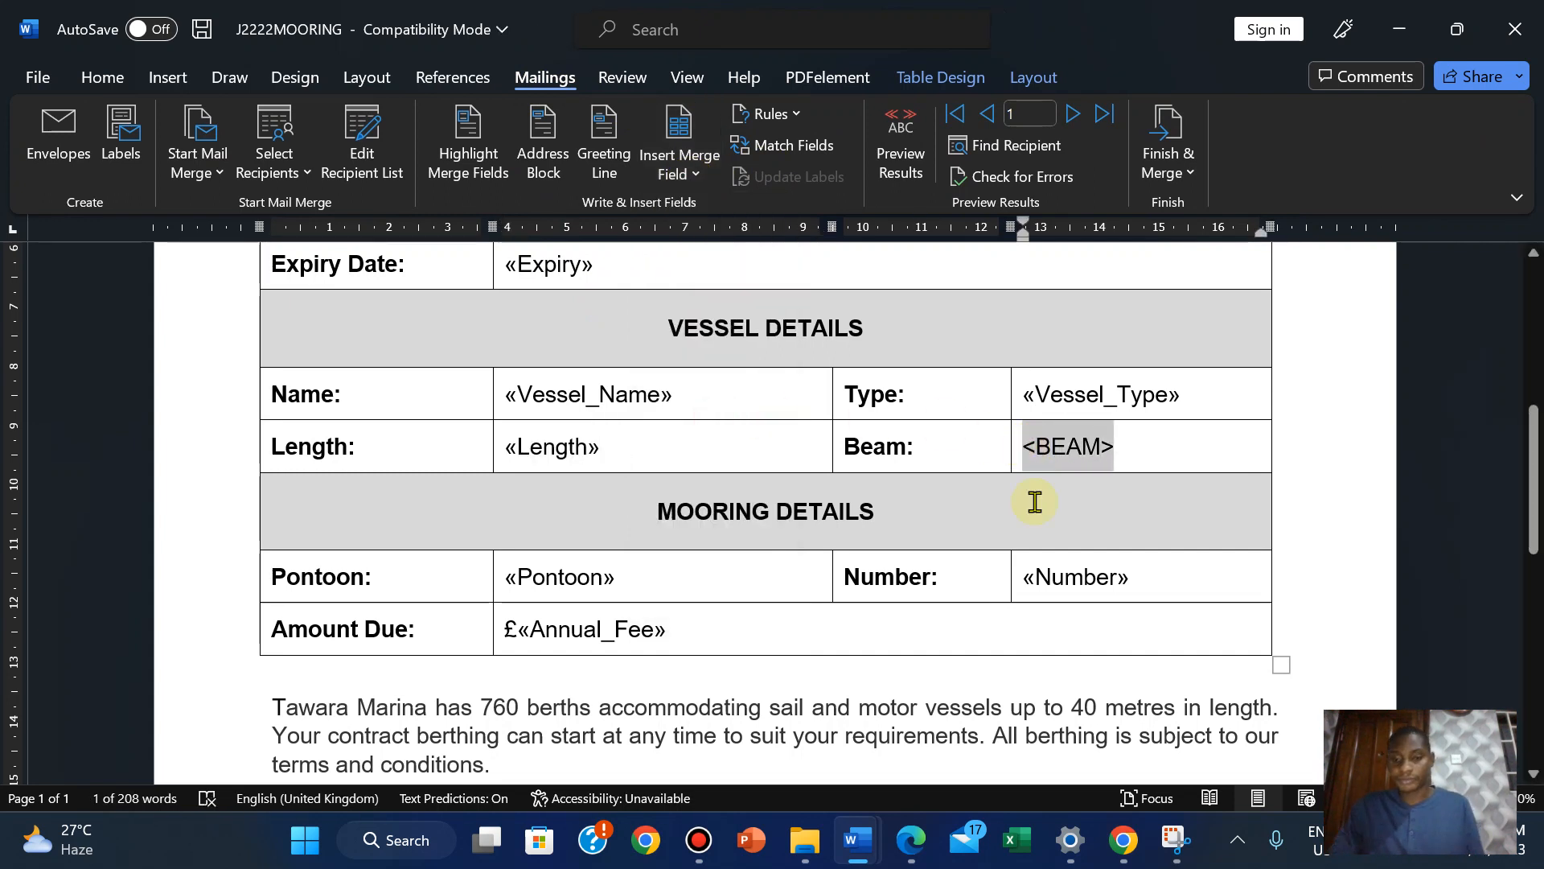
pyautogui.click(910, 840)
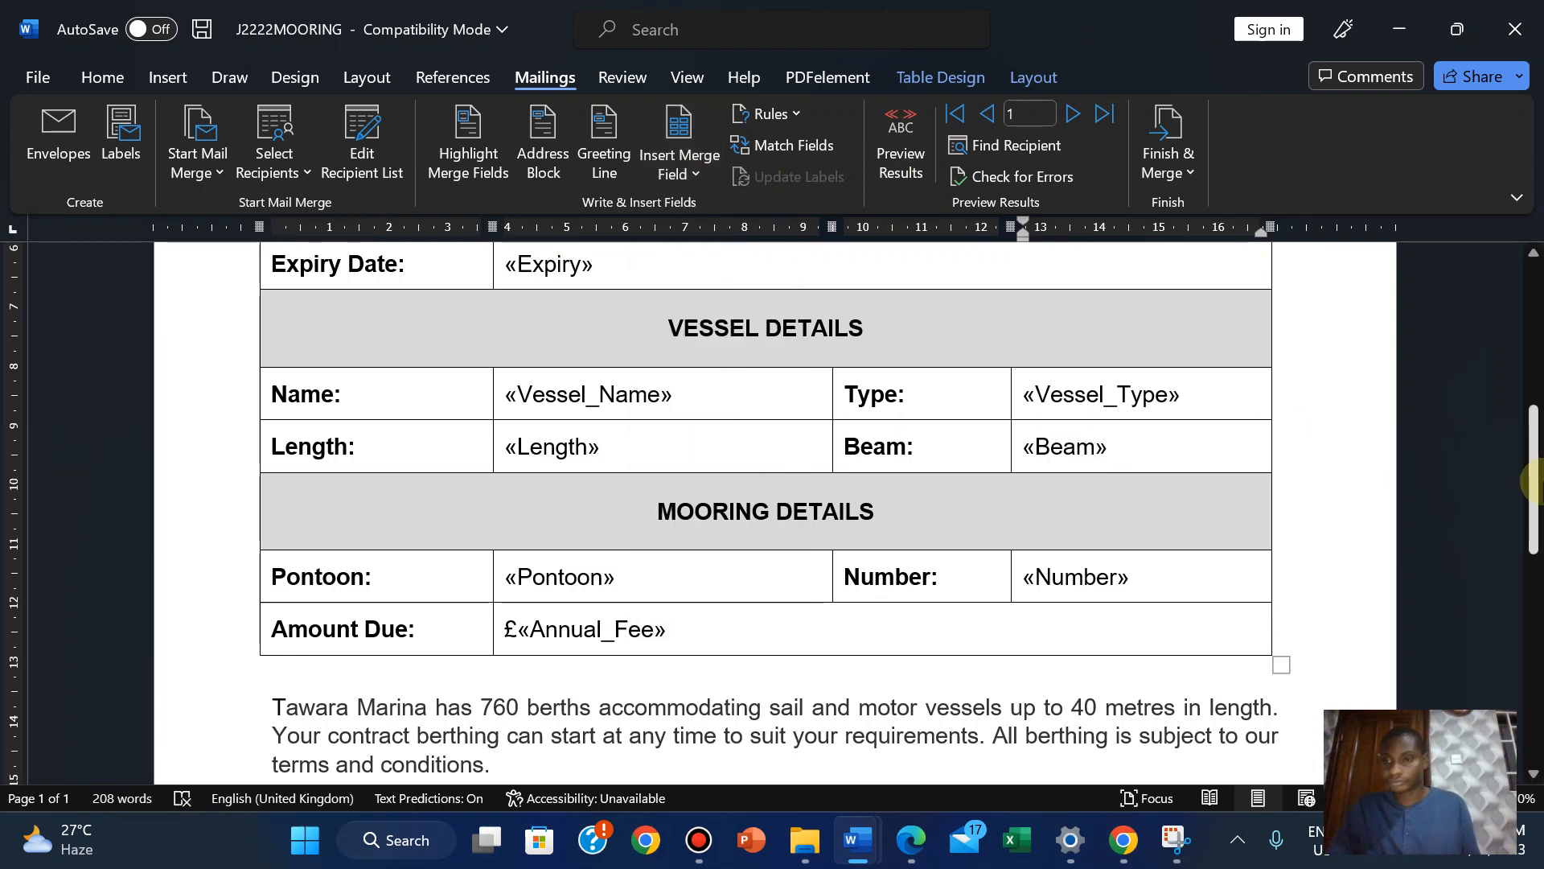
pyautogui.scroll(-3)
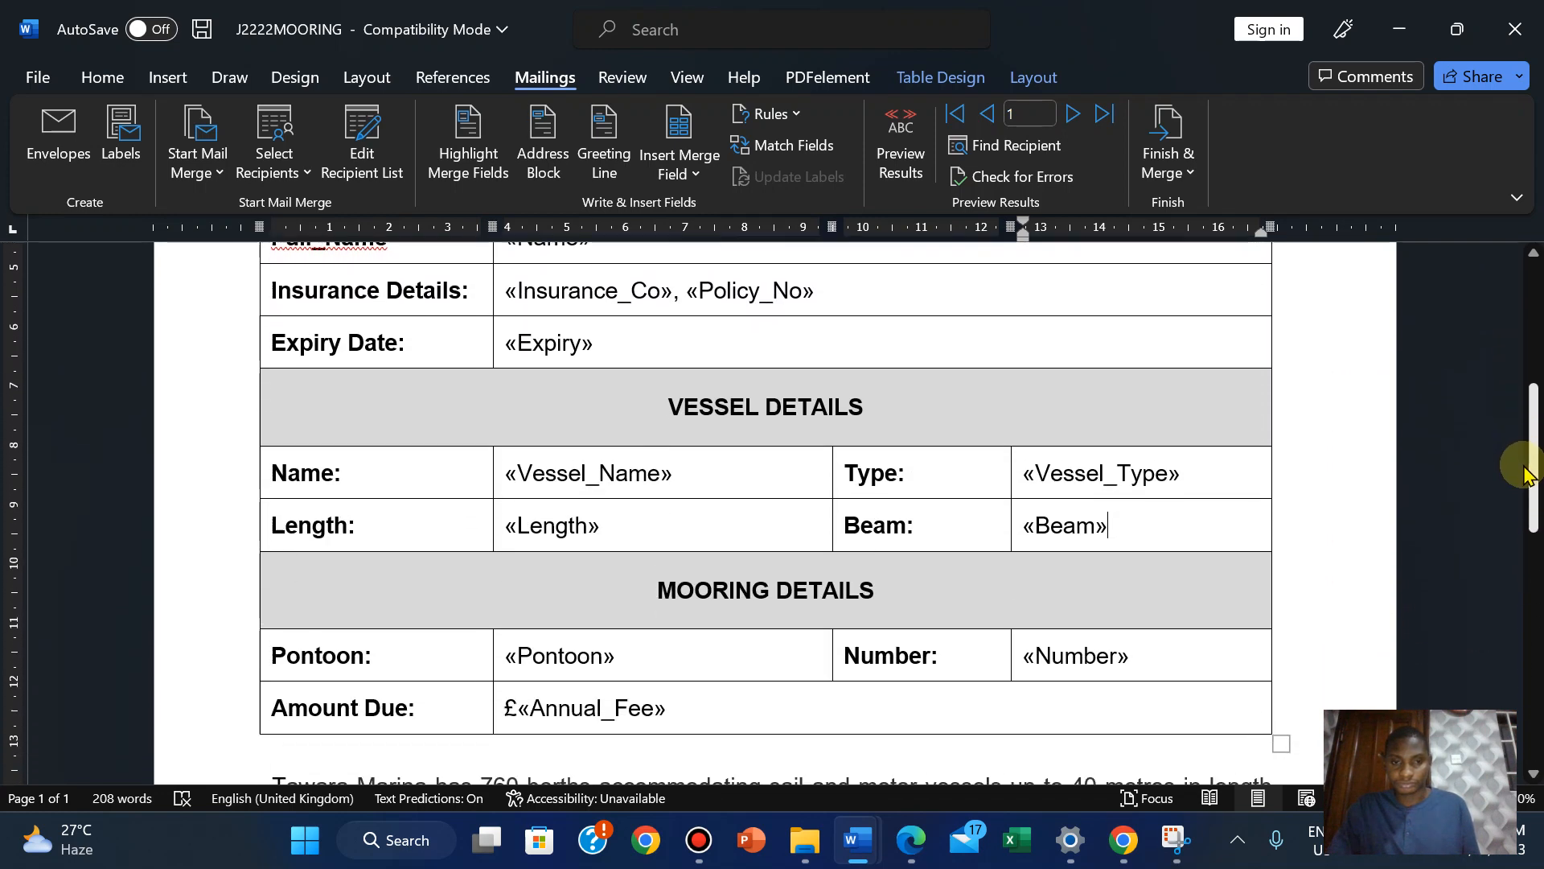
pyautogui.scroll(-3)
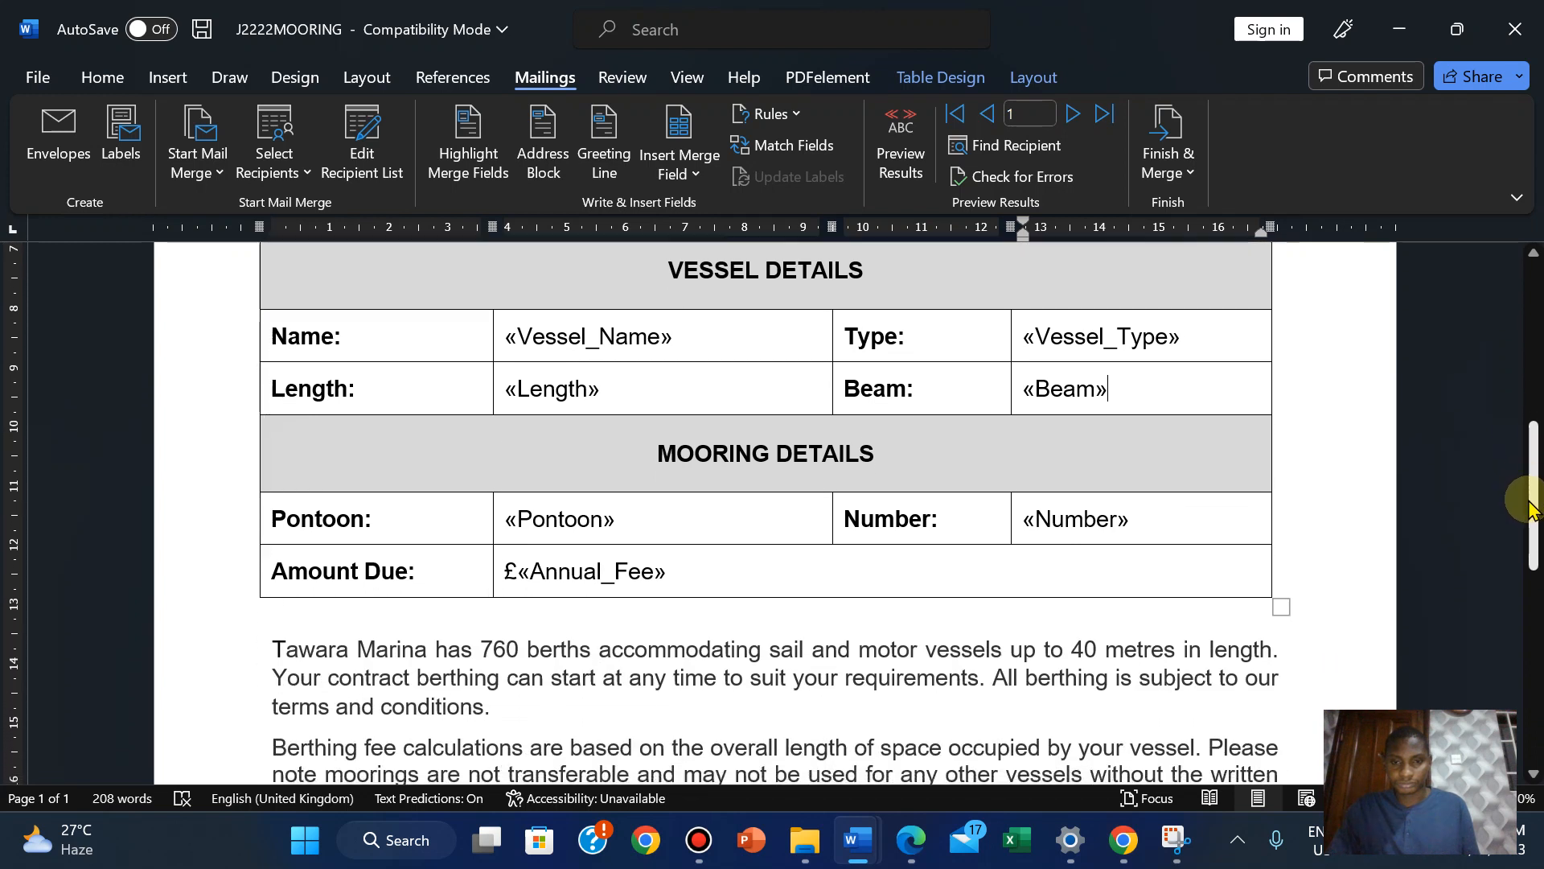
pyautogui.scroll(-3)
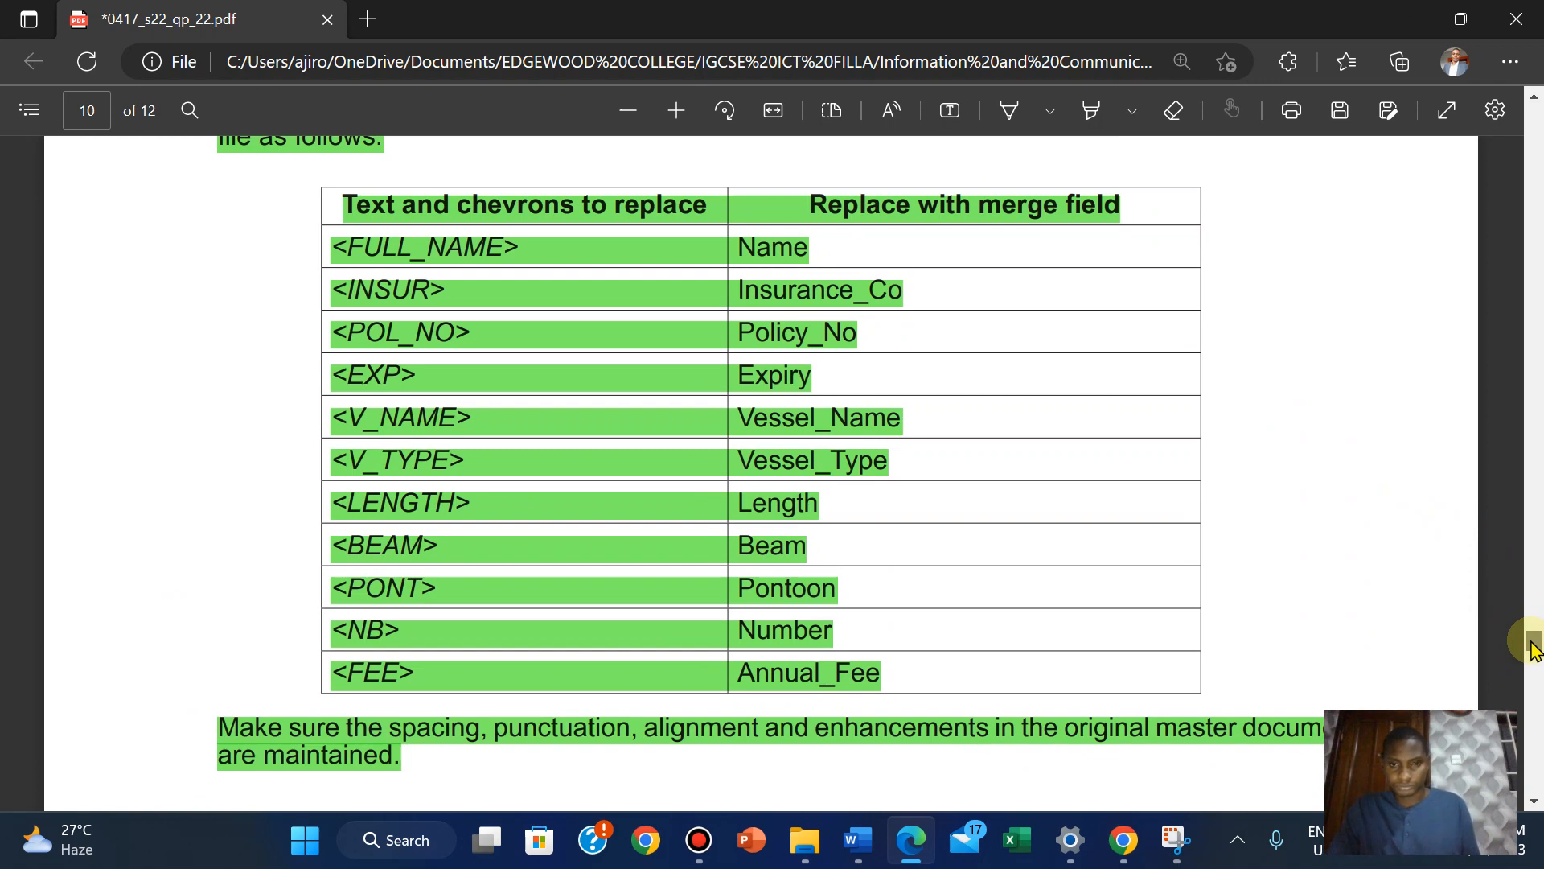
pyautogui.scroll(-3)
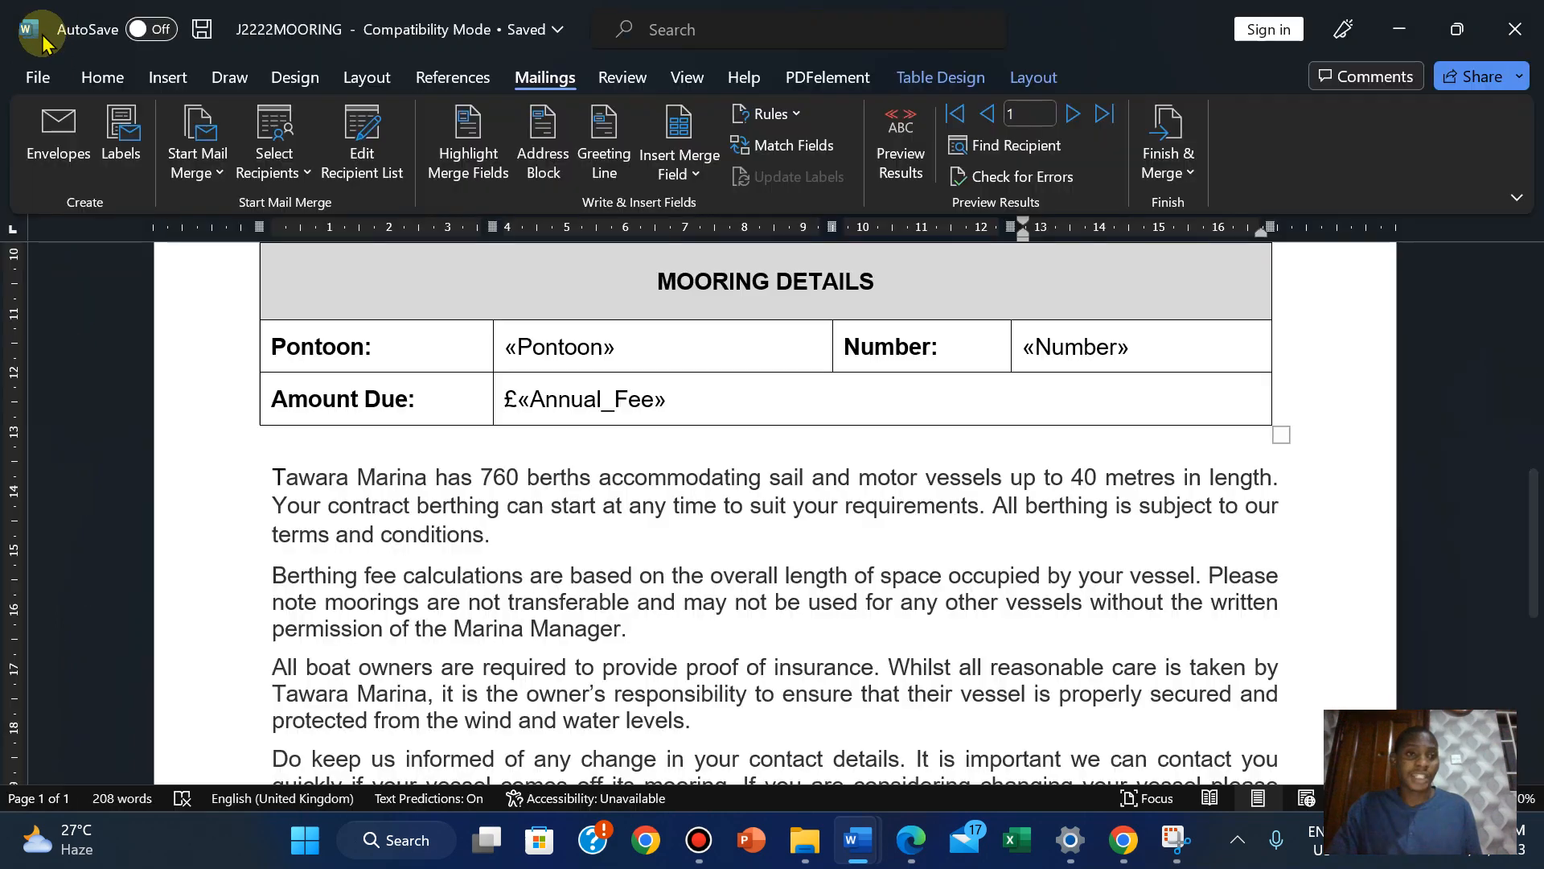
# Print the merge-code version of the mooring form to Microsoft Print to PDF
pyautogui.click(37, 77)
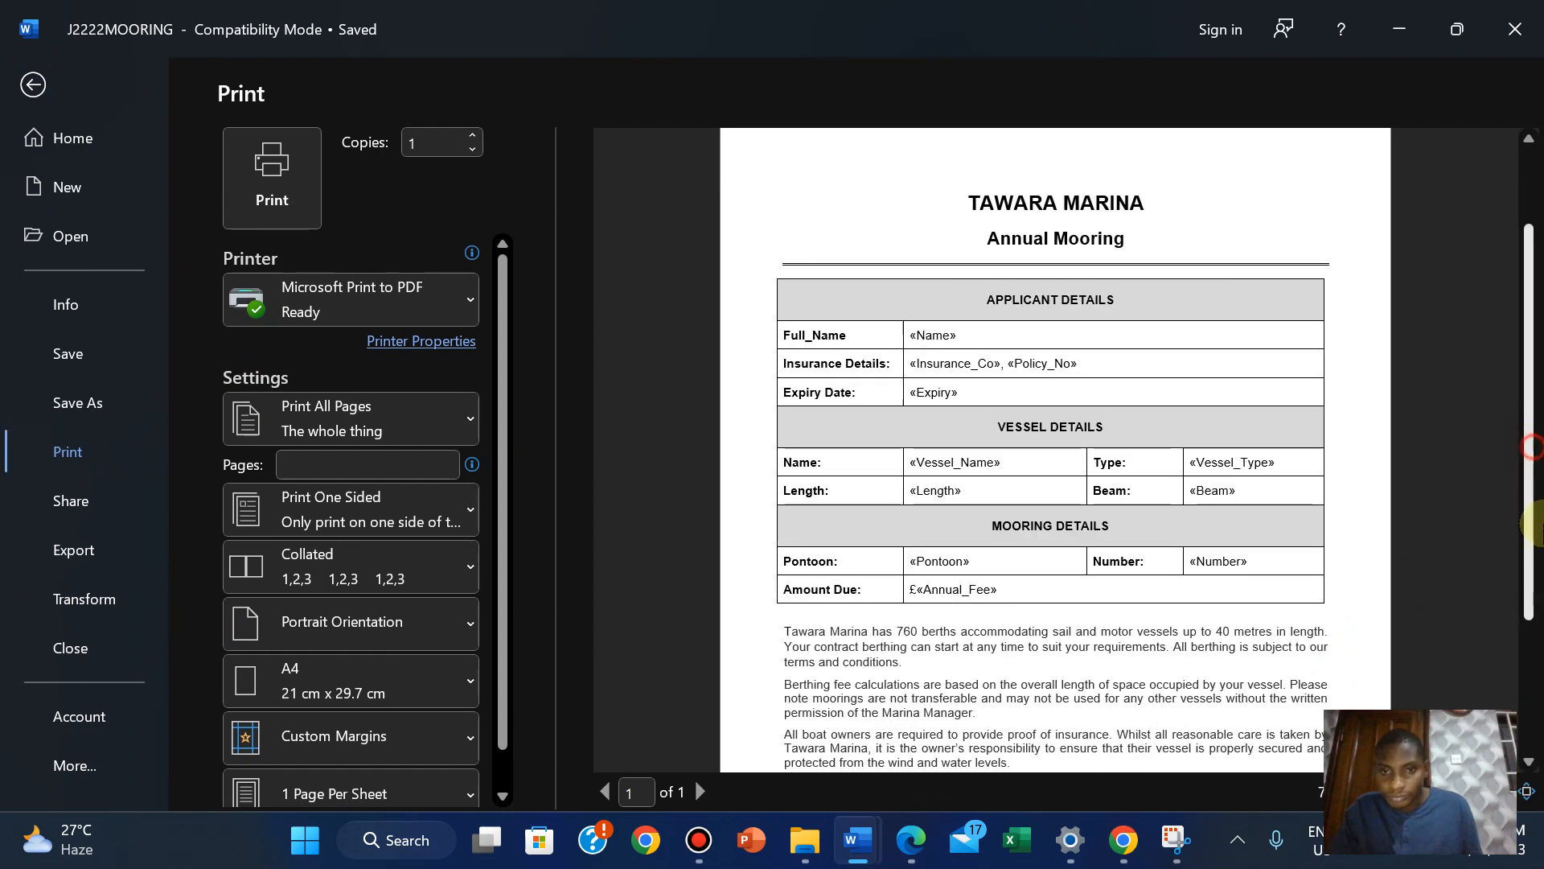
pyautogui.scroll(-3)
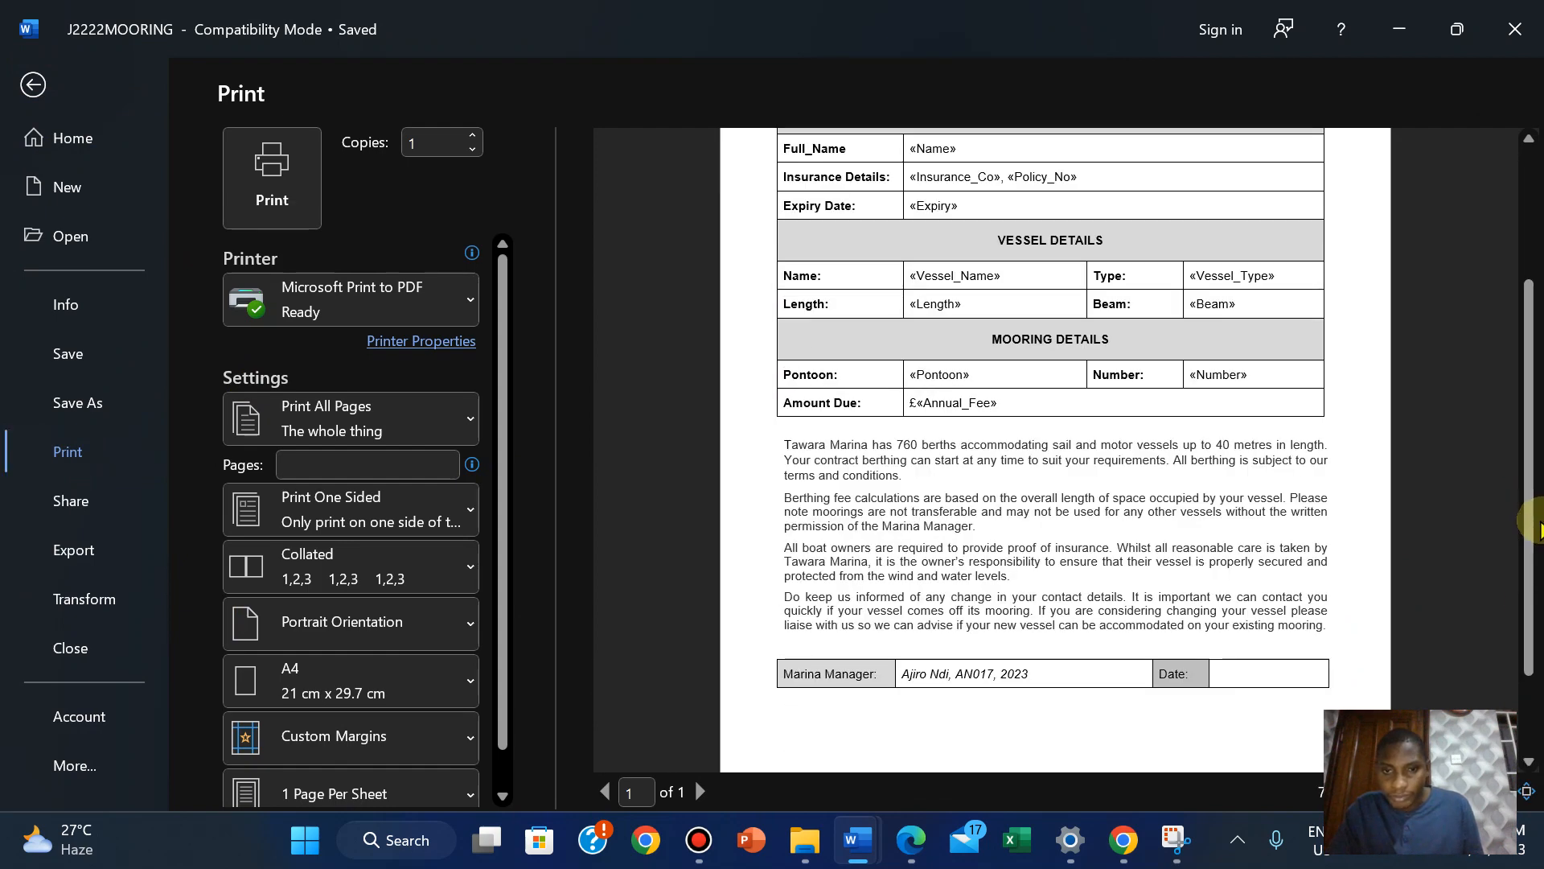
pyautogui.moveTo(727, 376)
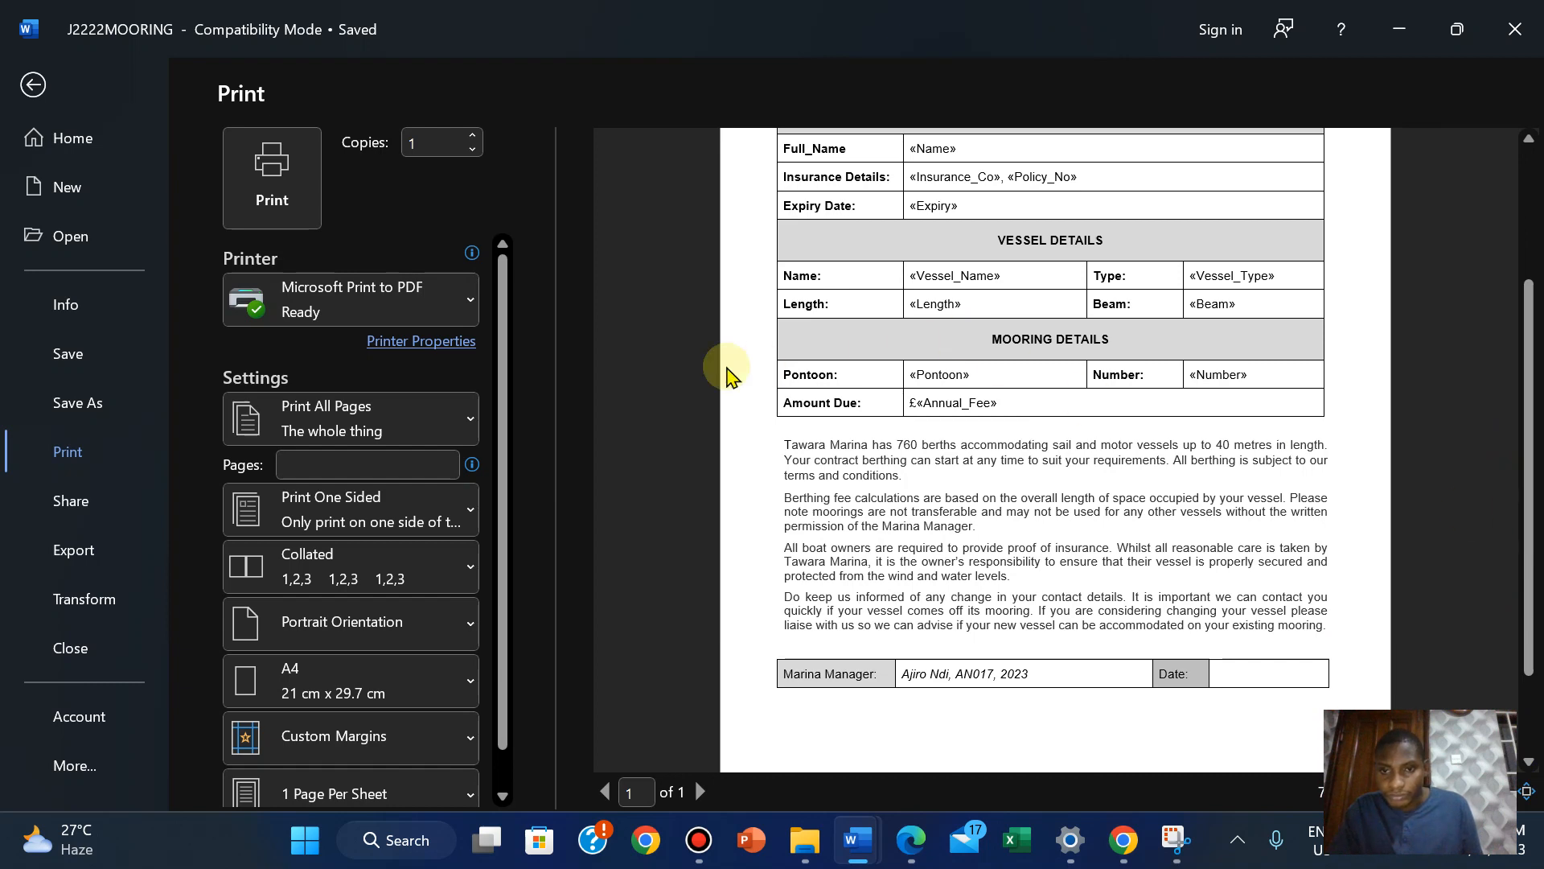
pyautogui.click(32, 86)
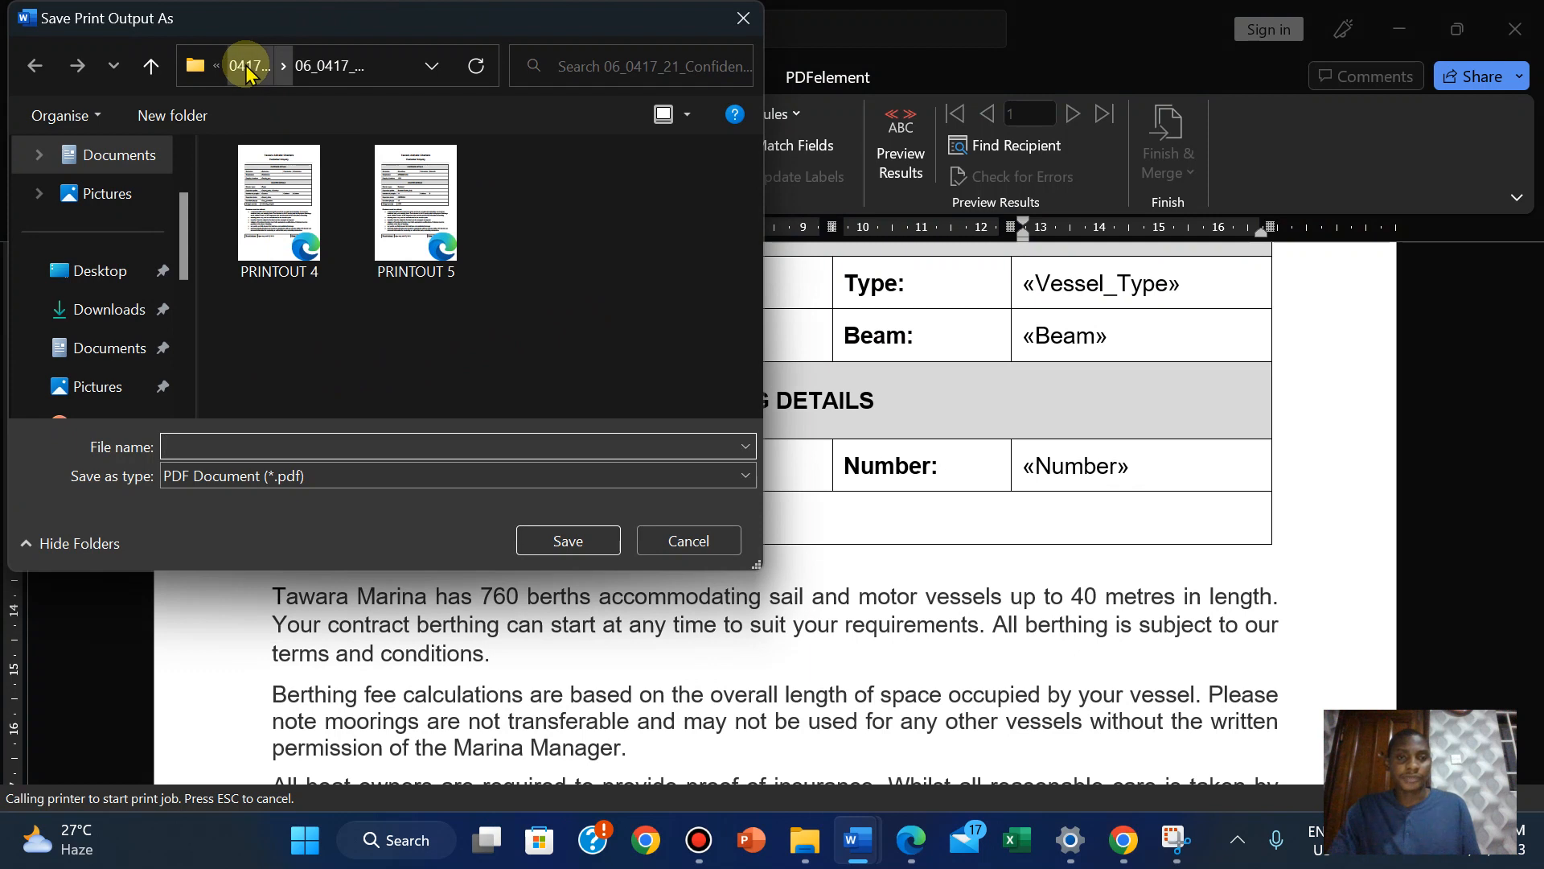
# Save the print output as PRINTOUT 4 PDF in the 2022 confidential source files folder
pyautogui.click(248, 64)
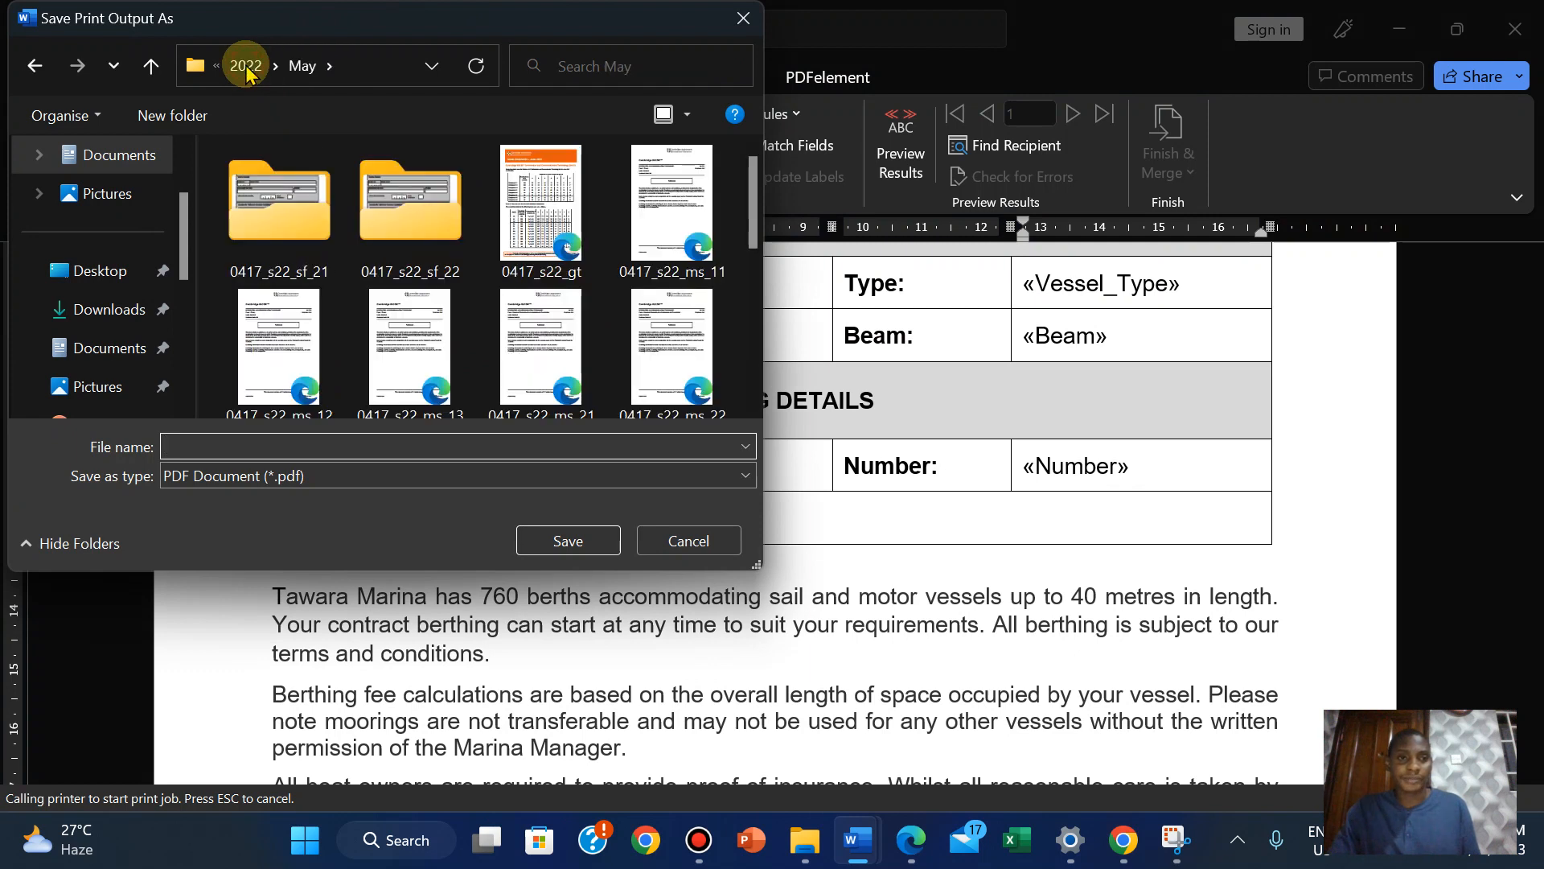
pyautogui.doubleClick(279, 203)
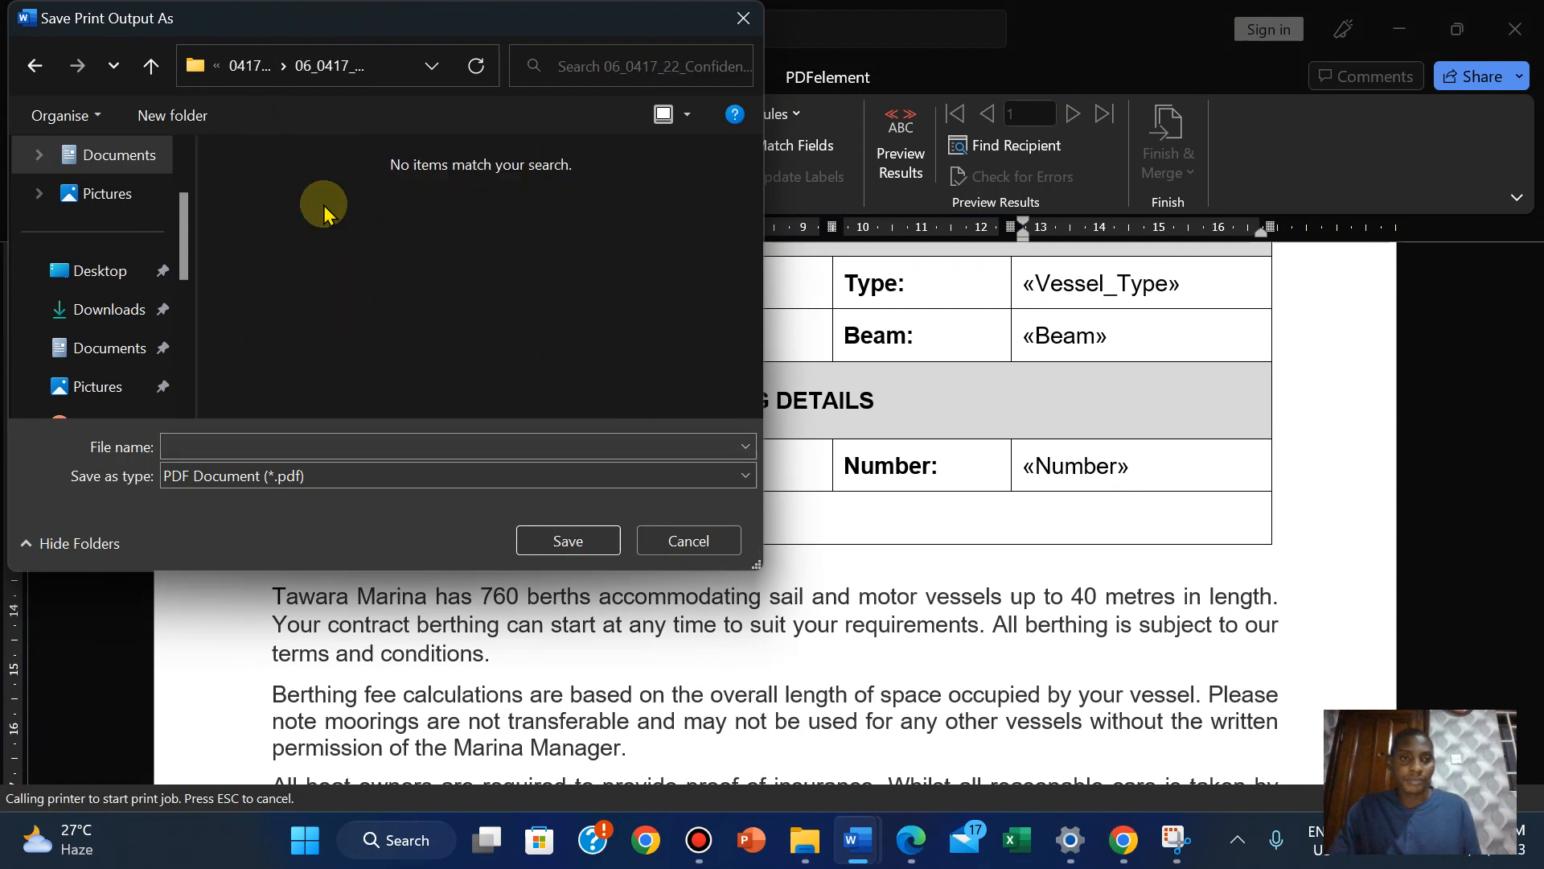
pyautogui.click(453, 446)
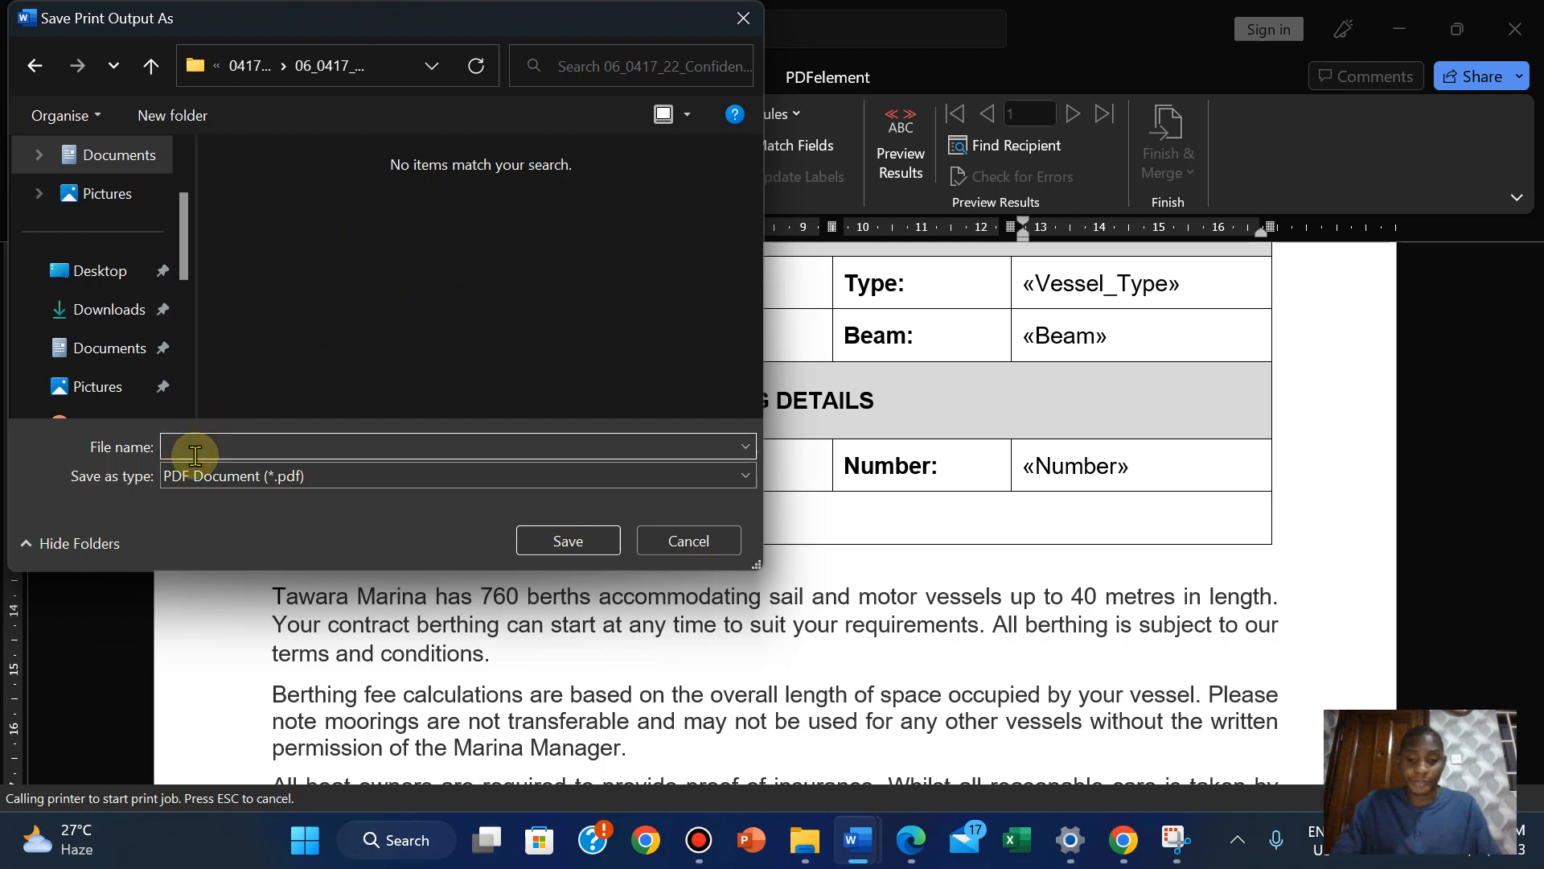
pyautogui.write('PRINTOUT 4')
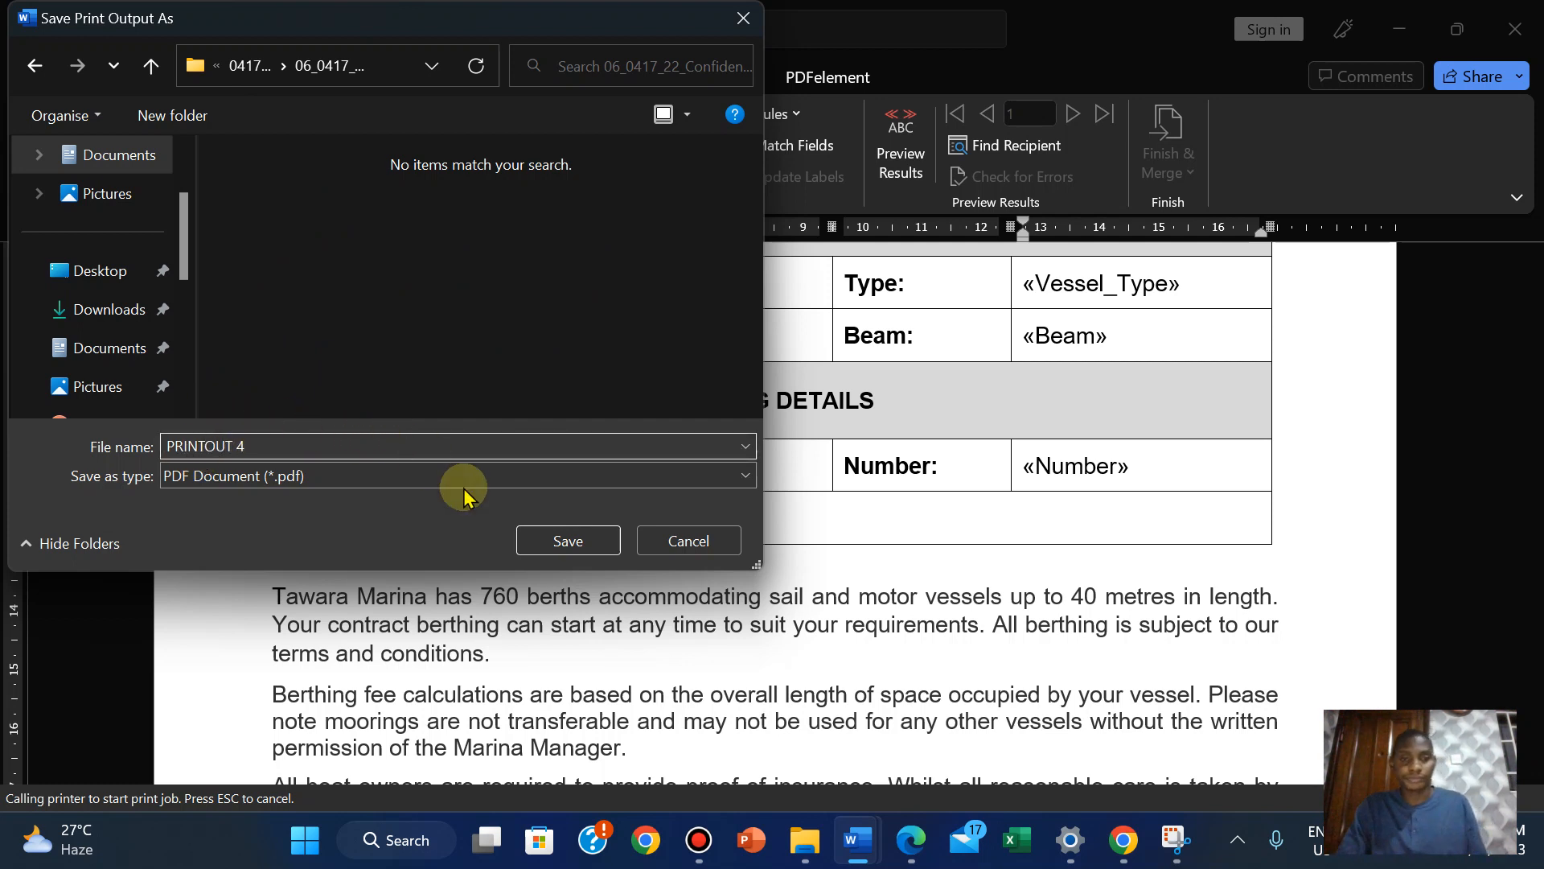
pyautogui.click(568, 540)
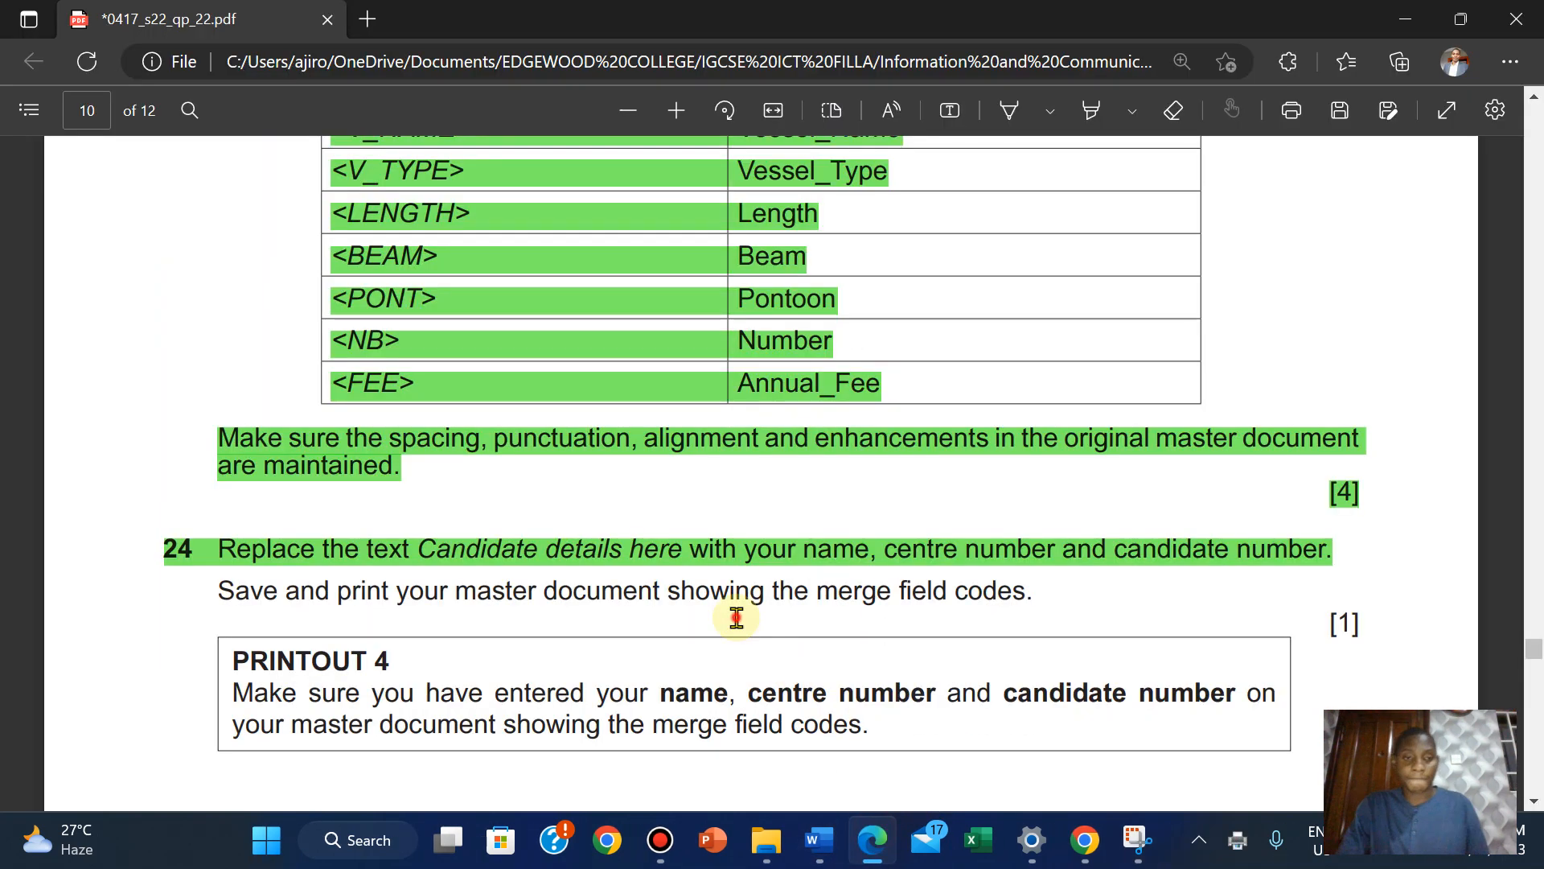
# Highlight task 24's save-and-print line and its PRINTOUT 4 box as done in the question paper
pyautogui.scroll(-3)
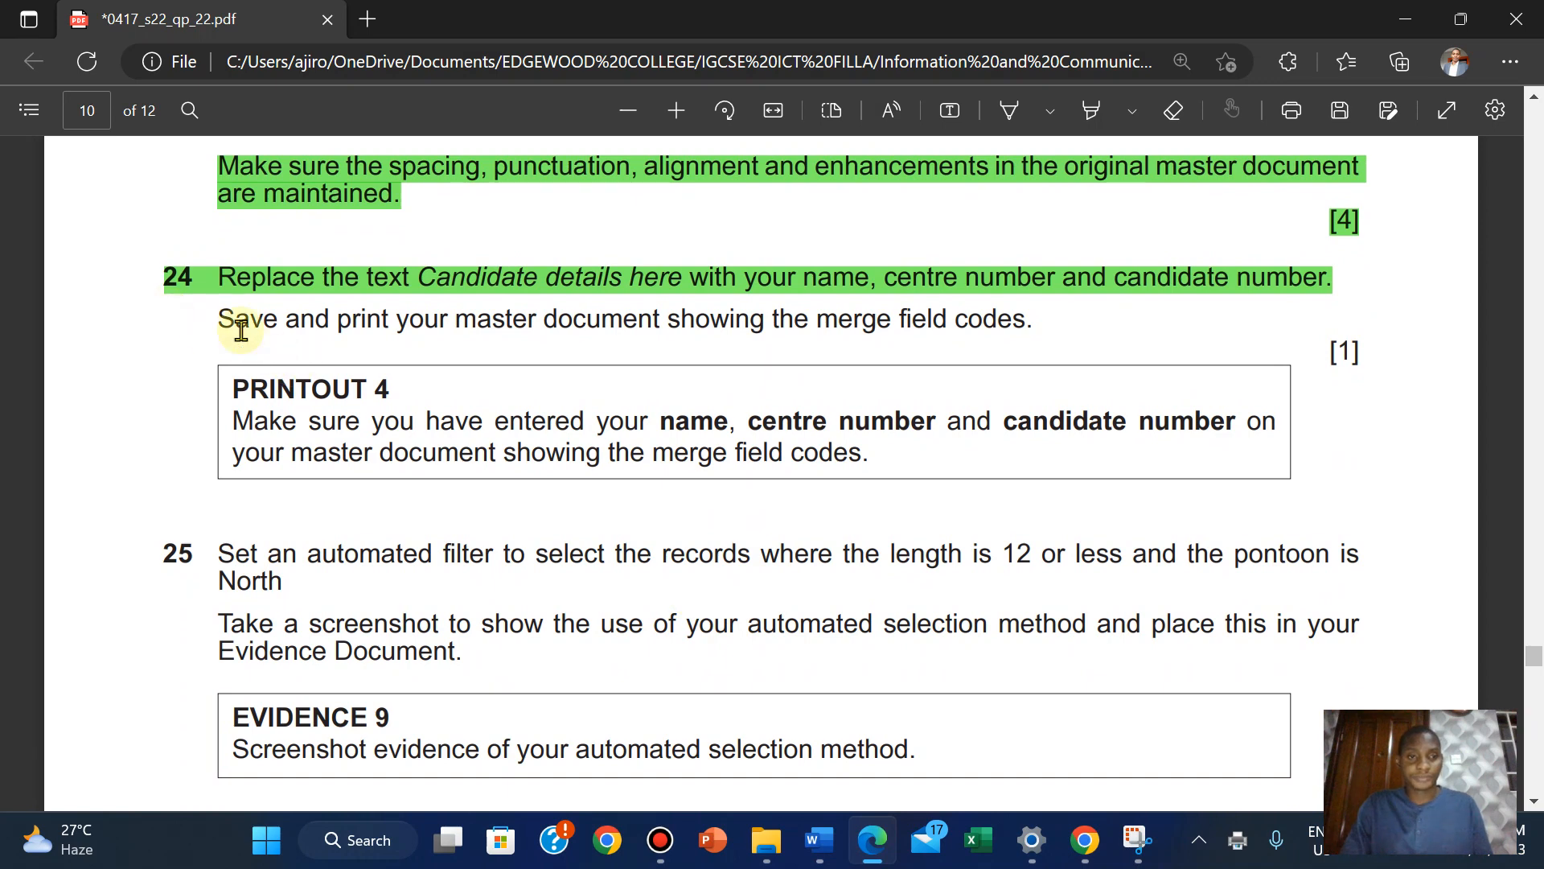
pyautogui.moveTo(220, 318); pyautogui.dragTo(866, 454)
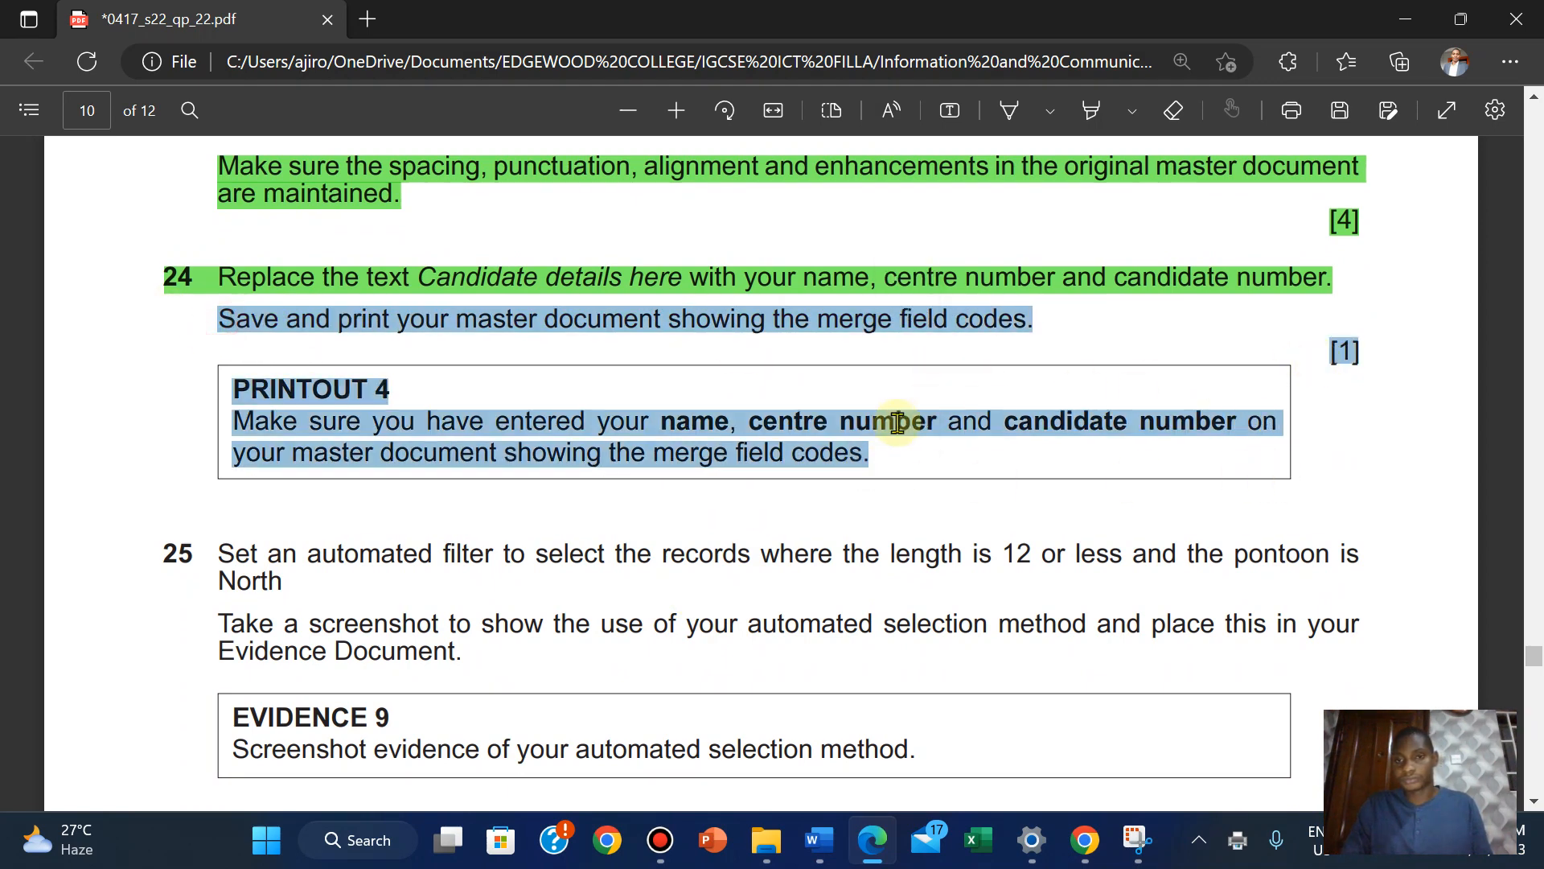
pyautogui.rightClick(896, 419)
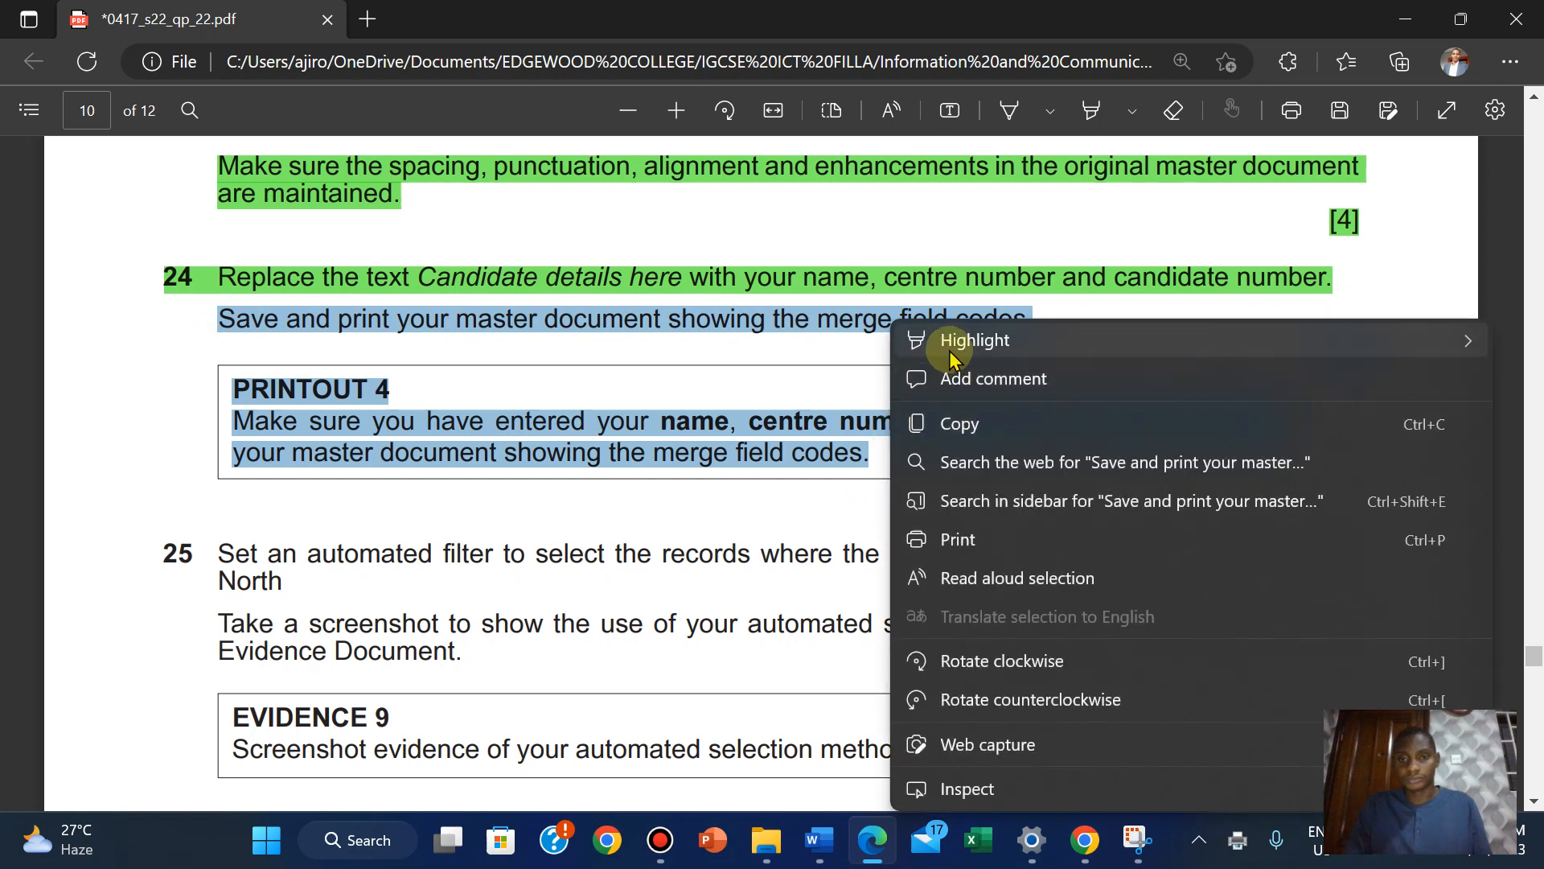
pyautogui.click(975, 340)
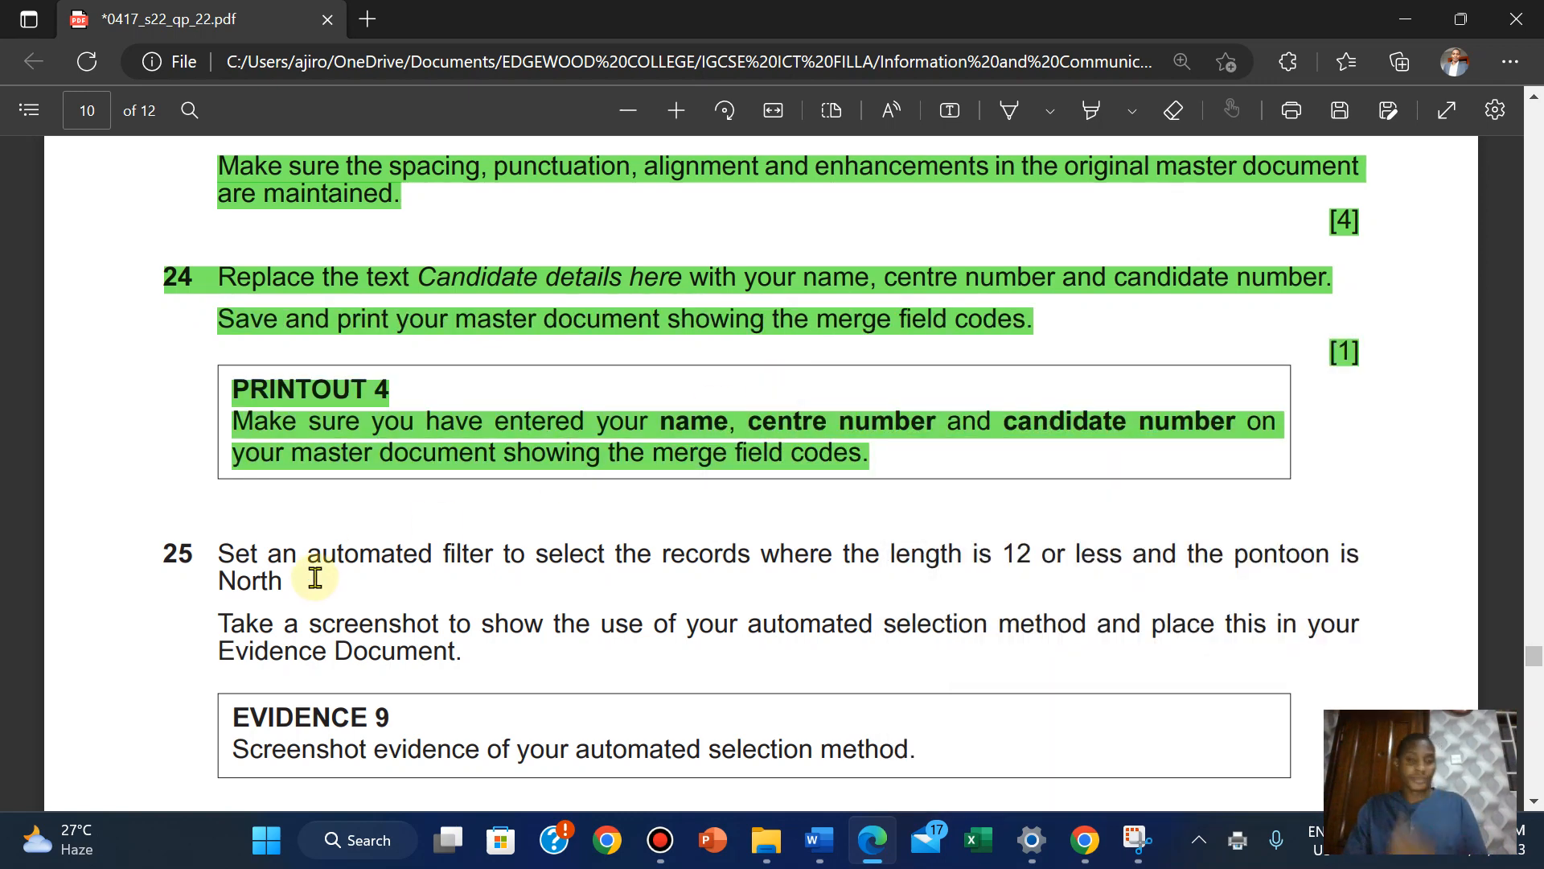
pyautogui.scroll(-3)
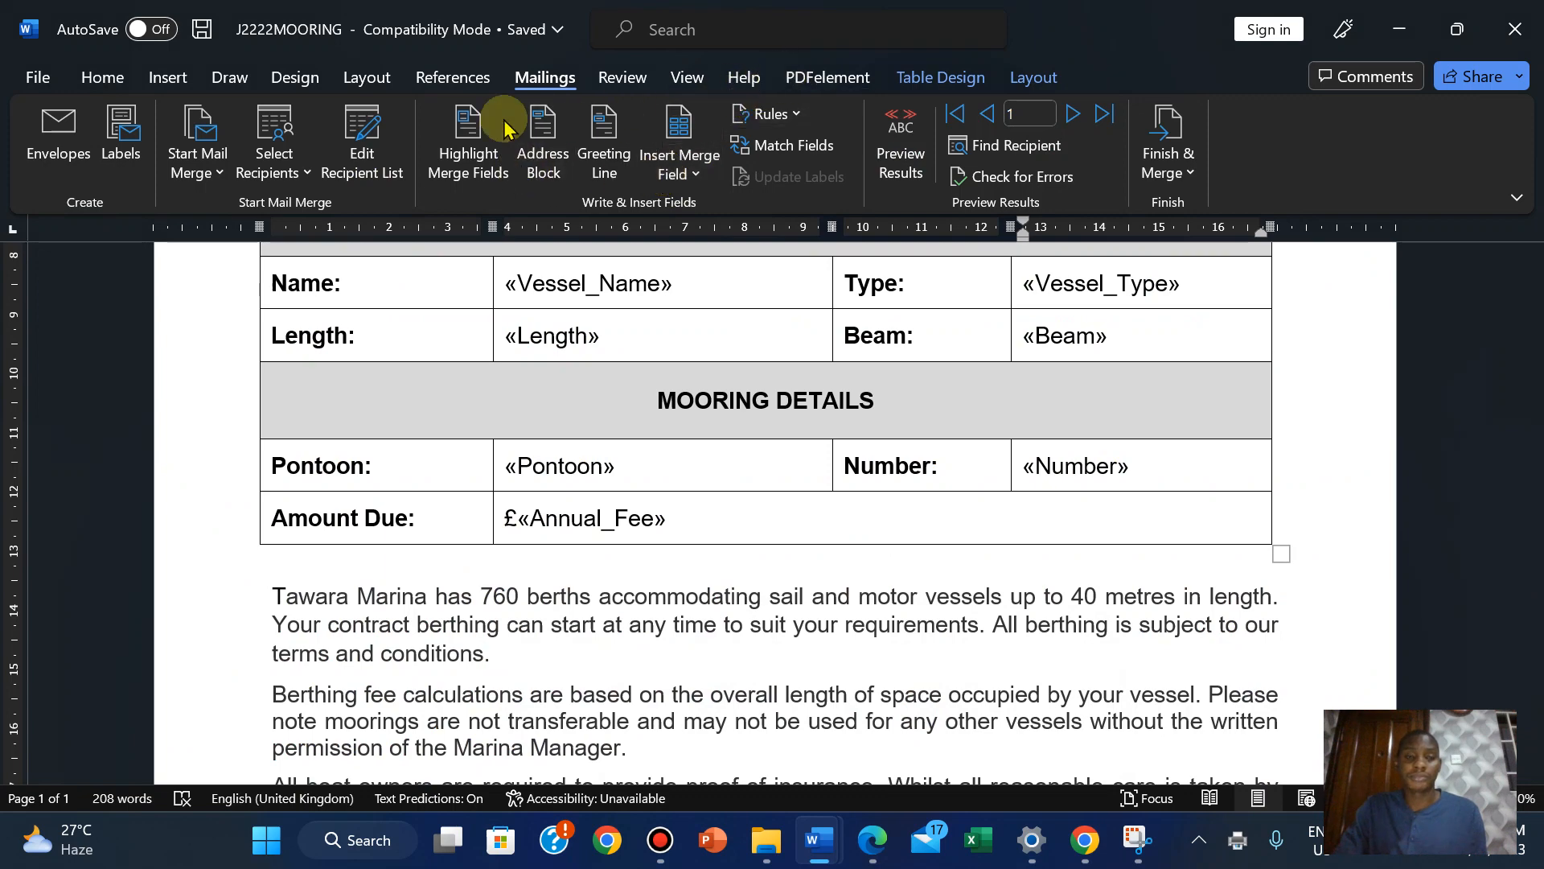
# Edit the mail merge recipient list and bring up its Filter query options
pyautogui.click(363, 139)
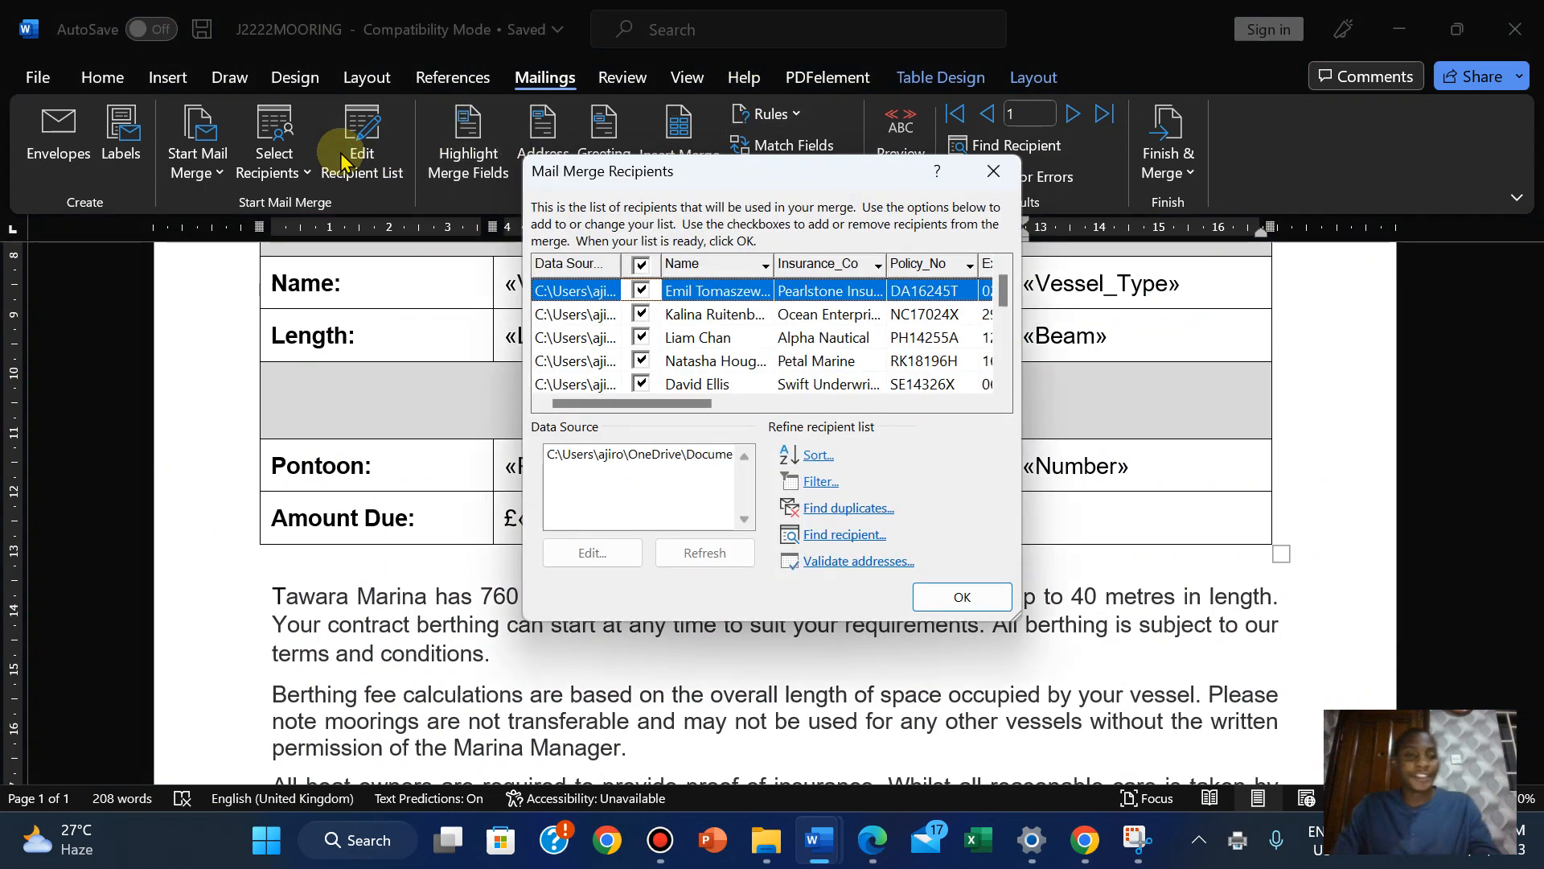
pyautogui.click(819, 481)
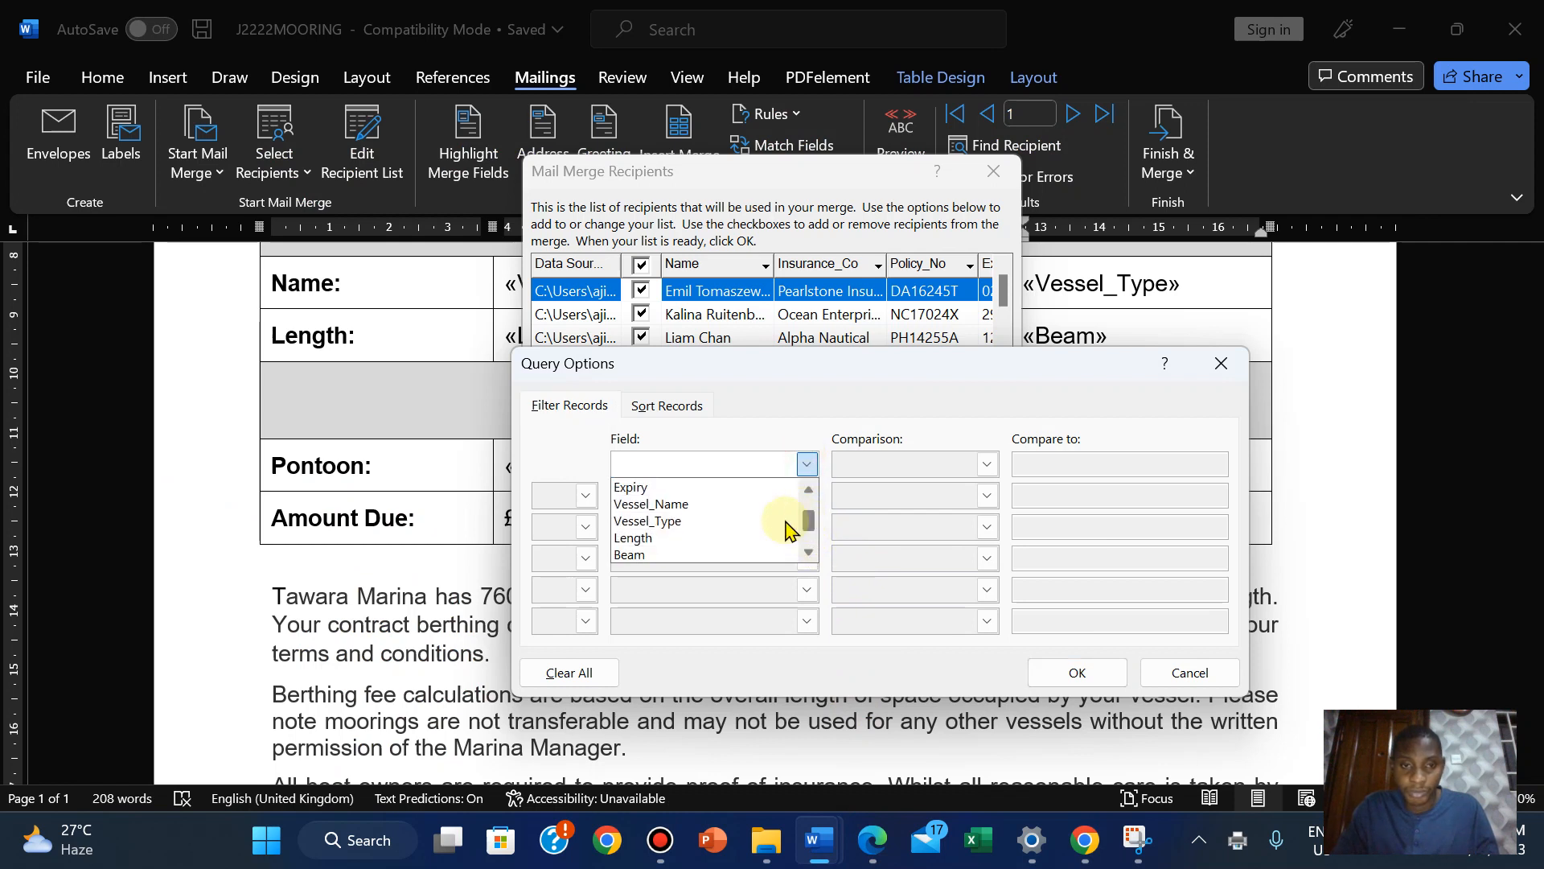
# Filter recipients to Length less than or equal 12 and Pontoon equal to North, leaving three records
pyautogui.click(634, 537)
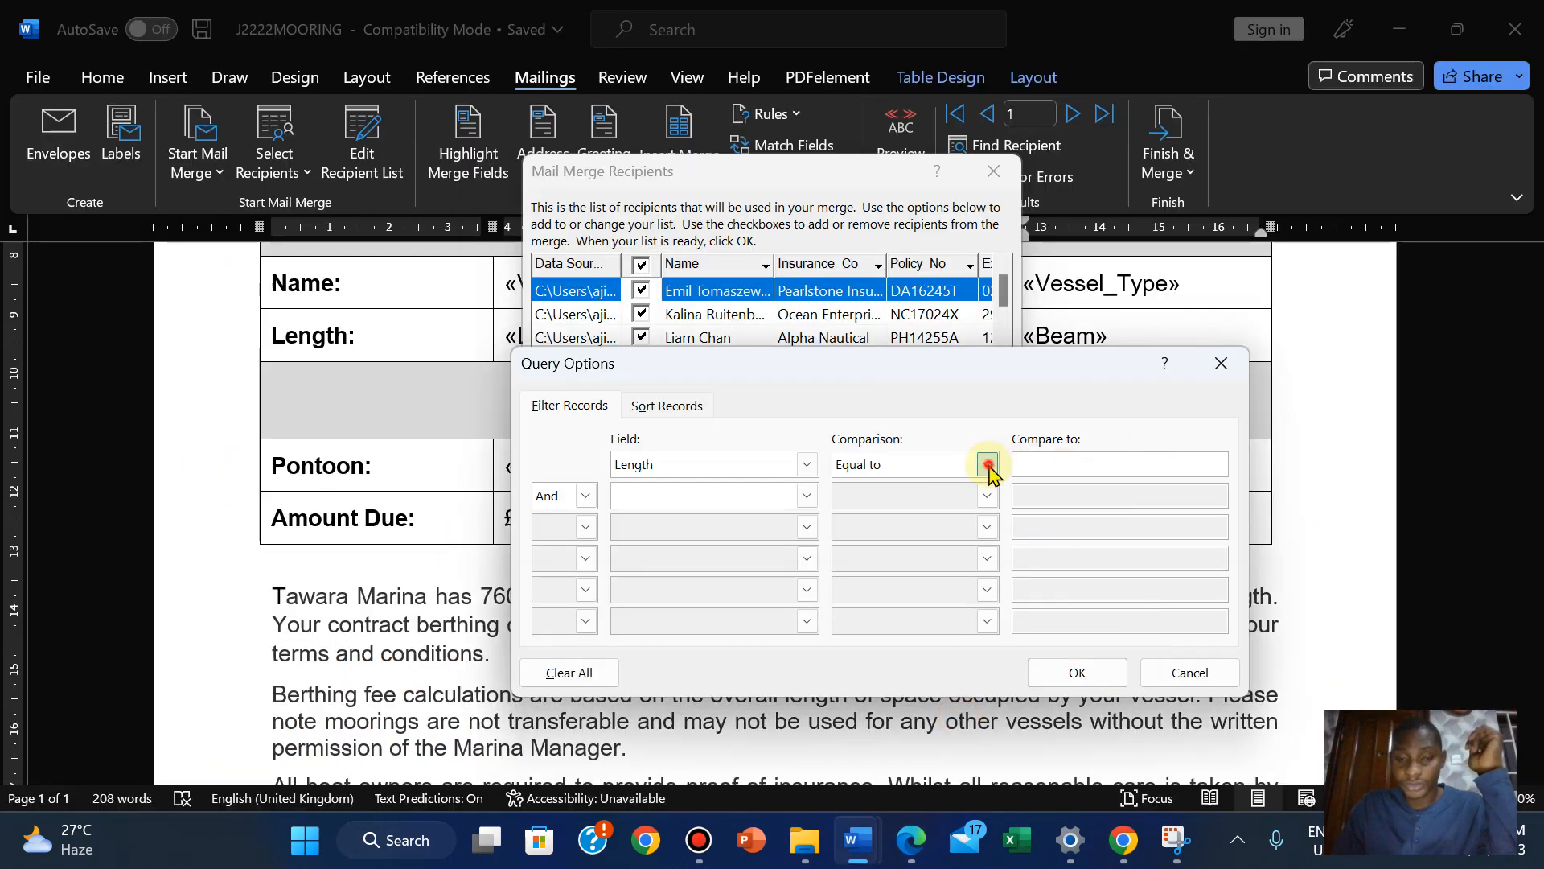
pyautogui.click(986, 463)
pyautogui.write('12')
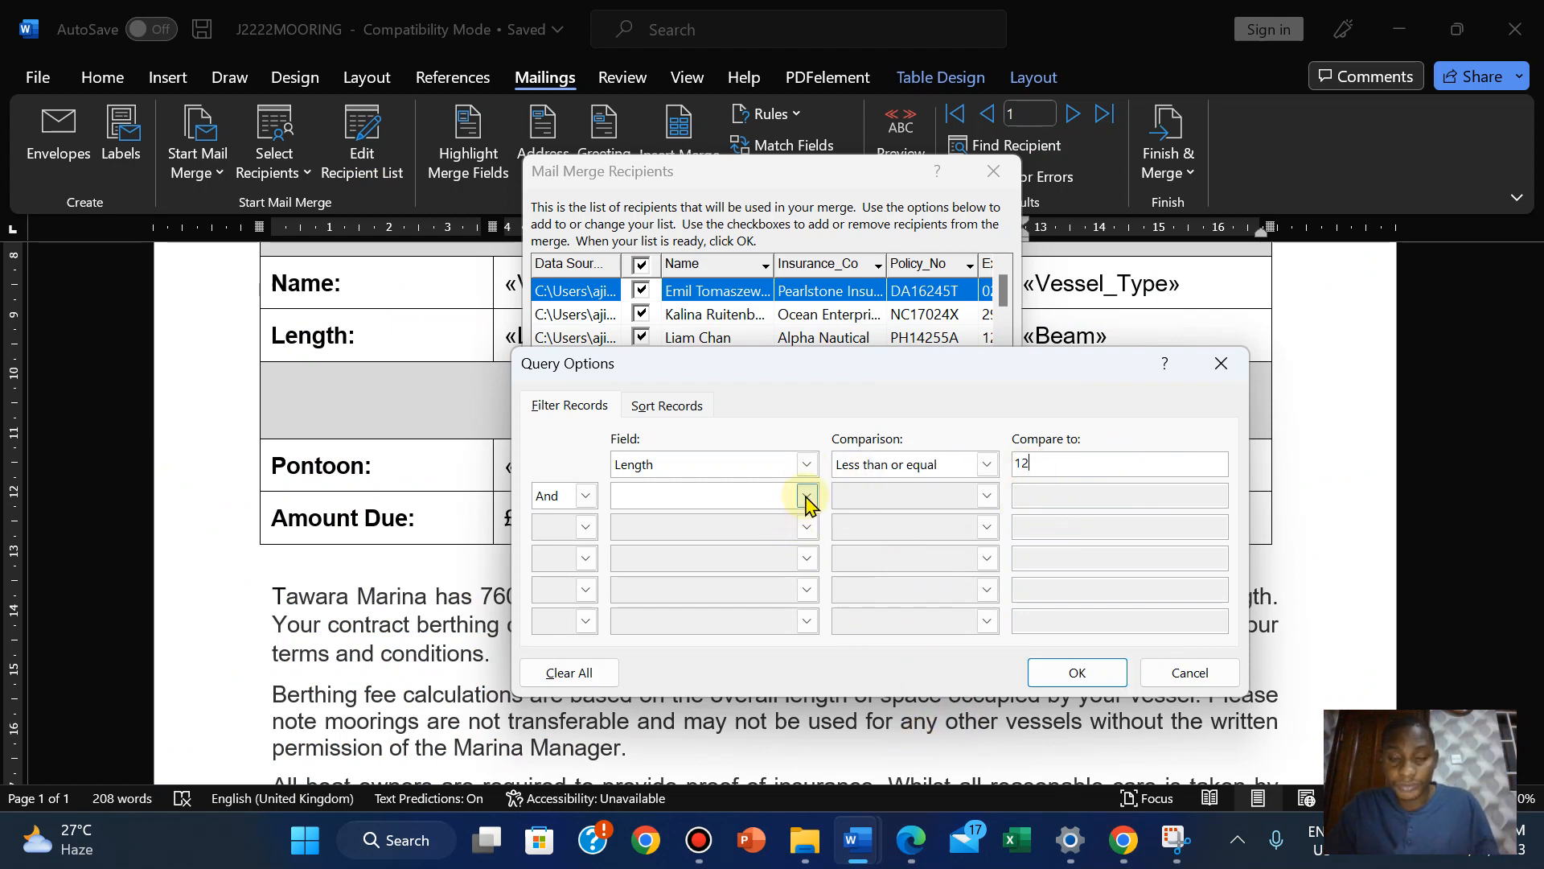
pyautogui.click(806, 493)
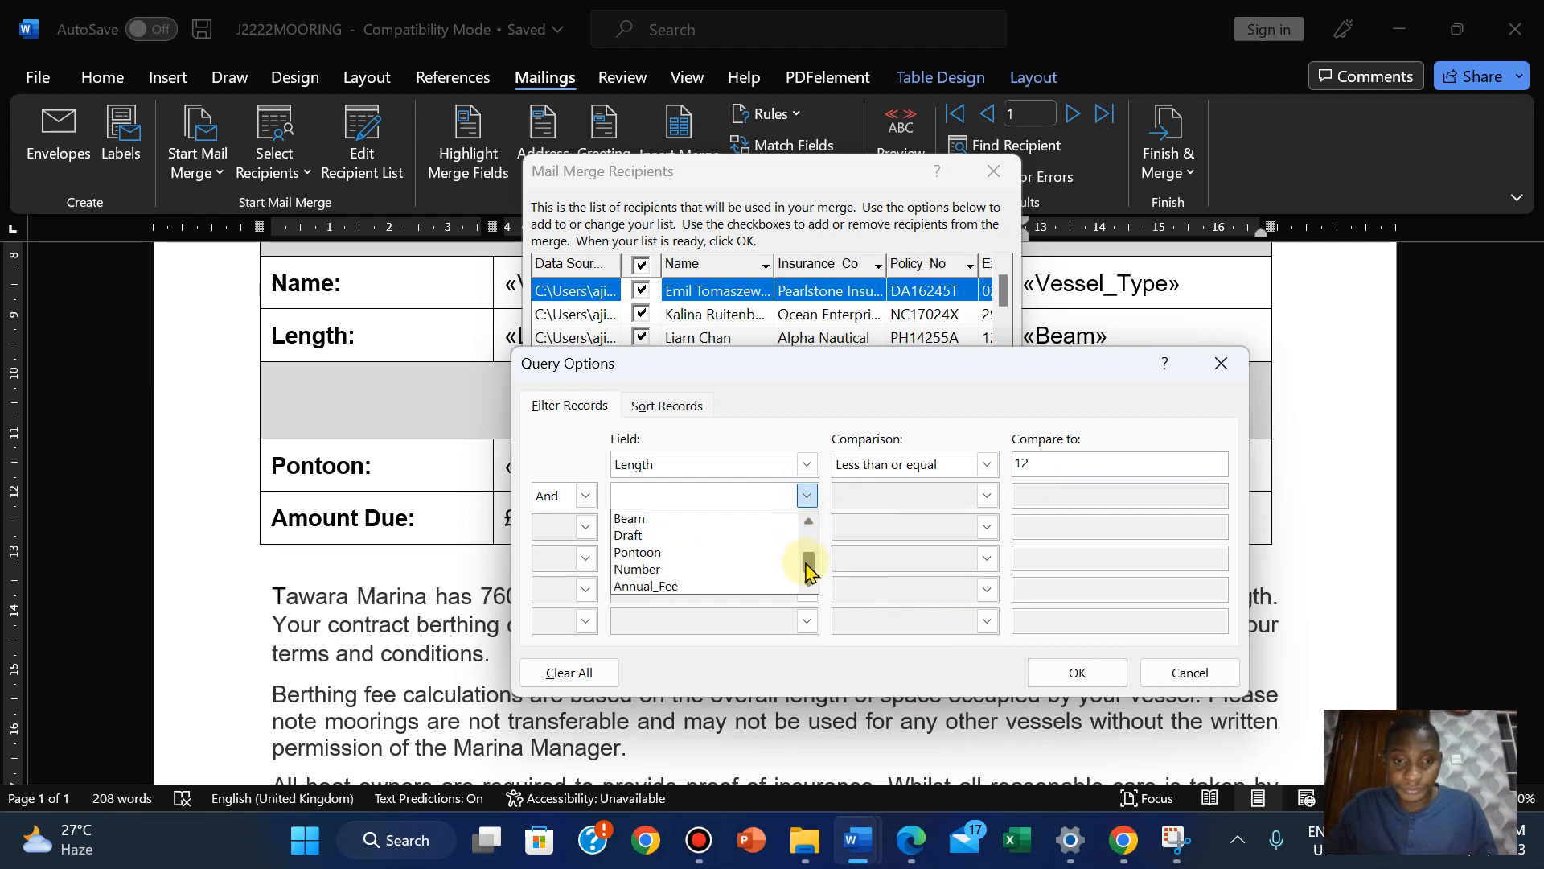
pyautogui.click(637, 551)
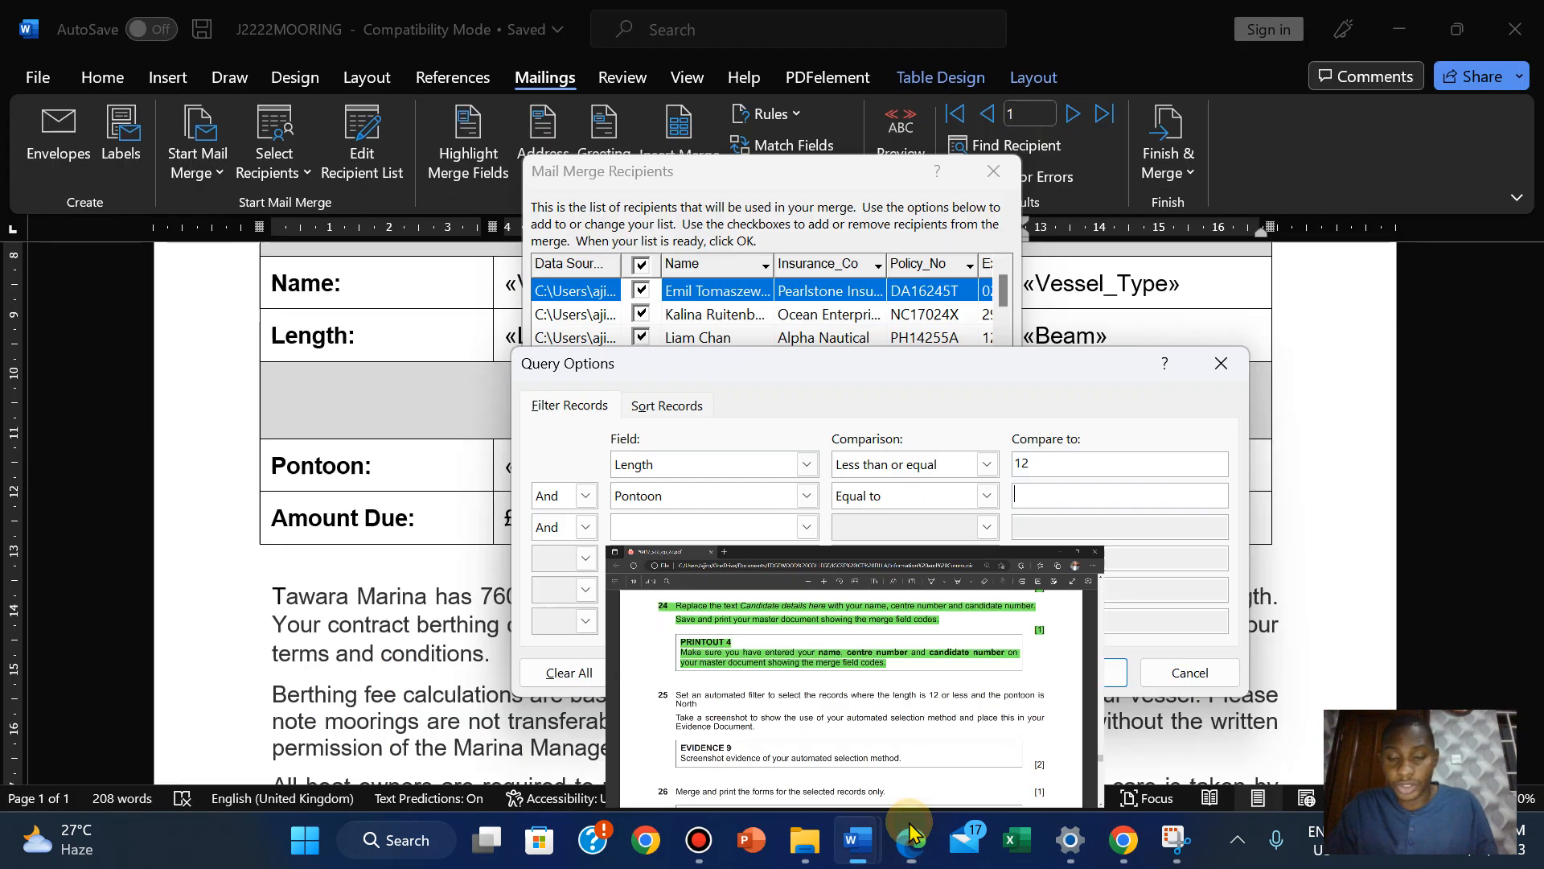
pyautogui.write('N')
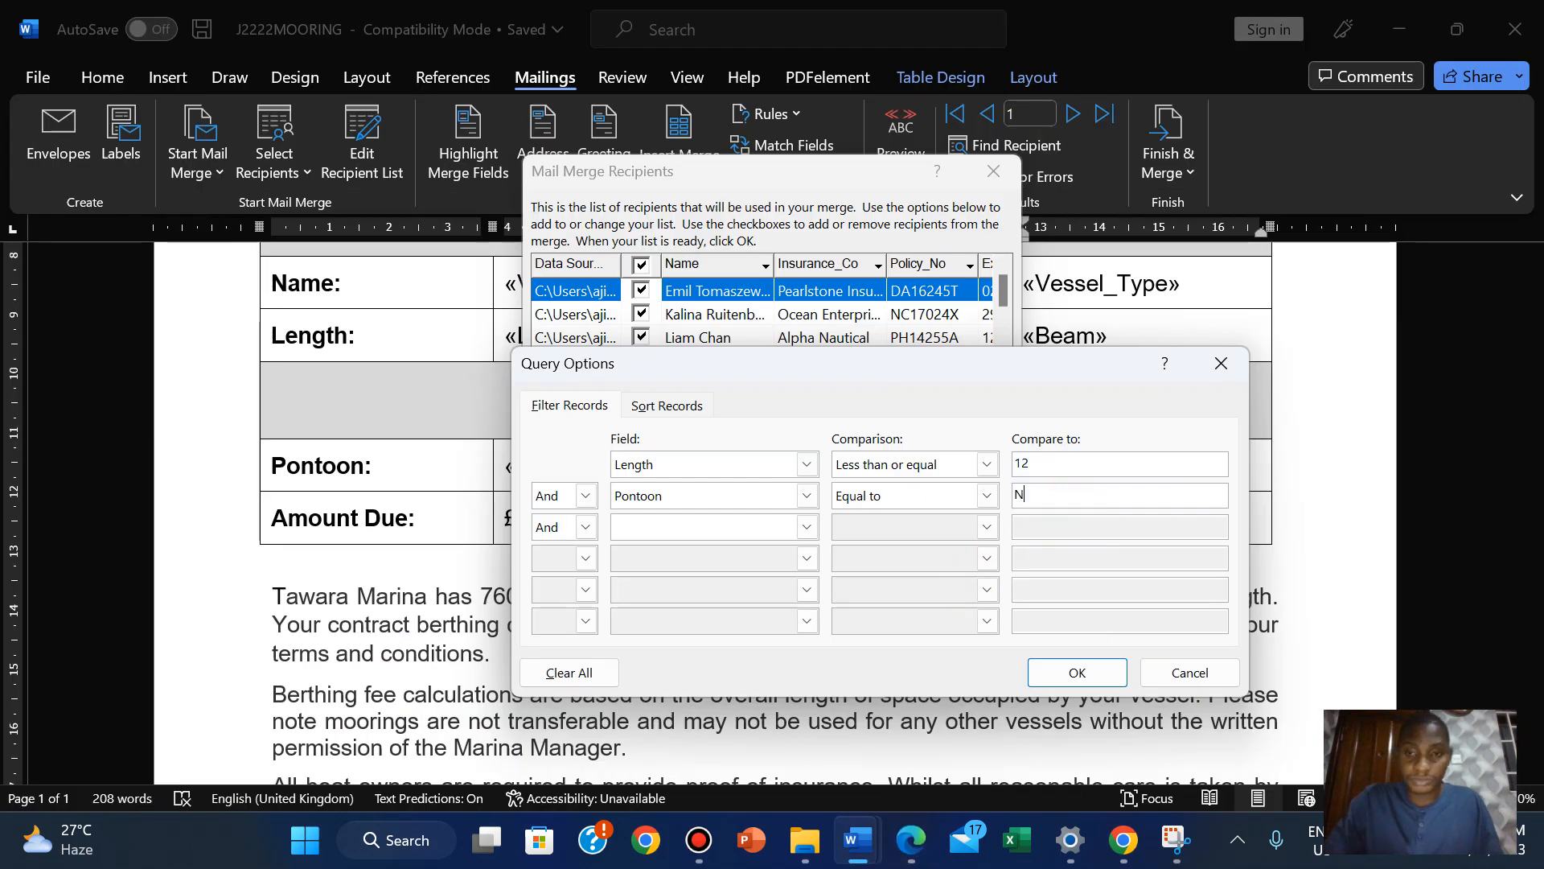
pyautogui.write('orth')
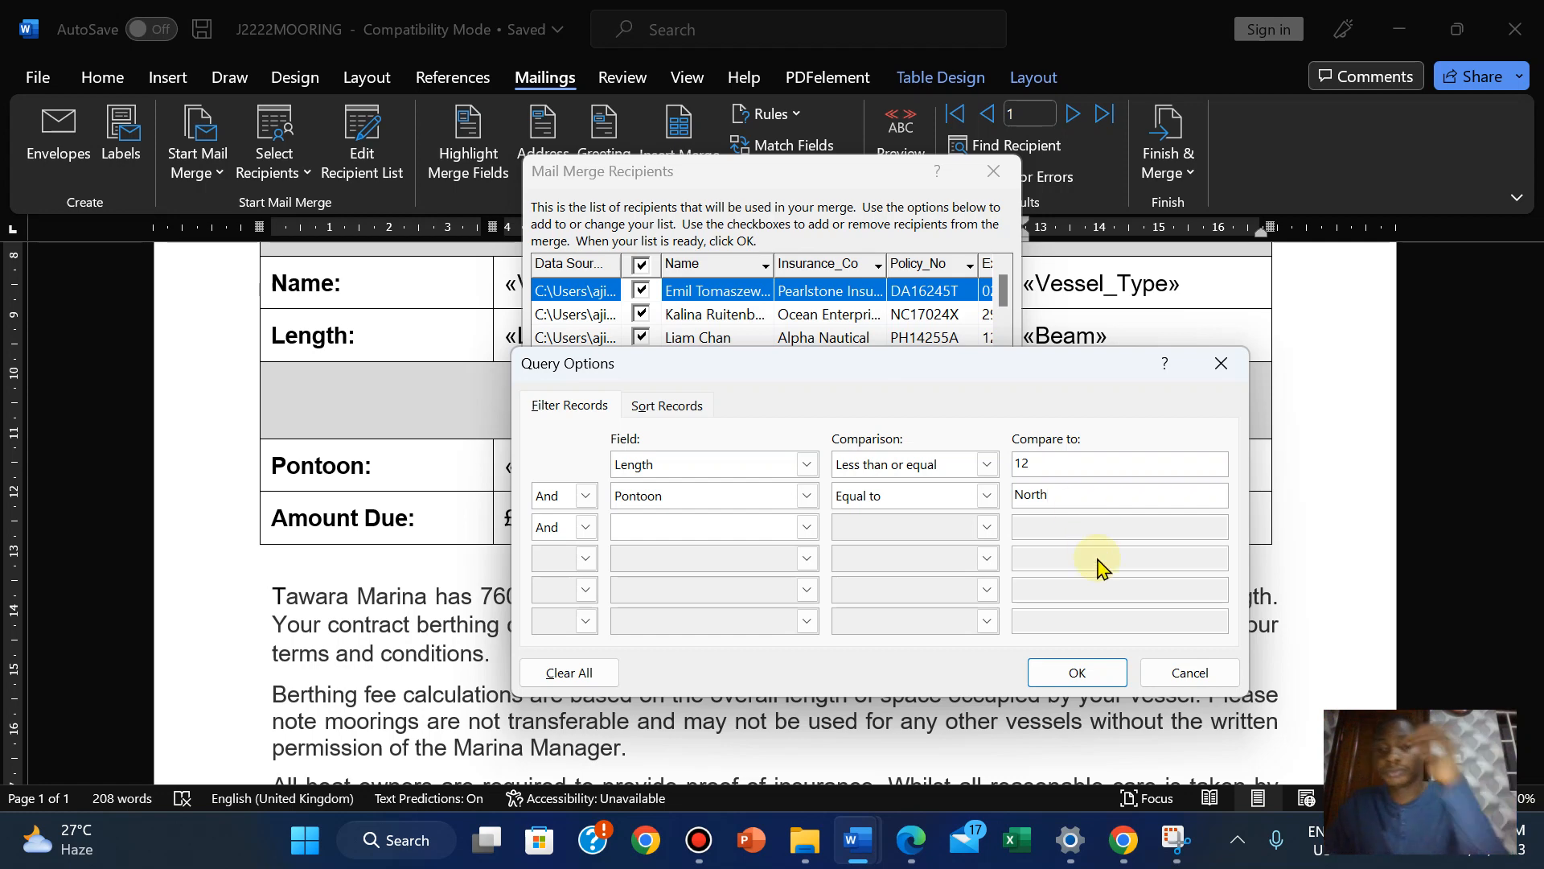
pyautogui.click(1076, 672)
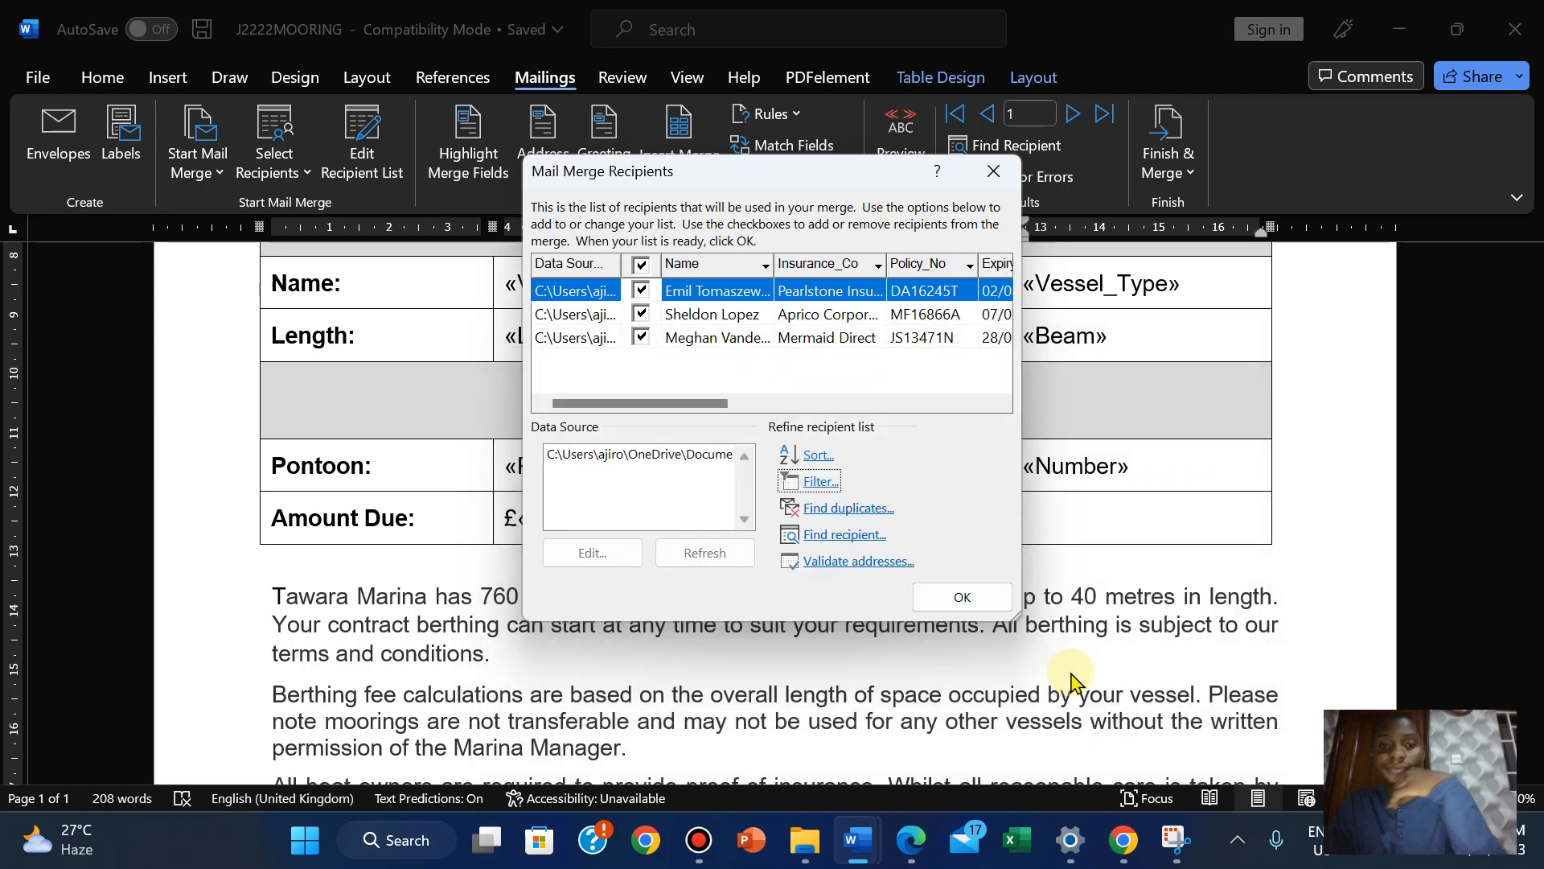
# Check the three filtered records' Length and Pontoon columns, then reopen the filter conditions for a screenshot
pyautogui.moveTo(639, 402); pyautogui.dragTo(724, 403)
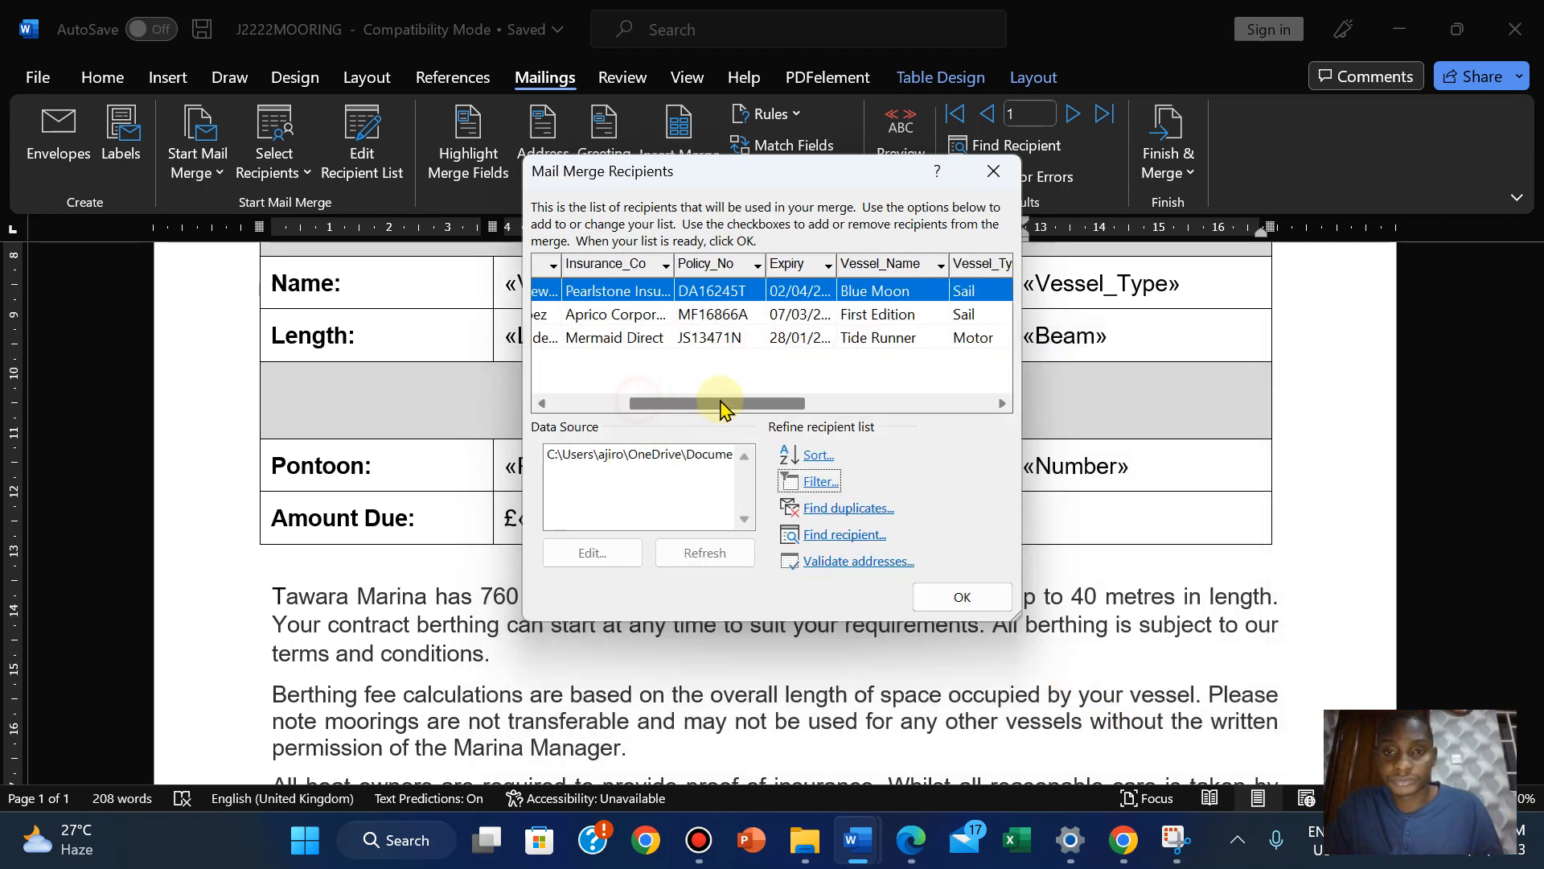
pyautogui.moveTo(719, 403); pyautogui.dragTo(822, 402)
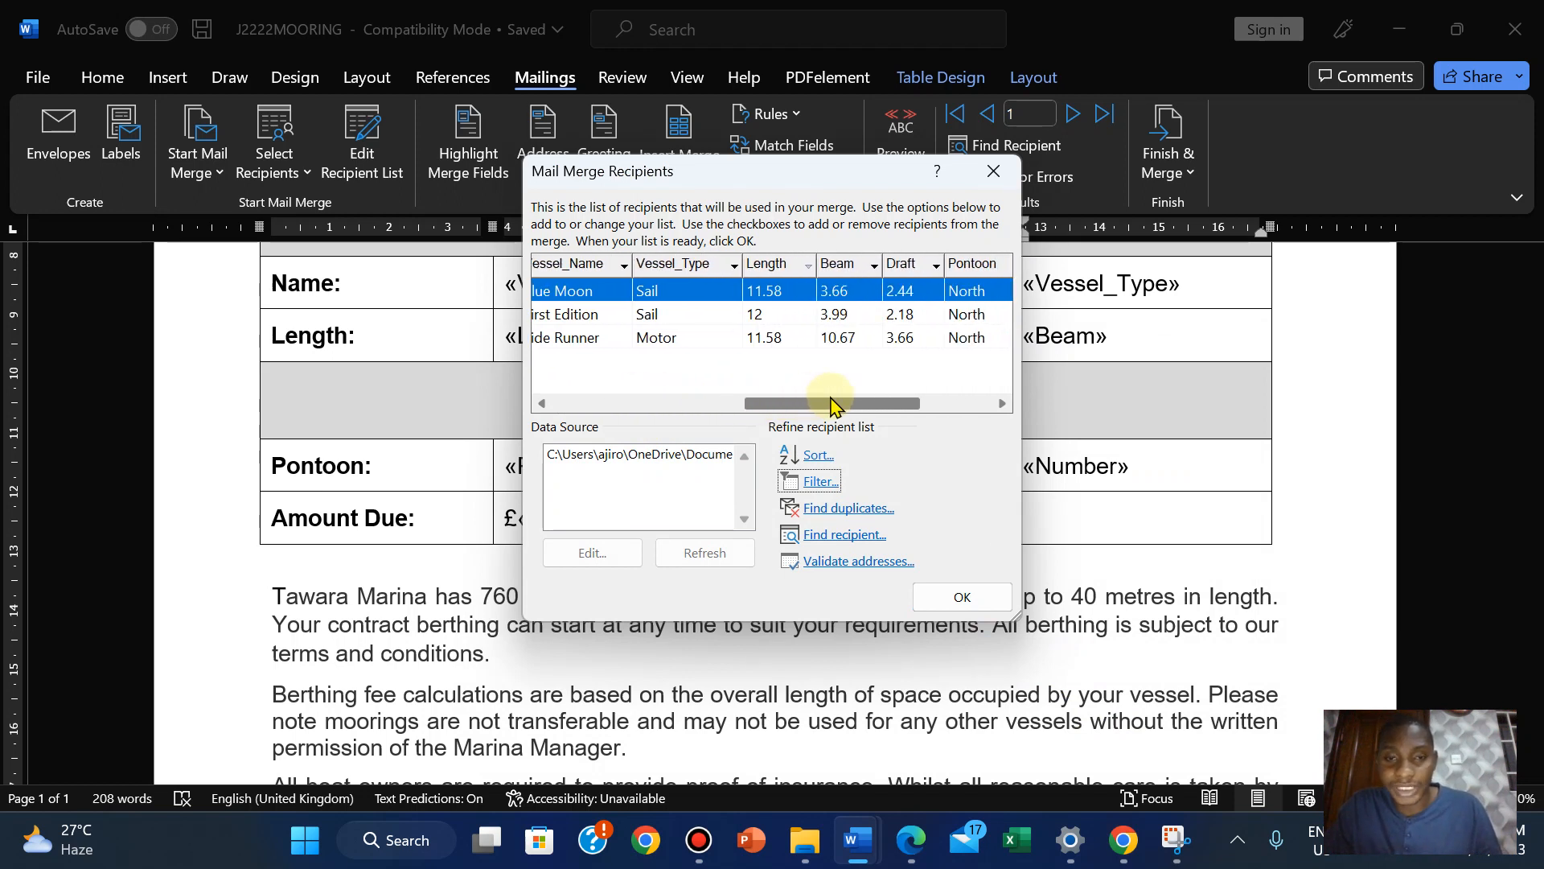
pyautogui.moveTo(827, 404); pyautogui.dragTo(877, 404)
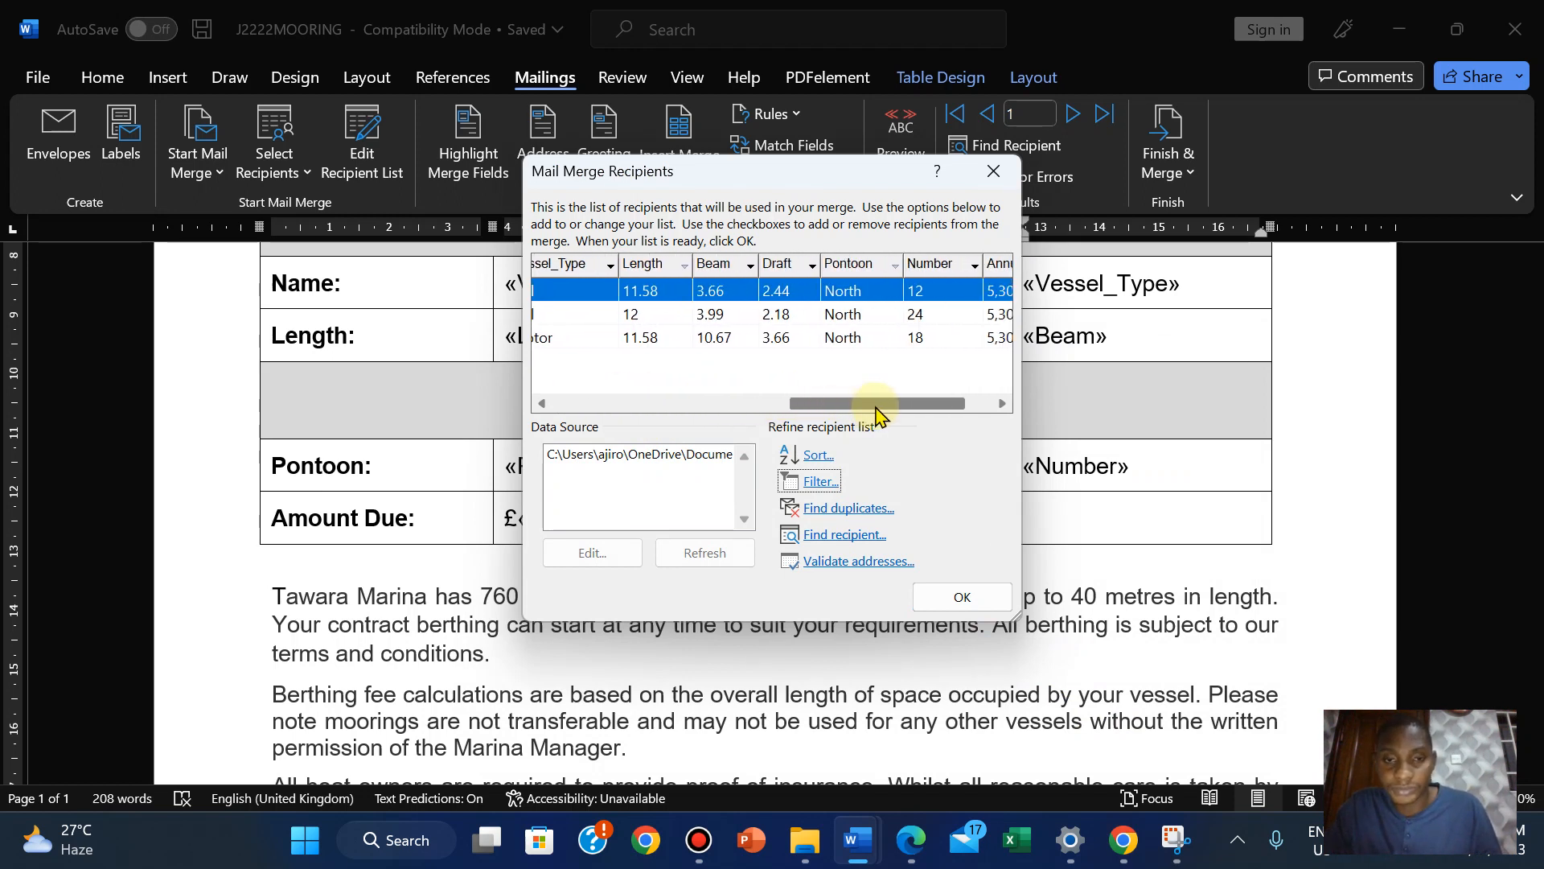
pyautogui.moveTo(876, 402); pyautogui.dragTo(822, 402)
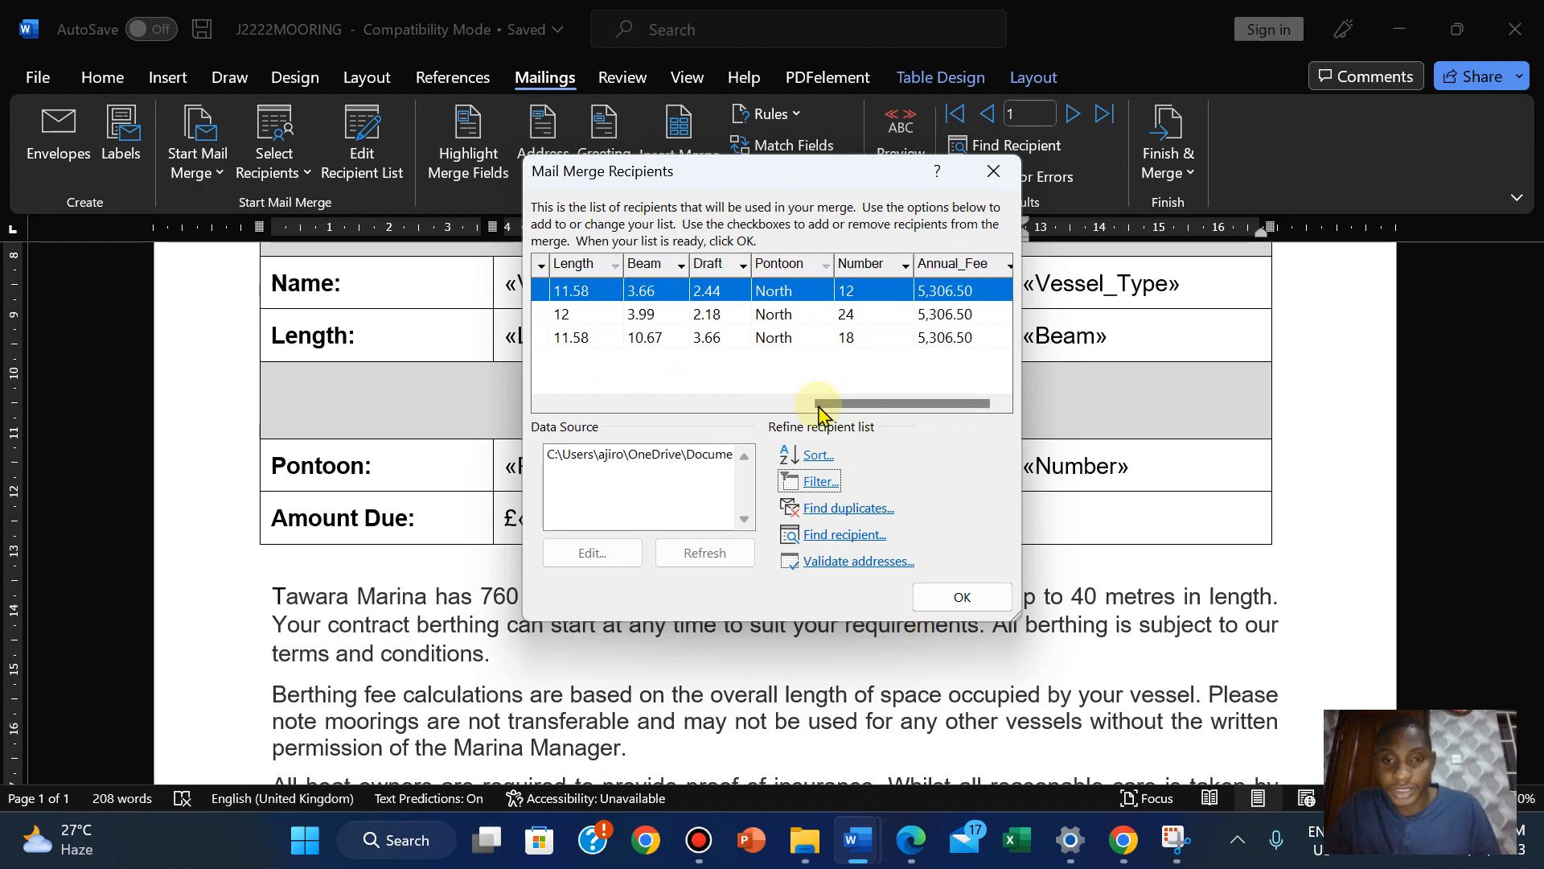
pyautogui.click(819, 481)
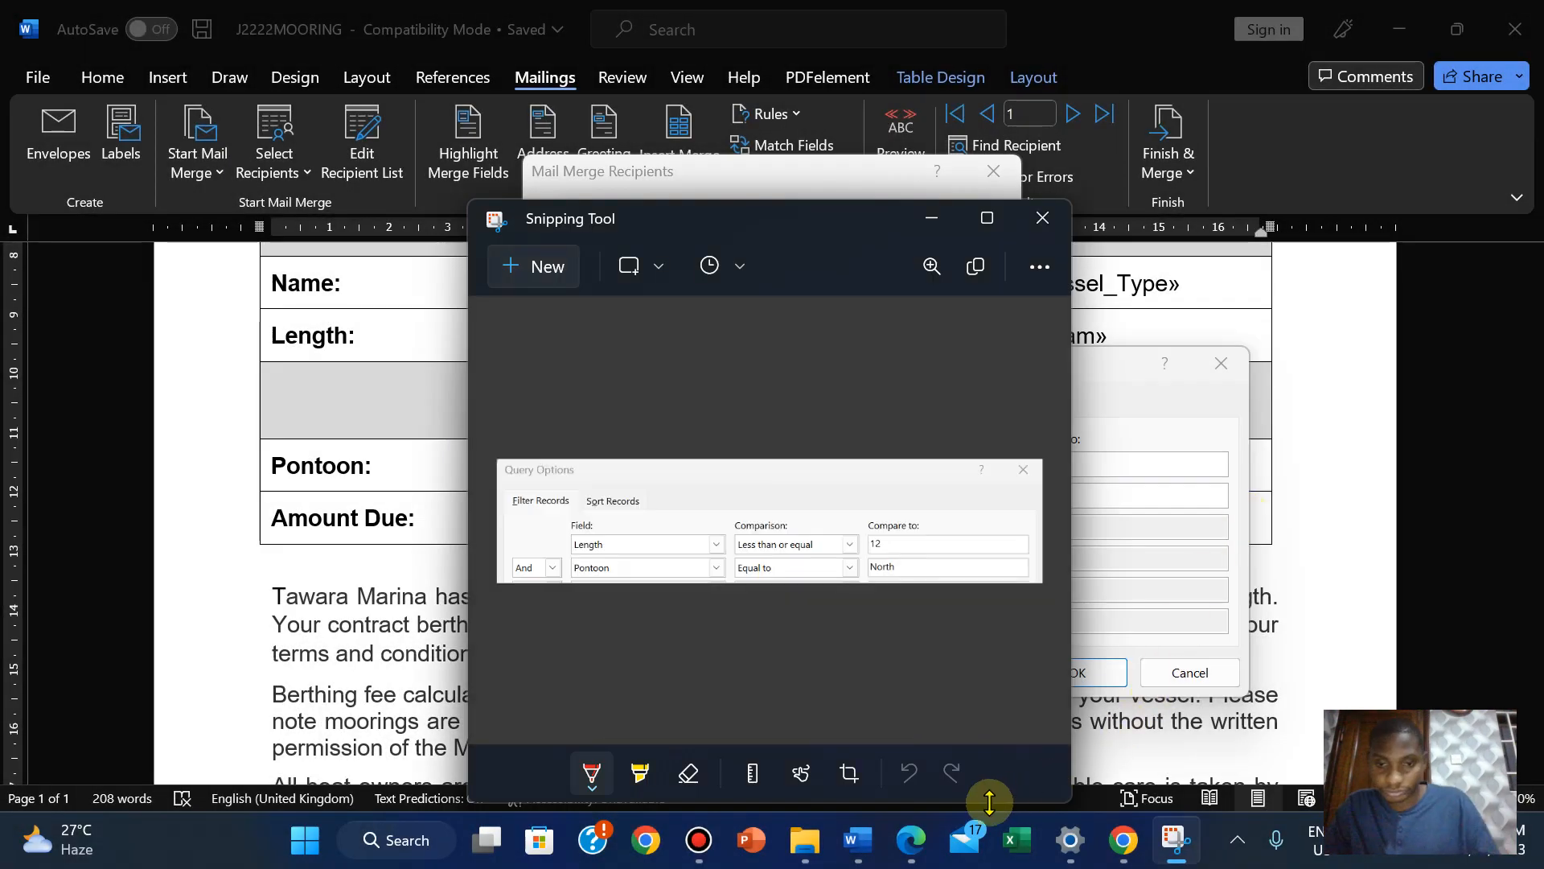
# Capture the Query Options filter conditions and switch to the source files folder
pyautogui.click(907, 839)
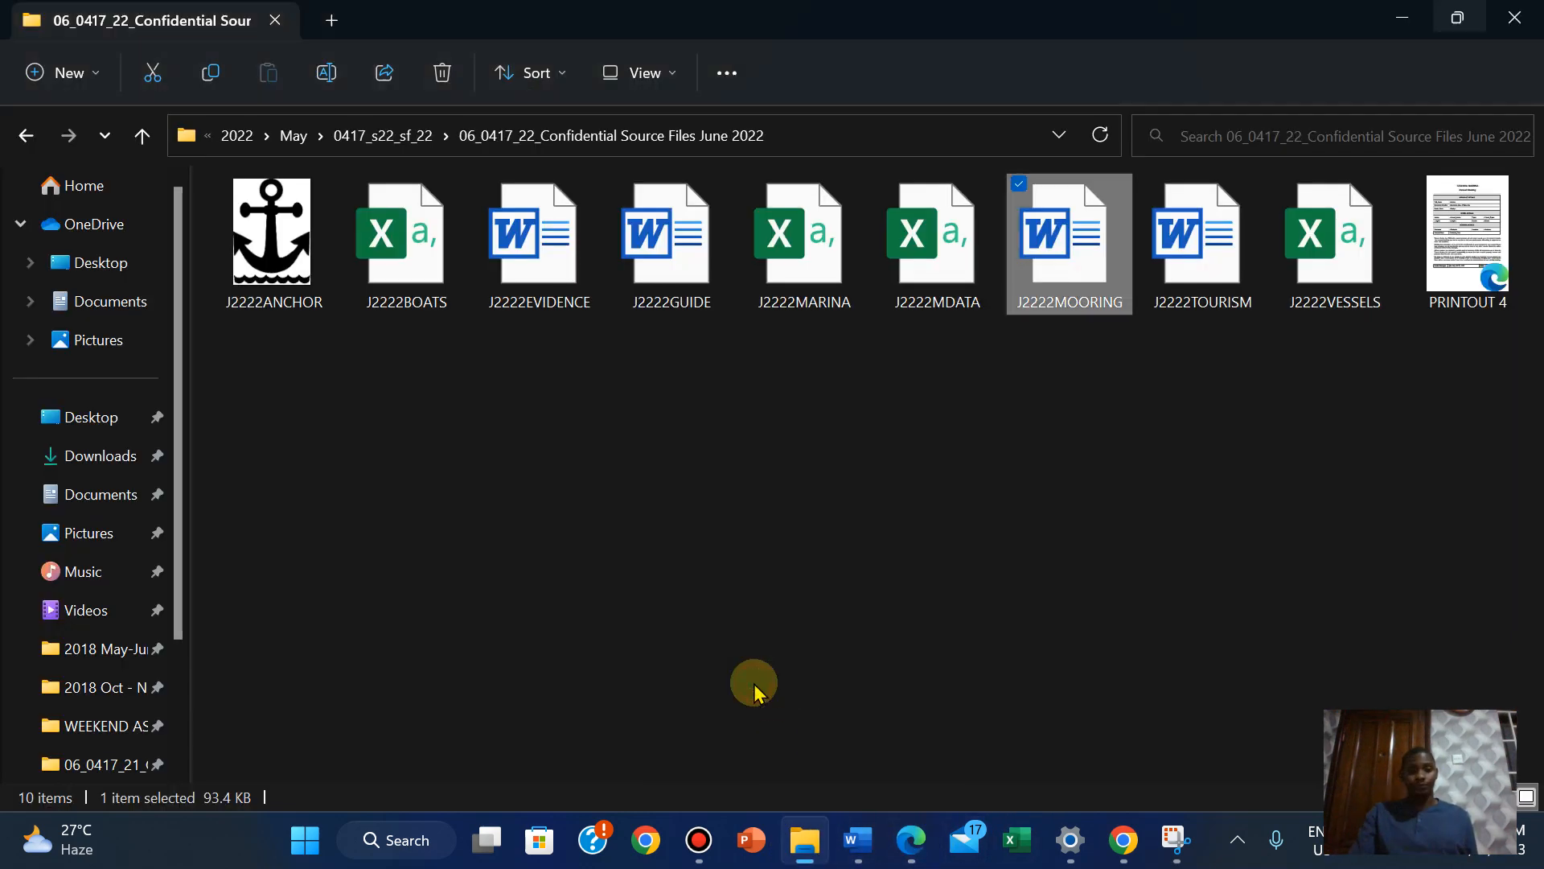
# Return to J2222MOORING and close Query Options keeping the Length and Pontoon filter applied
pyautogui.doubleClick(1068, 233)
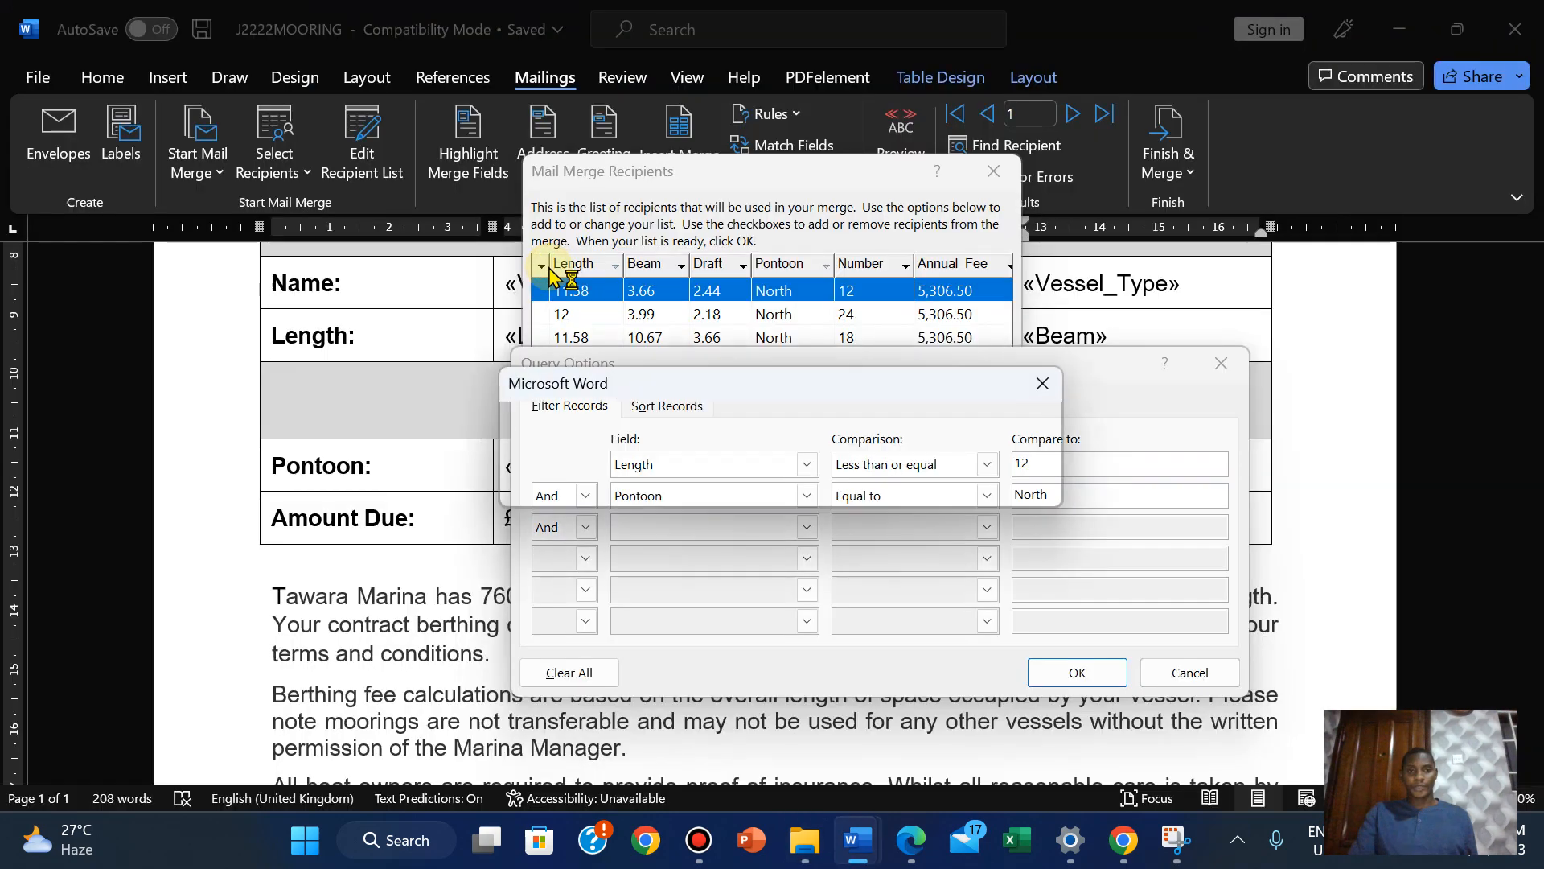
pyautogui.click(1077, 672)
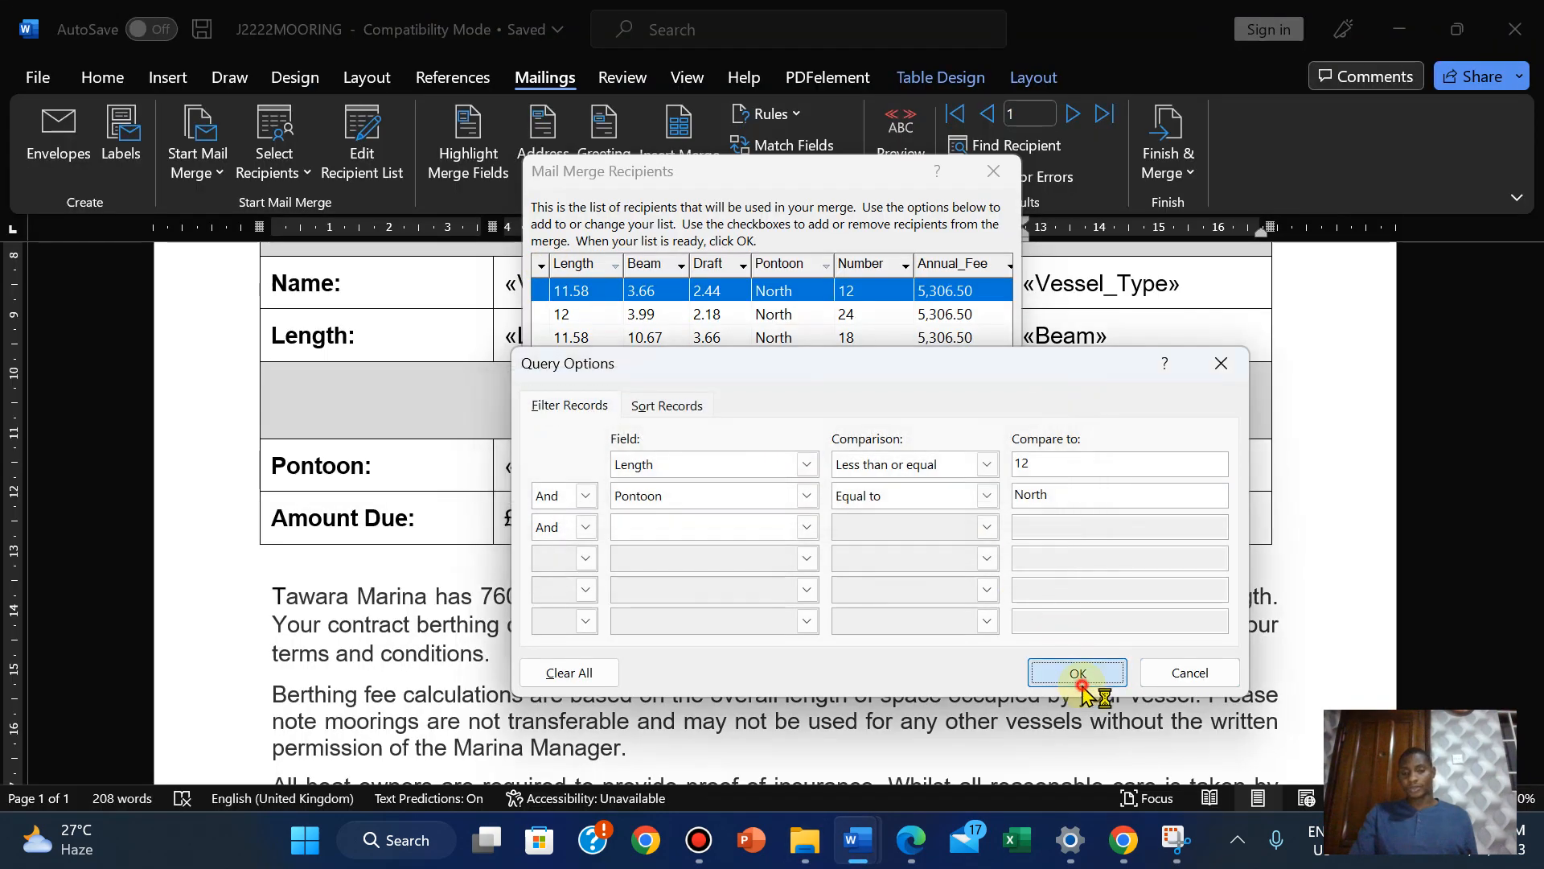
pyautogui.click(1076, 672)
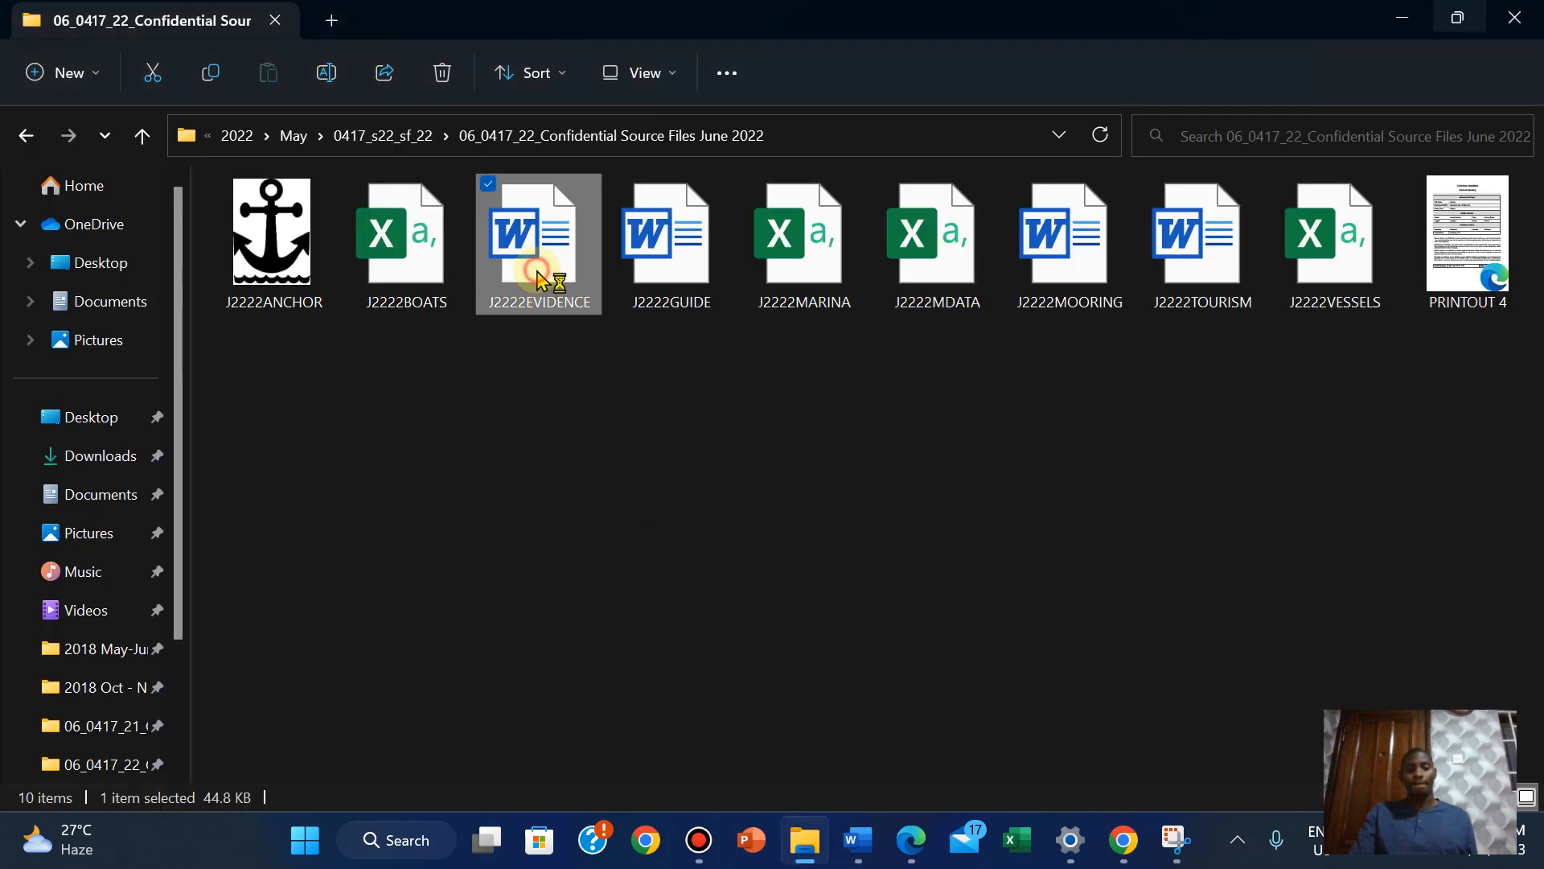
# Paste the filter screenshot under Step 25 - EVIDENCE 9 in J2222EVIDENCE with editing enabled
pyautogui.doubleClick(538, 233)
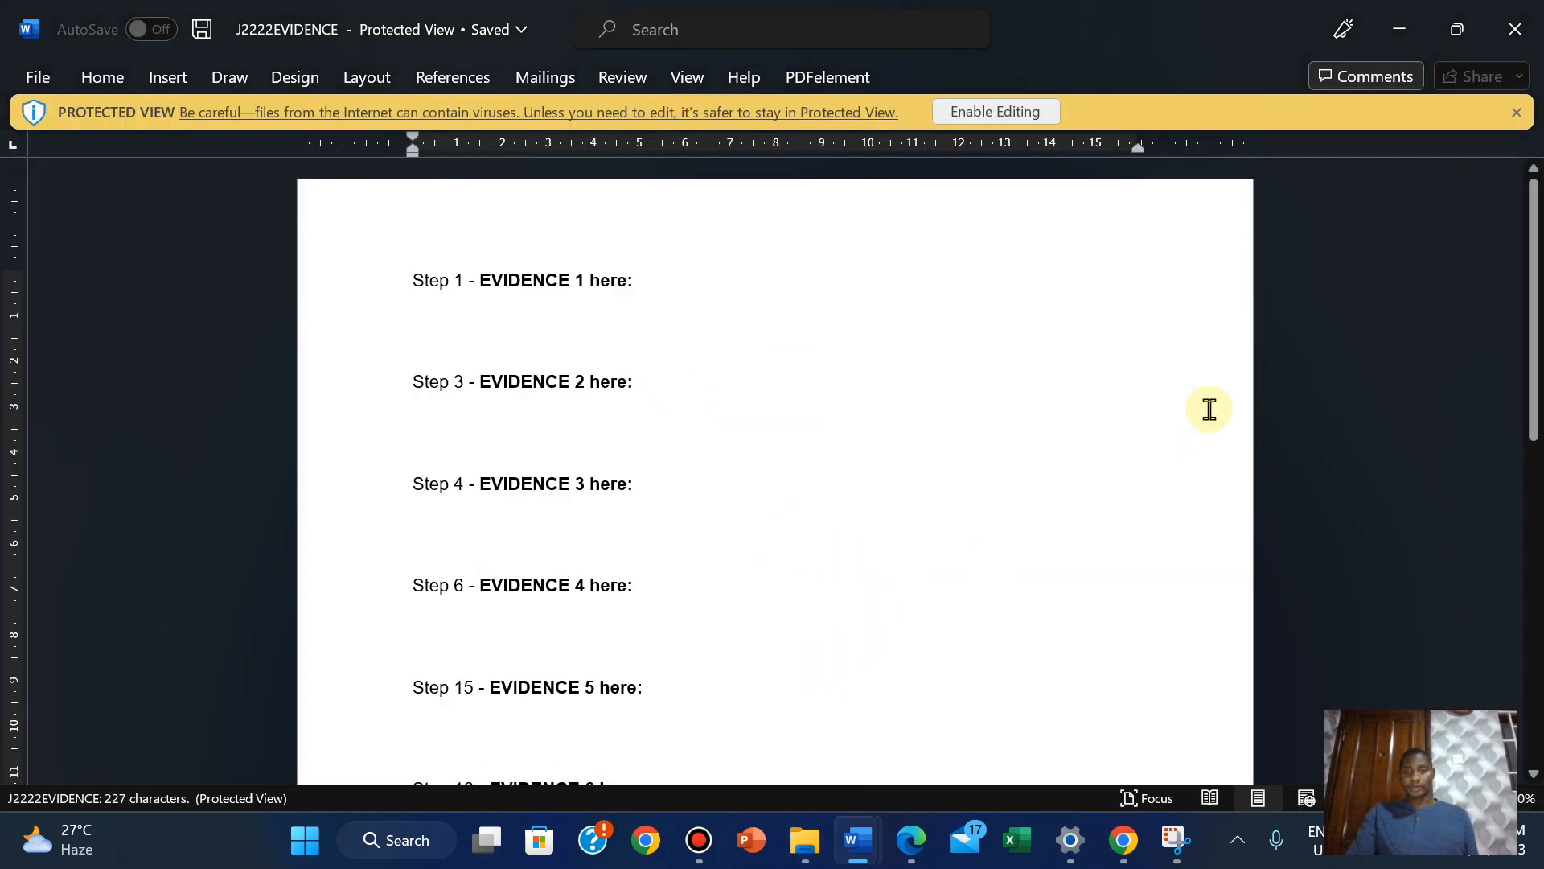
pyautogui.click(995, 111)
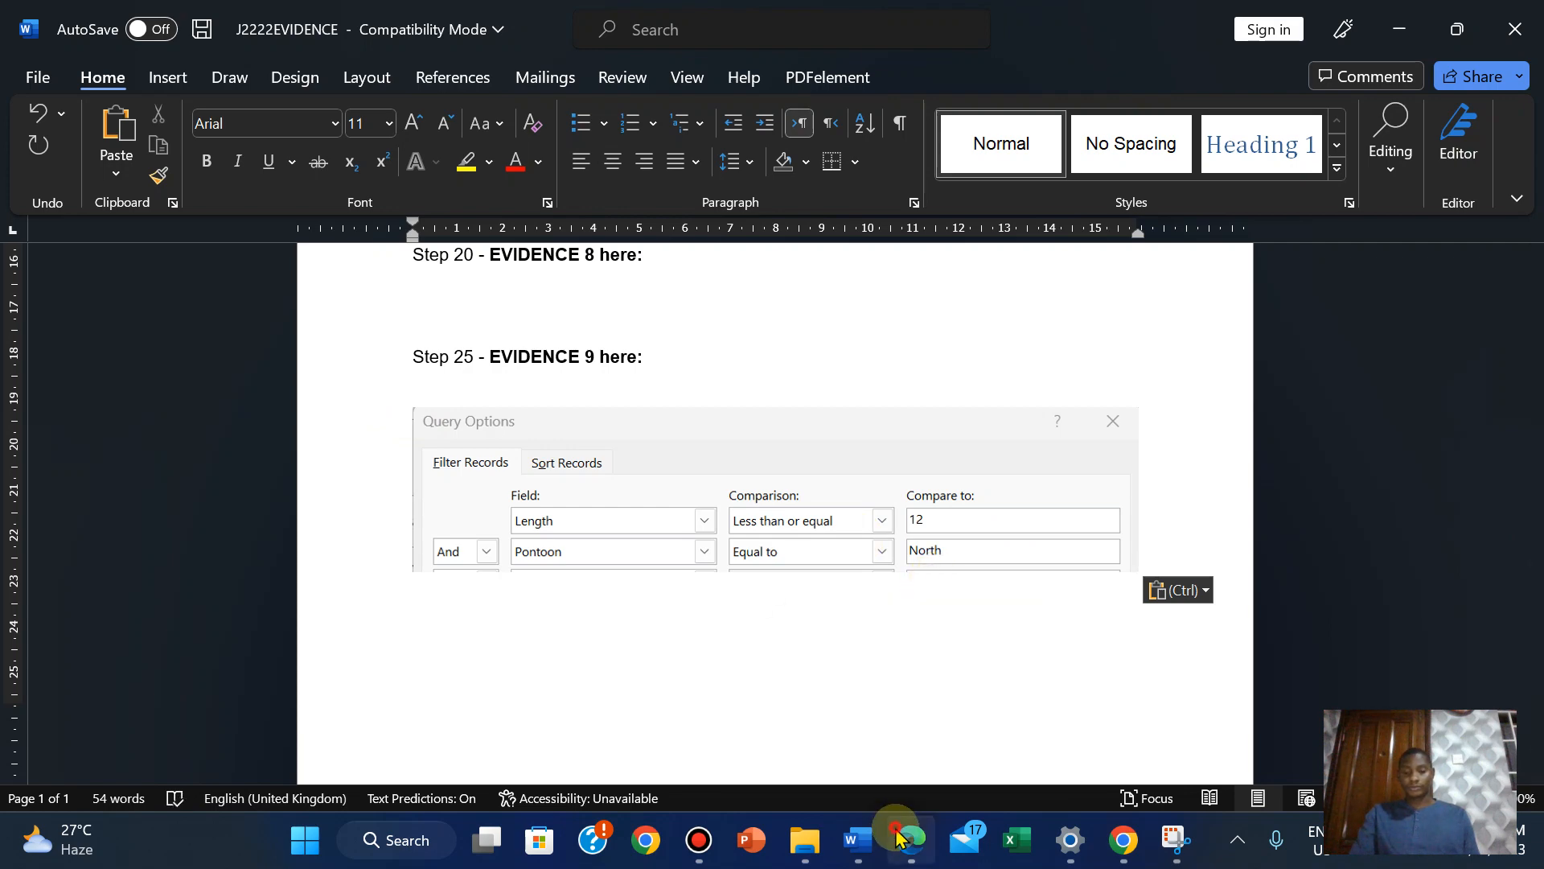
pyautogui.click(908, 840)
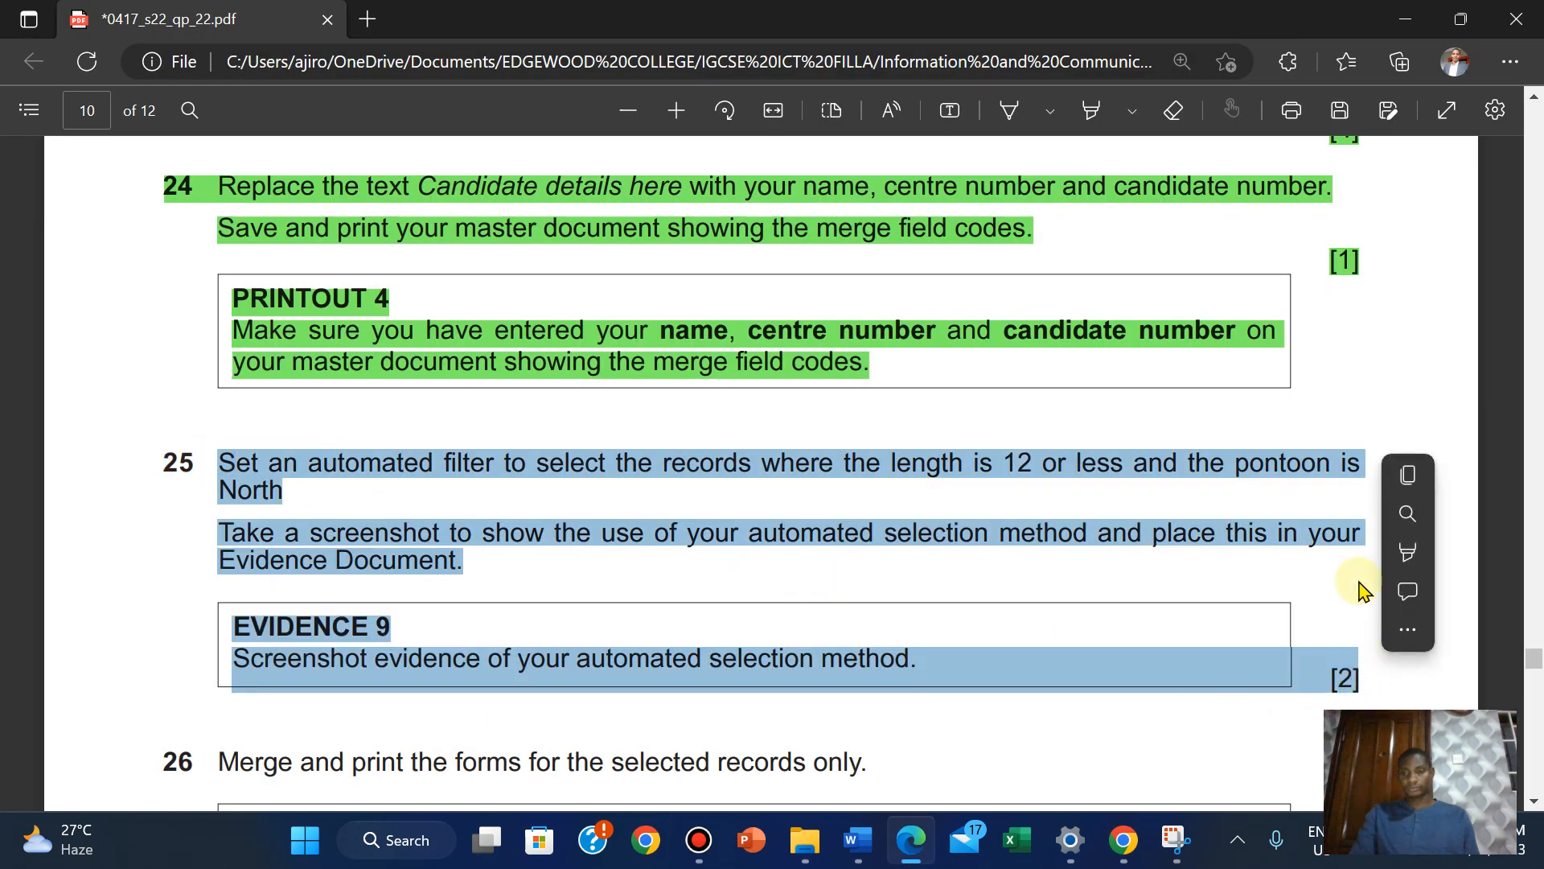
# Highlight question 25 and its EVIDENCE 9 box in green in the question paper
pyautogui.click(1412, 551)
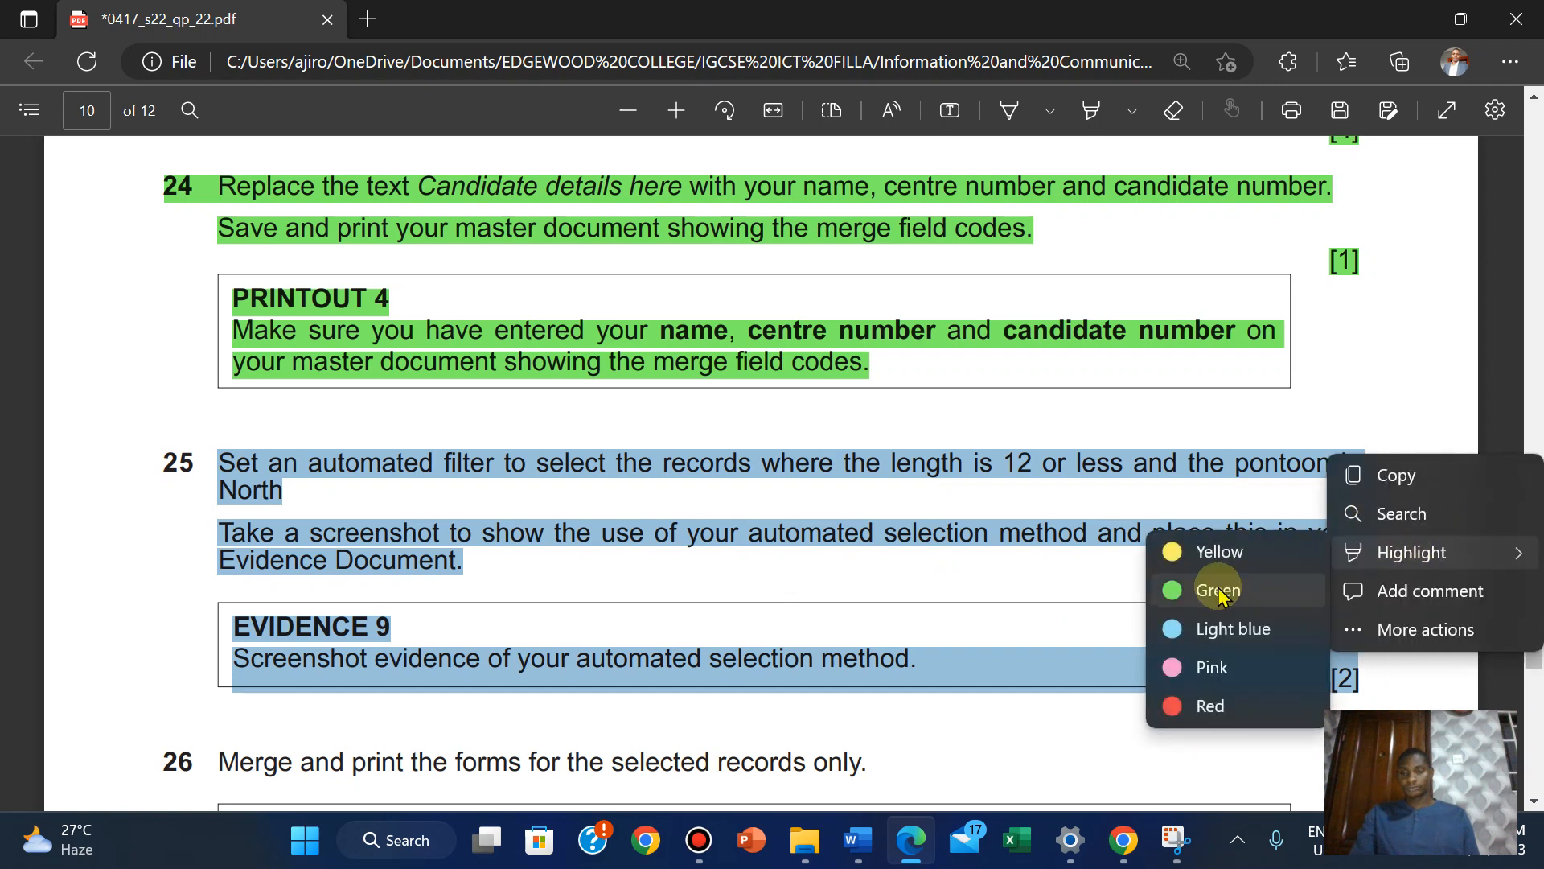
pyautogui.click(1217, 589)
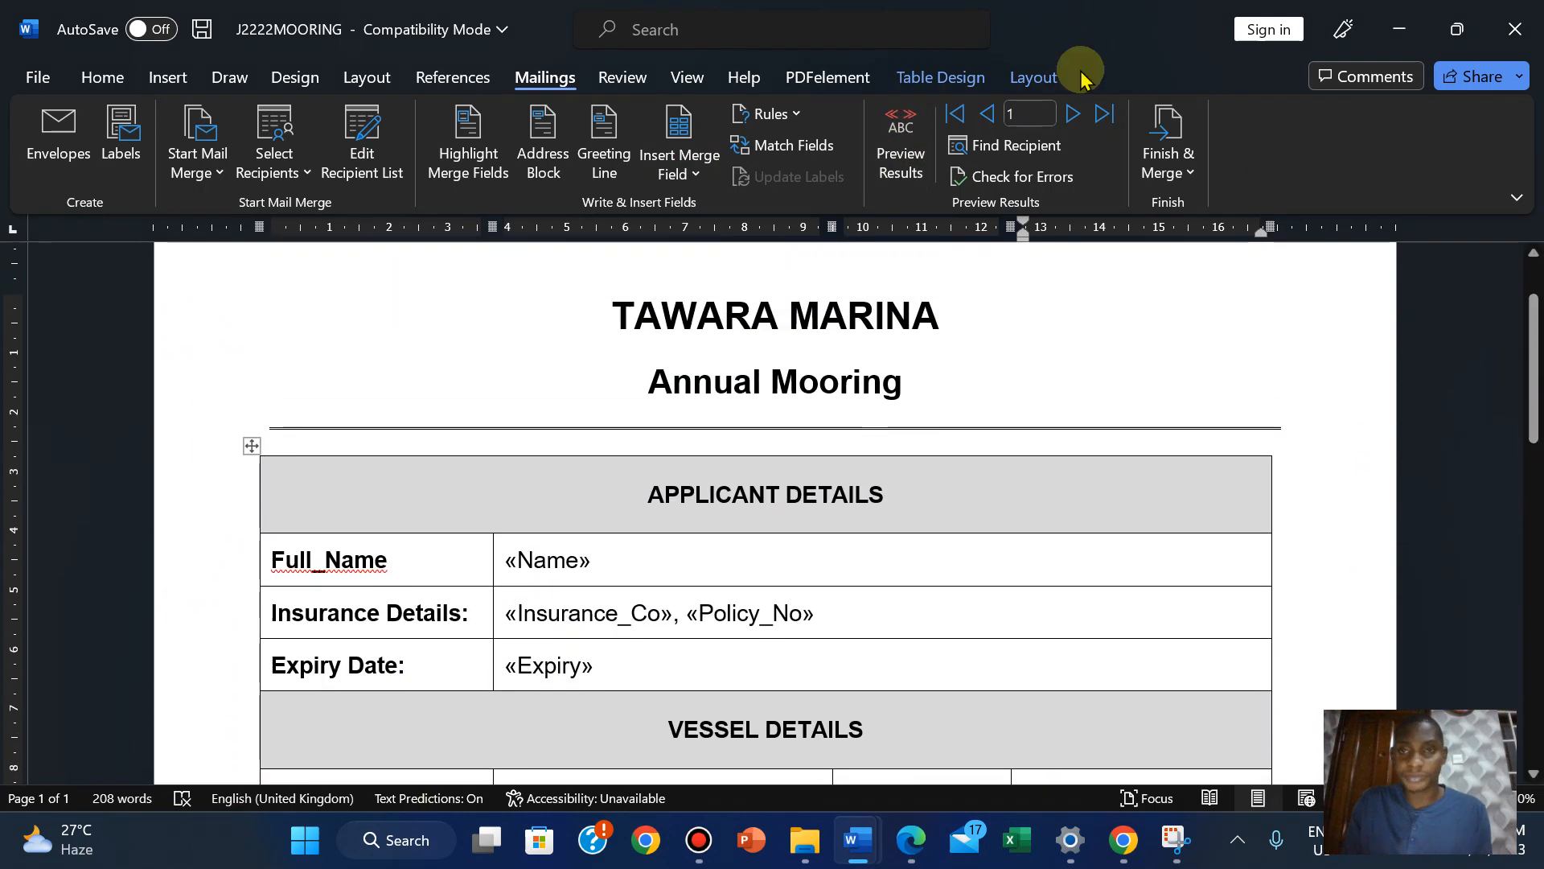
# Preview the merged form with real data and step through the filtered mooring records
pyautogui.click(898, 145)
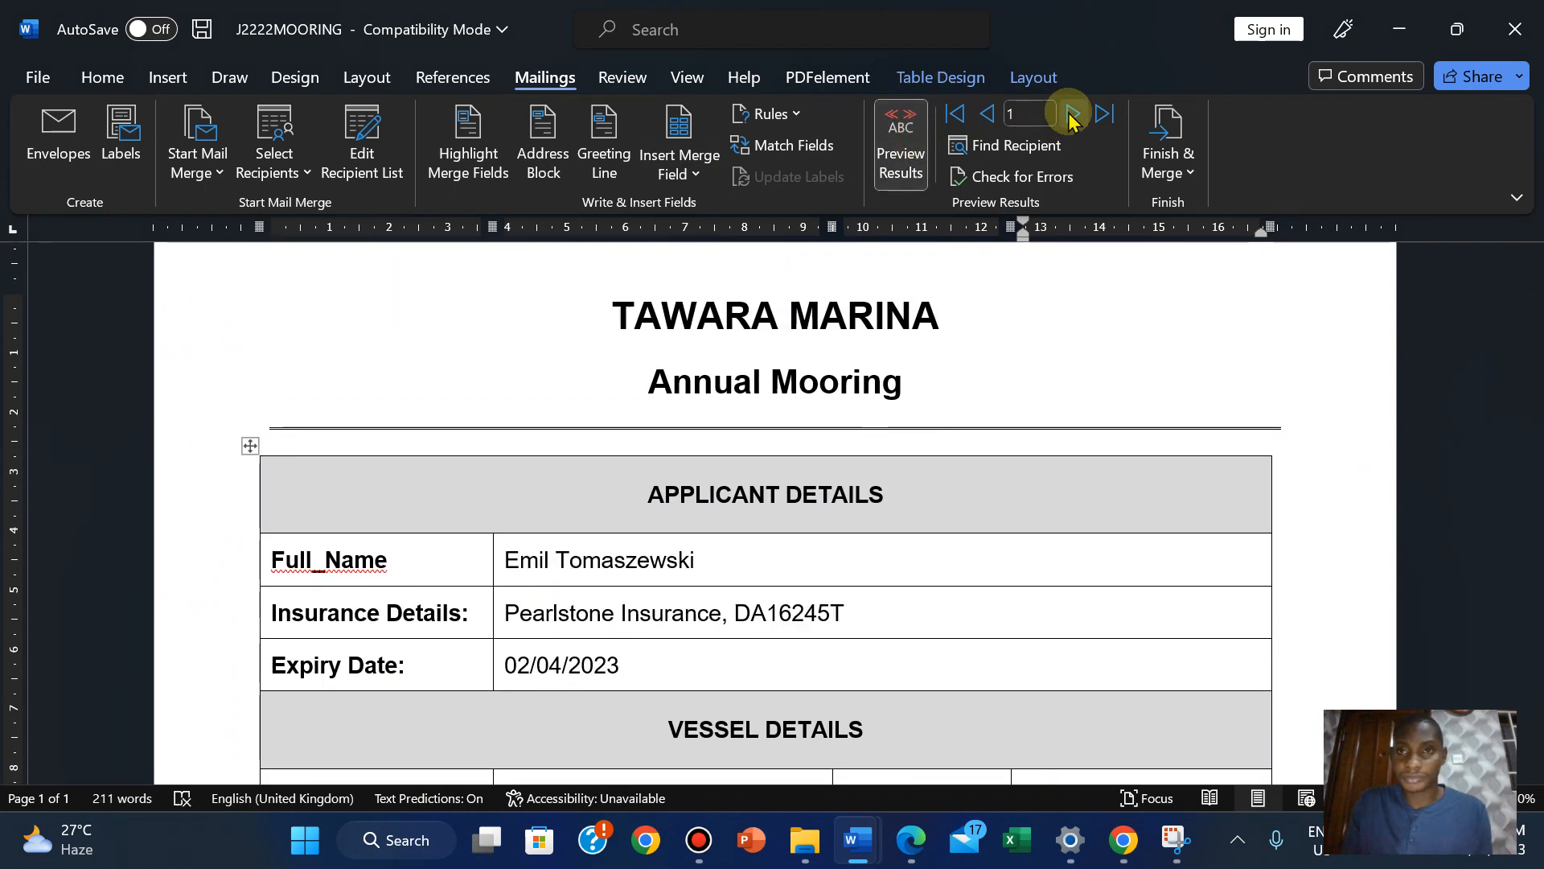
pyautogui.click(1068, 112)
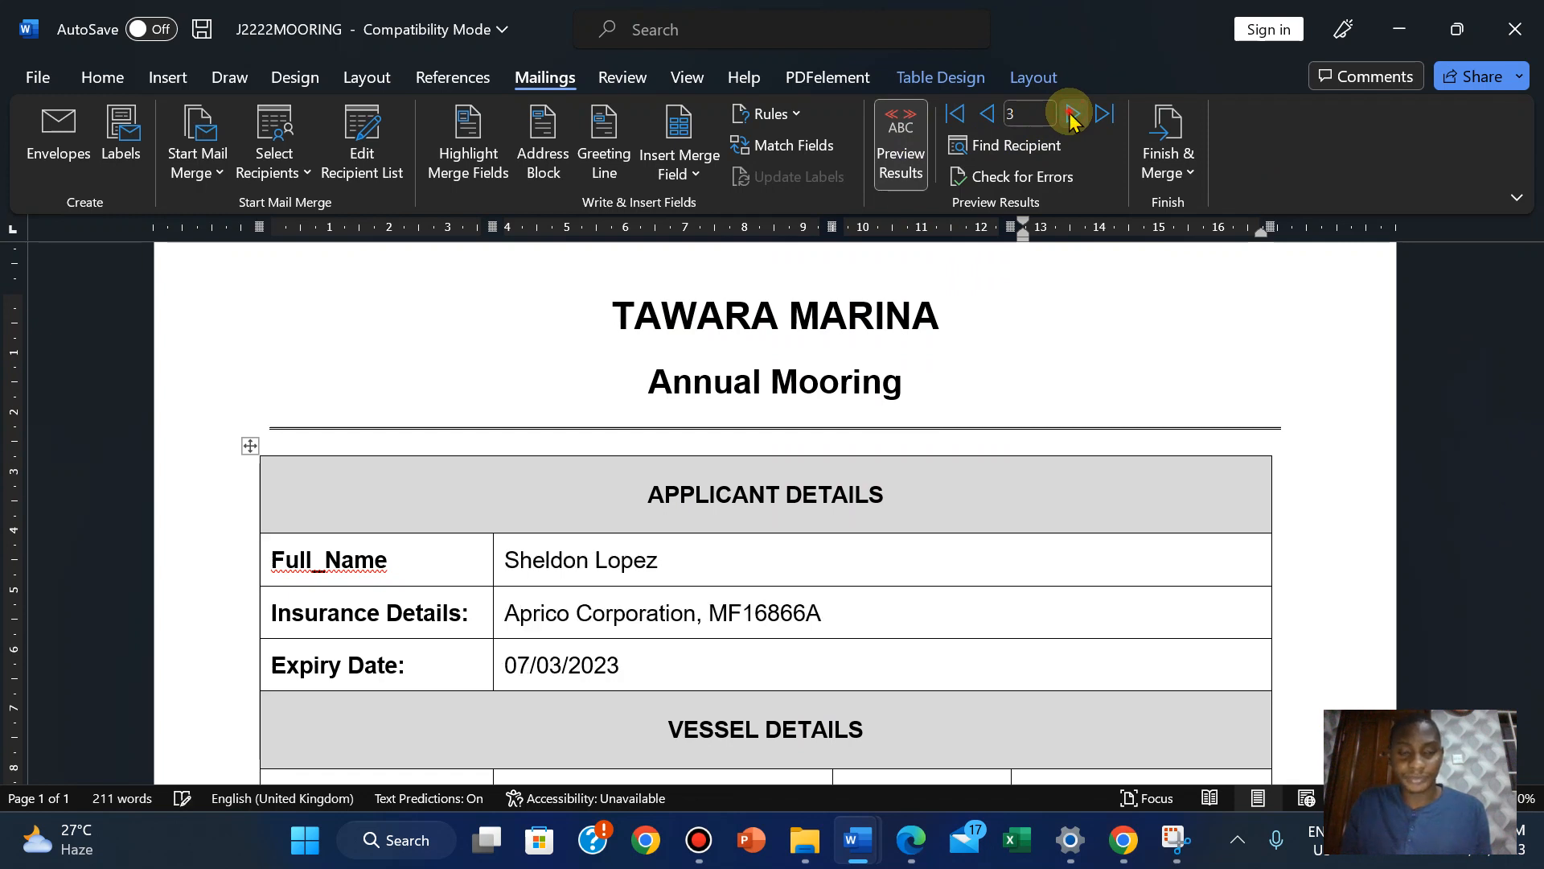
pyautogui.click(1068, 113)
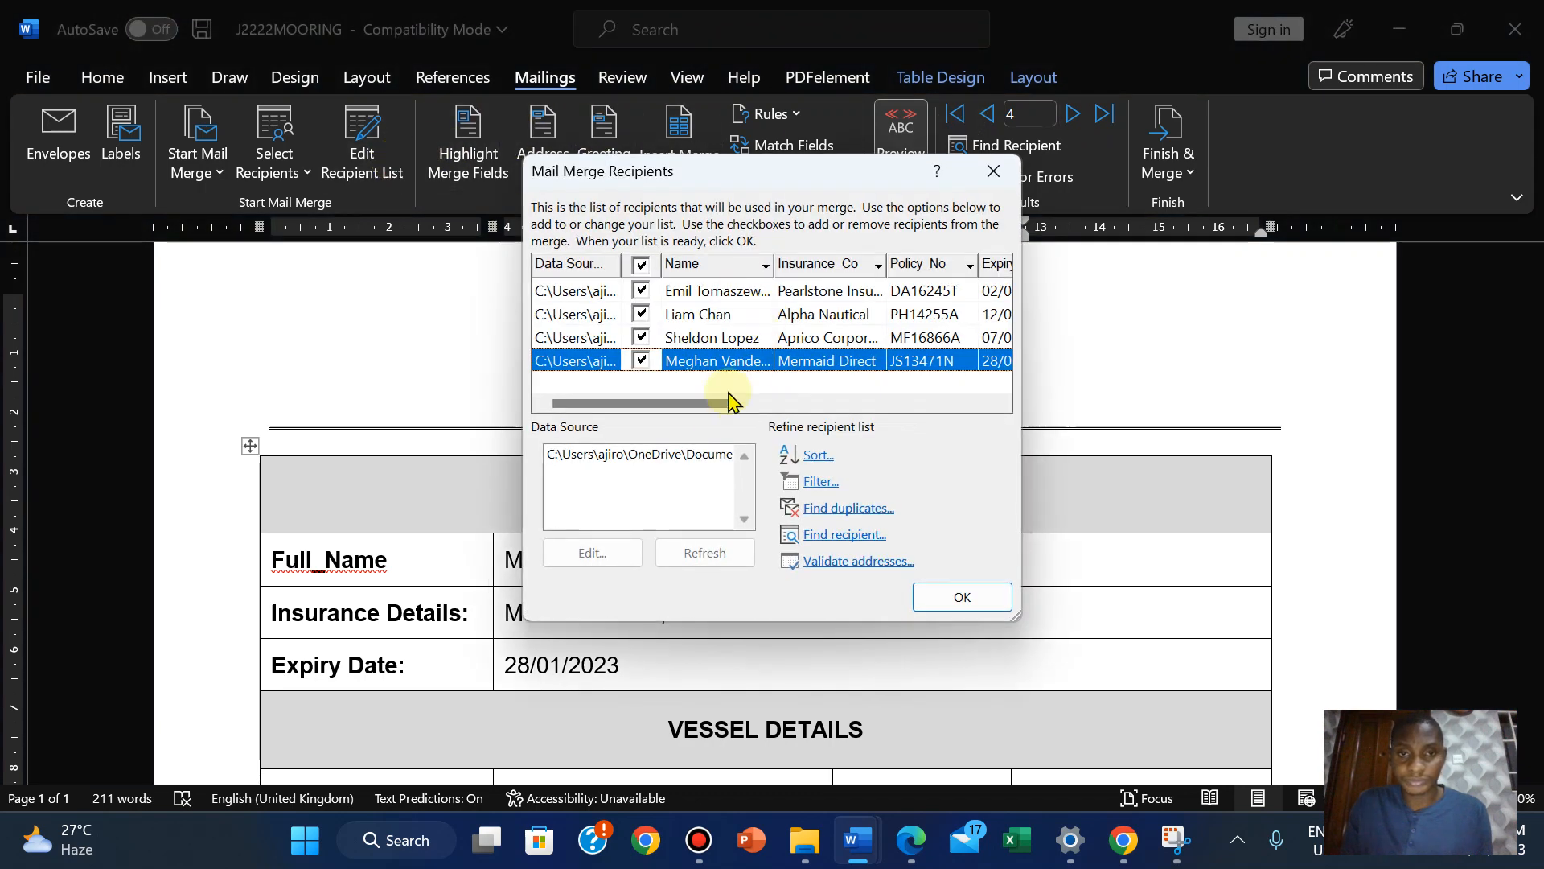
pyautogui.moveTo(709, 402); pyautogui.dragTo(818, 402)
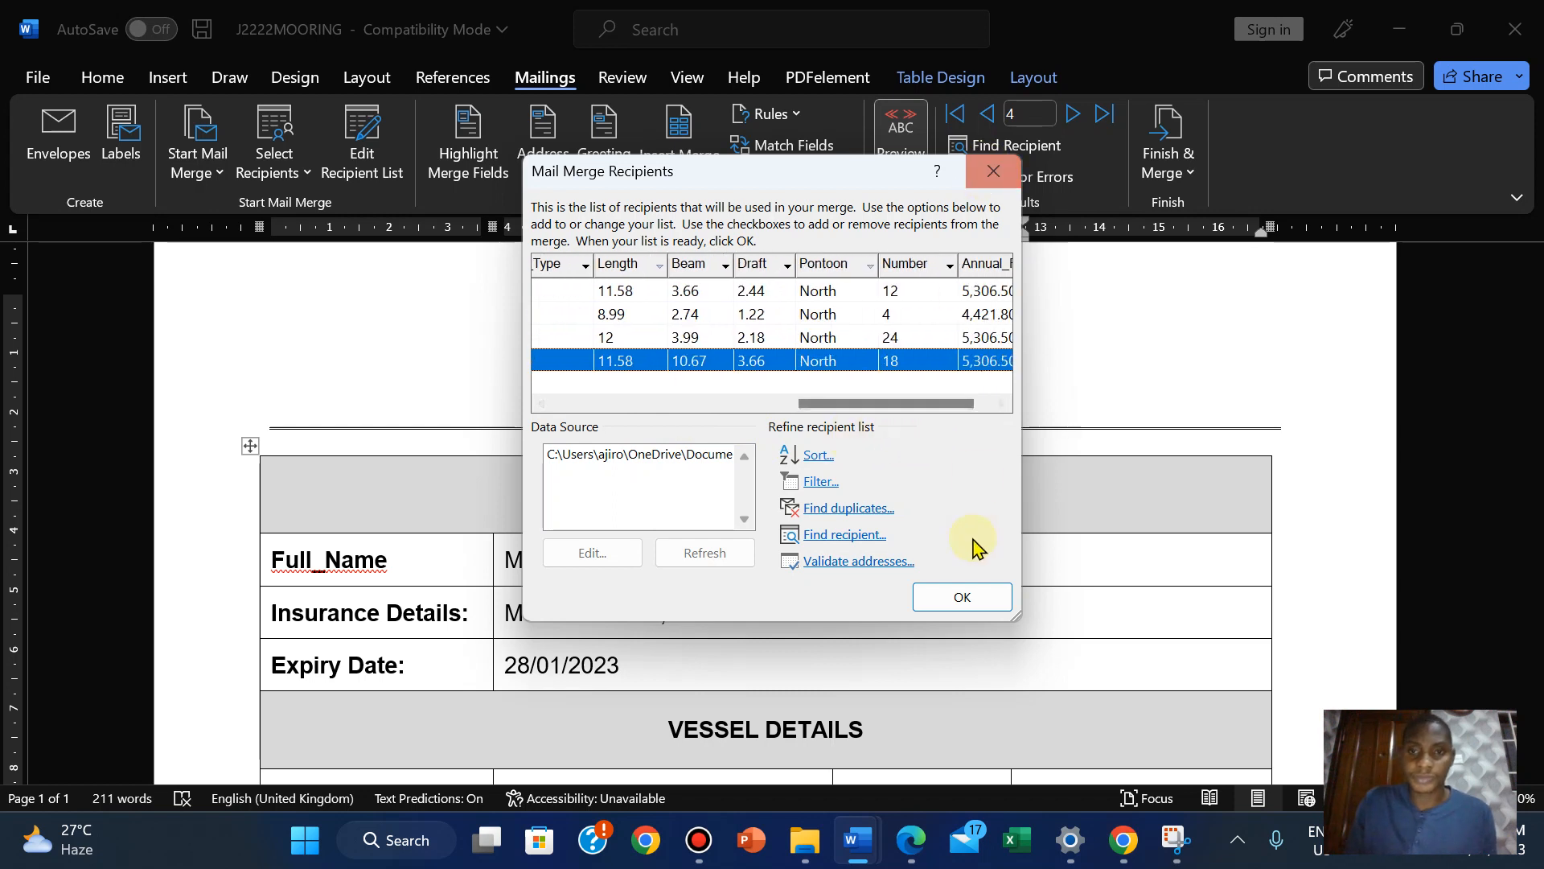
pyautogui.click(962, 597)
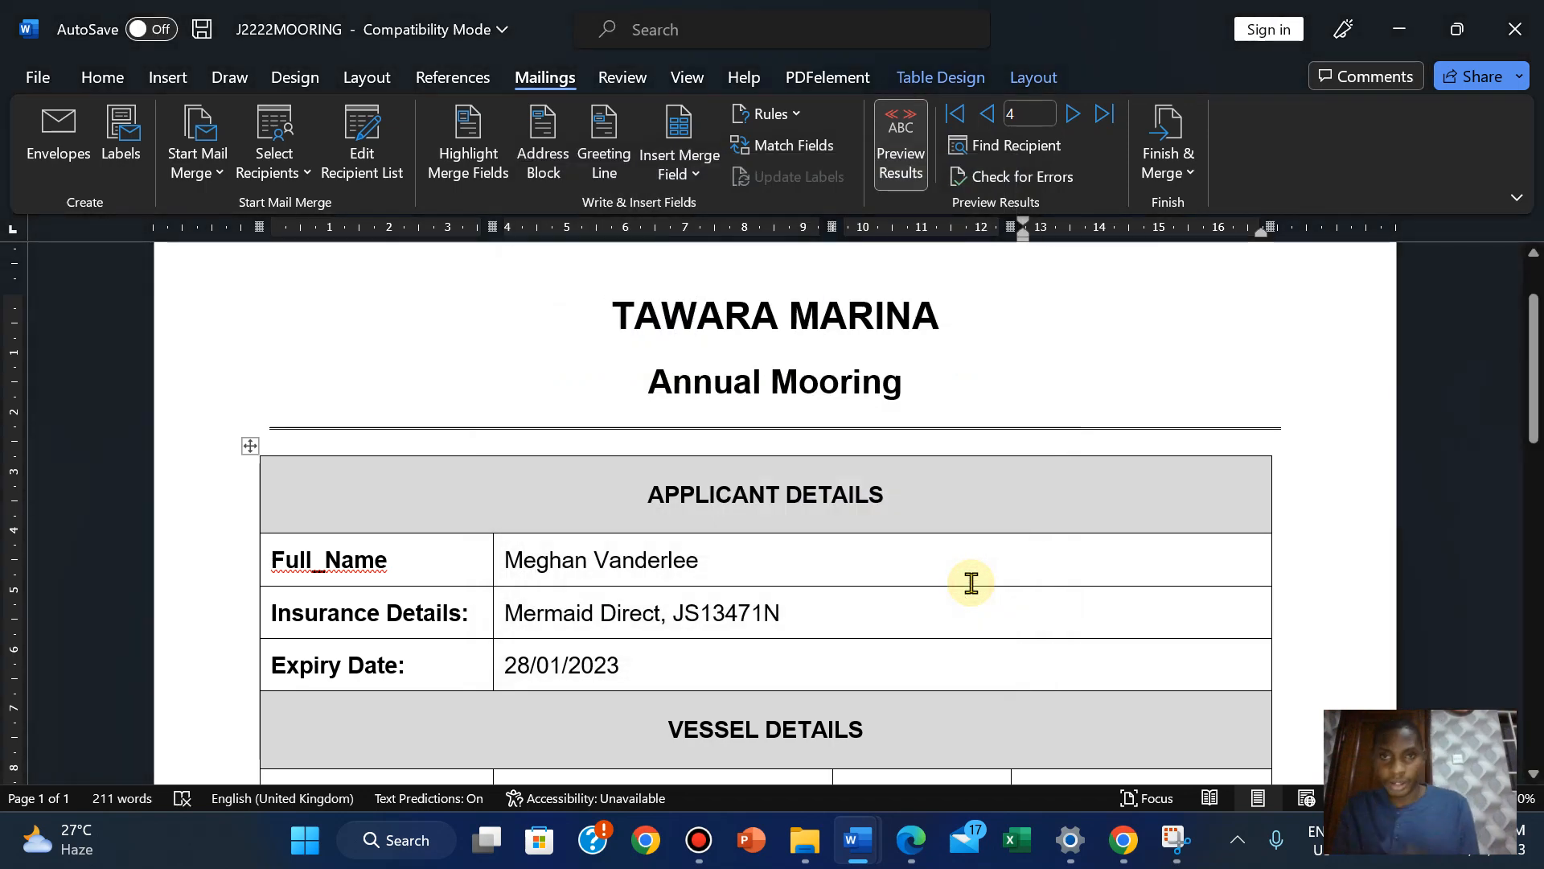
# Return the form to merge field codes and bring up question 26 in the question paper
pyautogui.click(898, 144)
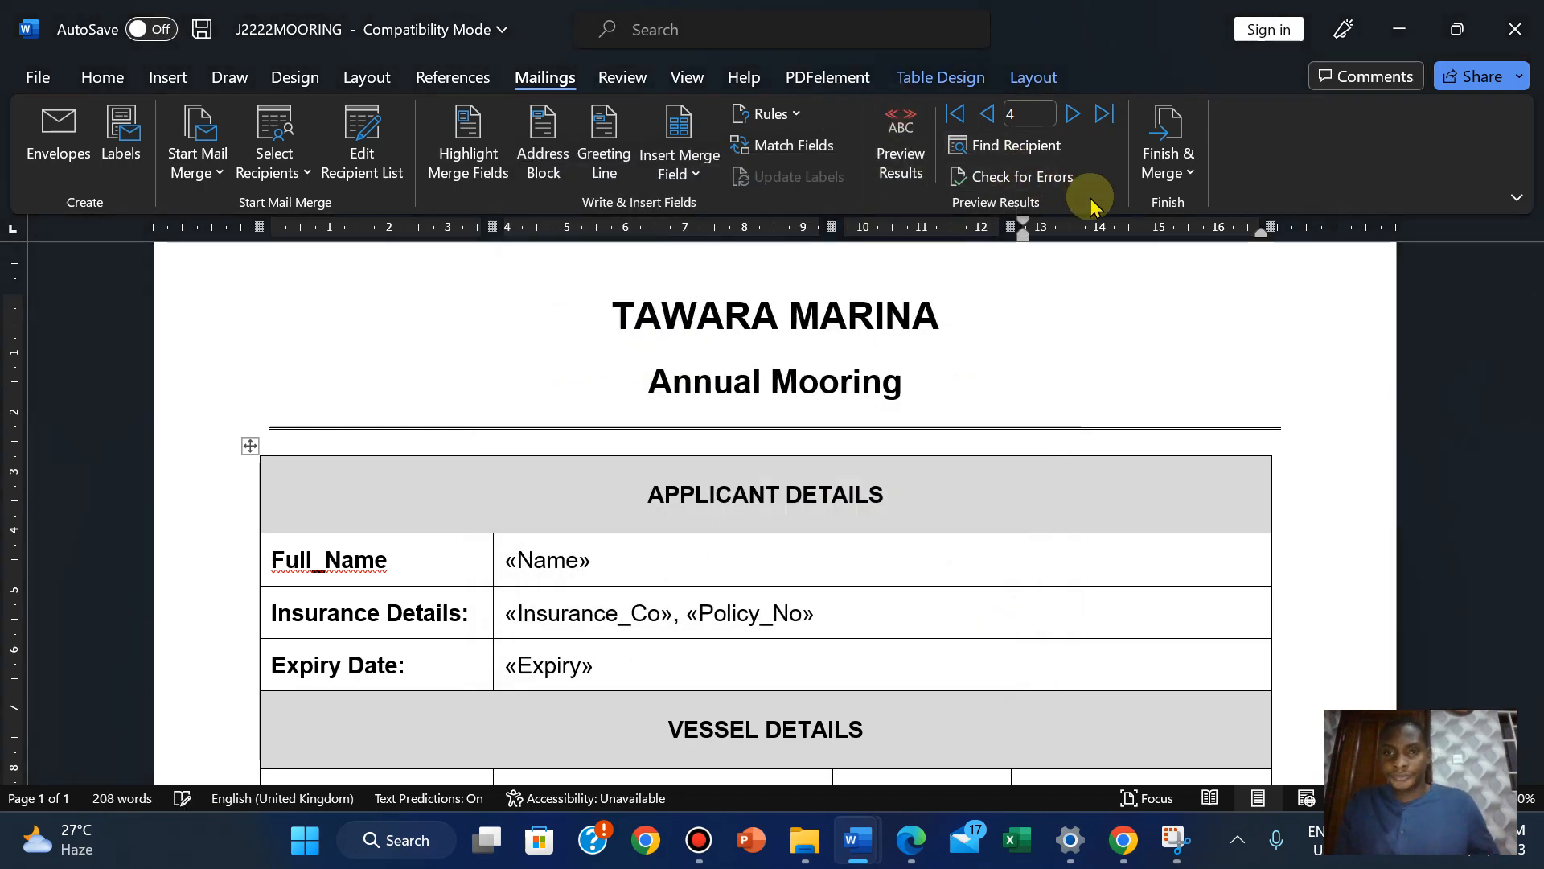
pyautogui.click(911, 840)
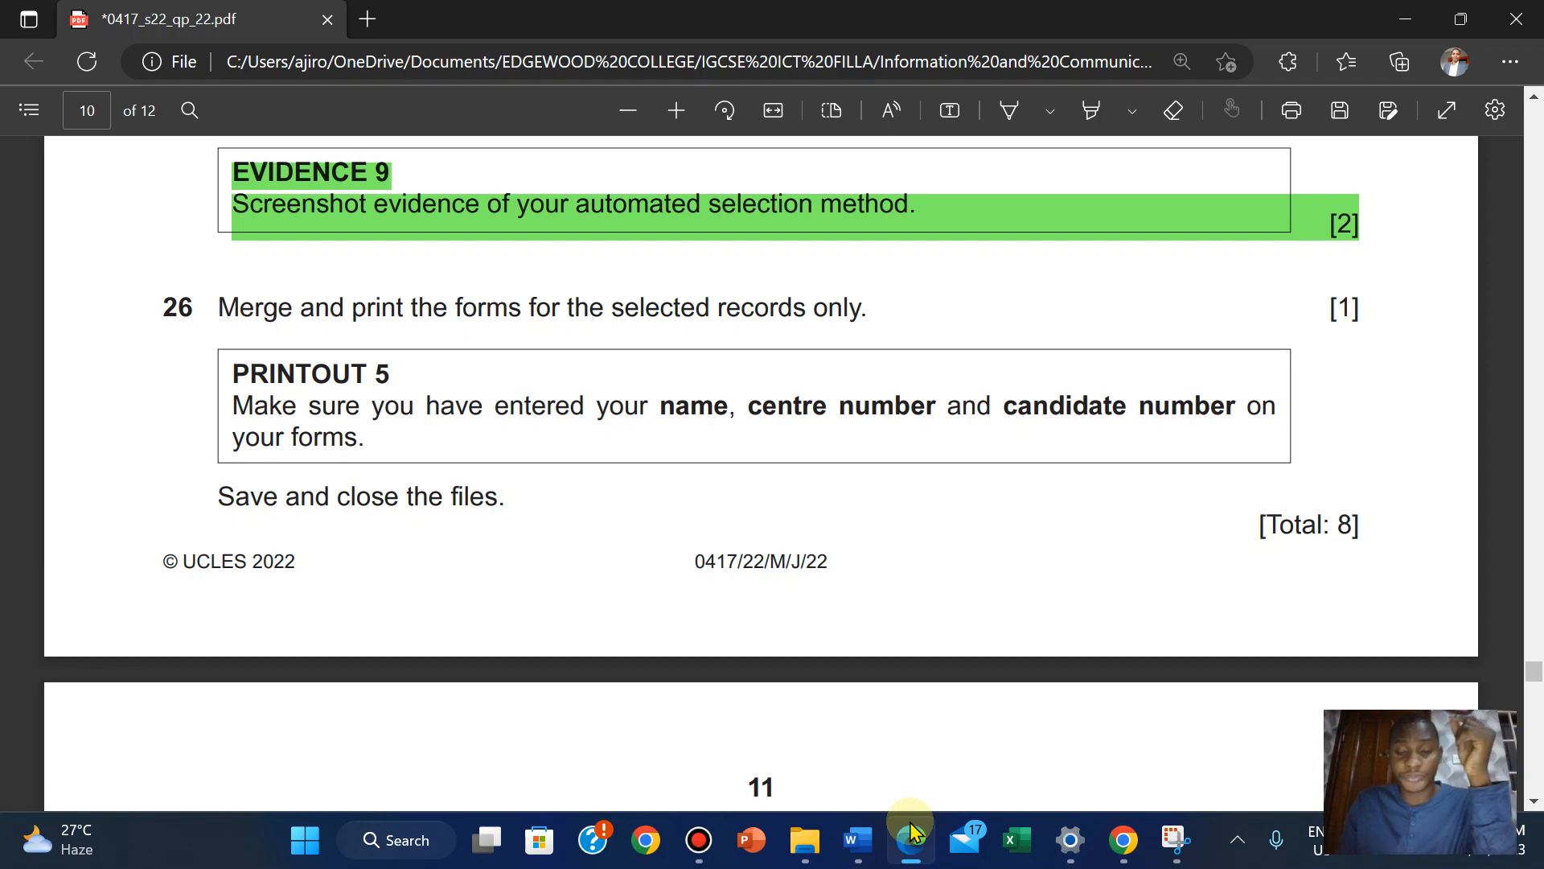
# Finish & Merge to print all filtered records via Microsoft Print to PDF
pyautogui.click(1168, 146)
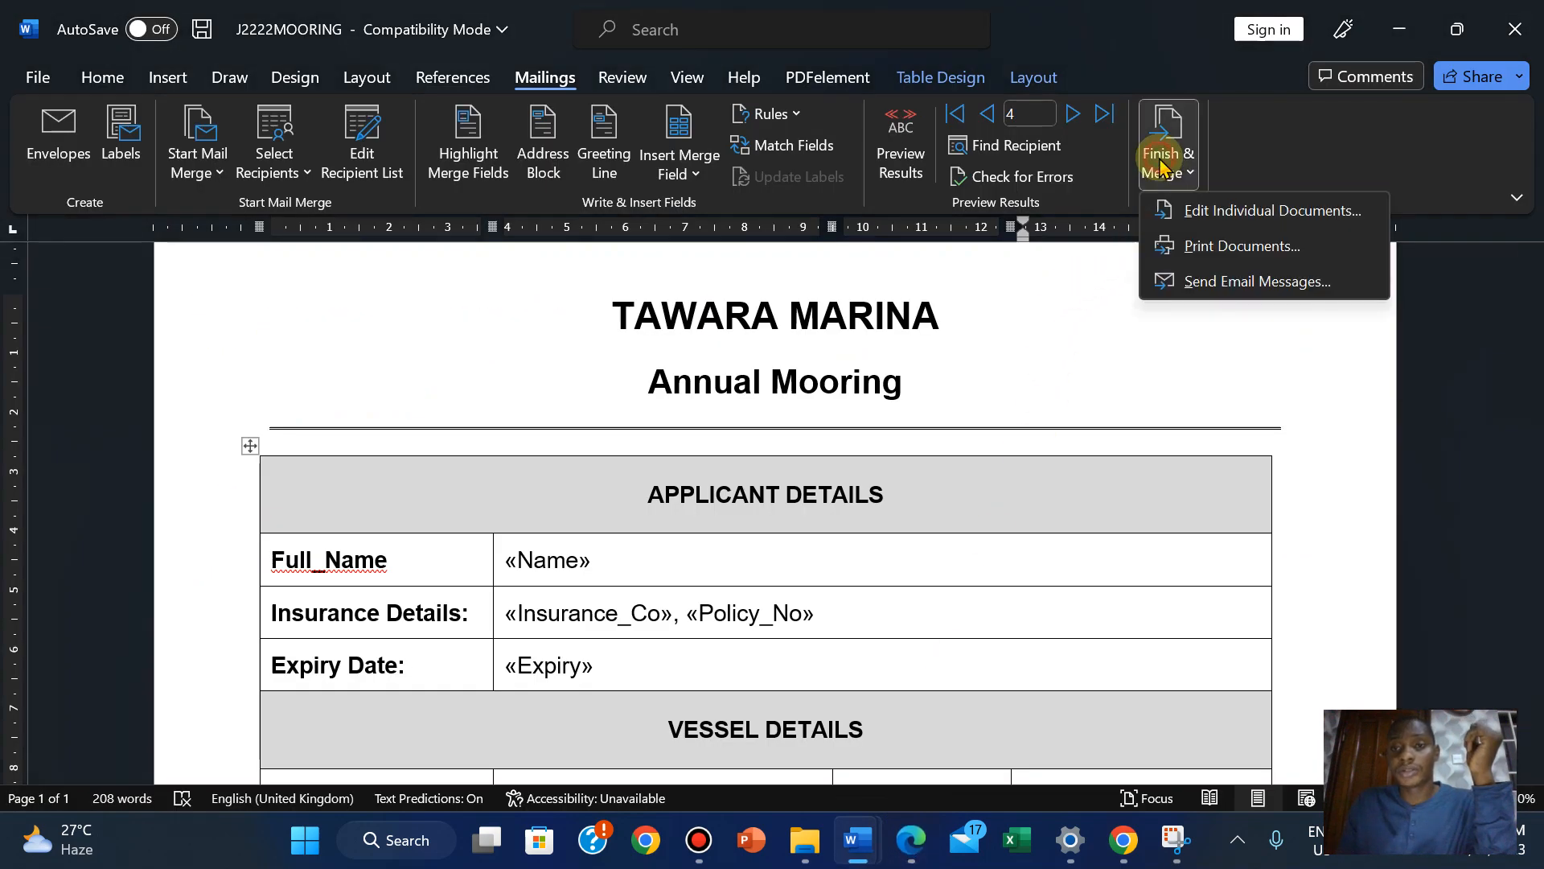
pyautogui.click(1240, 244)
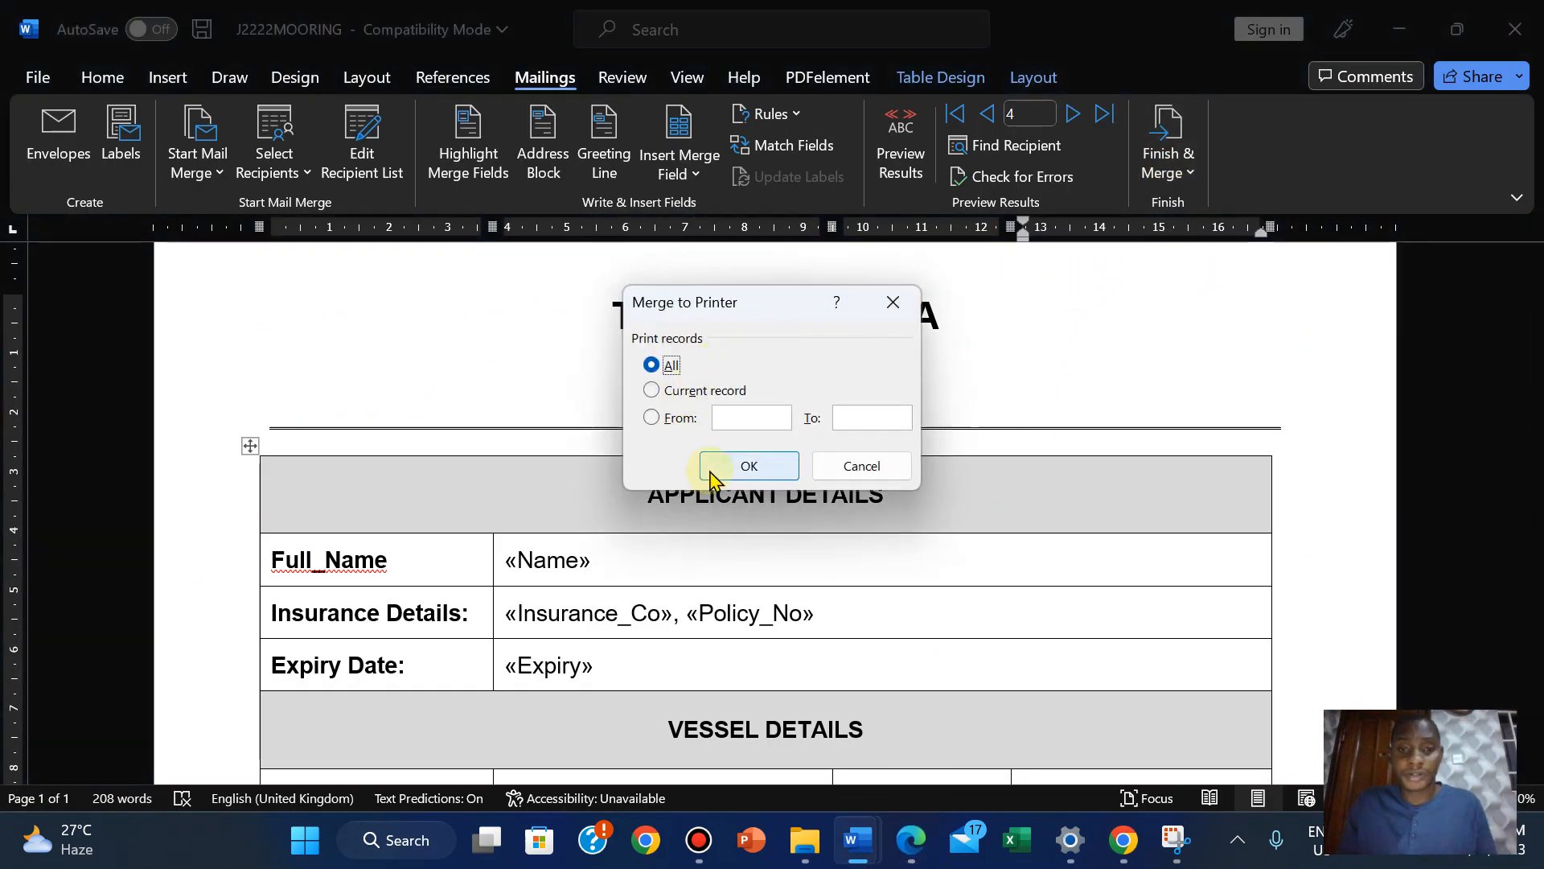
pyautogui.click(748, 465)
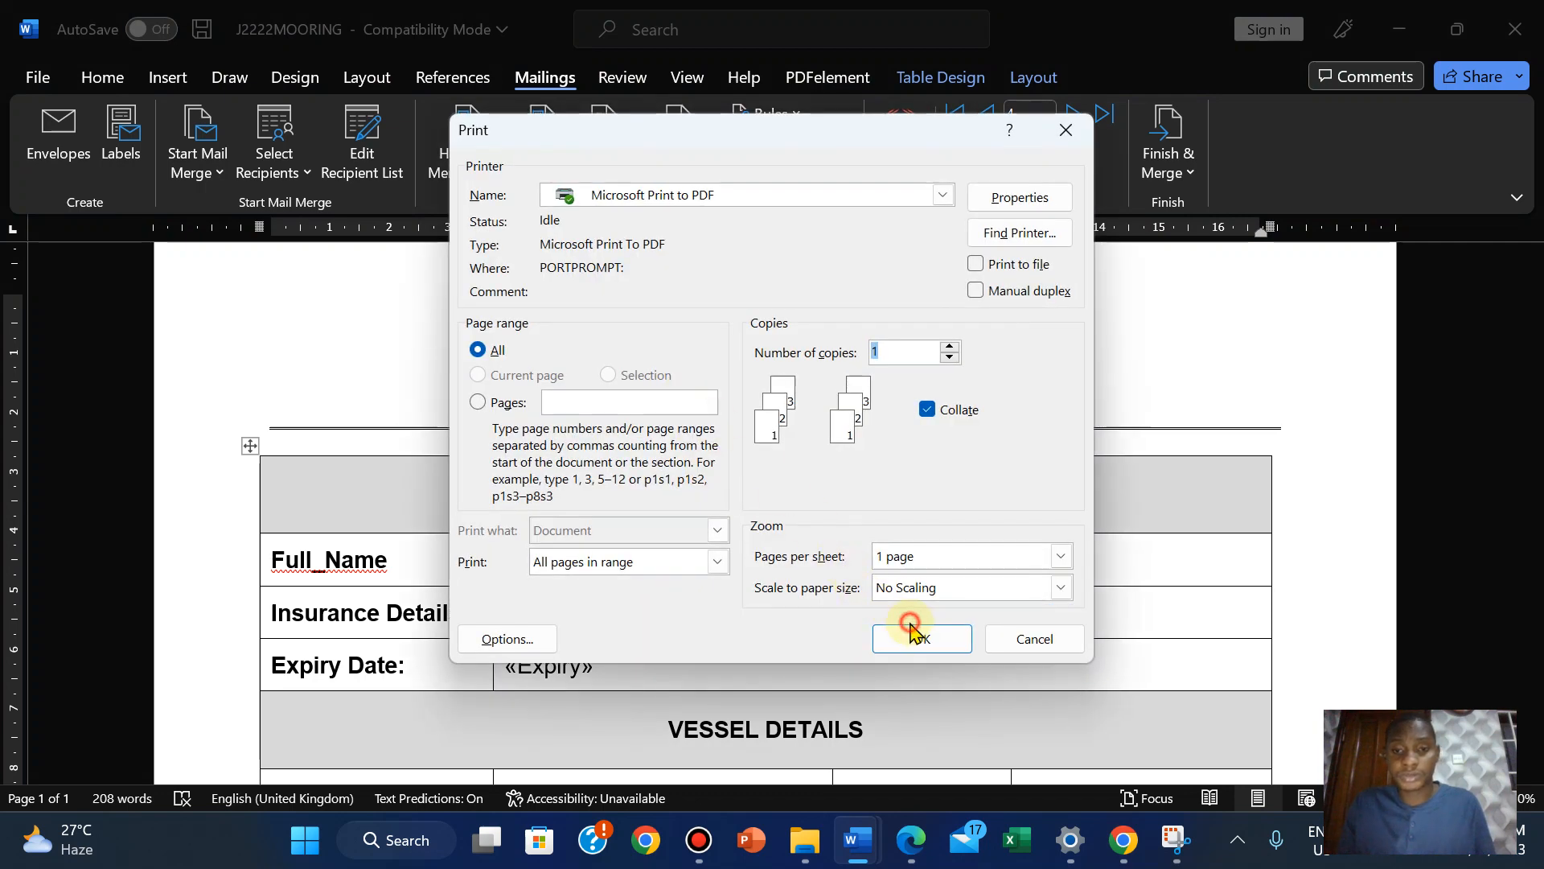
pyautogui.click(920, 639)
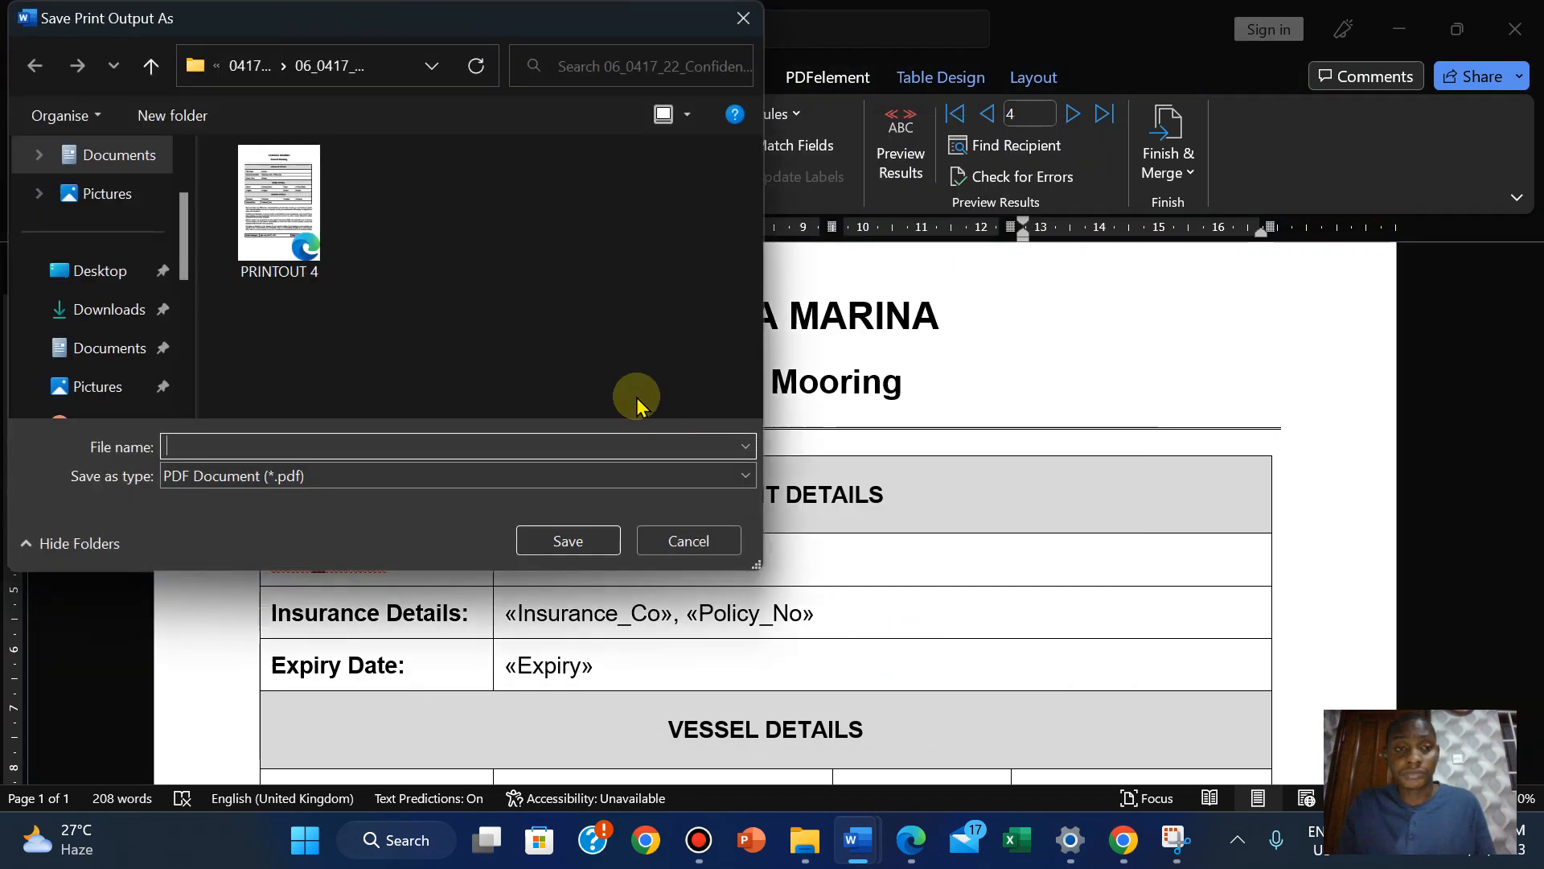
# Save the printed merge forms as a PDF named PRINTOUT 5
pyautogui.write('P')
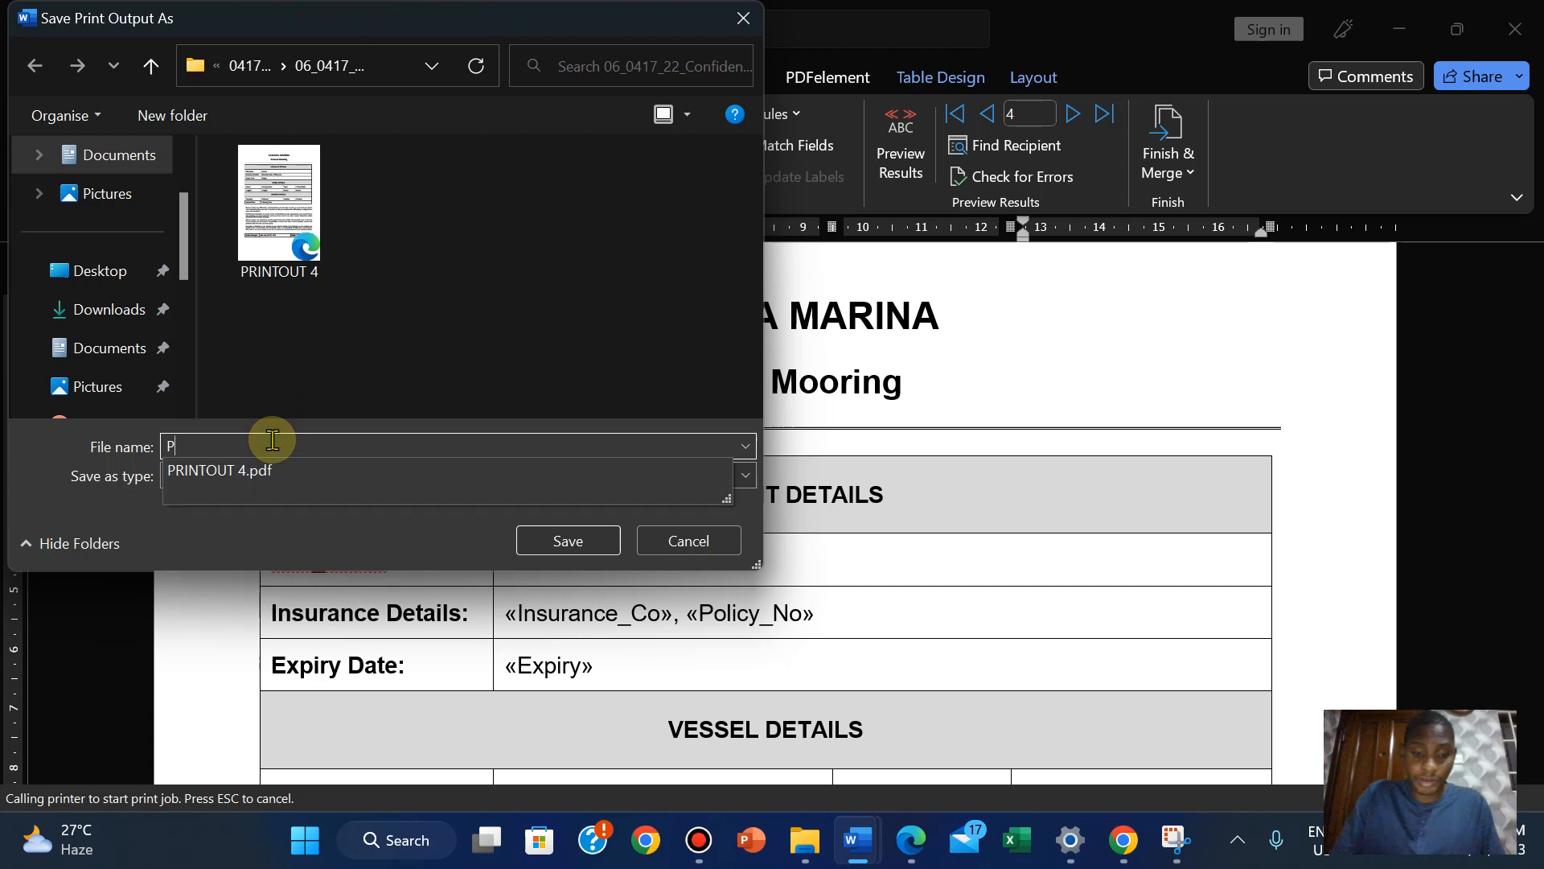
pyautogui.write('RINTP')
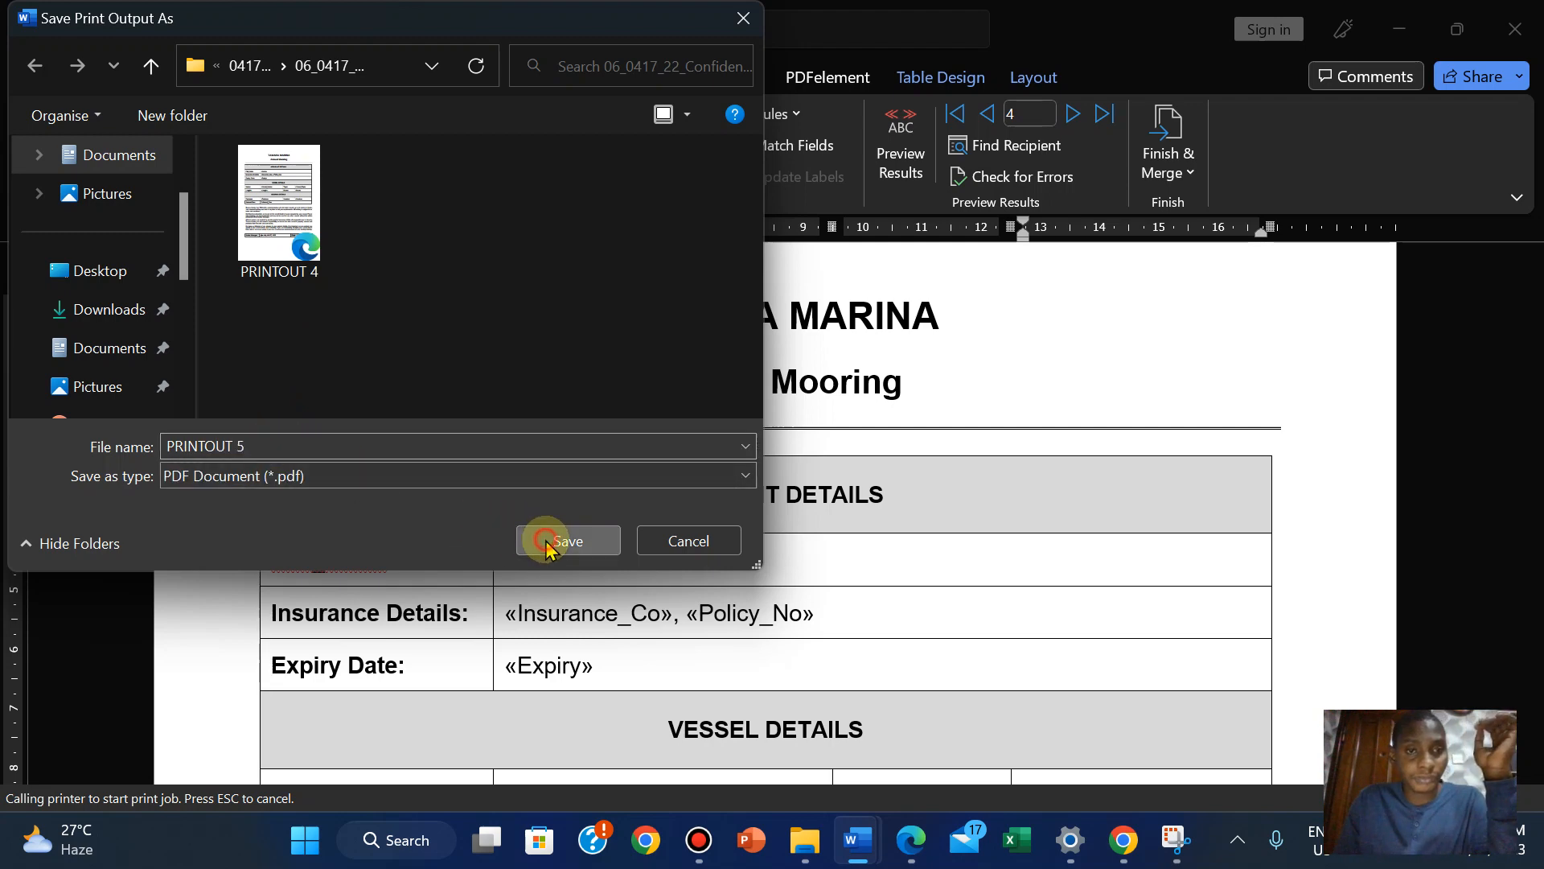
pyautogui.click(568, 541)
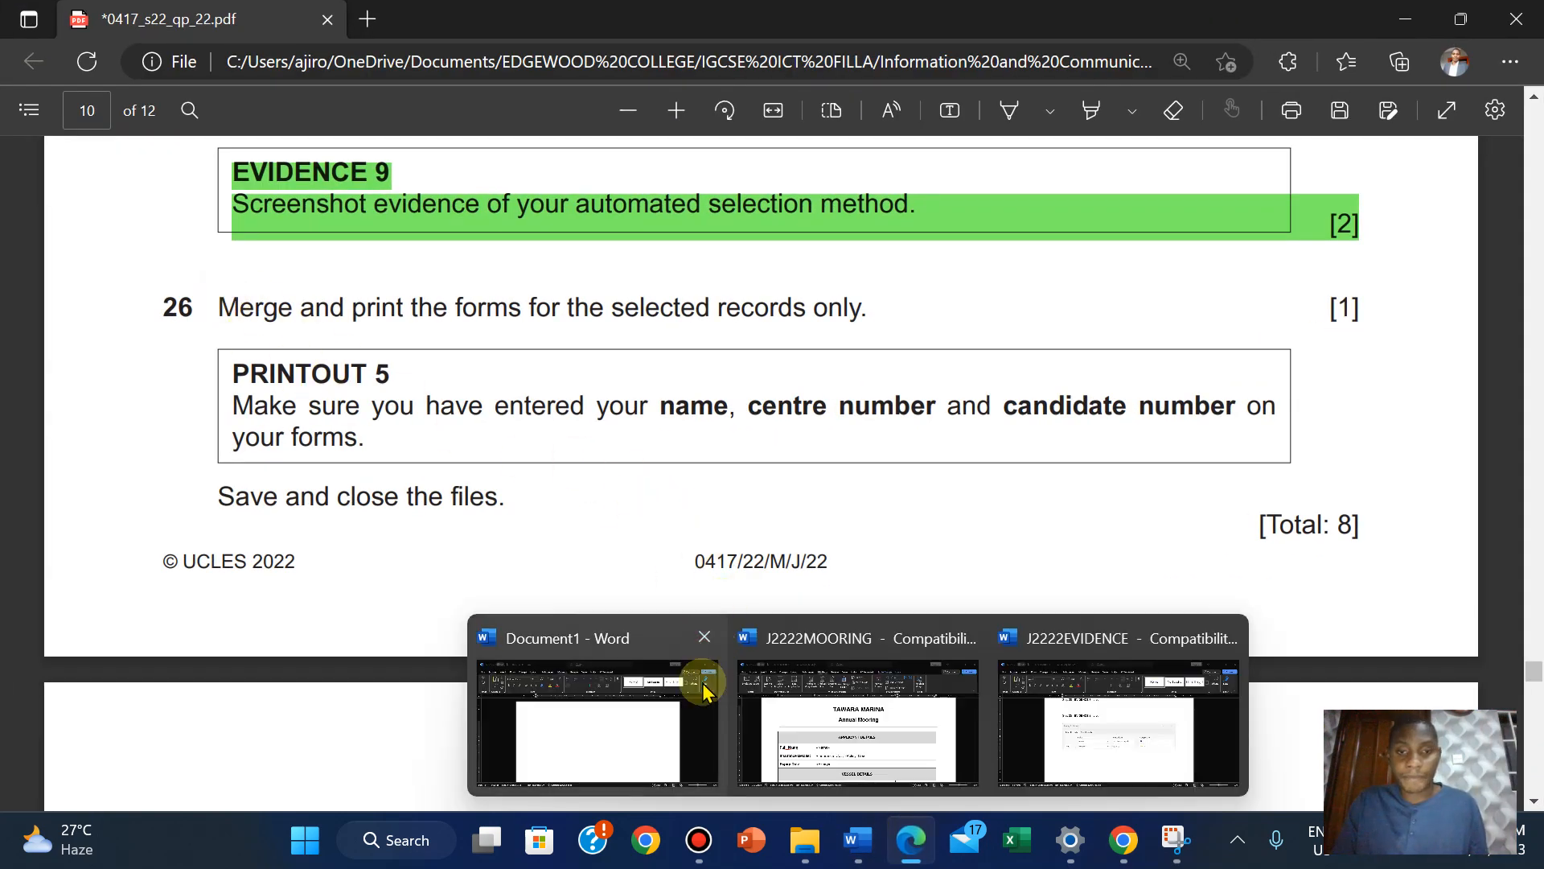
# Highlight question 26 through its Printout 5 box and closing instruction in green
pyautogui.moveTo(218, 305); pyautogui.dragTo(489, 497)
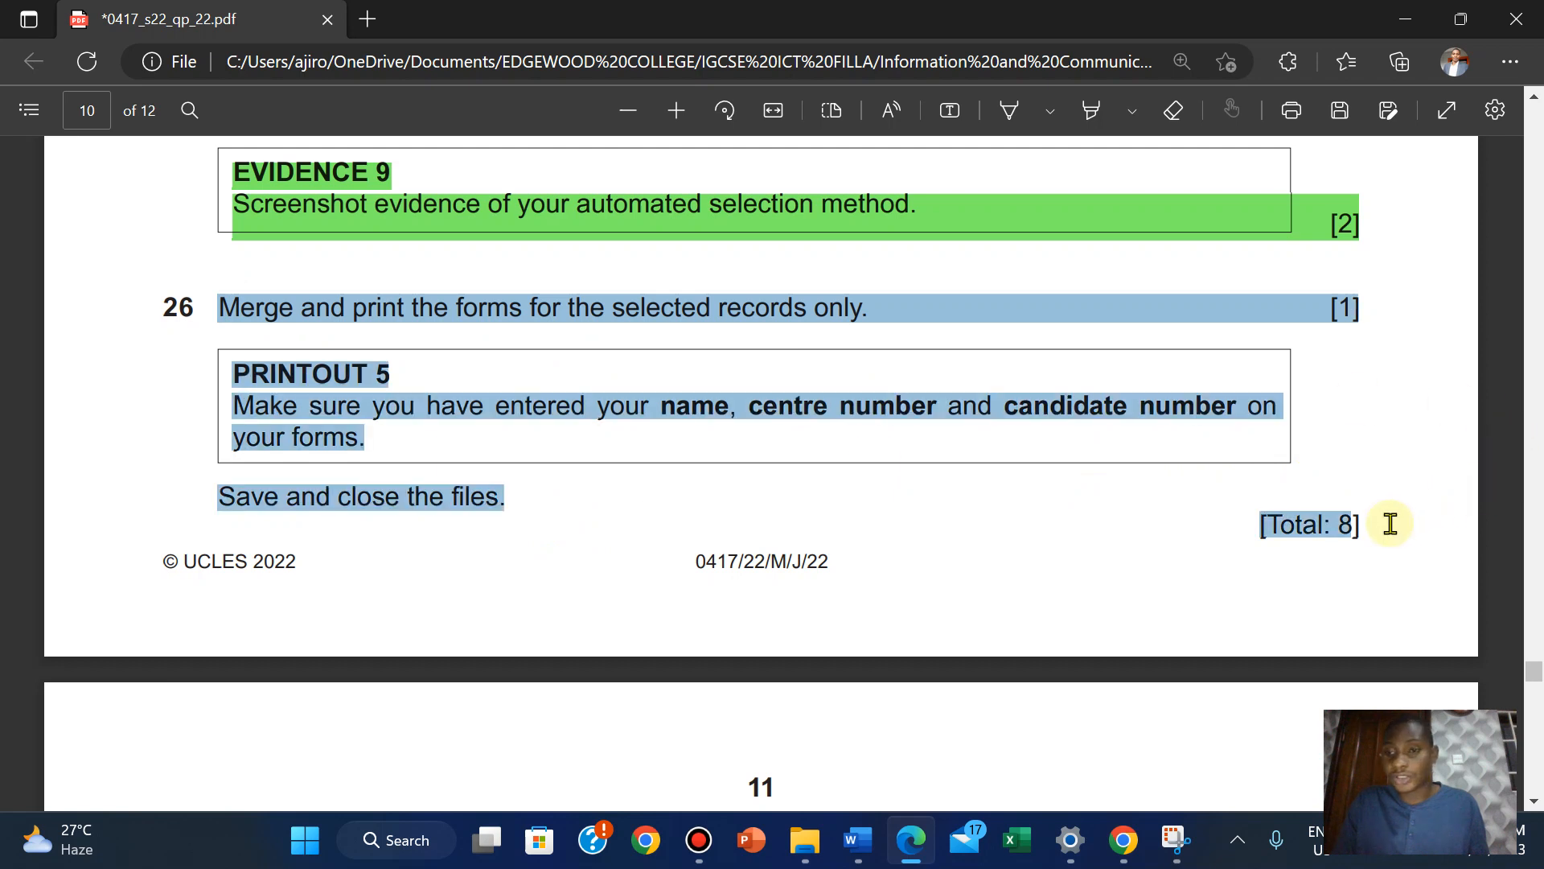
pyautogui.click(1390, 523)
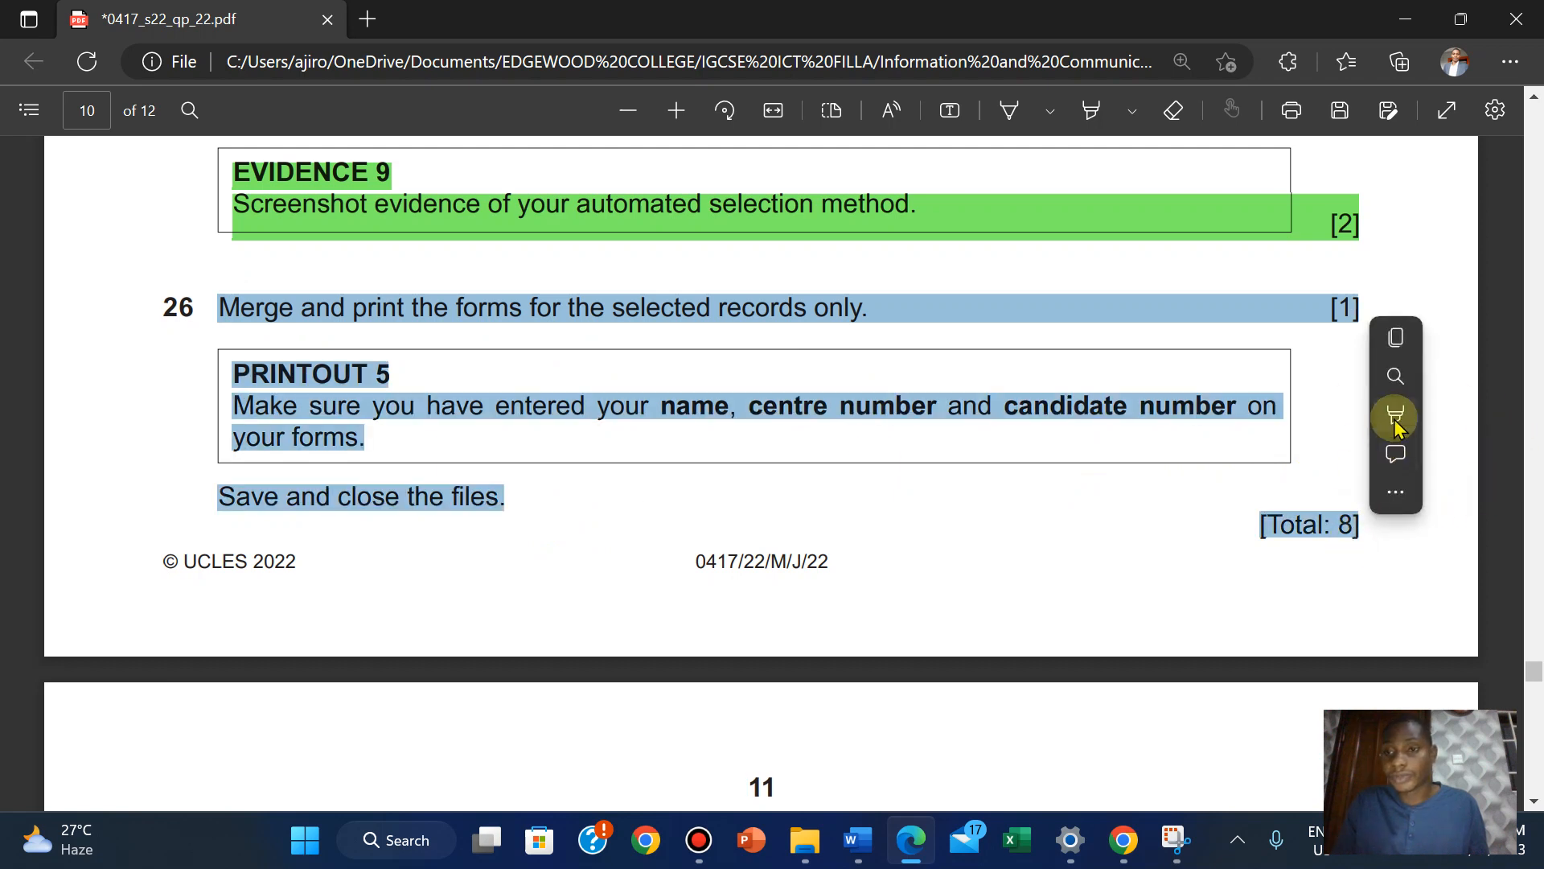
pyautogui.click(1396, 415)
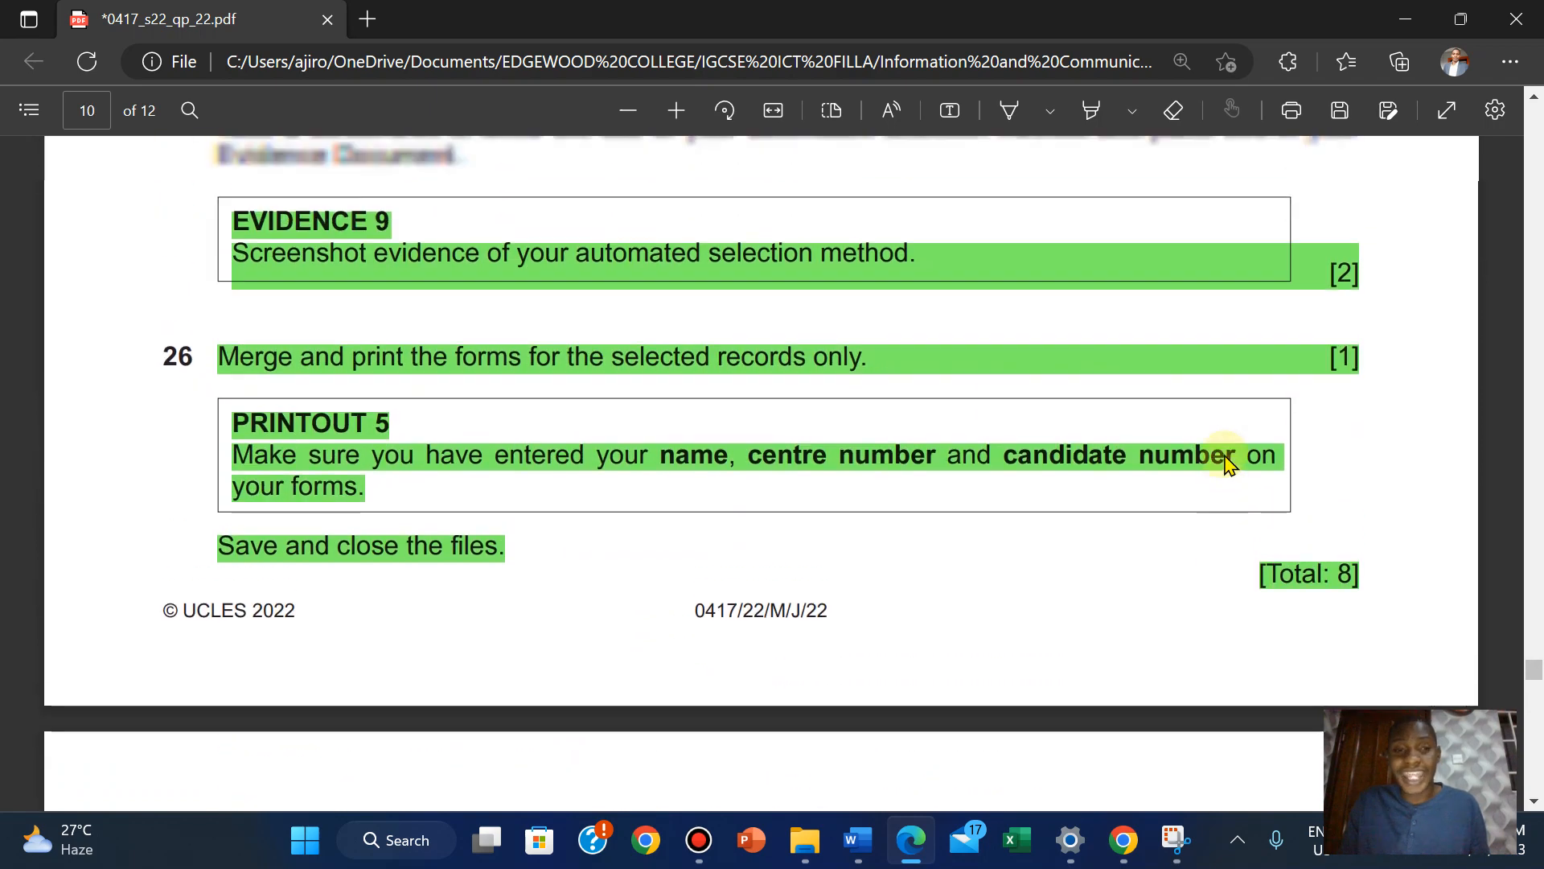
pyautogui.moveTo(858, 839)
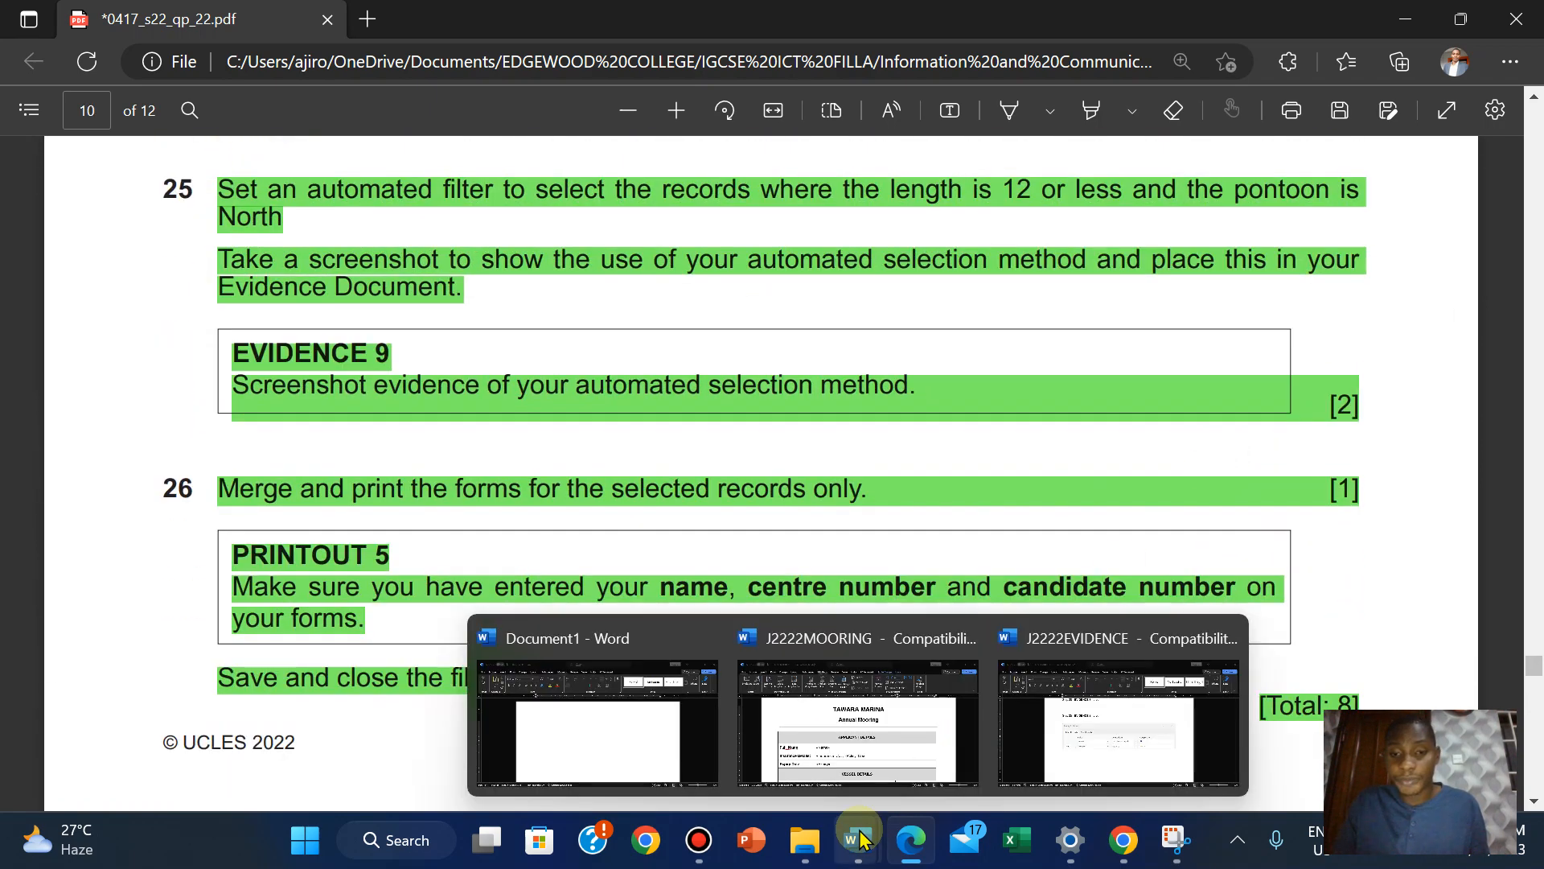
pyautogui.click(857, 724)
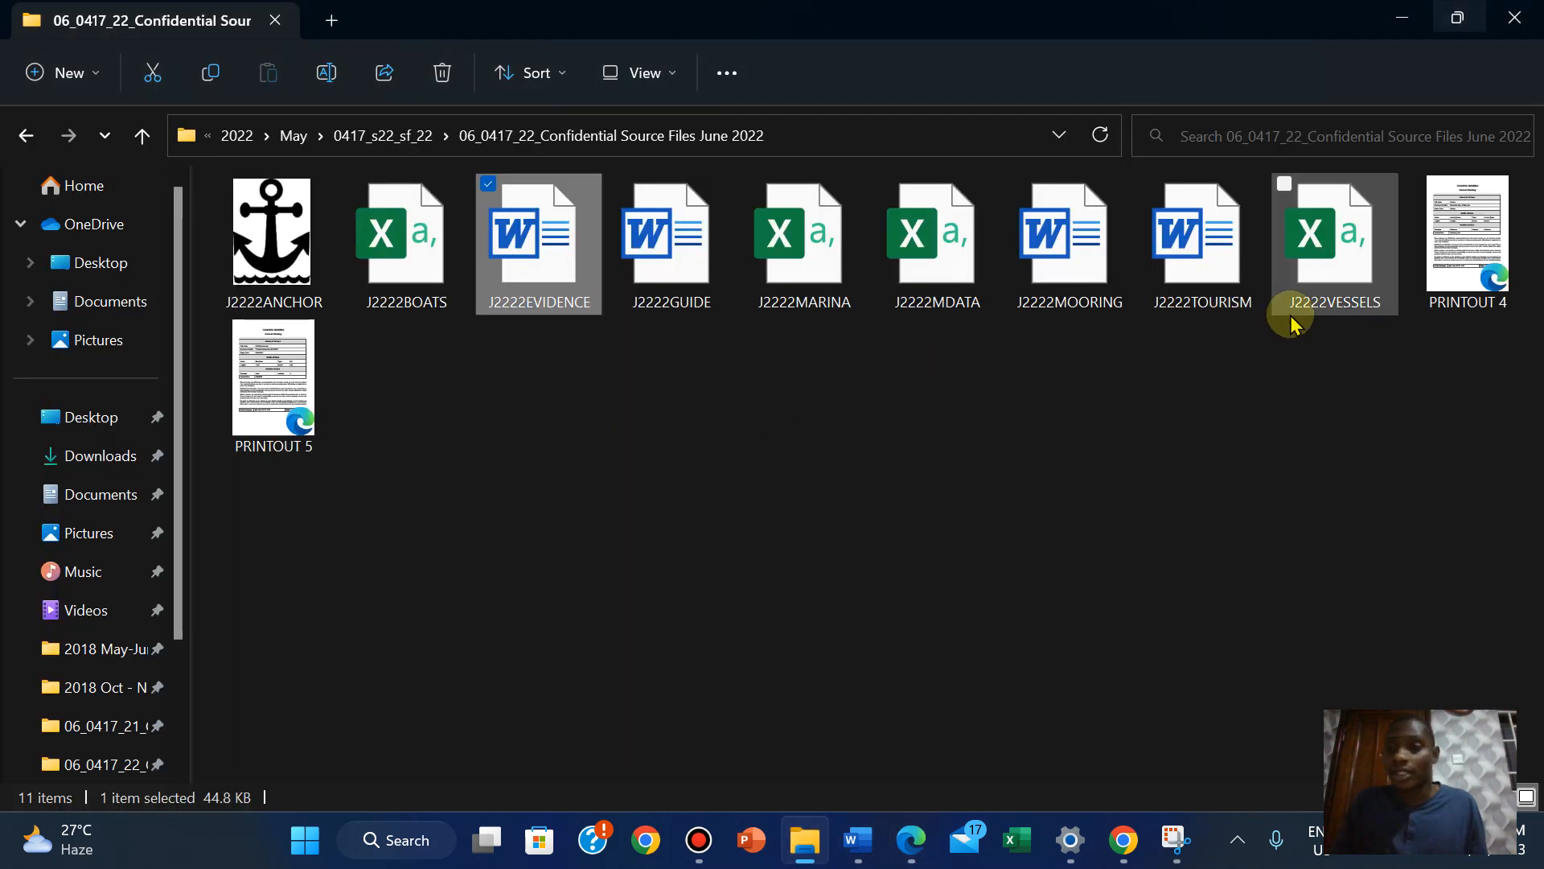
# Open PRINTOUT 4 and scroll through its merged forms
pyautogui.doubleClick(1467, 237)
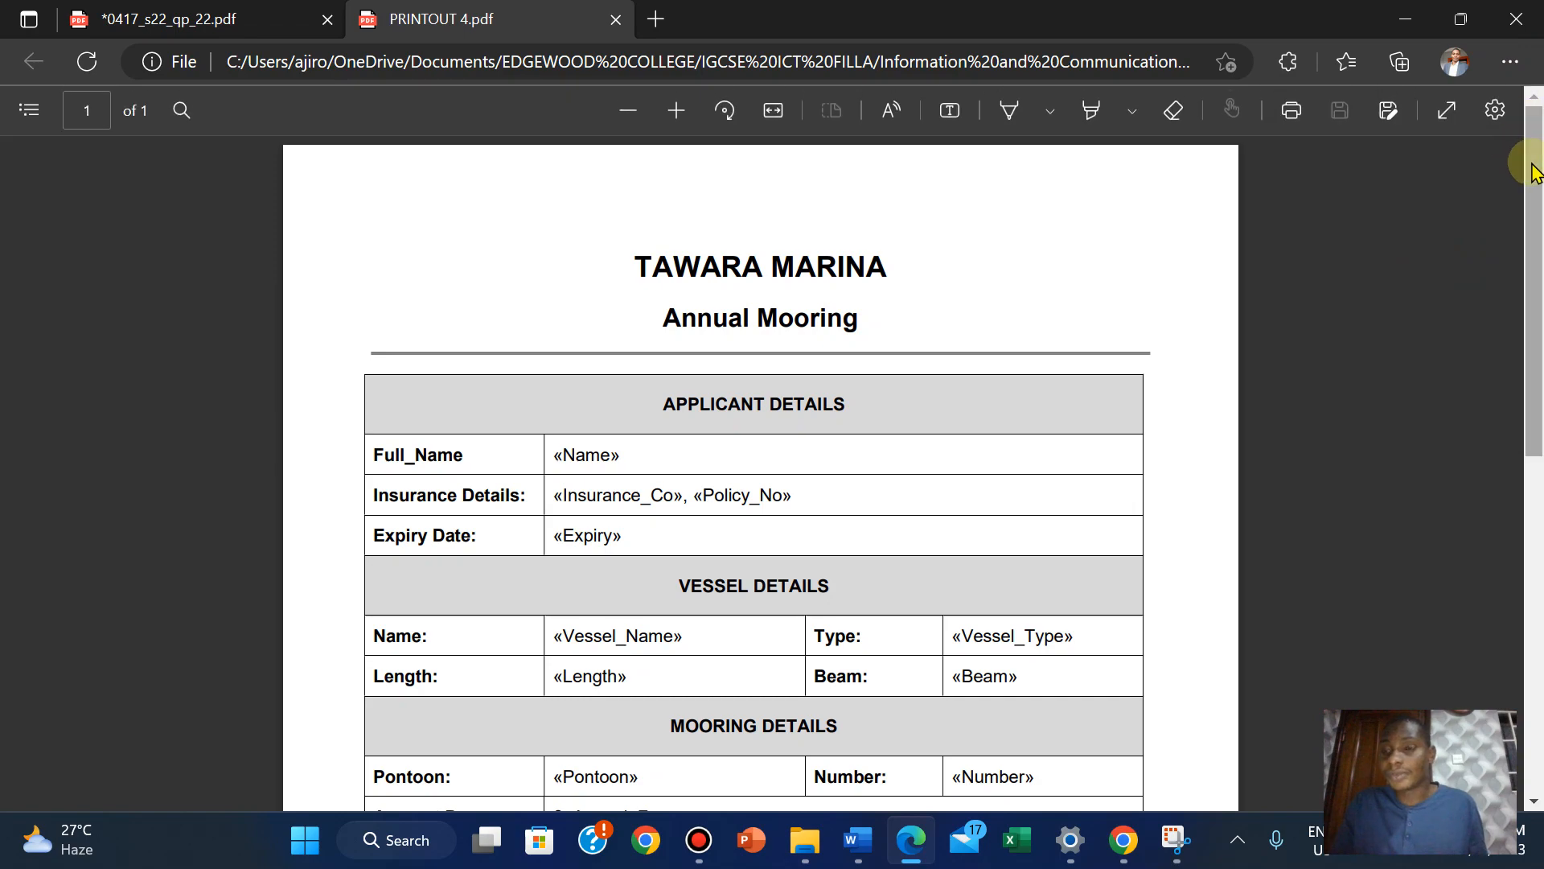
pyautogui.scroll(-3)
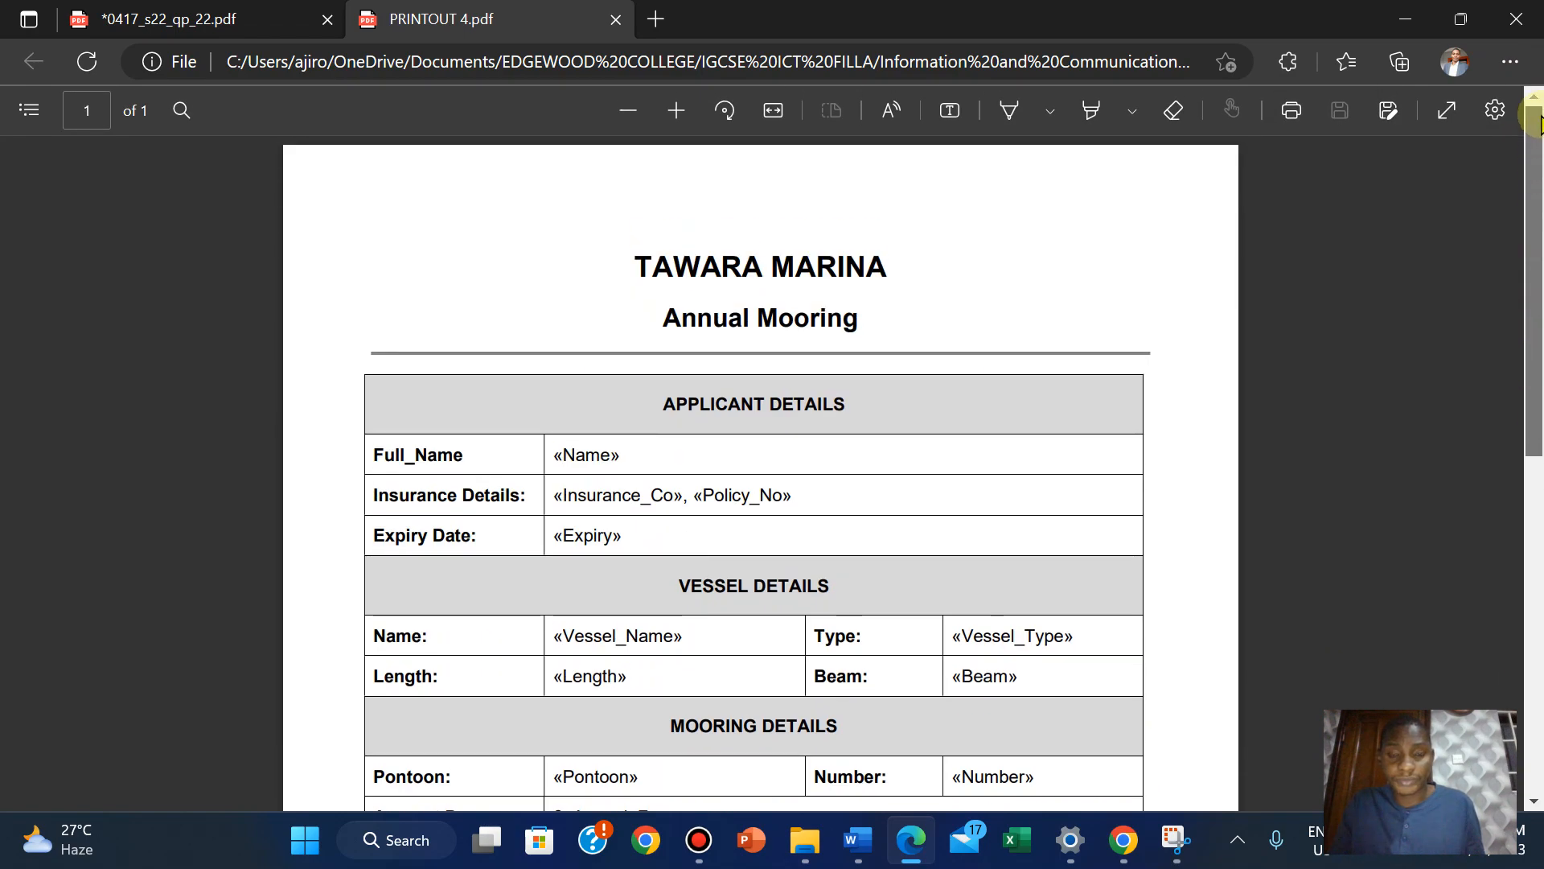
pyautogui.scroll(-3)
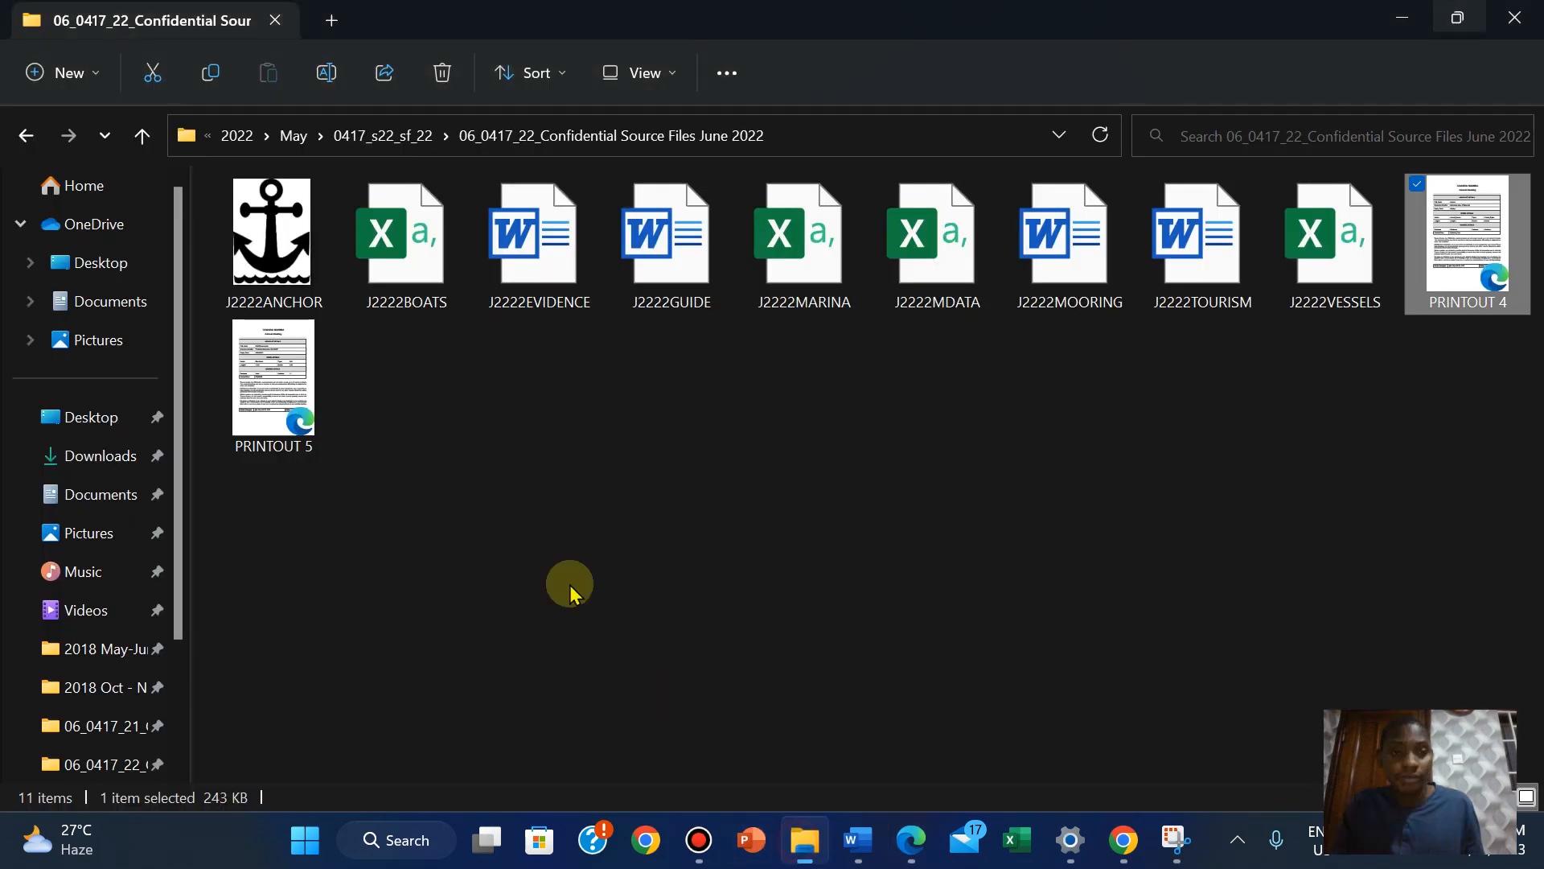
# Open PRINTOUT 5, check its four filled mooring forms, and return to the question paper
pyautogui.doubleClick(273, 380)
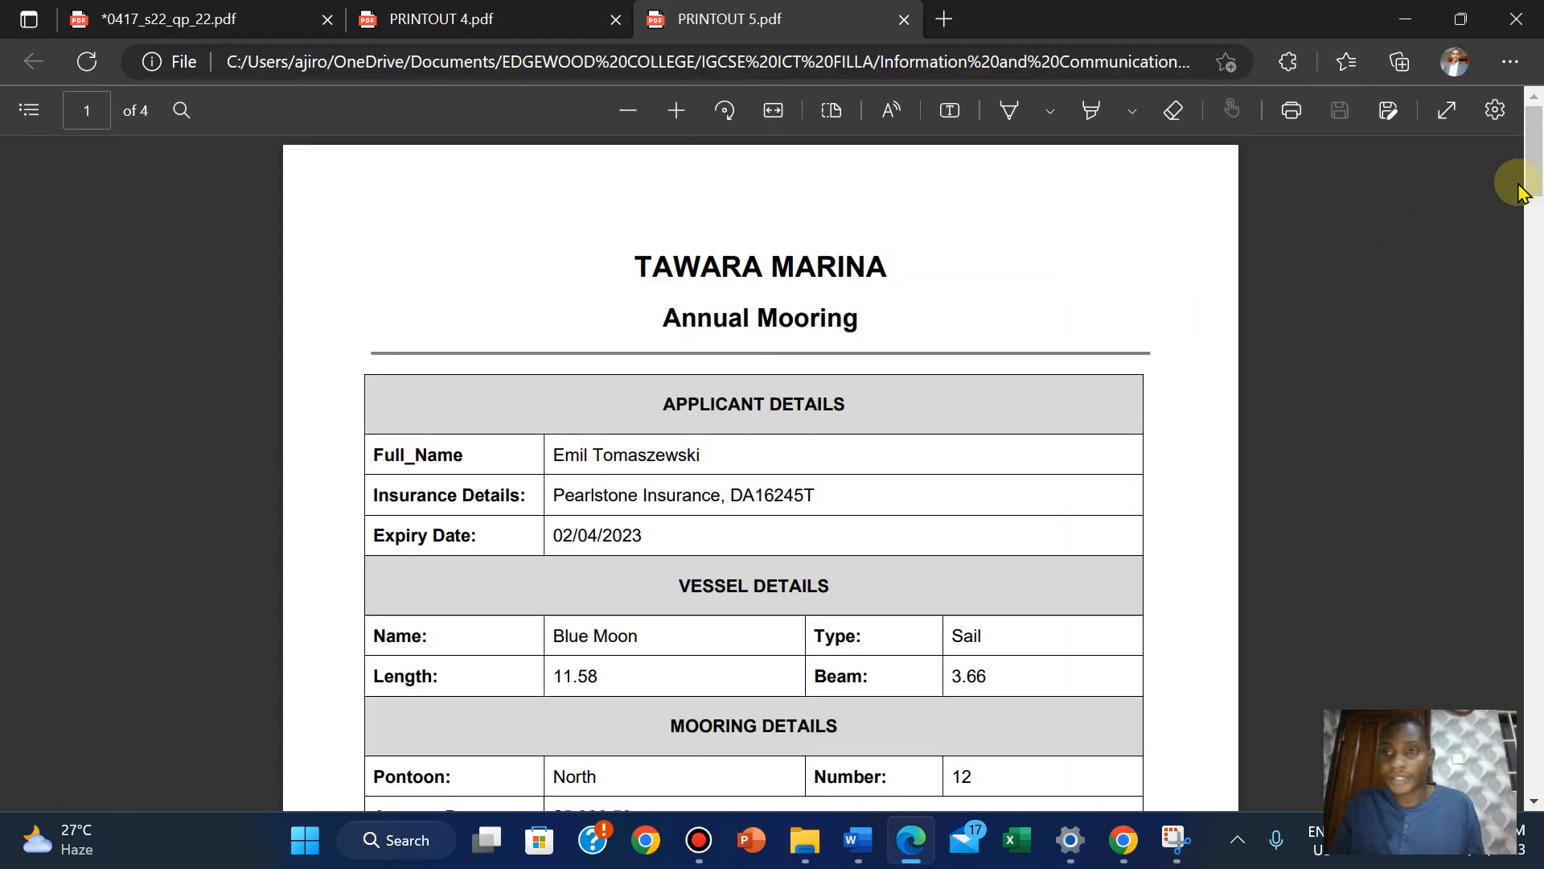
pyautogui.scroll(-3)
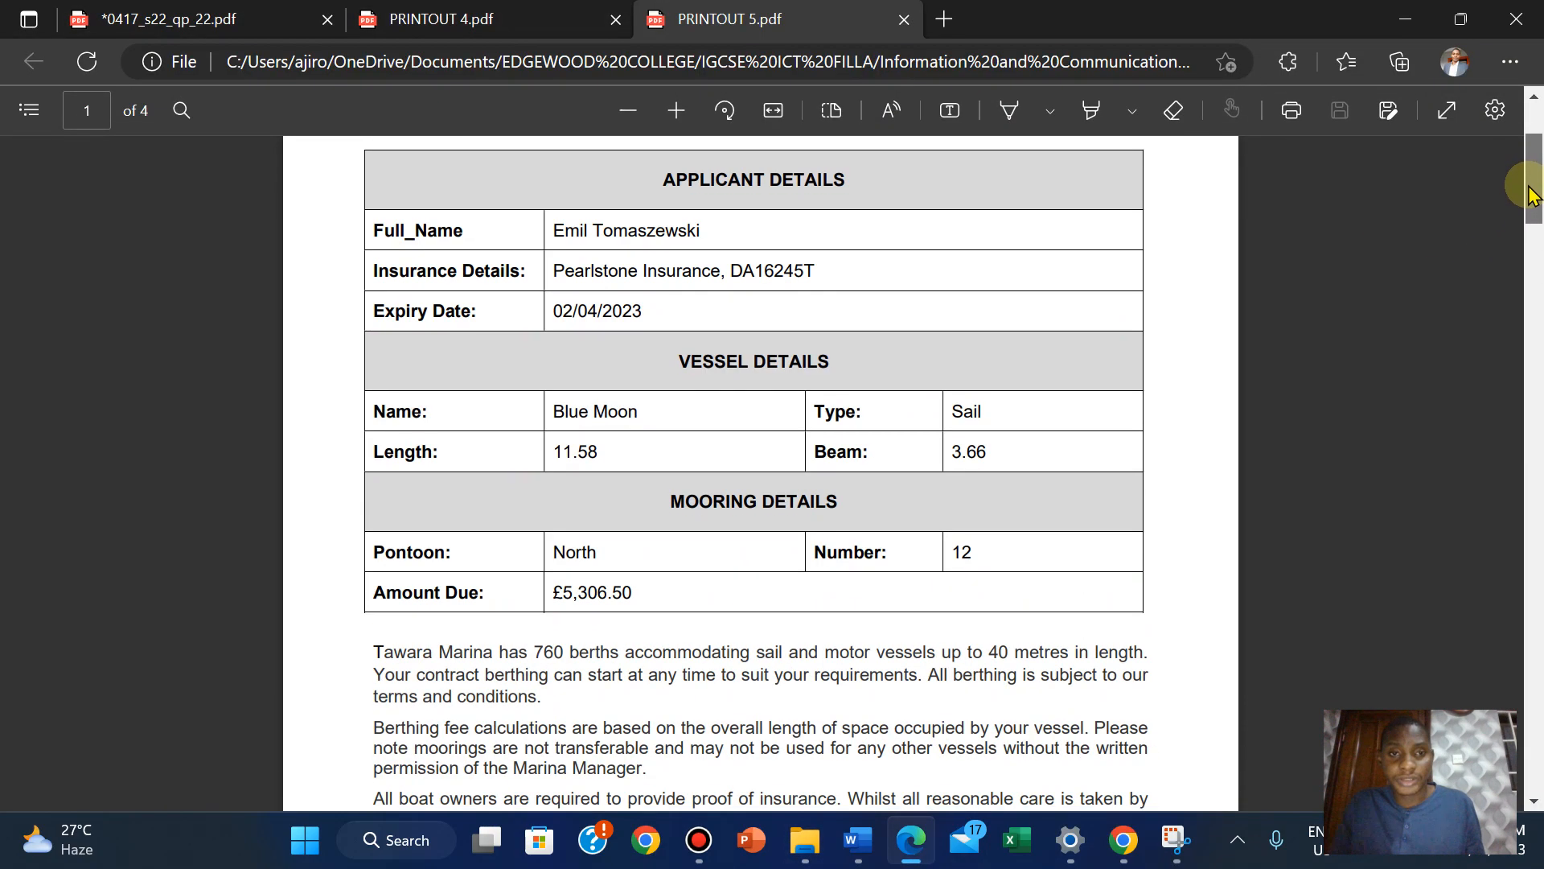
pyautogui.scroll(-3)
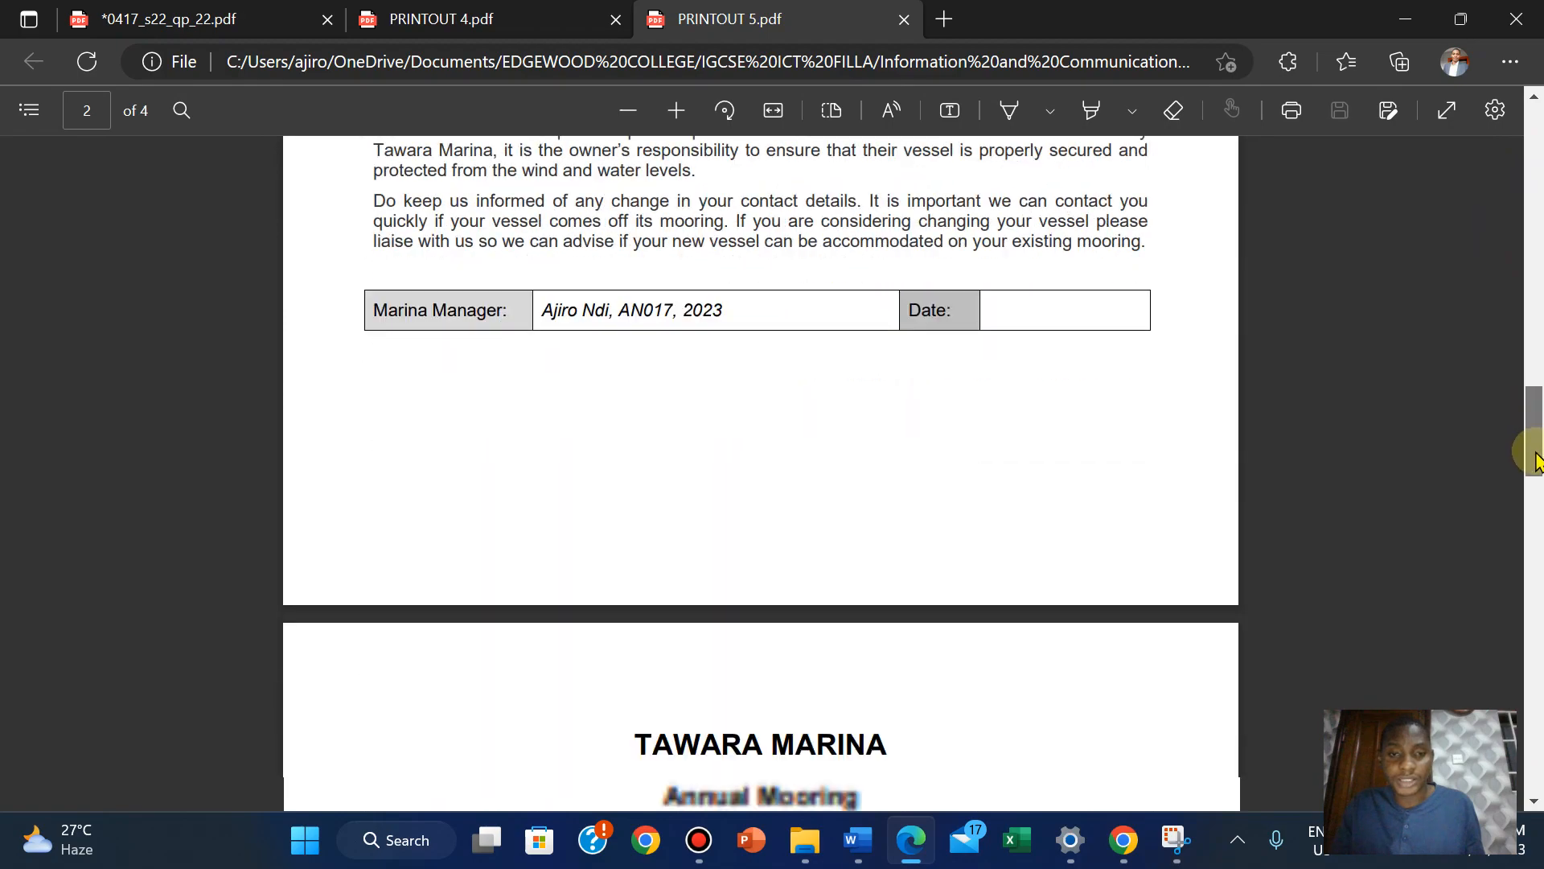
pyautogui.scroll(-3)
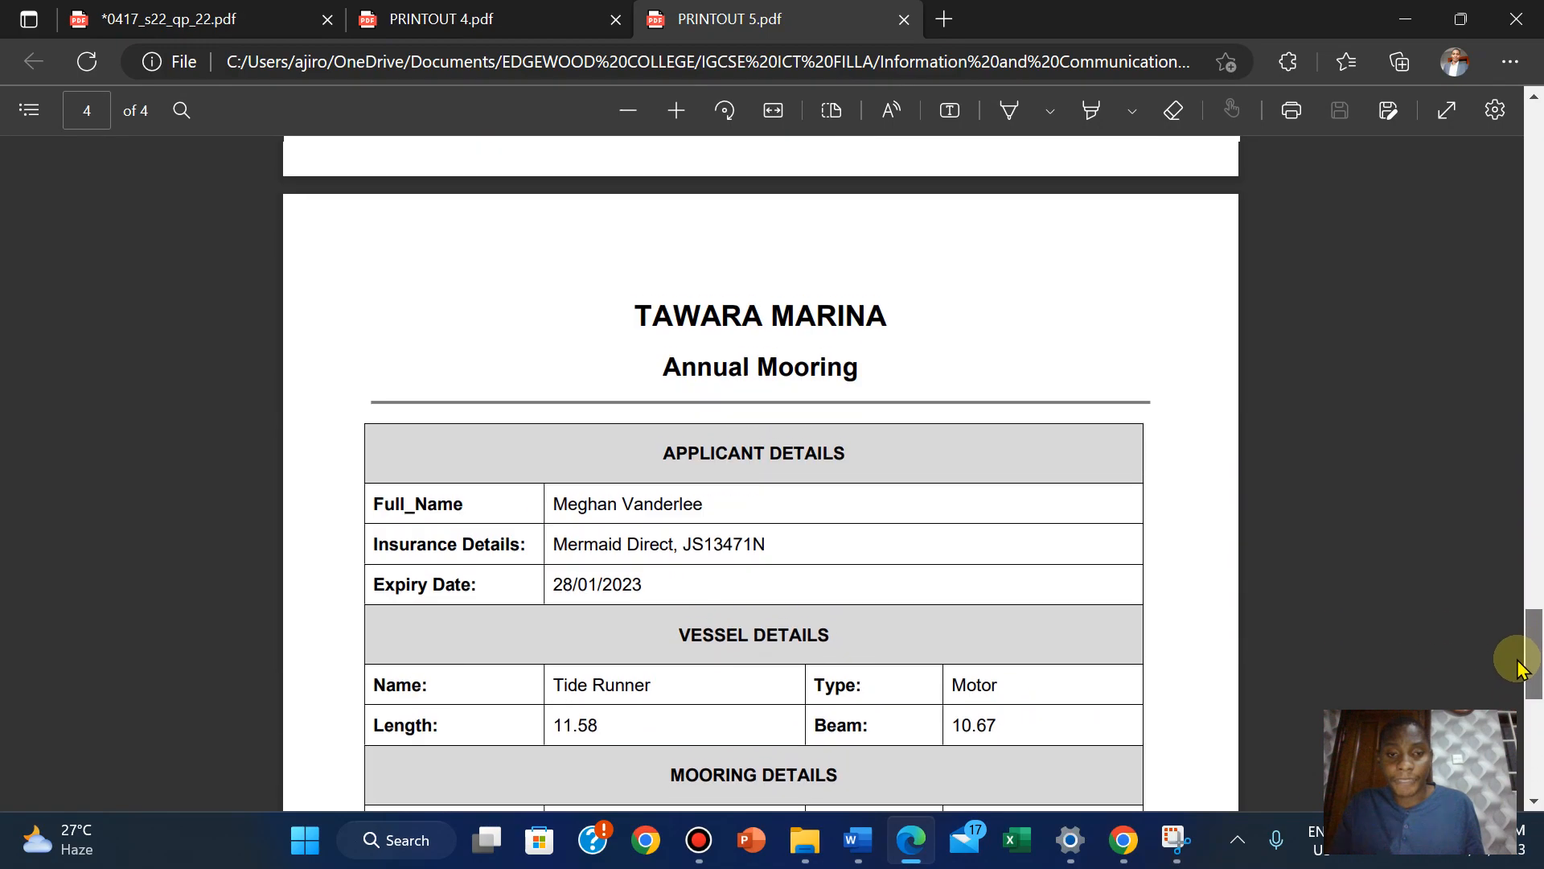
pyautogui.scroll(-3)
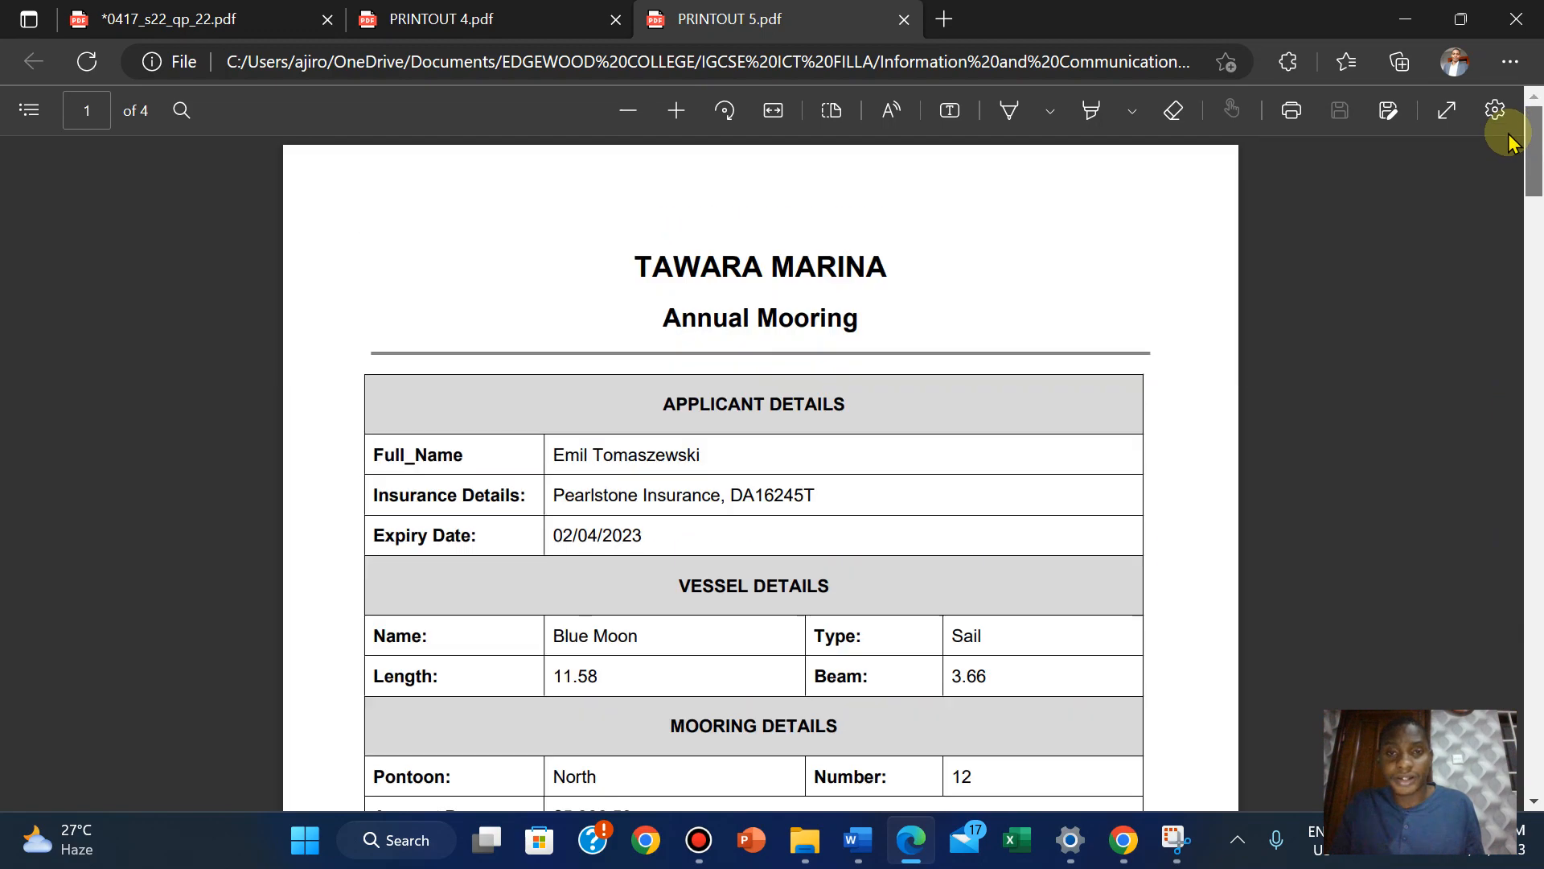
pyautogui.click(158, 19)
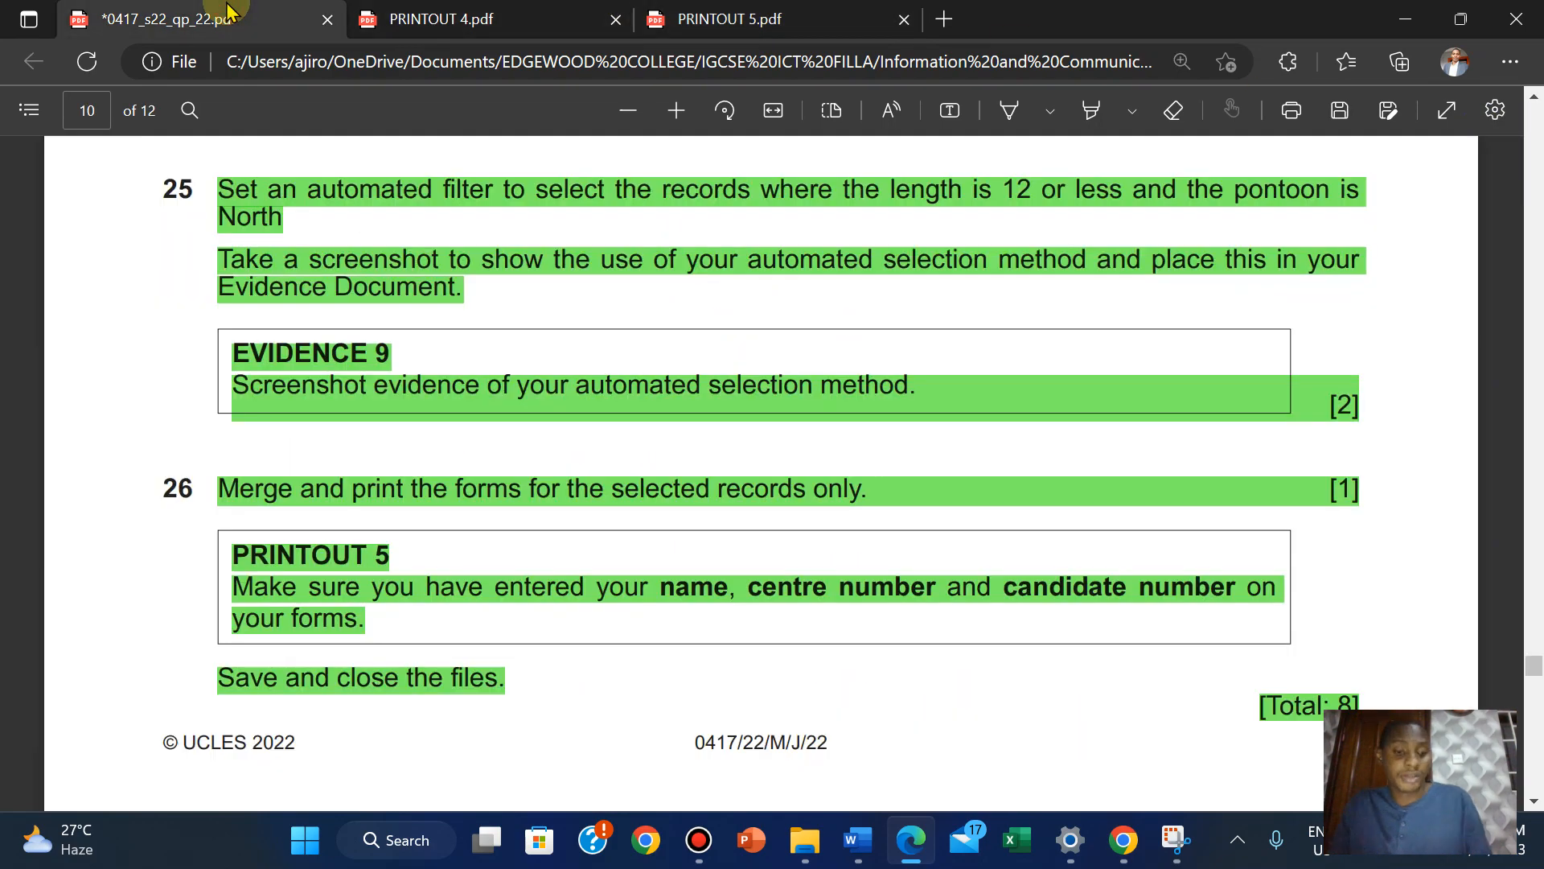